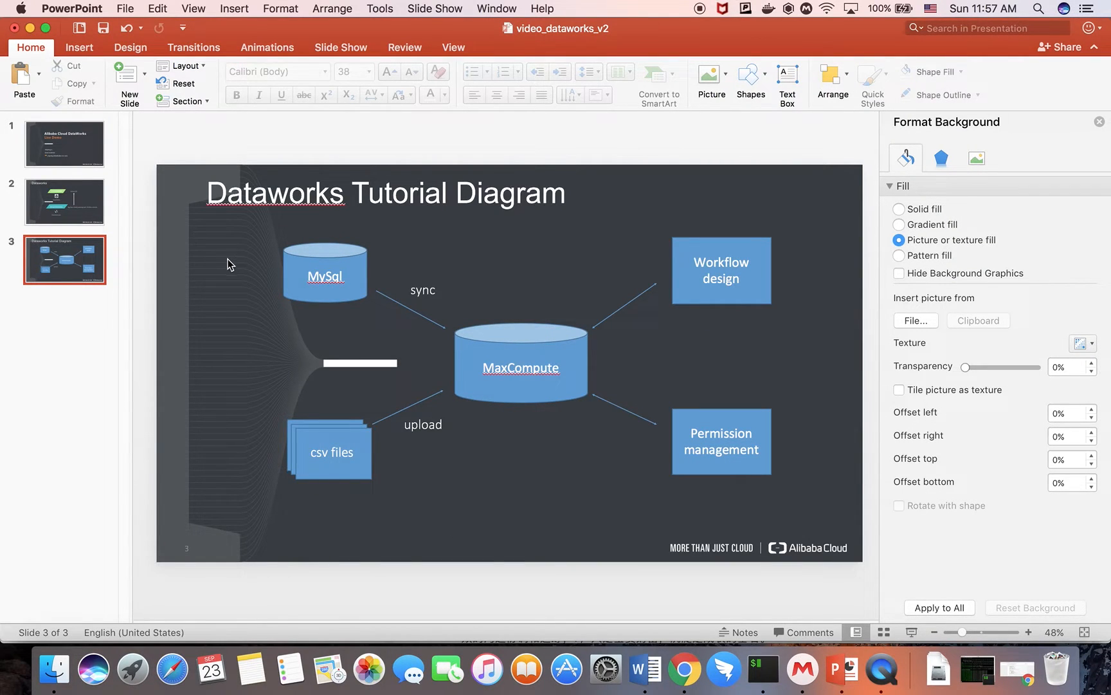
mouse_move(318, 488)
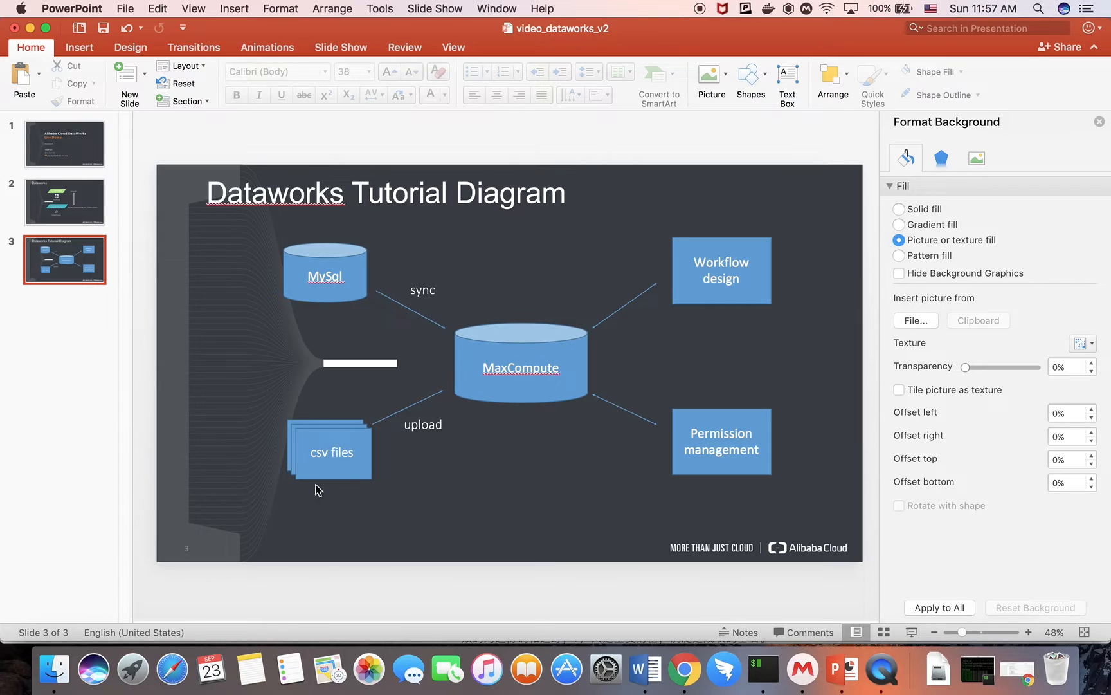
mouse_move(500, 339)
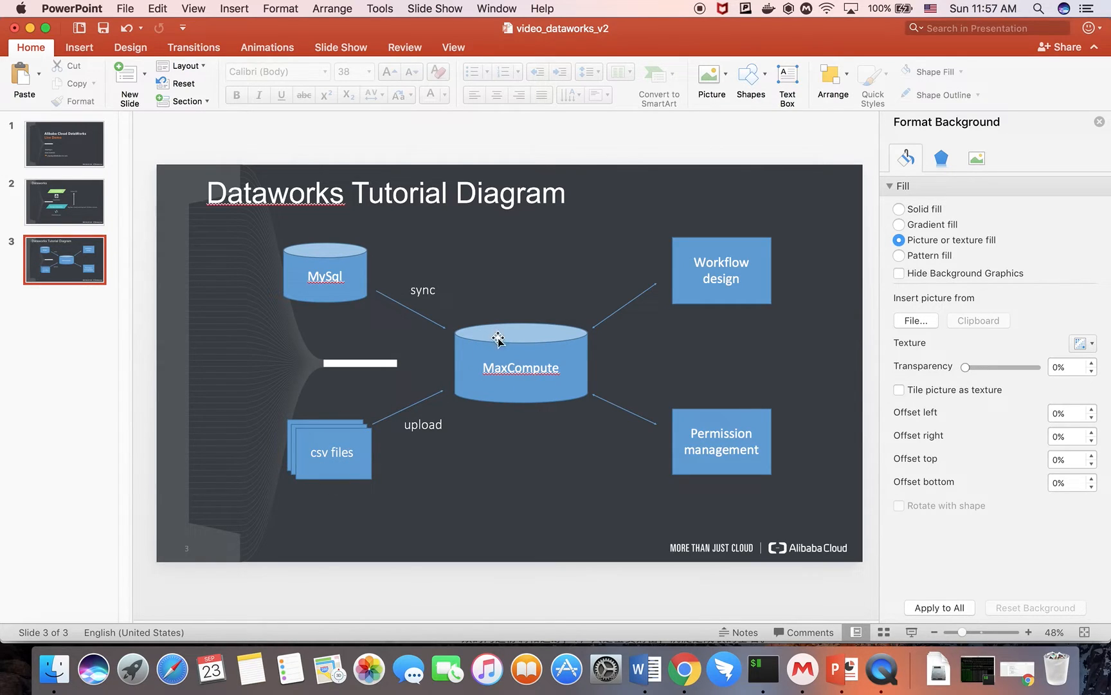
mouse_move(308, 298)
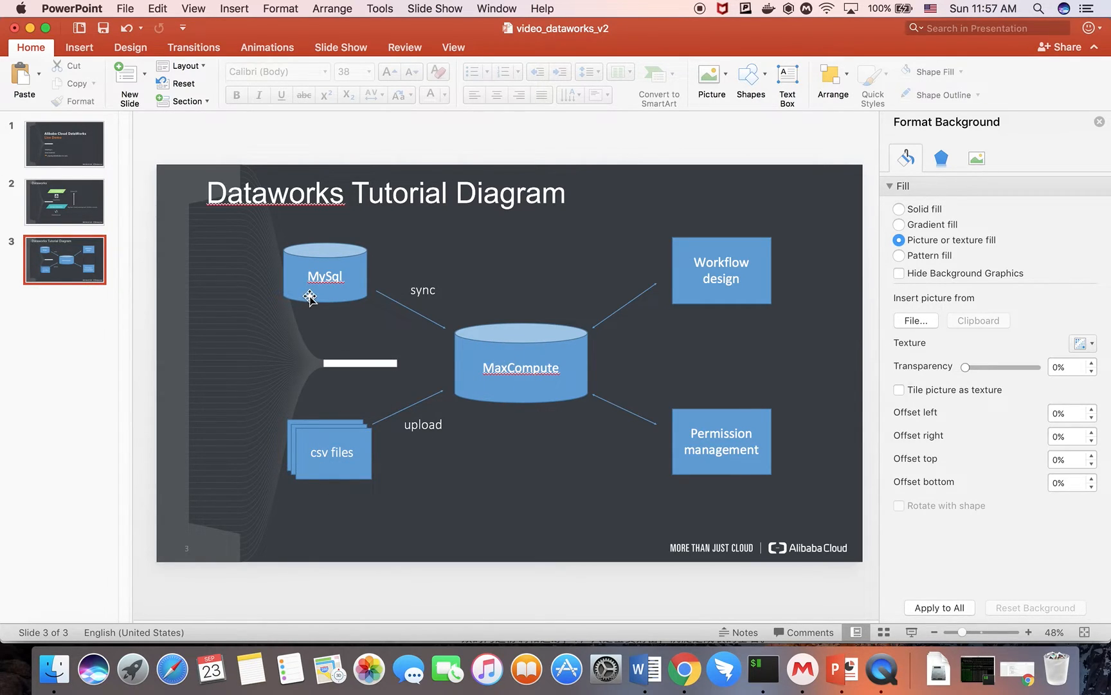
mouse_move(317, 293)
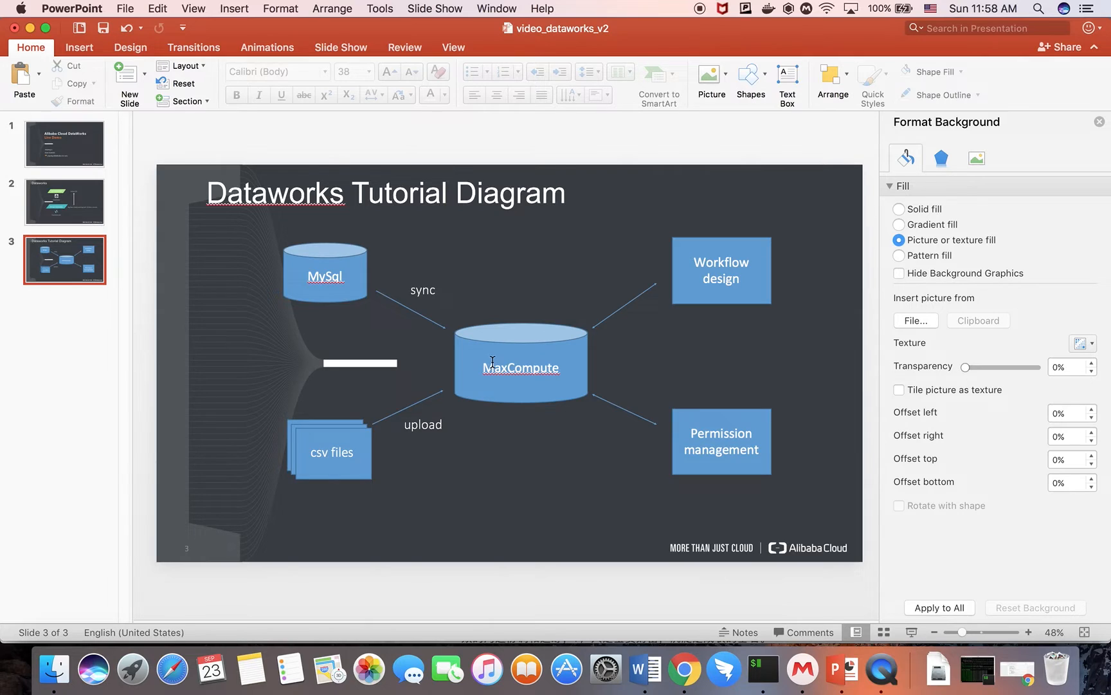
mouse_move(679, 324)
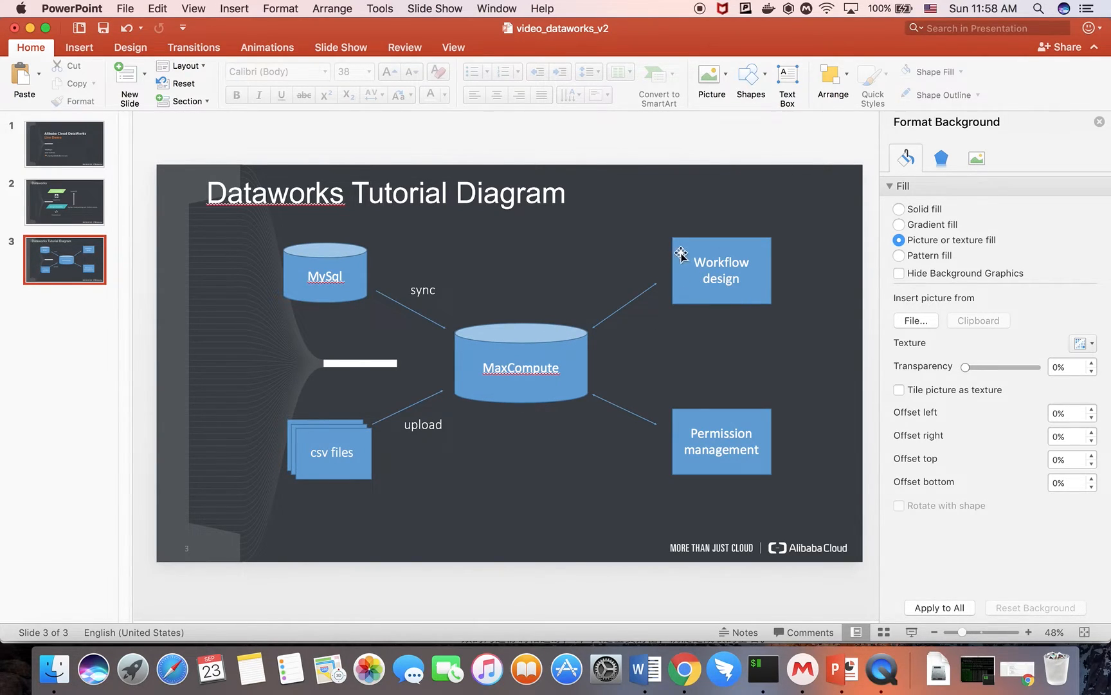
mouse_move(713, 293)
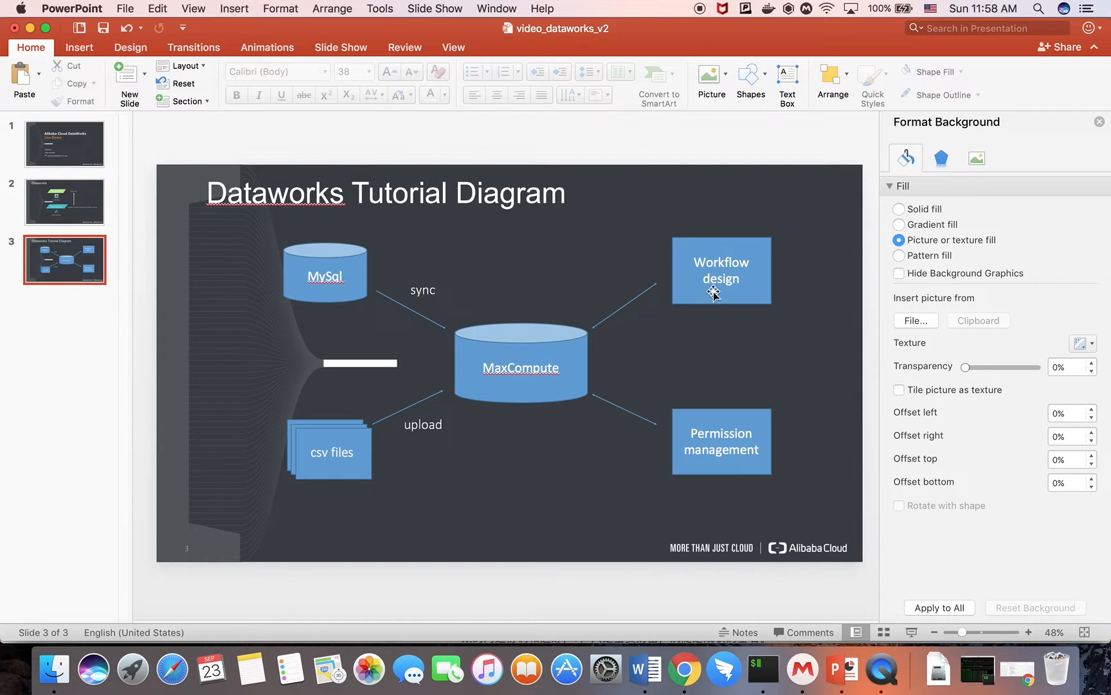
mouse_move(650, 384)
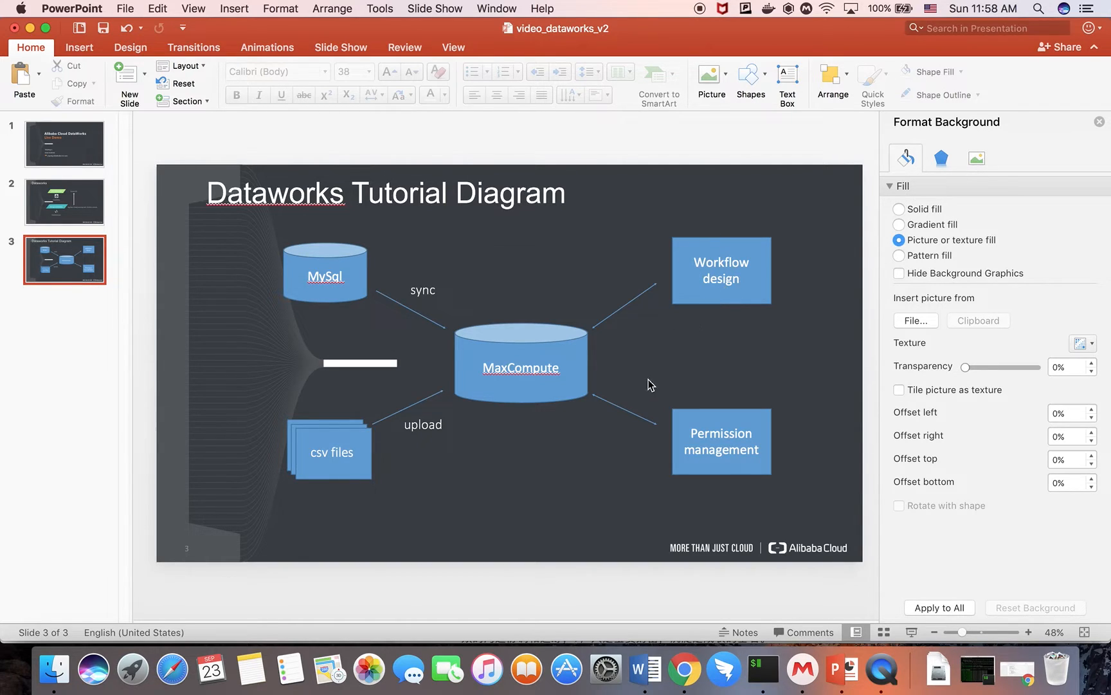
mouse_move(579, 443)
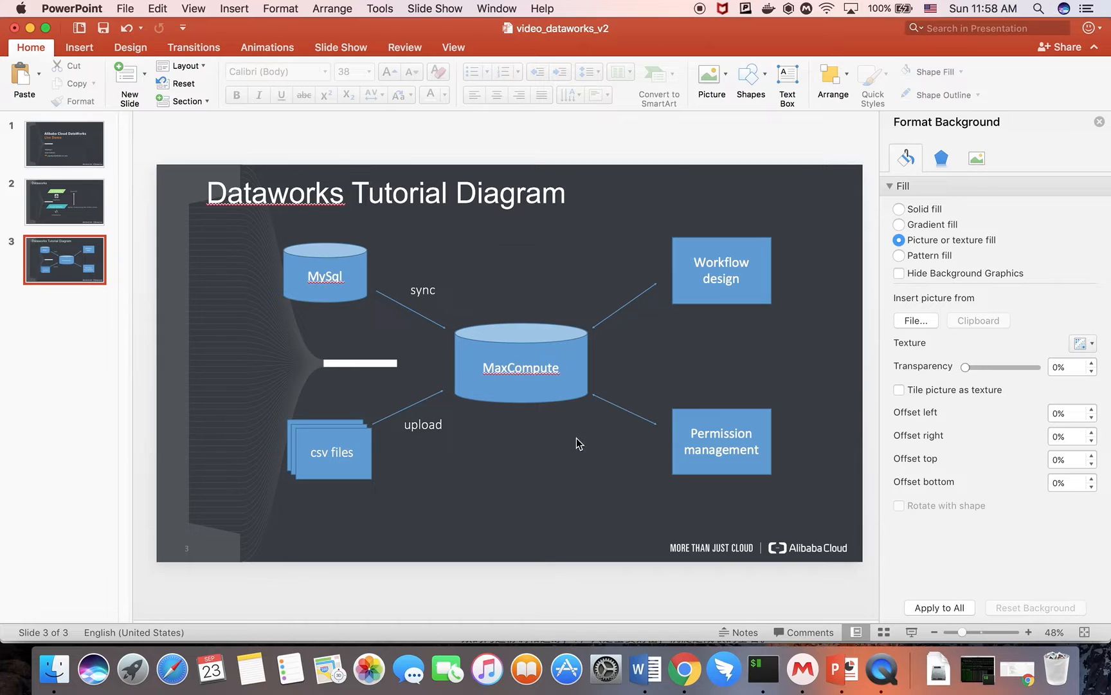
mouse_move(532, 437)
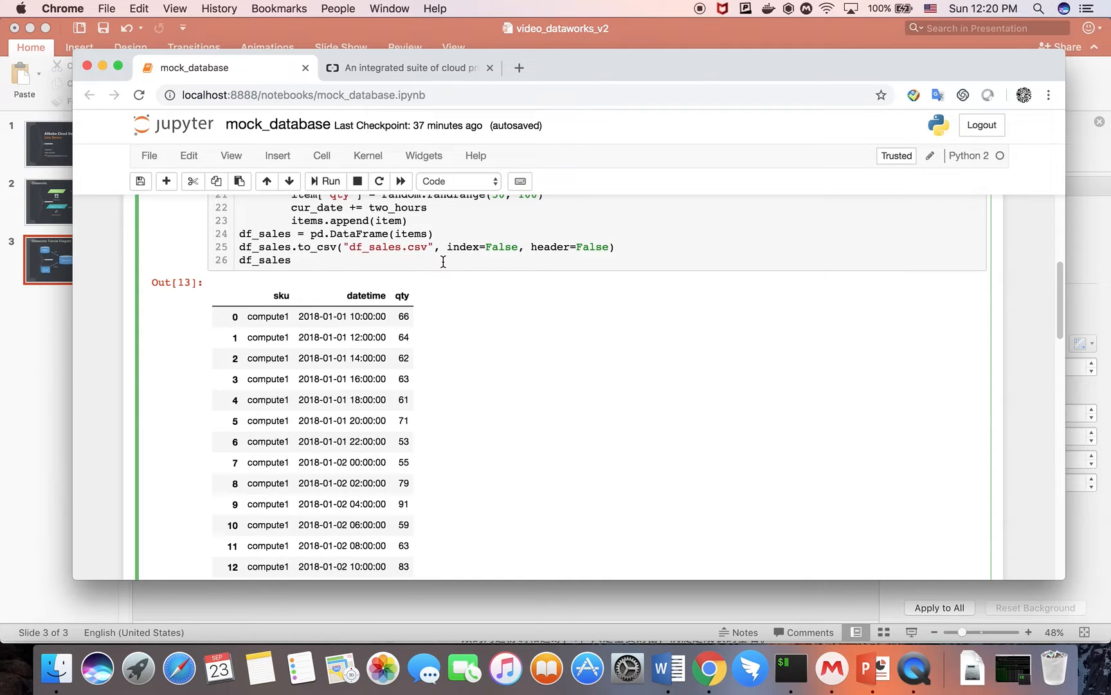
Open the Alibaba Cloud Console, search products for DATAWORK and launch DataWorks
left_click(290, 260)
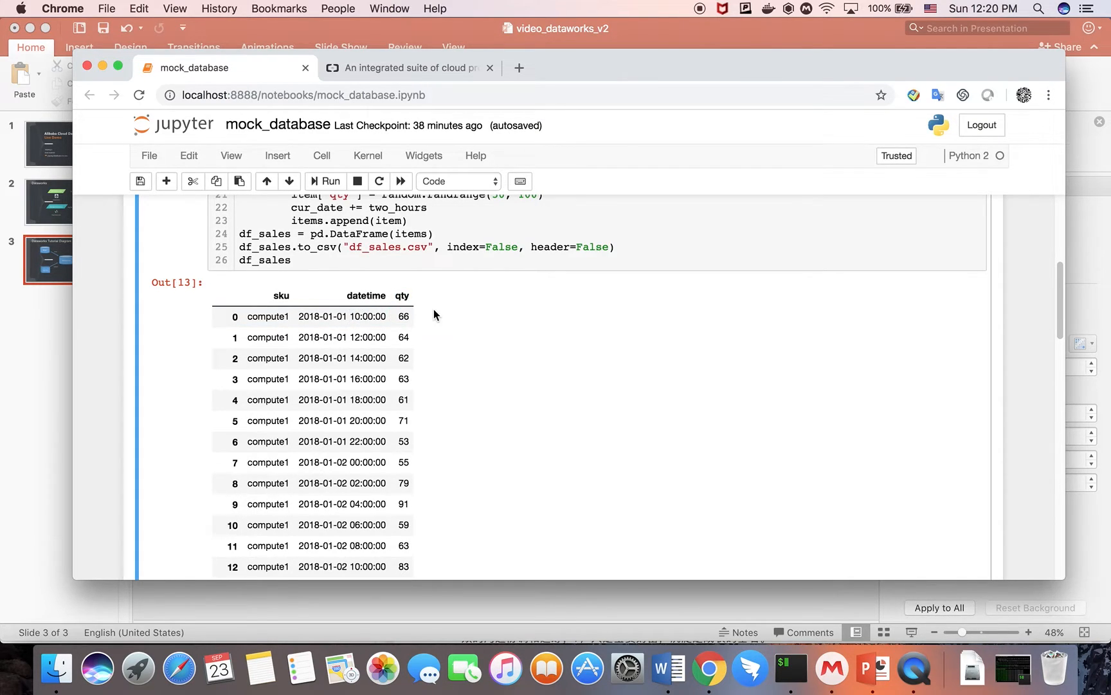
double_click(374, 247)
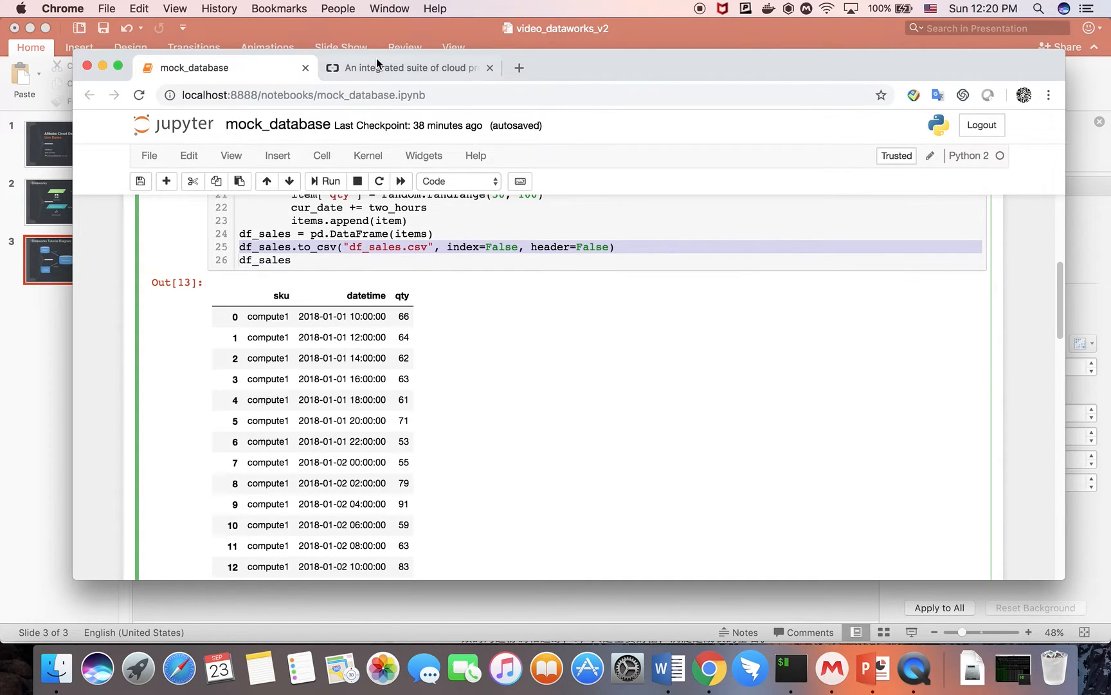
left_click(408, 68)
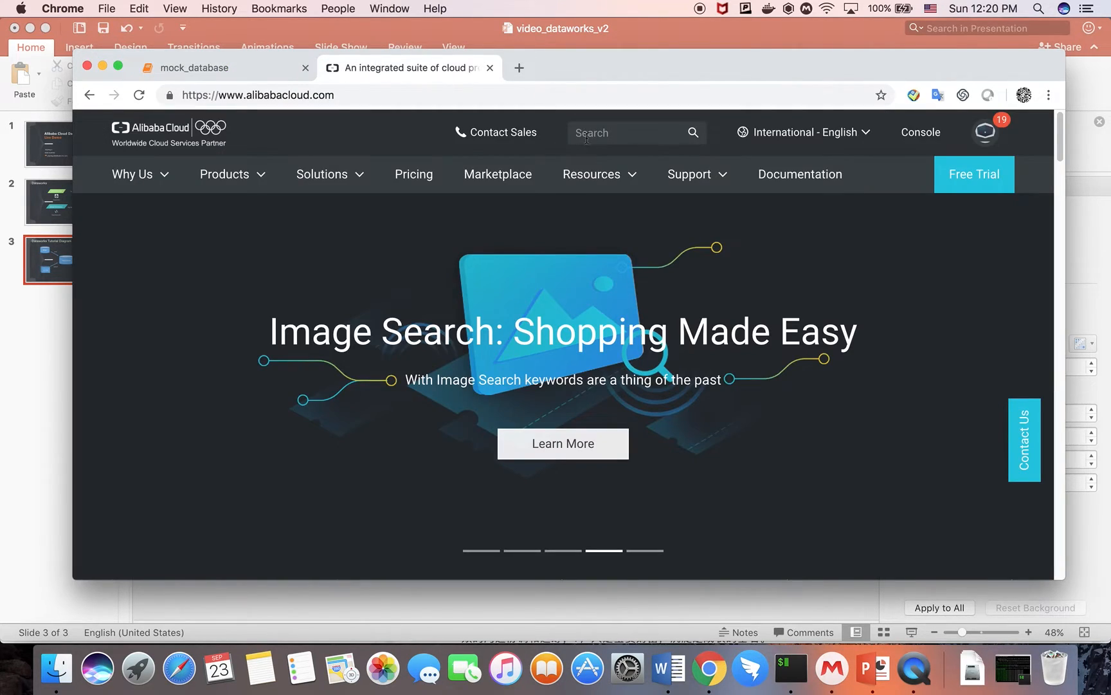
mouse_move(808, 147)
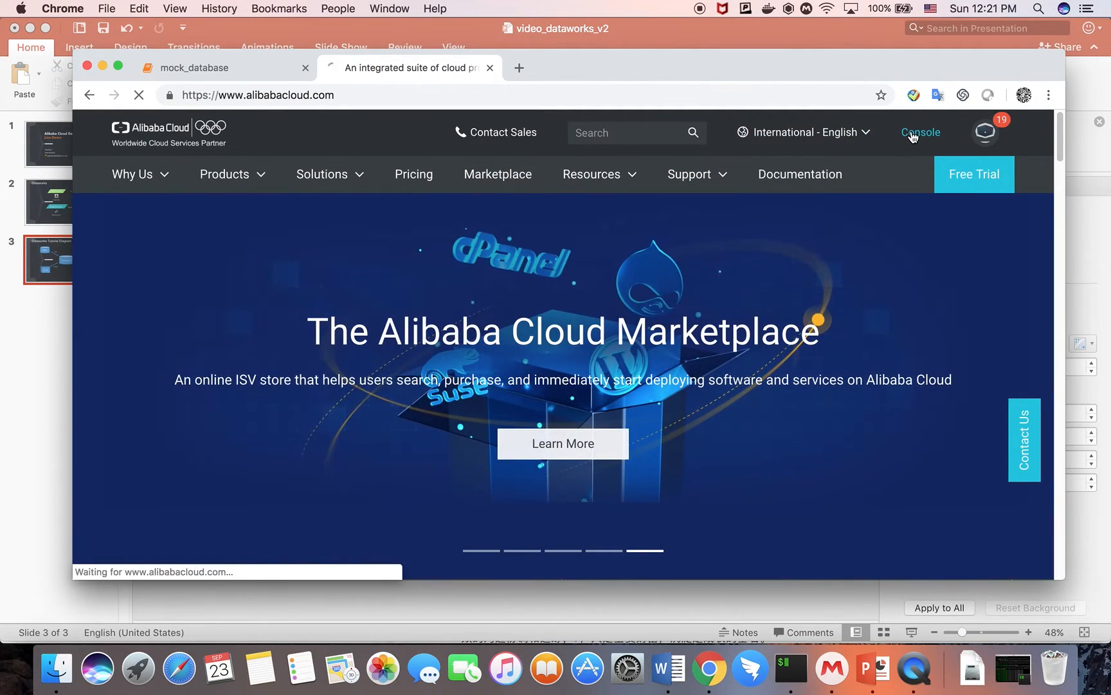
left_click(921, 133)
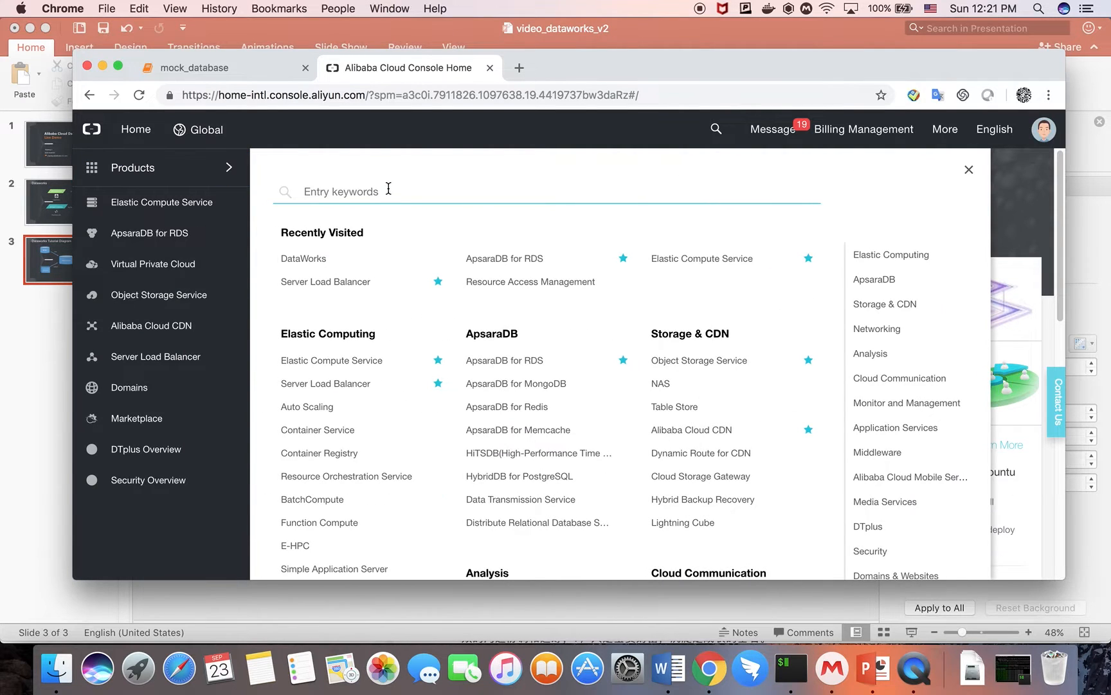
type("DATAWORK")
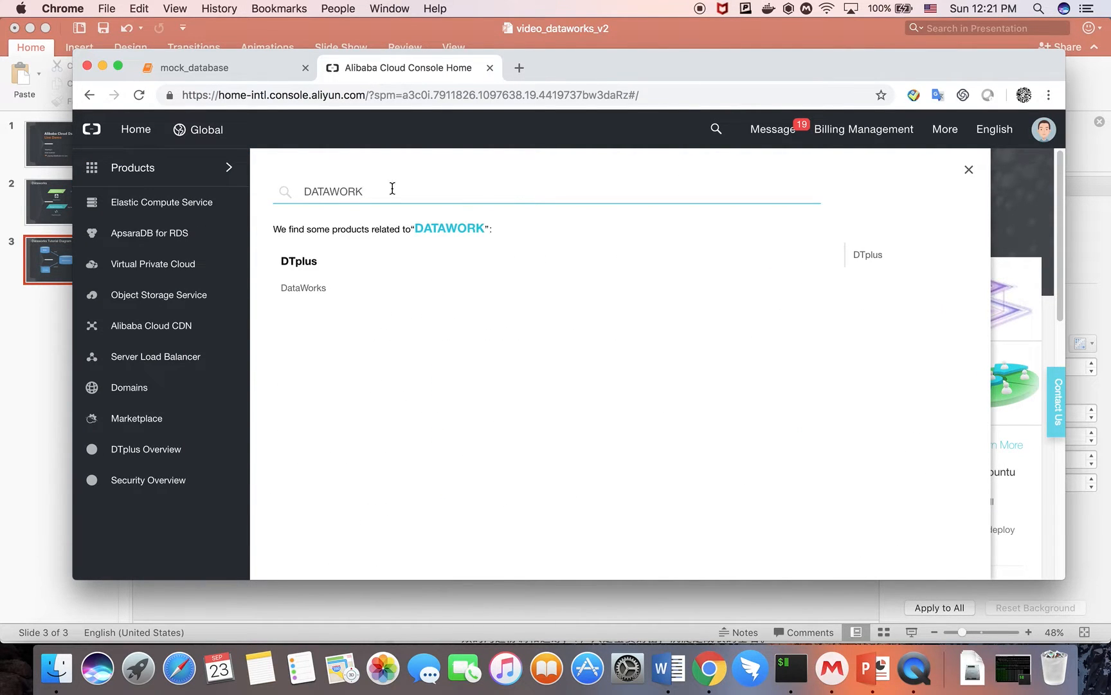
left_click(304, 287)
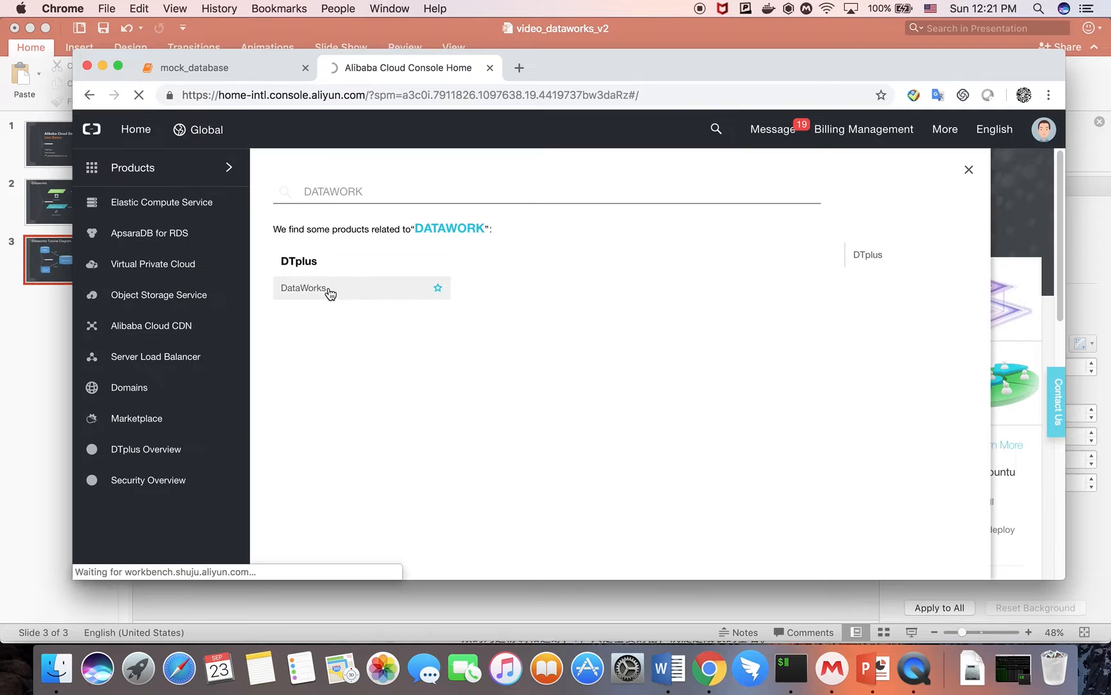
left_click(303, 288)
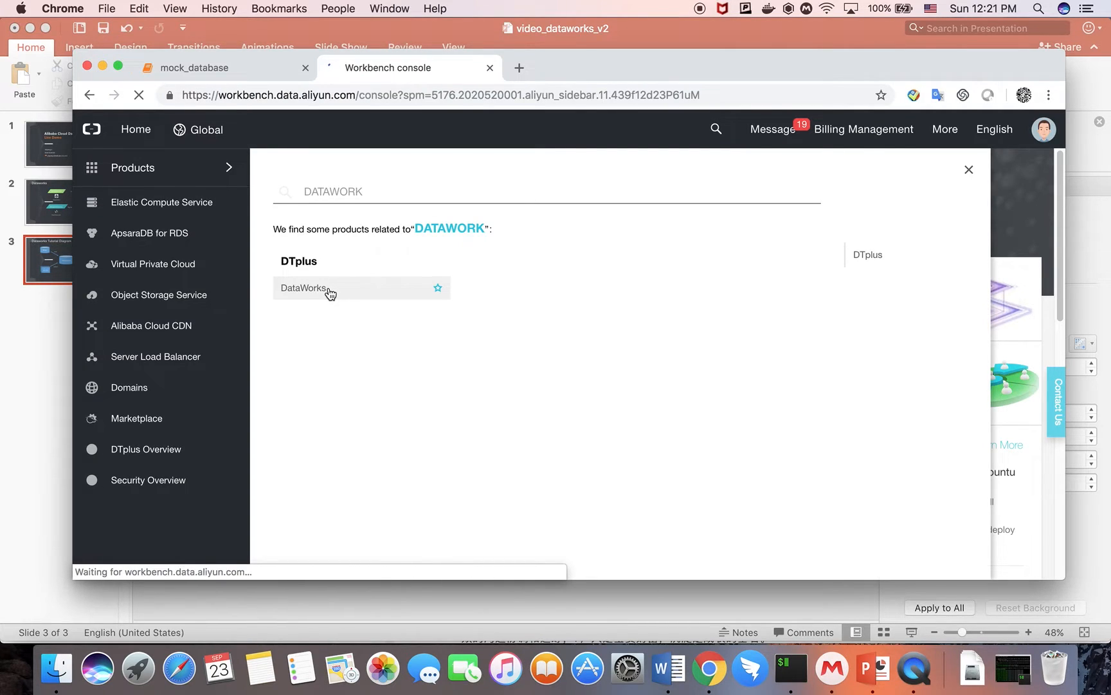
Open the Create Project panel beside demo_001, review regions and engines, then cancel
left_click(304, 287)
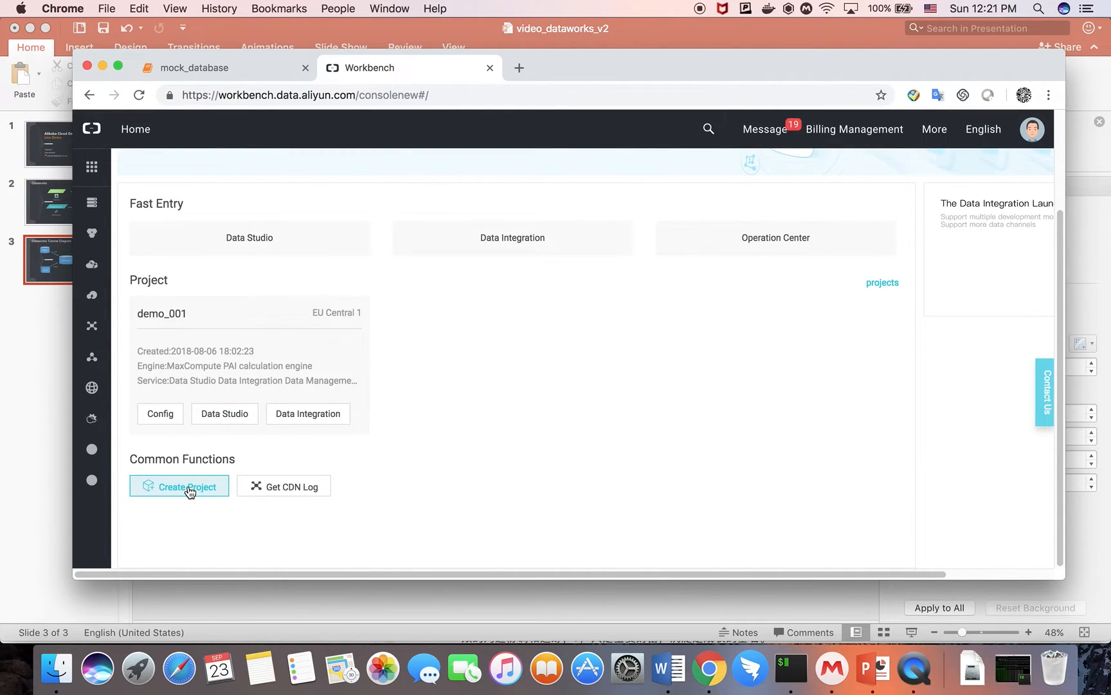
left_click(179, 486)
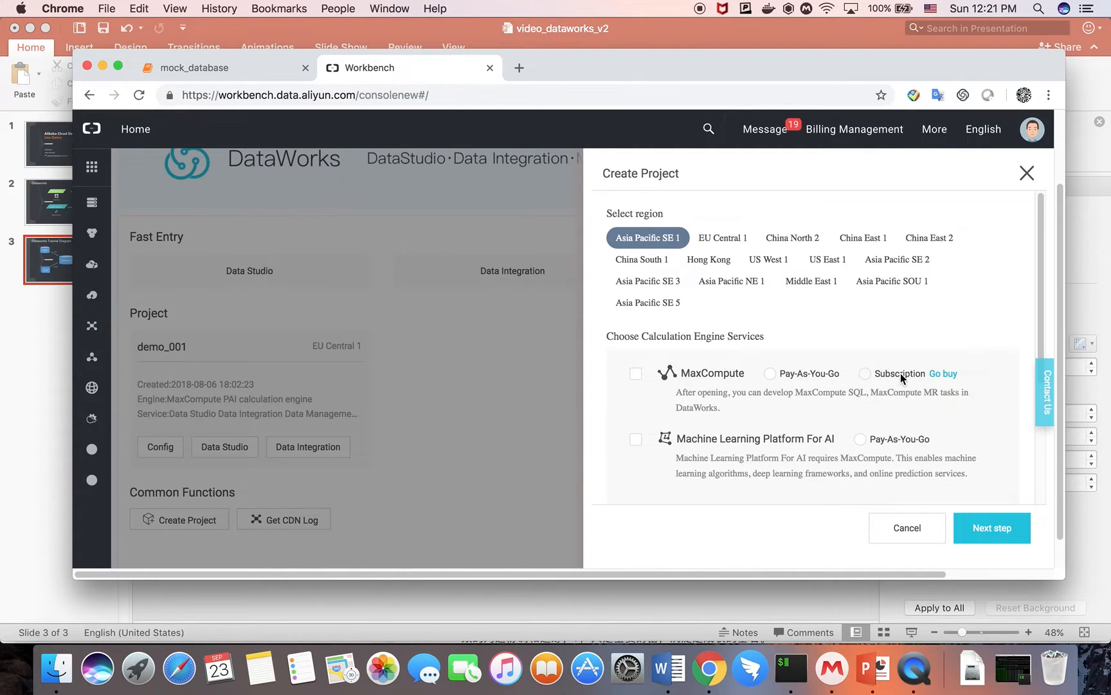
mouse_move(895, 390)
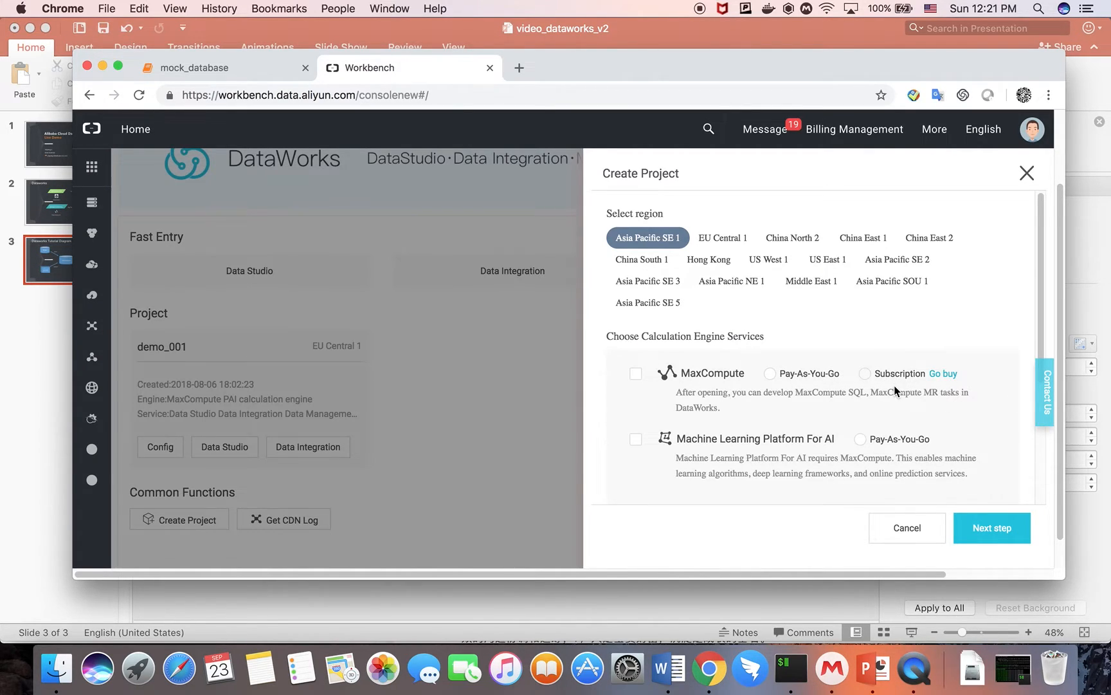
mouse_move(760, 445)
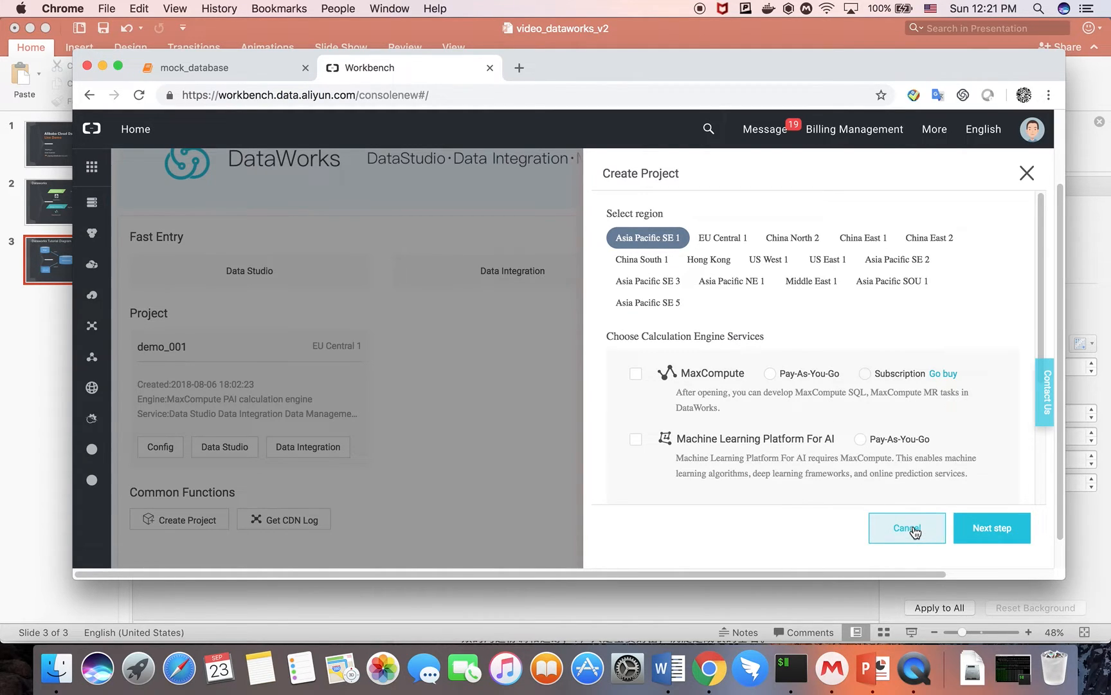
left_click(907, 528)
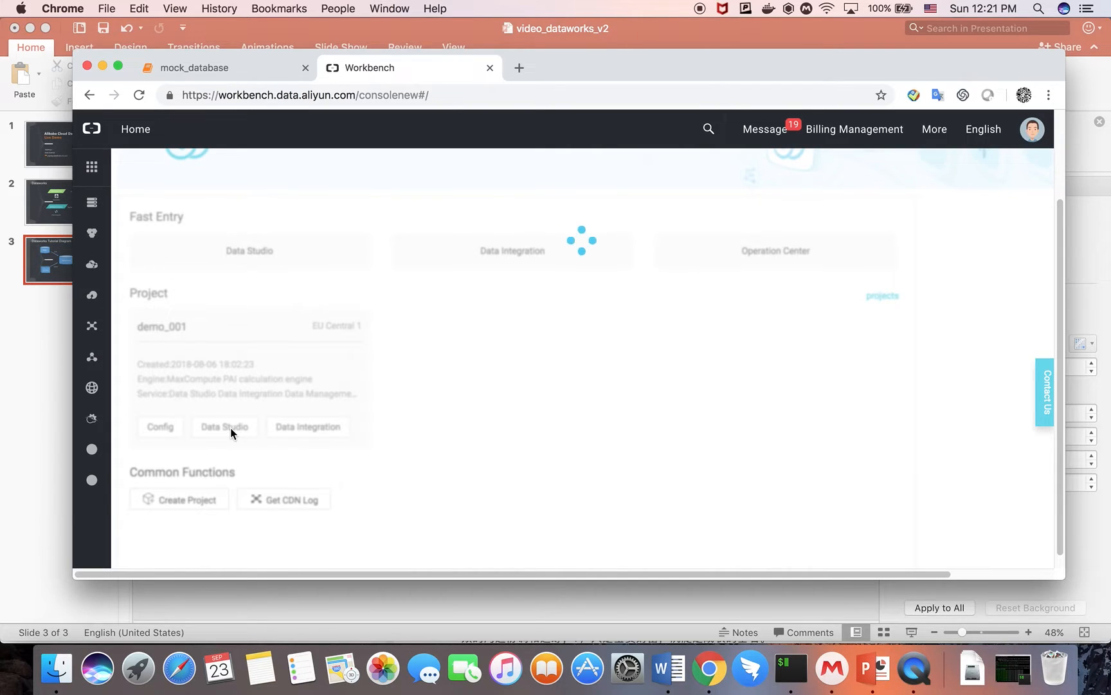
left_click(224, 425)
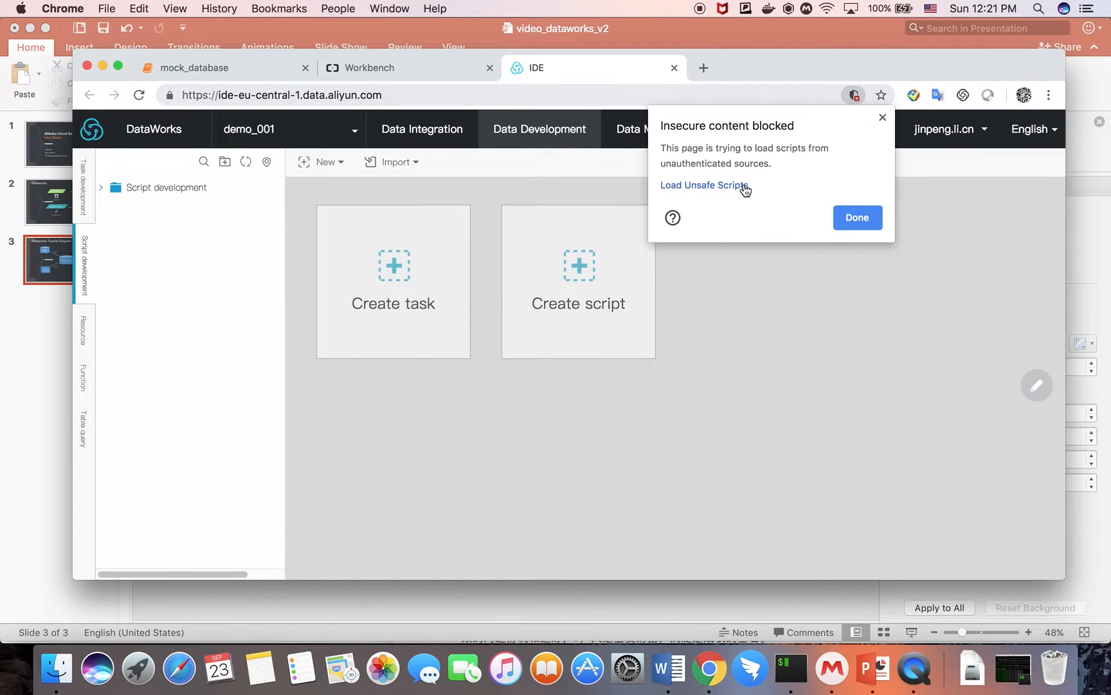
left_click(857, 218)
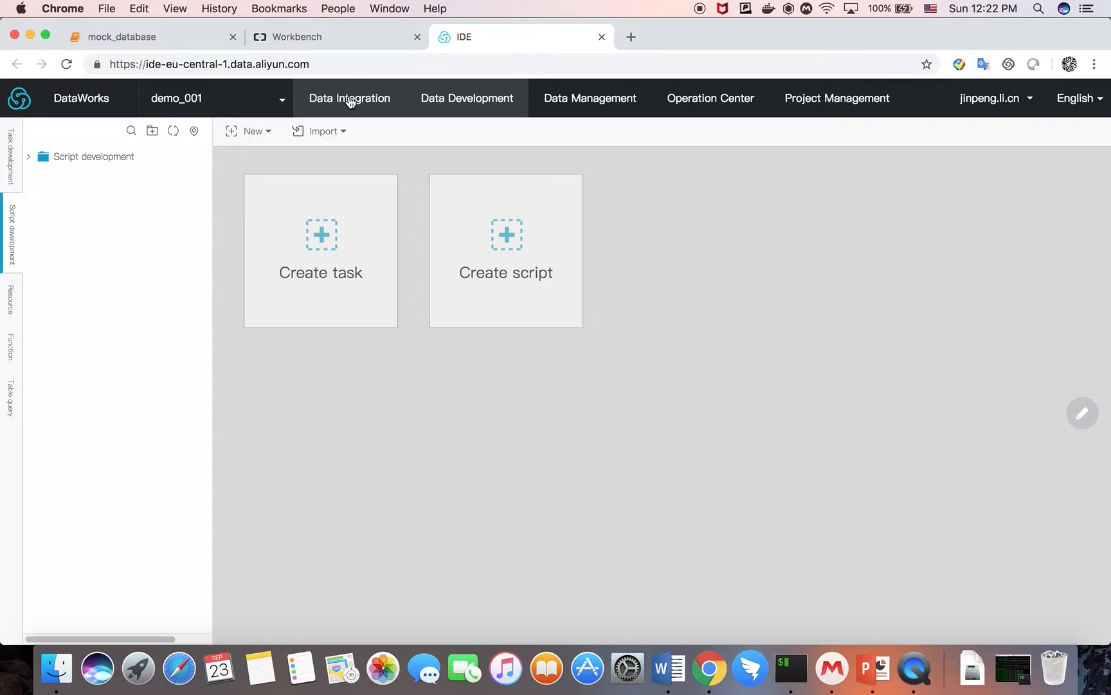
mouse_move(406, 110)
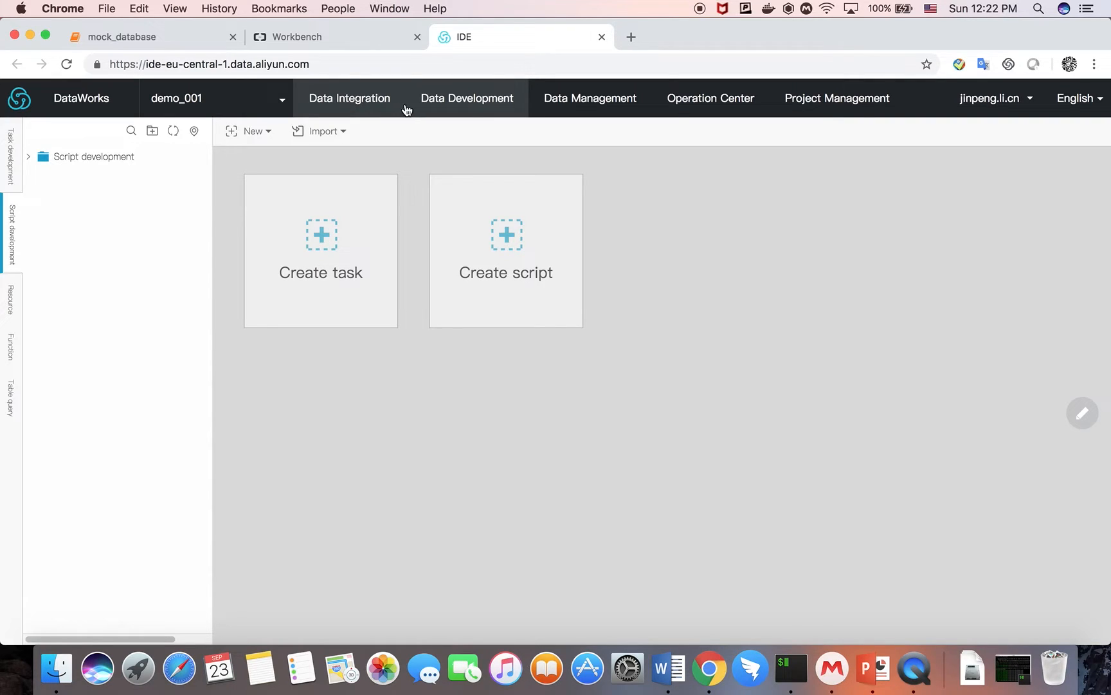
mouse_move(340, 131)
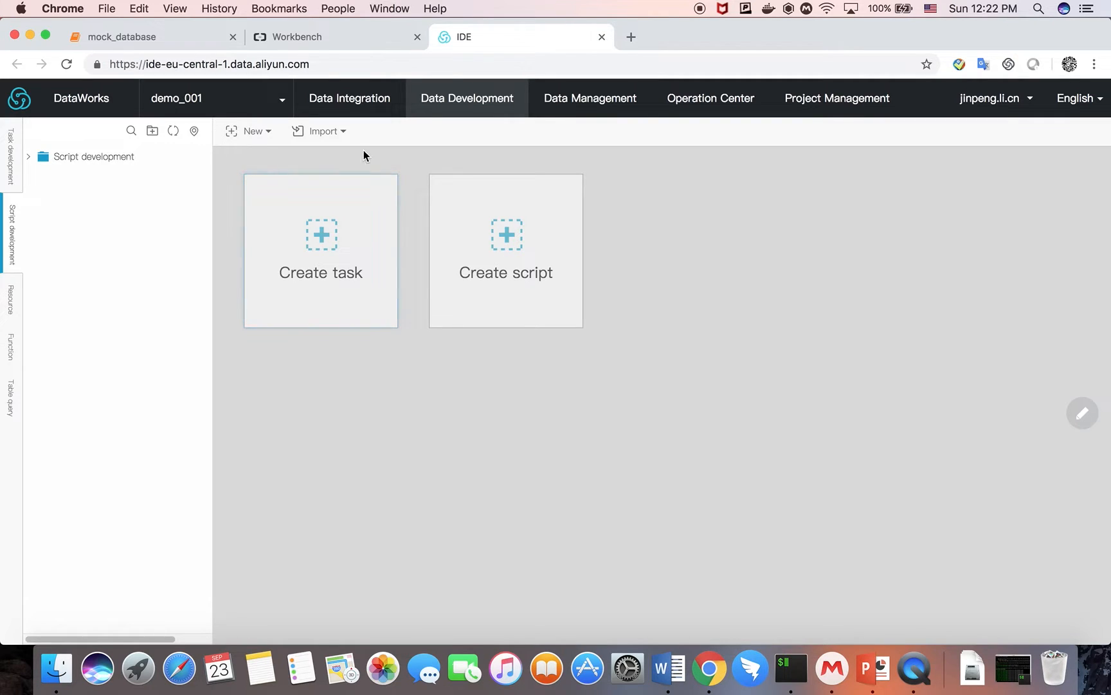
mouse_move(589, 98)
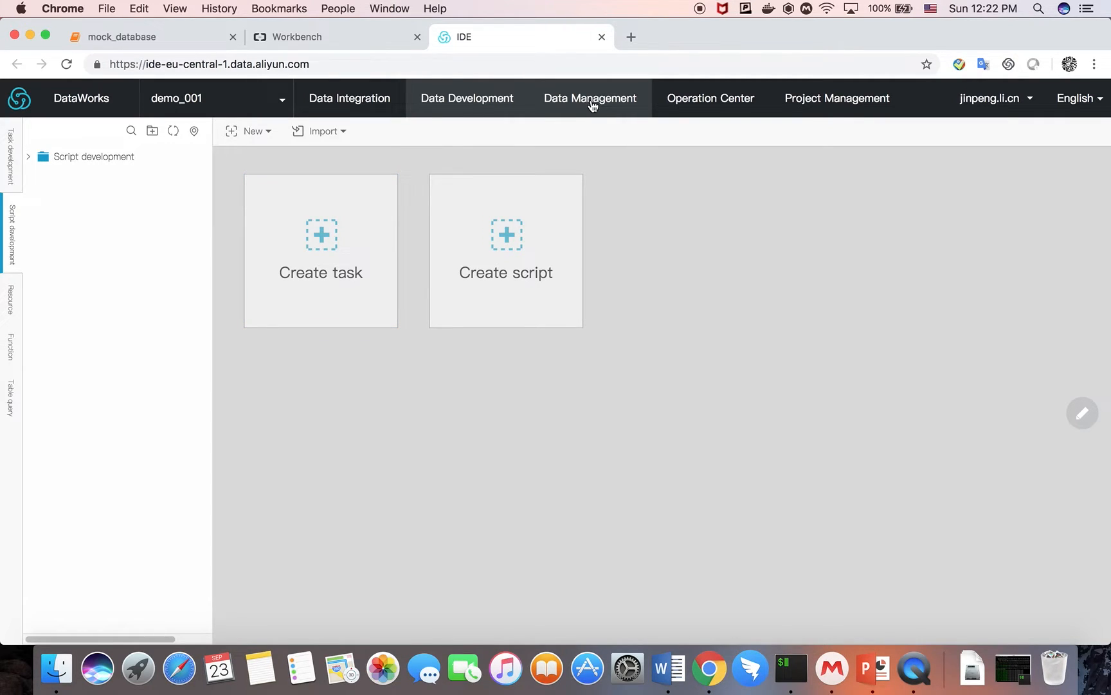
mouse_move(588, 112)
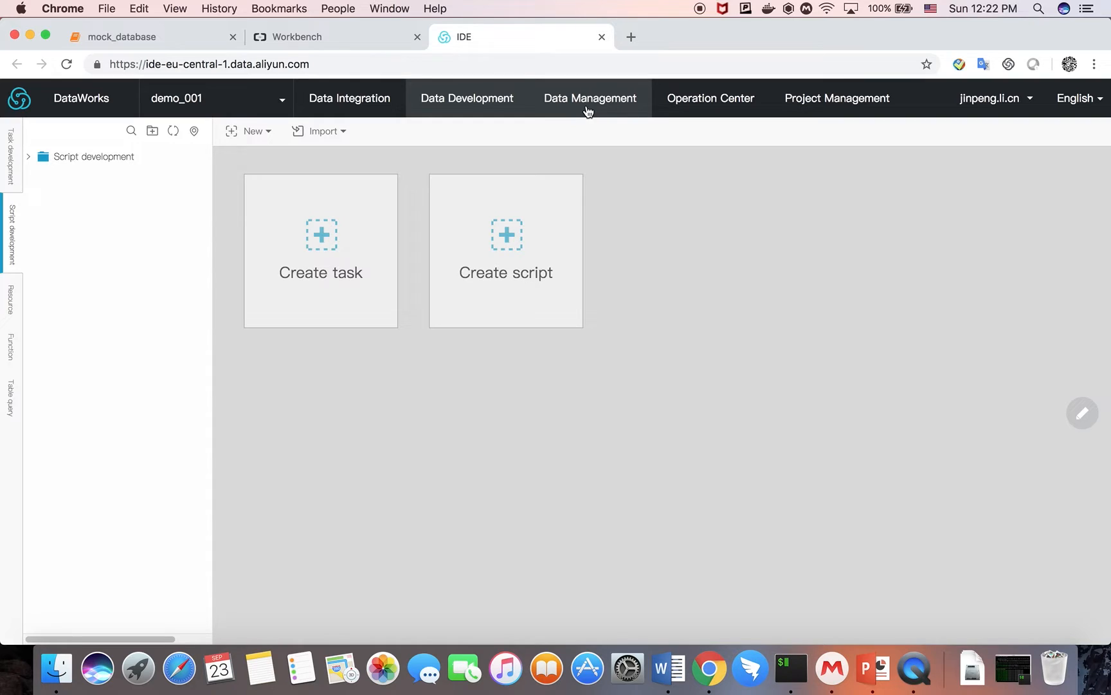
mouse_move(586, 106)
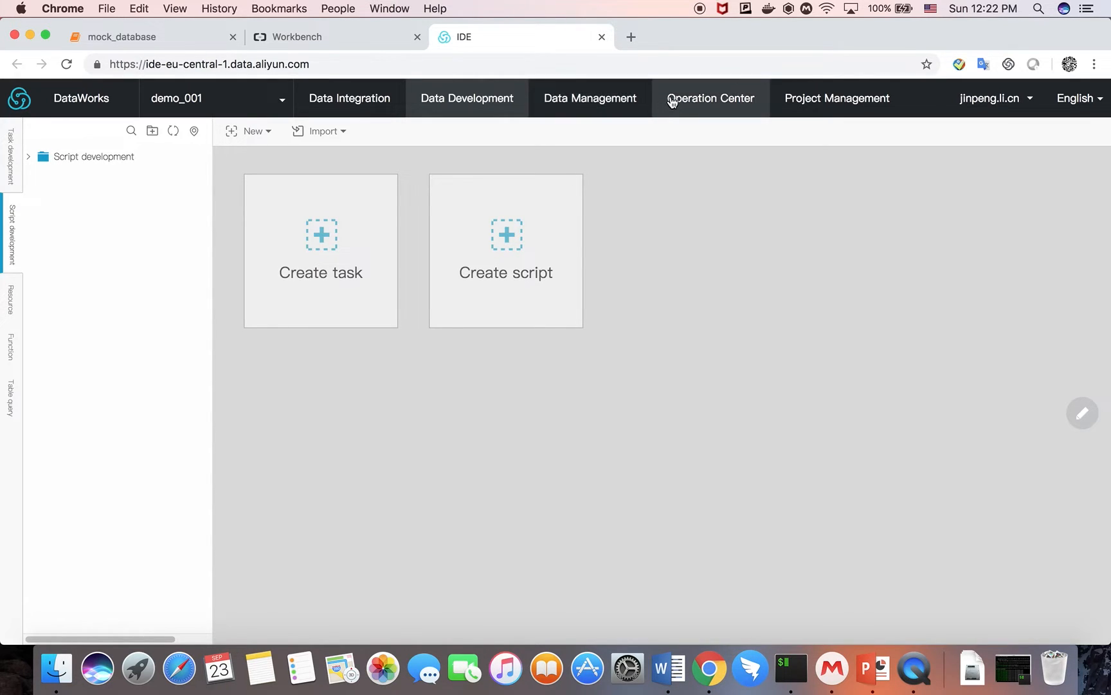
mouse_move(710, 106)
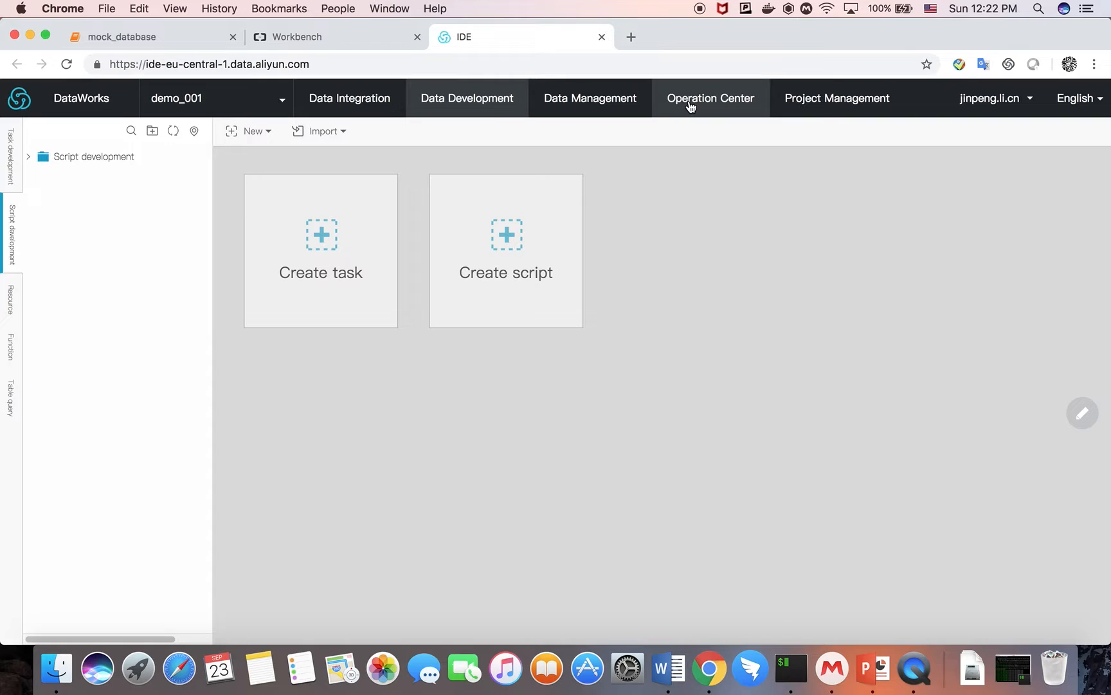
mouse_move(692, 115)
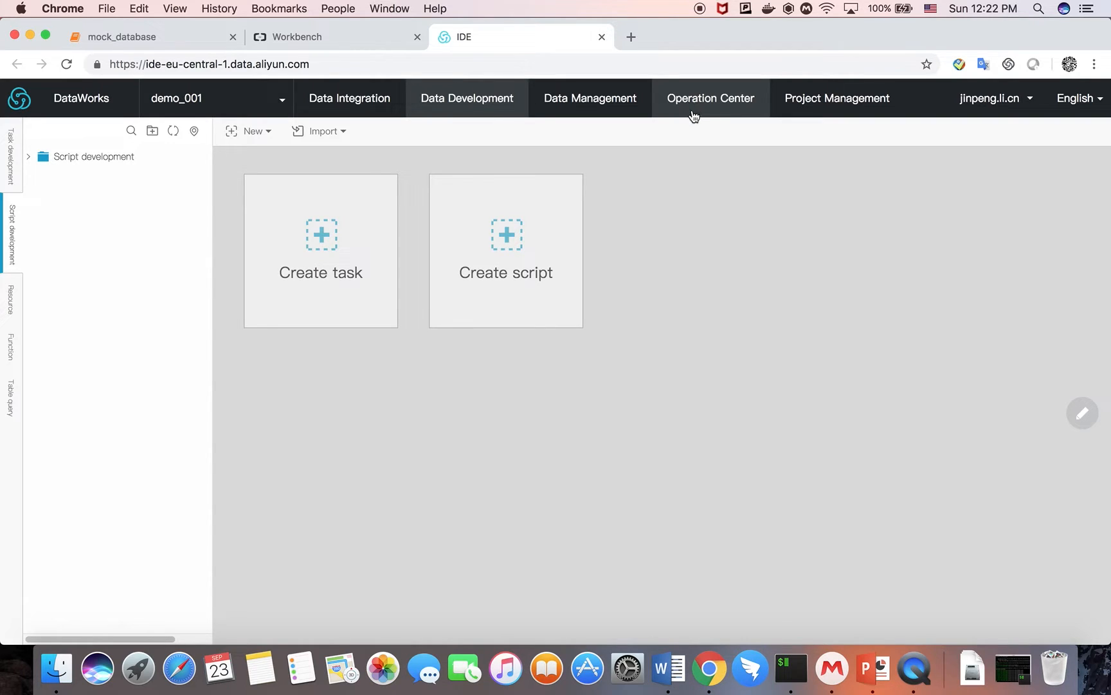
mouse_move(836, 97)
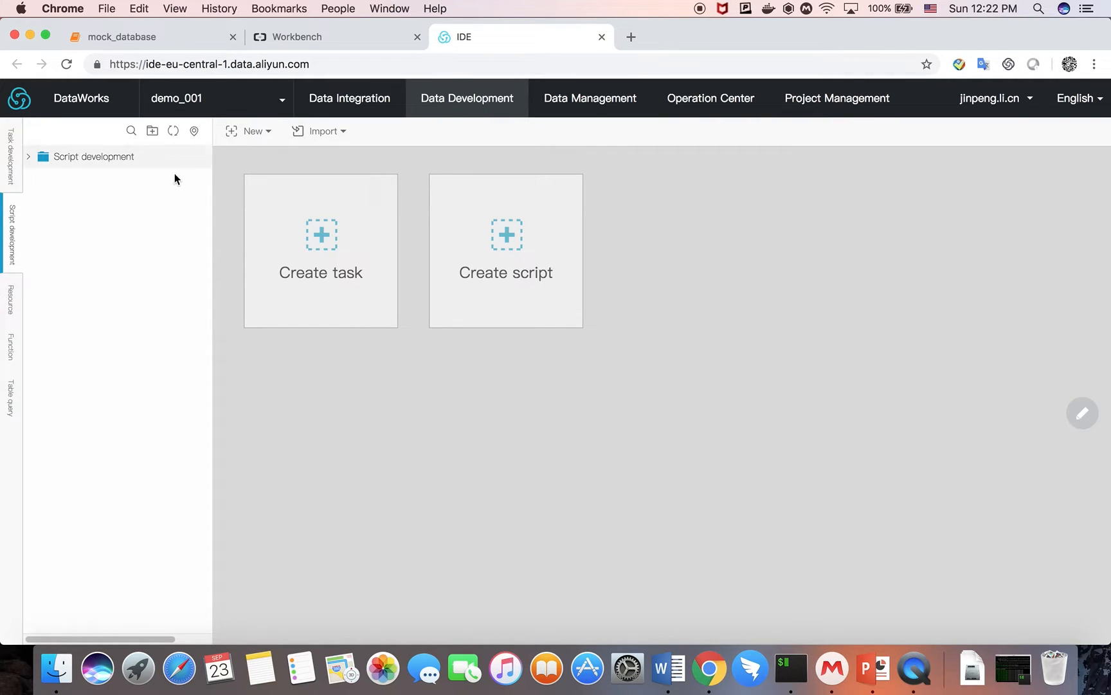
Create an ODPS SQL script named init_tables in the Script Development folder
left_click(93, 157)
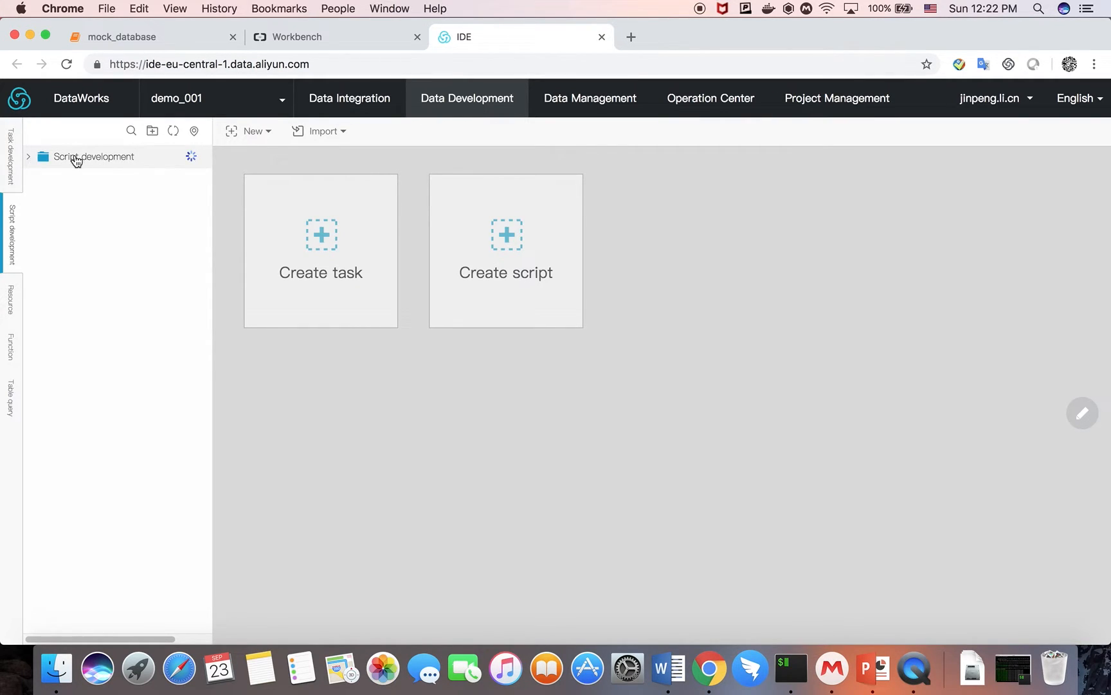
left_click(505, 250)
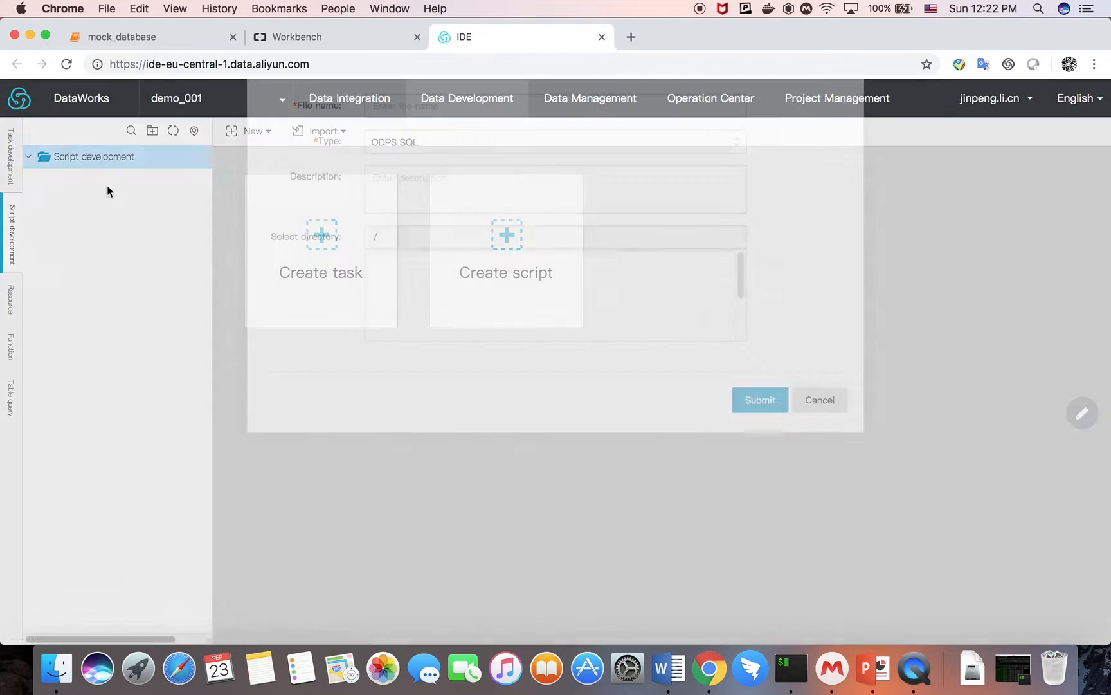
type("init")
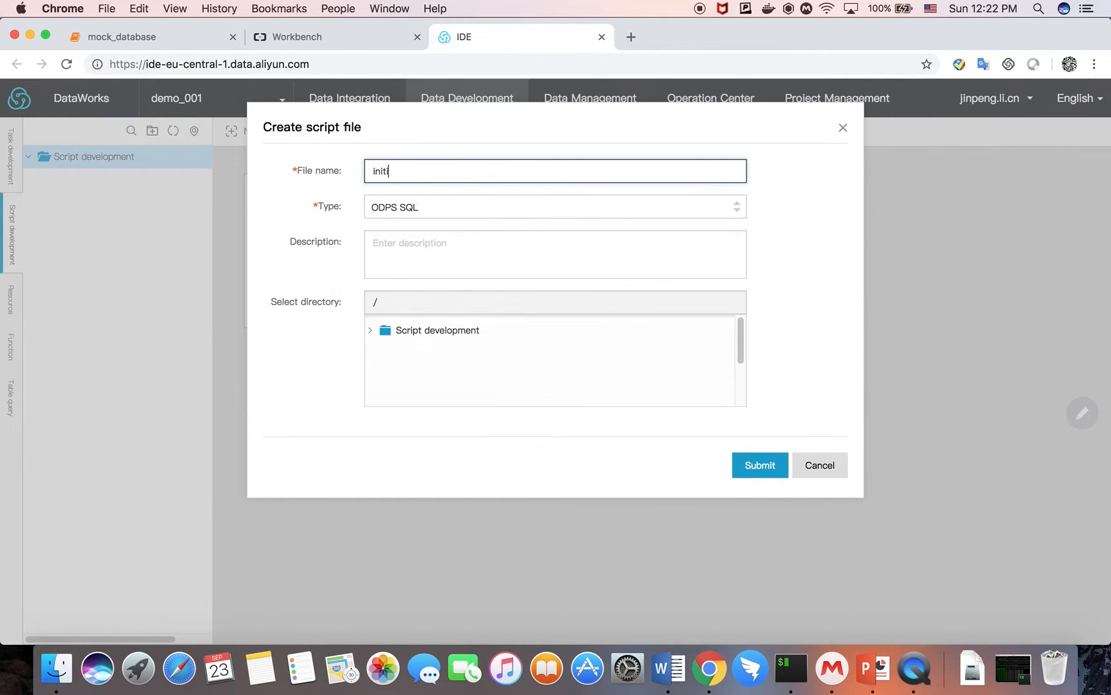
key("Backspace")
type("_tab")
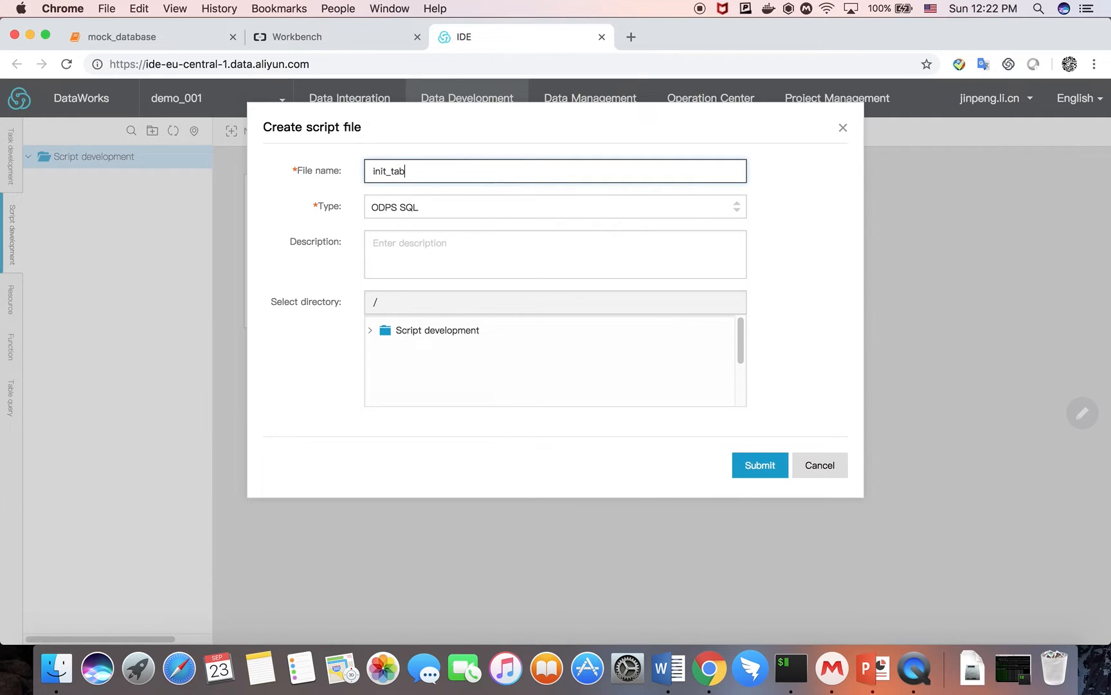
type("les")
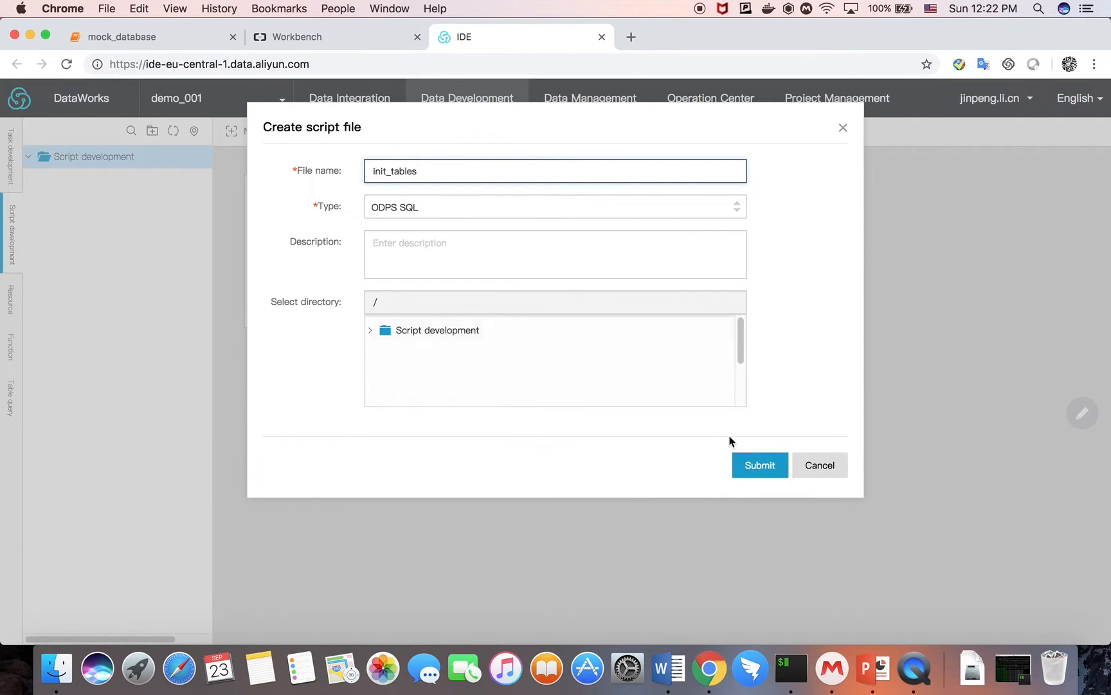
left_click(759, 465)
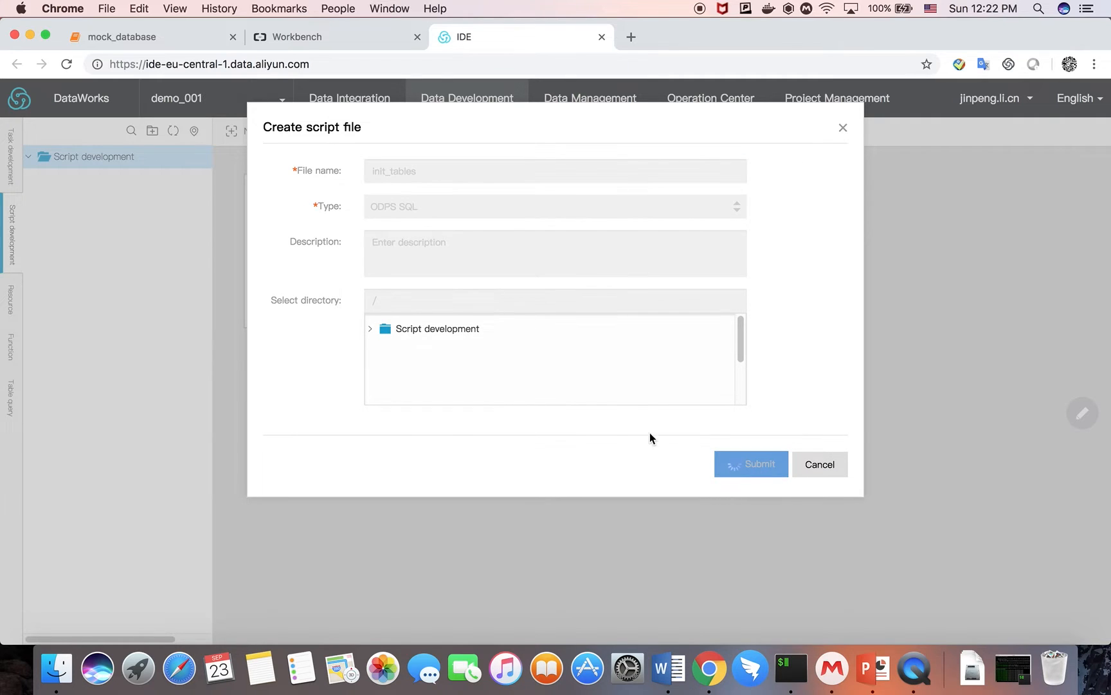
left_click(750, 464)
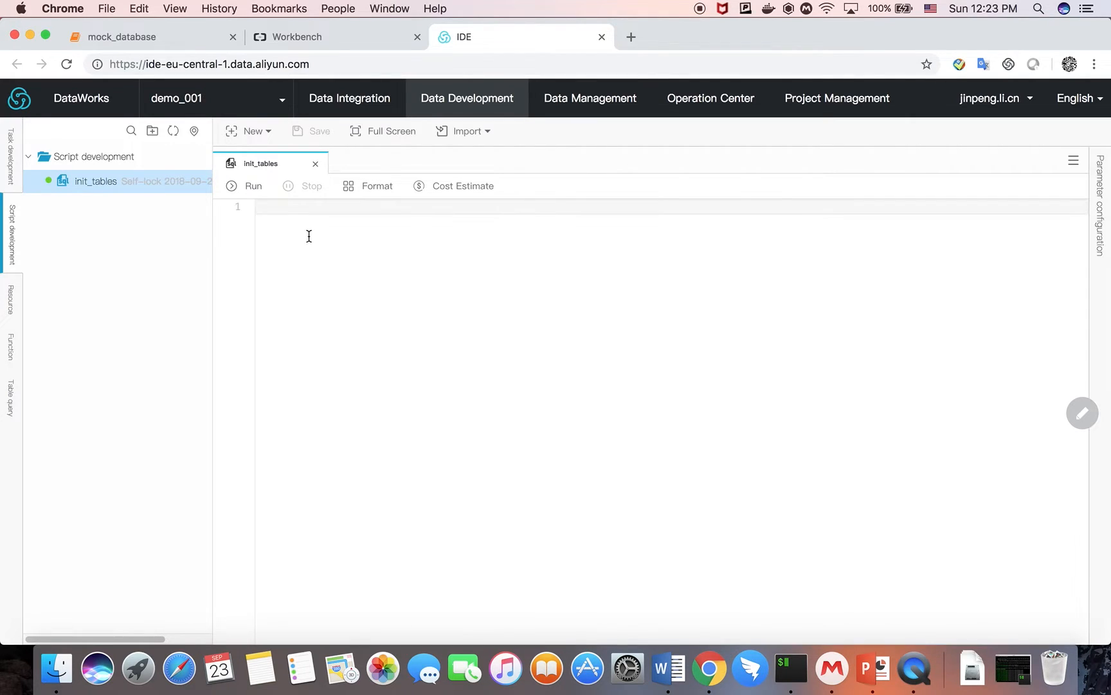
Write the statement DROP TABLE IF EXISTS sales; in the init_tables editor
type("drop tabel if")
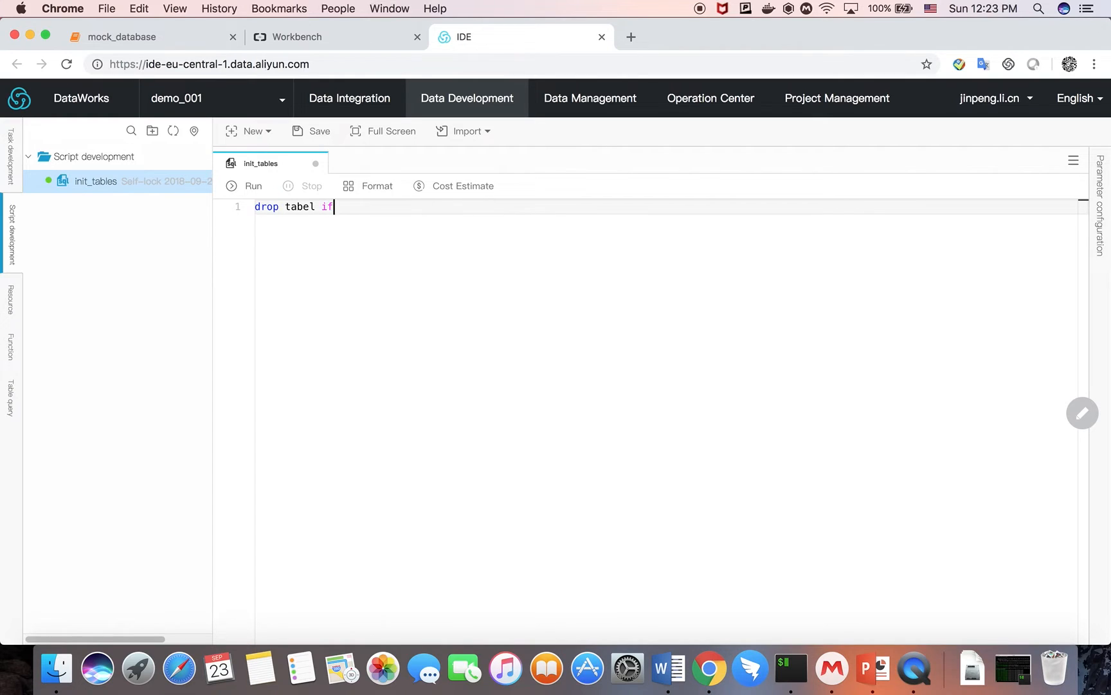
type("table")
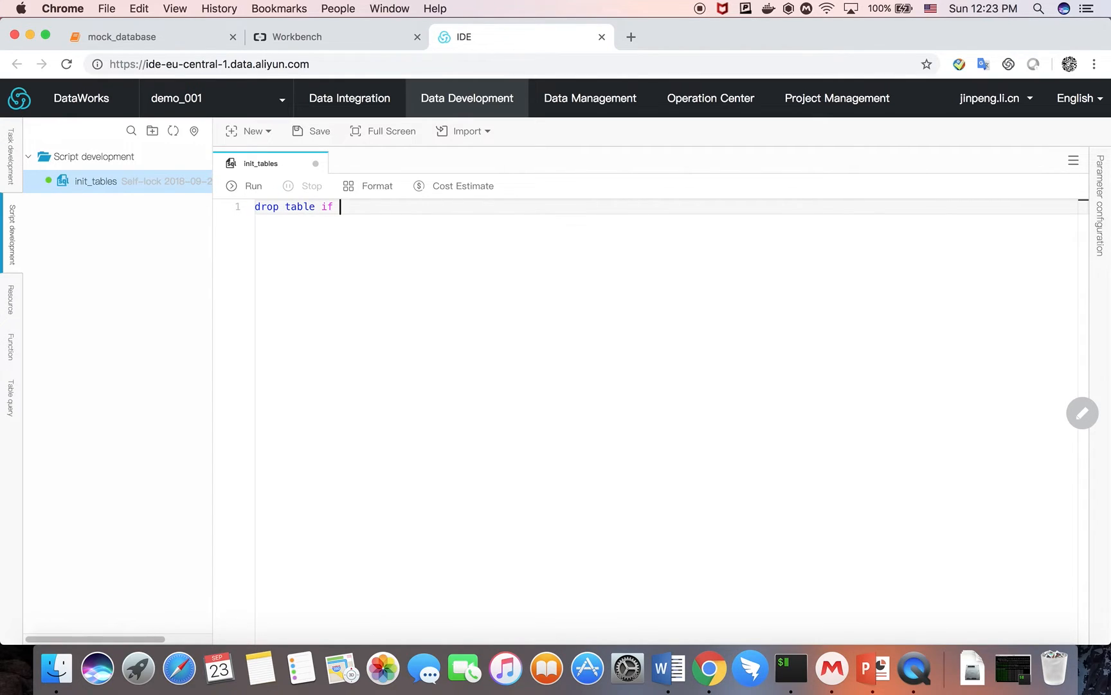
type("exists")
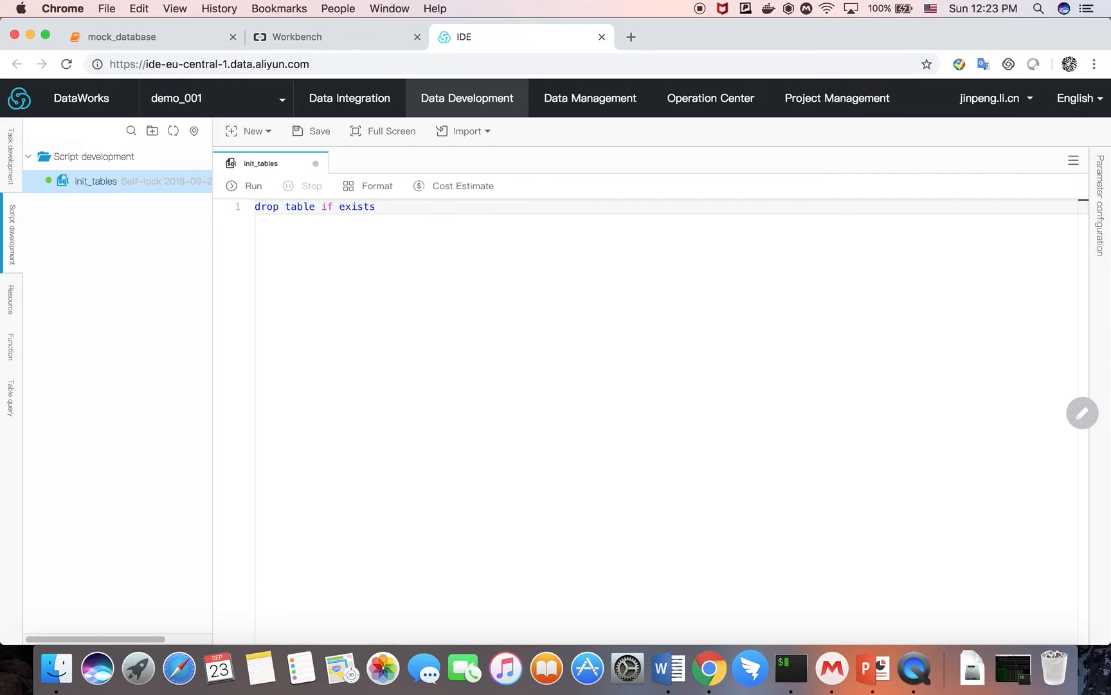
type("sales;")
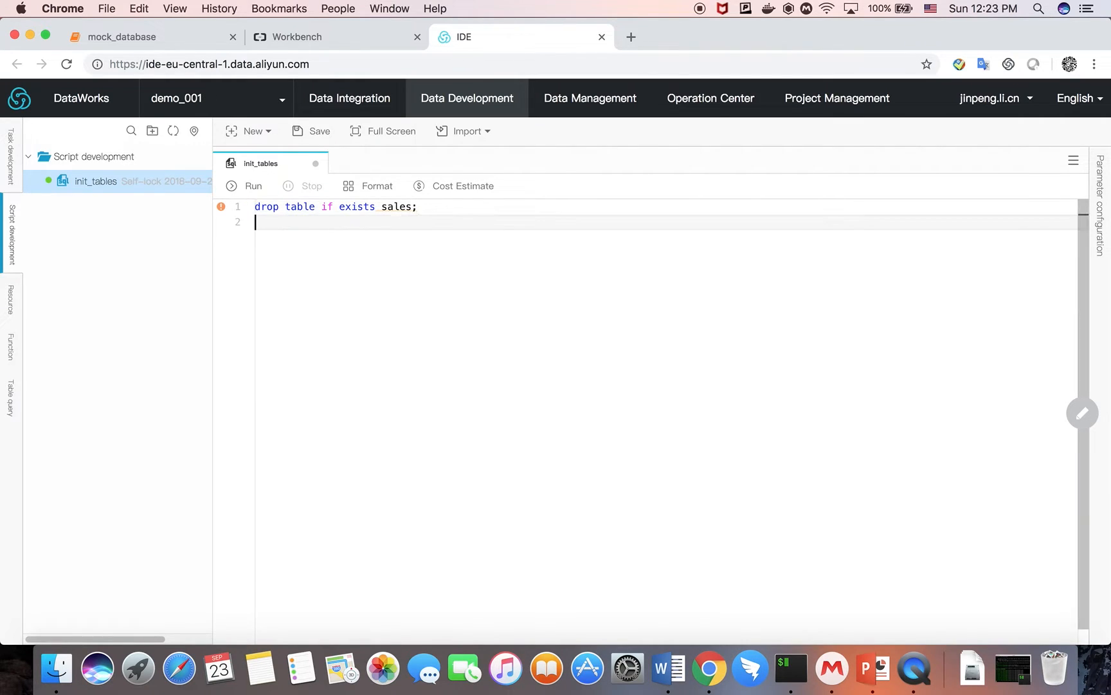
Add CREATE TABLE sales with columns sku string, datetime datetime, qty bigint
type("create table")
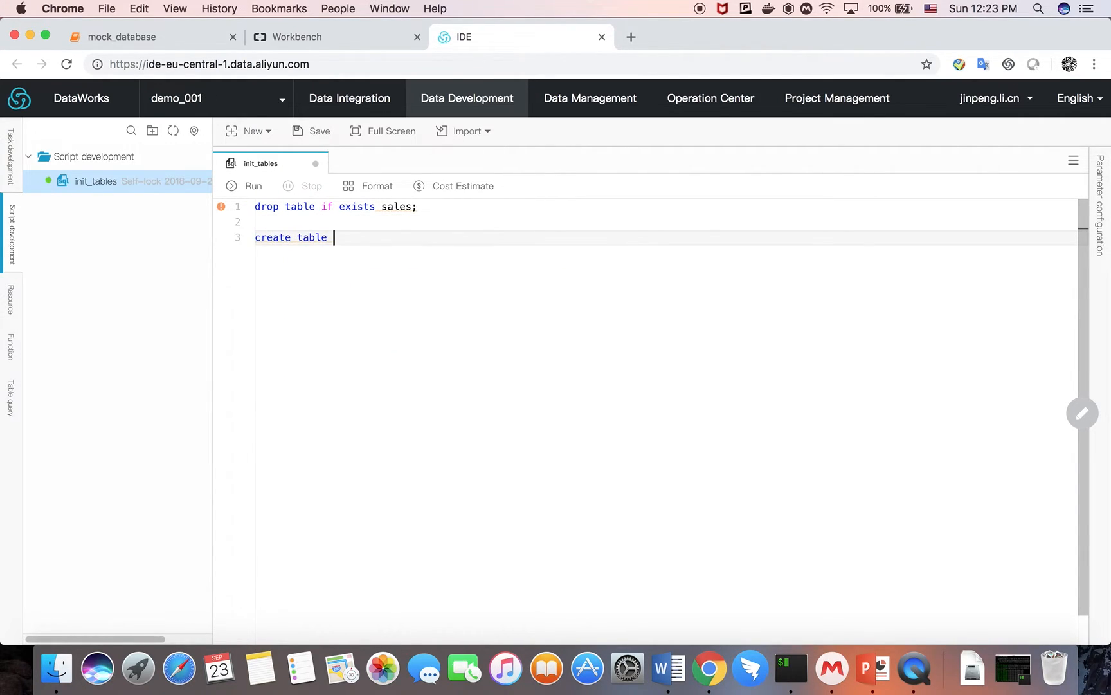
type("sales")
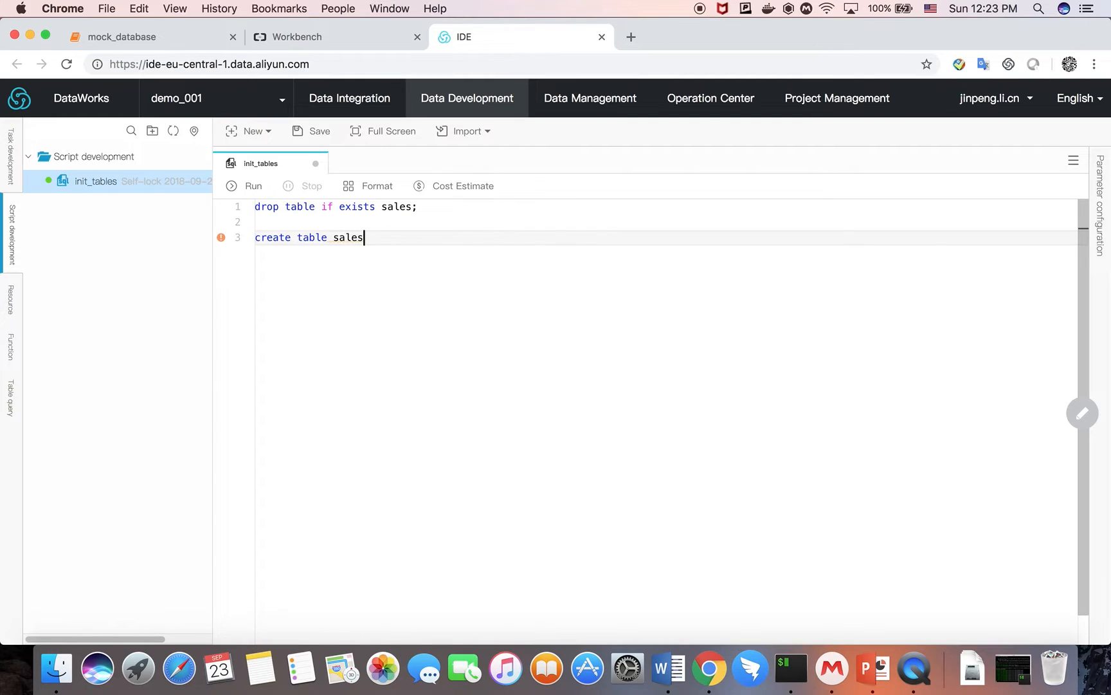
type("()")
type("sku stri")
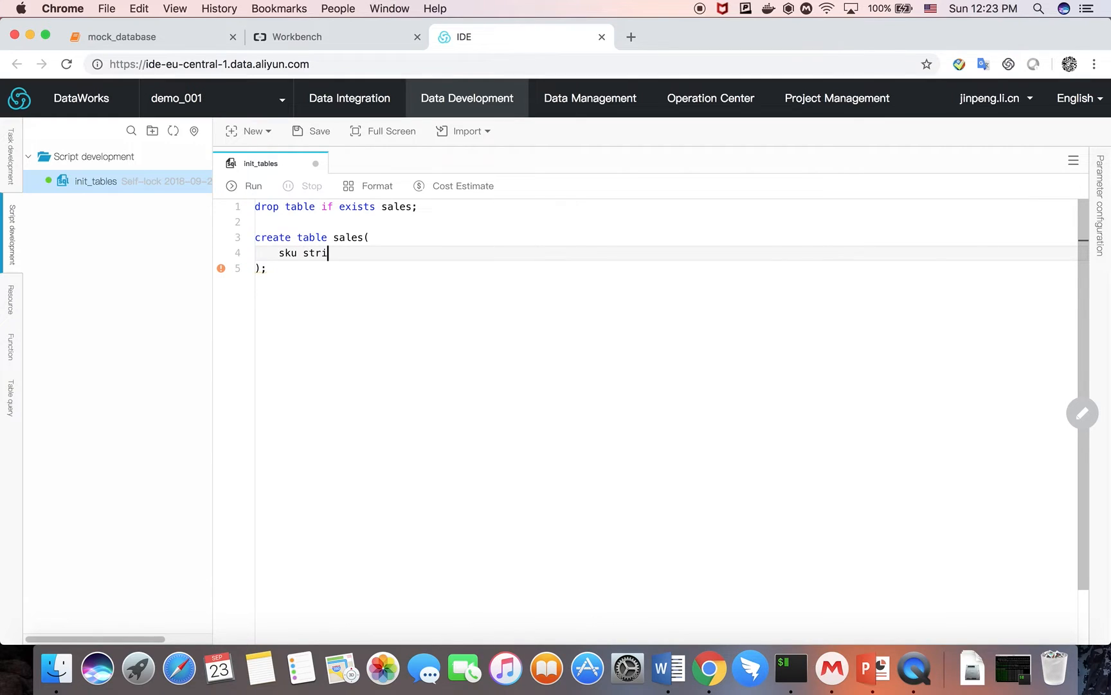
type("ng,")
type("datetime datetime,")
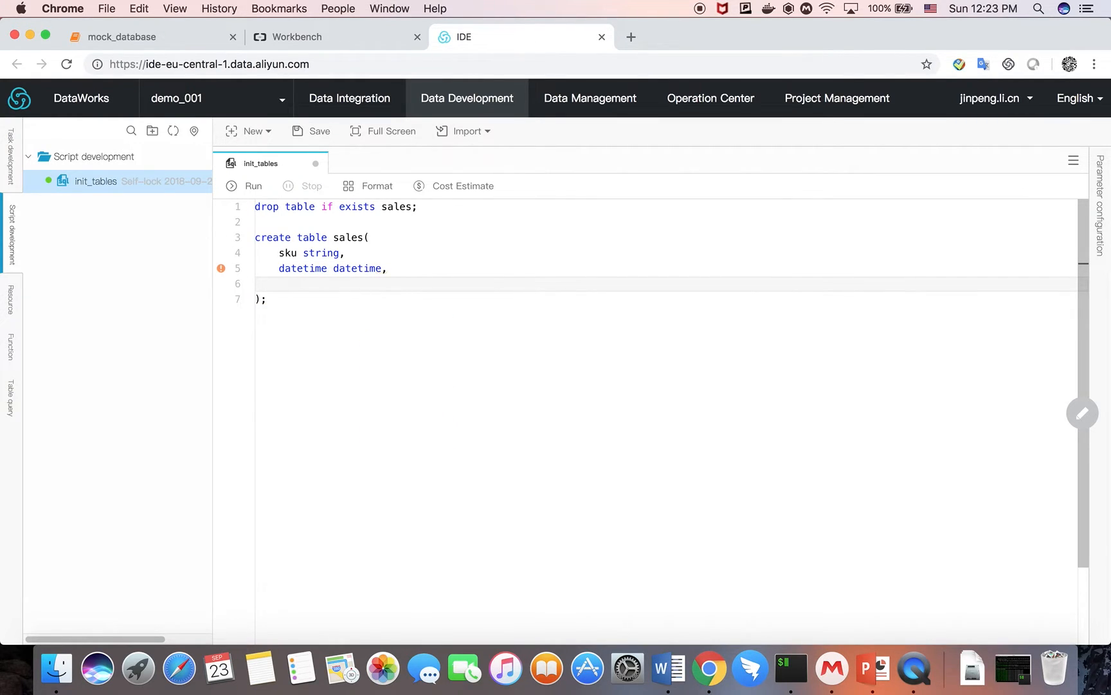
type("qty")
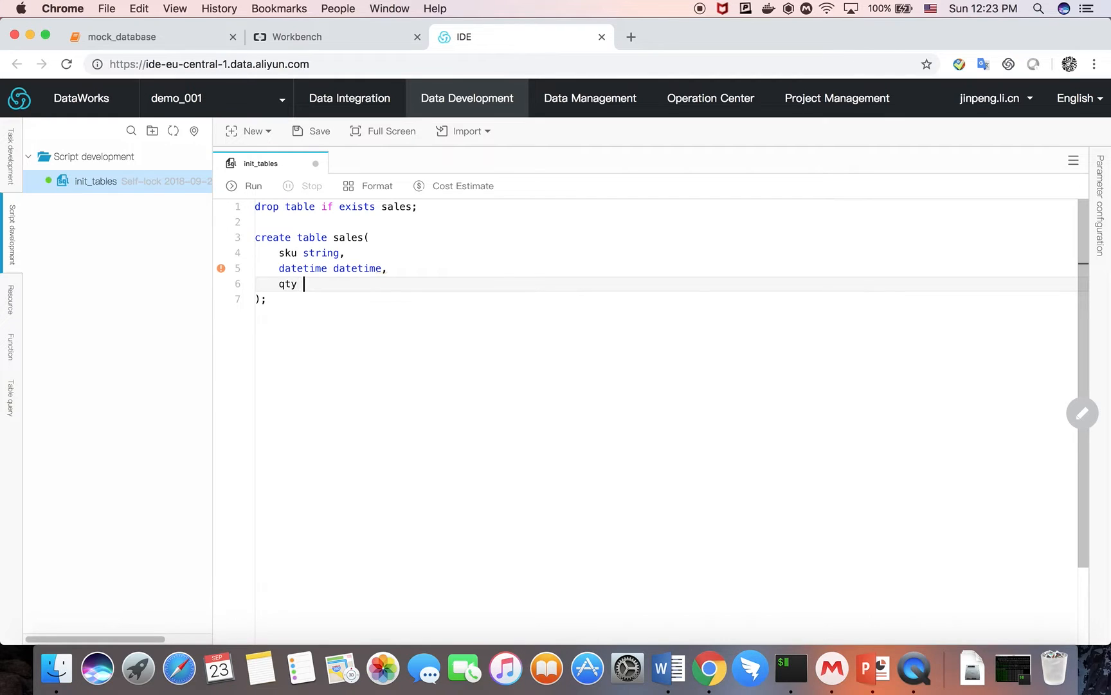
type("bigint")
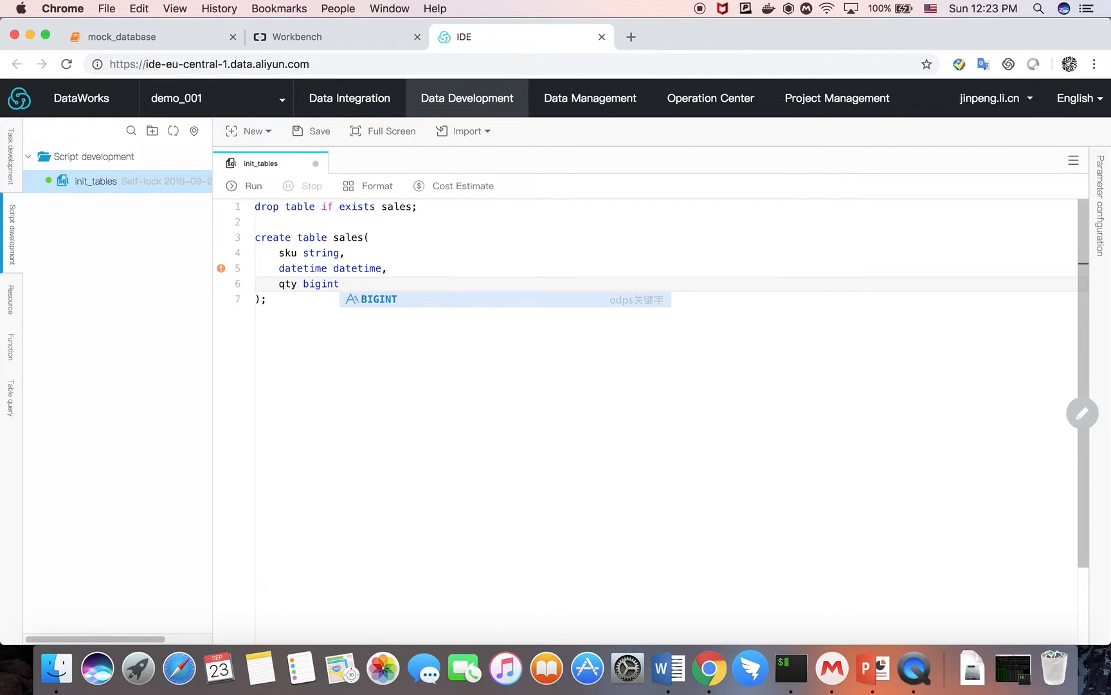
left_click(329, 289)
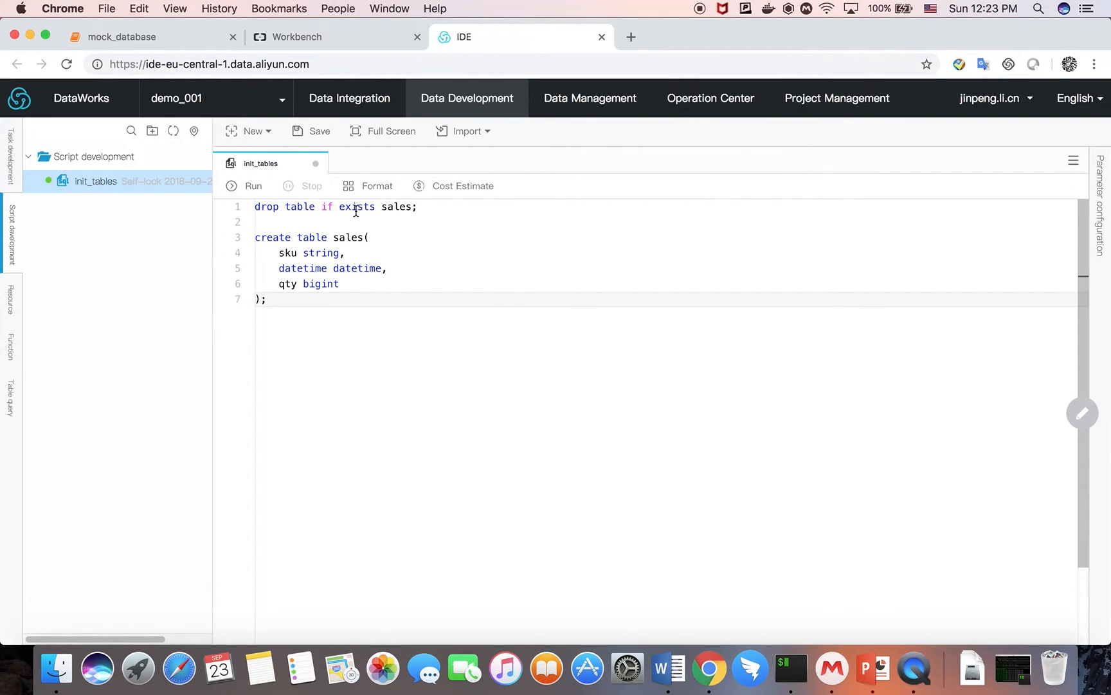
Run only the selected drop table statement, accepting the cost notice
left_click_drag(255, 207, 418, 206)
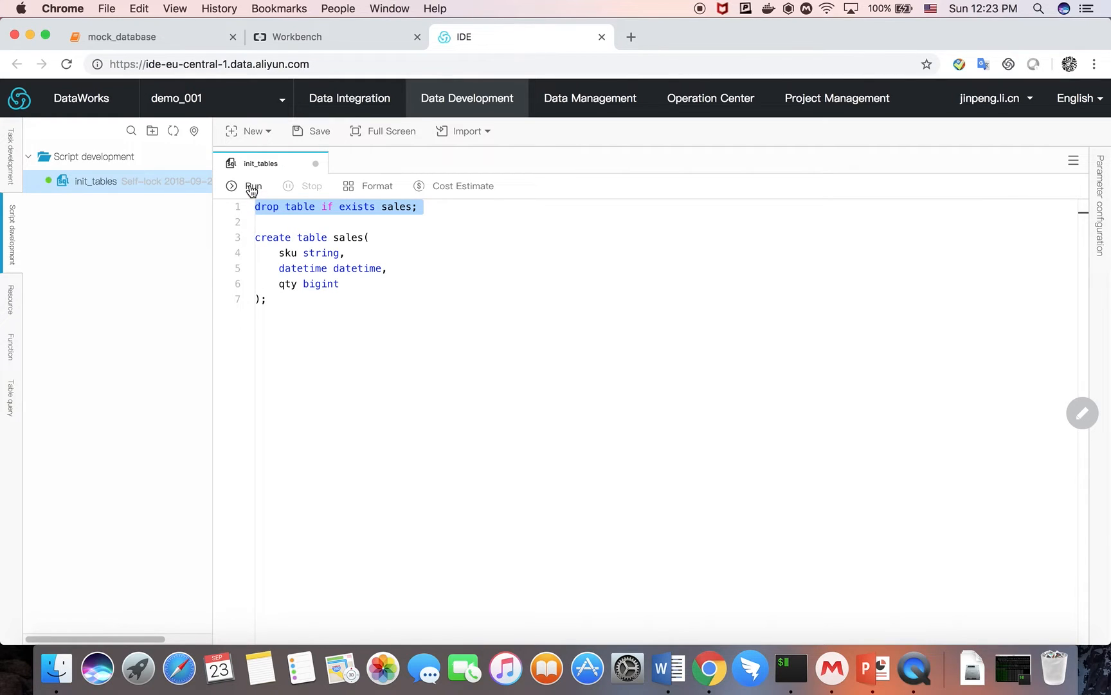
left_click(253, 186)
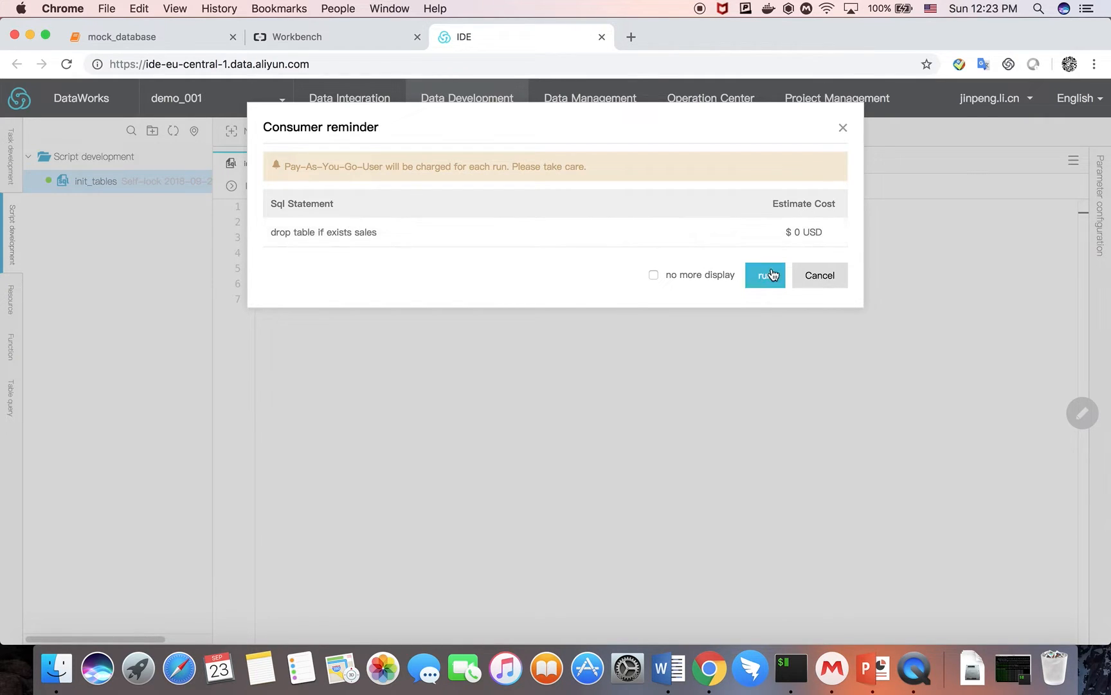
left_click(764, 275)
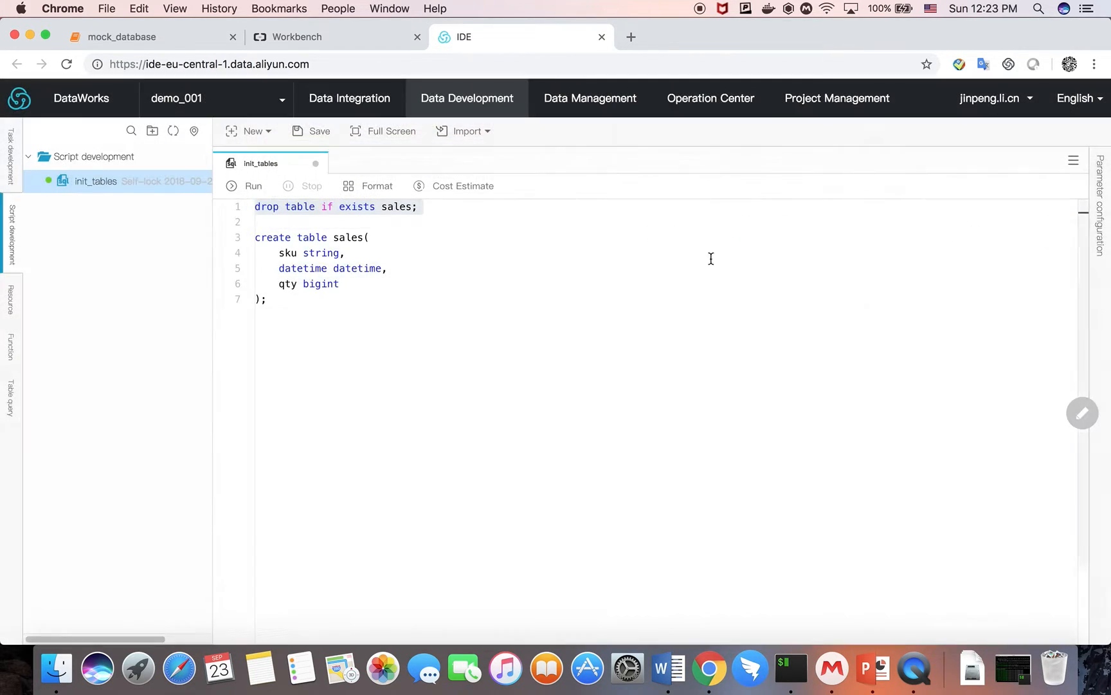
Select the entire init_tables script and run it, accepting the cost notice
key("cmd+a")
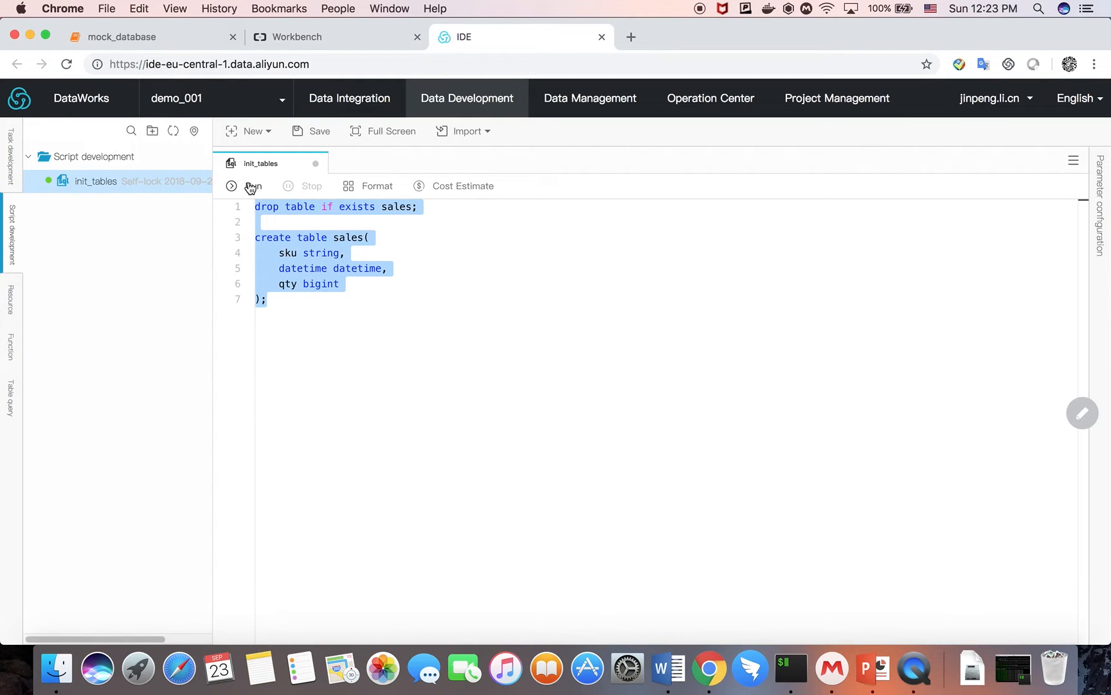
left_click(253, 185)
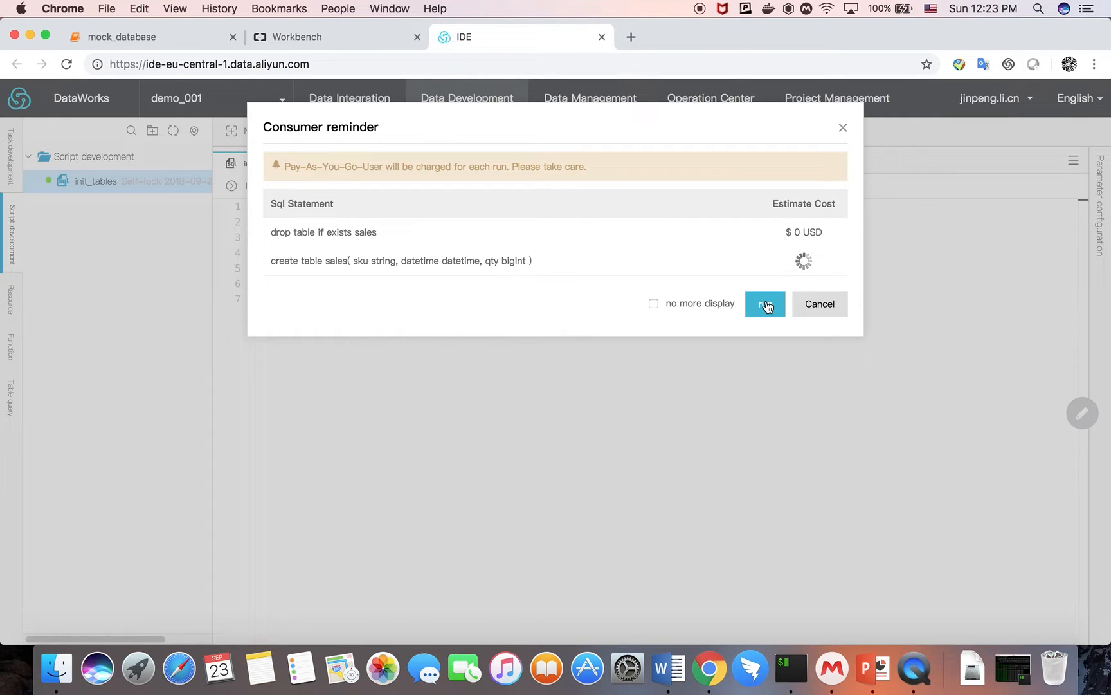
left_click(765, 303)
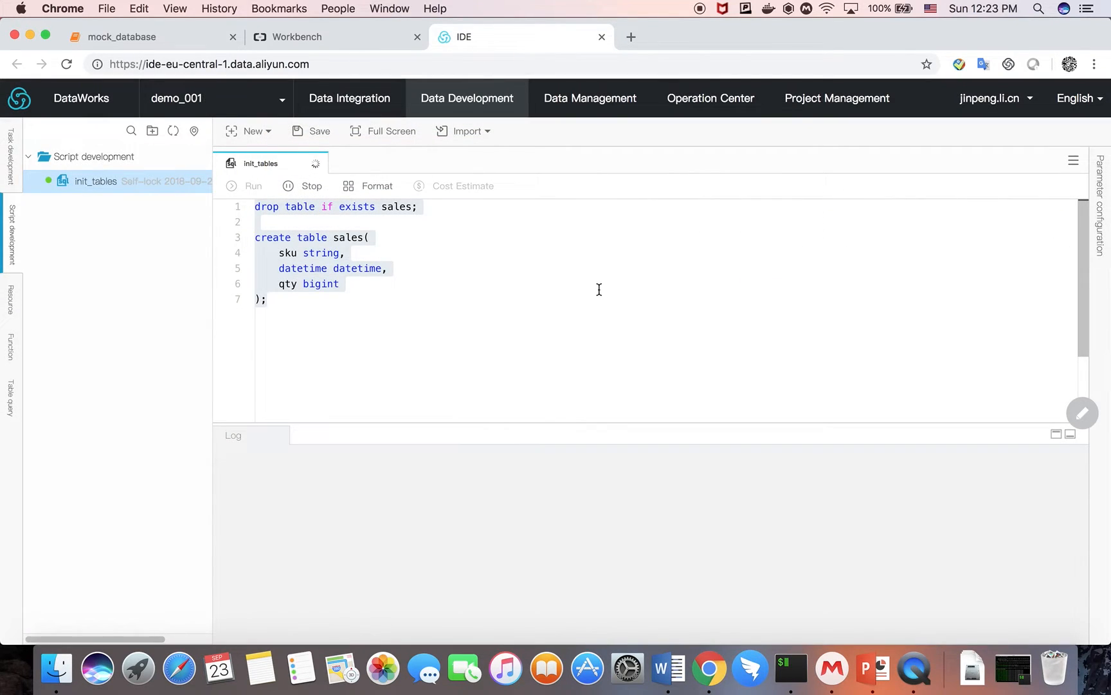
left_click(319, 131)
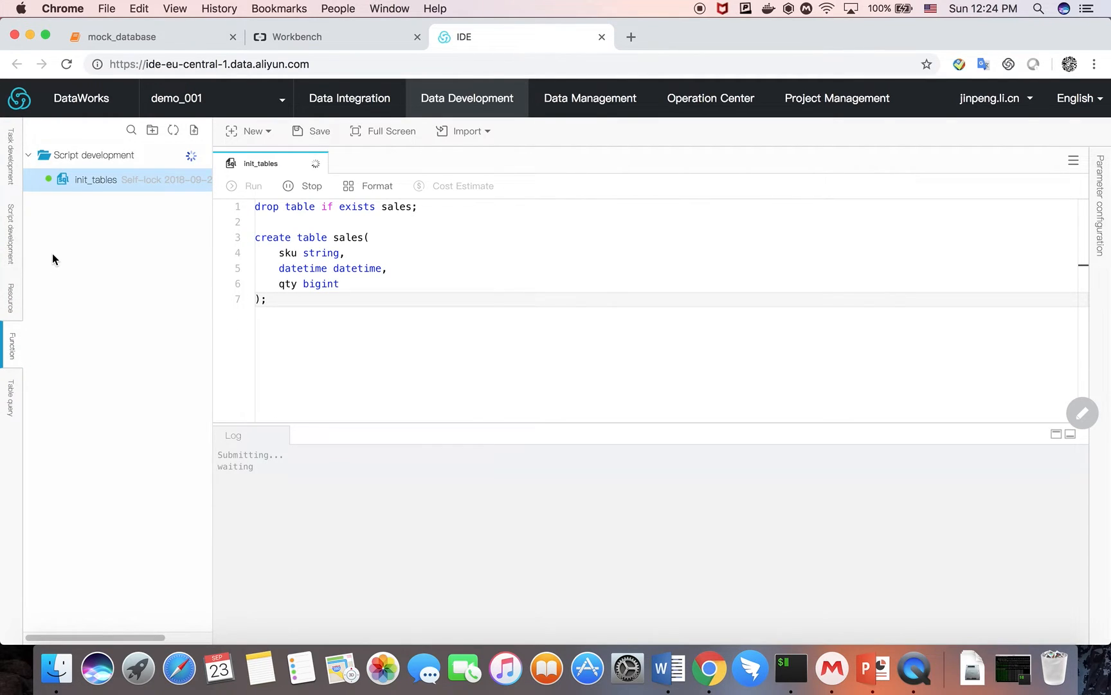
Expand and collapse the String, Aggregate and Other system function groups during the run
left_click(11, 347)
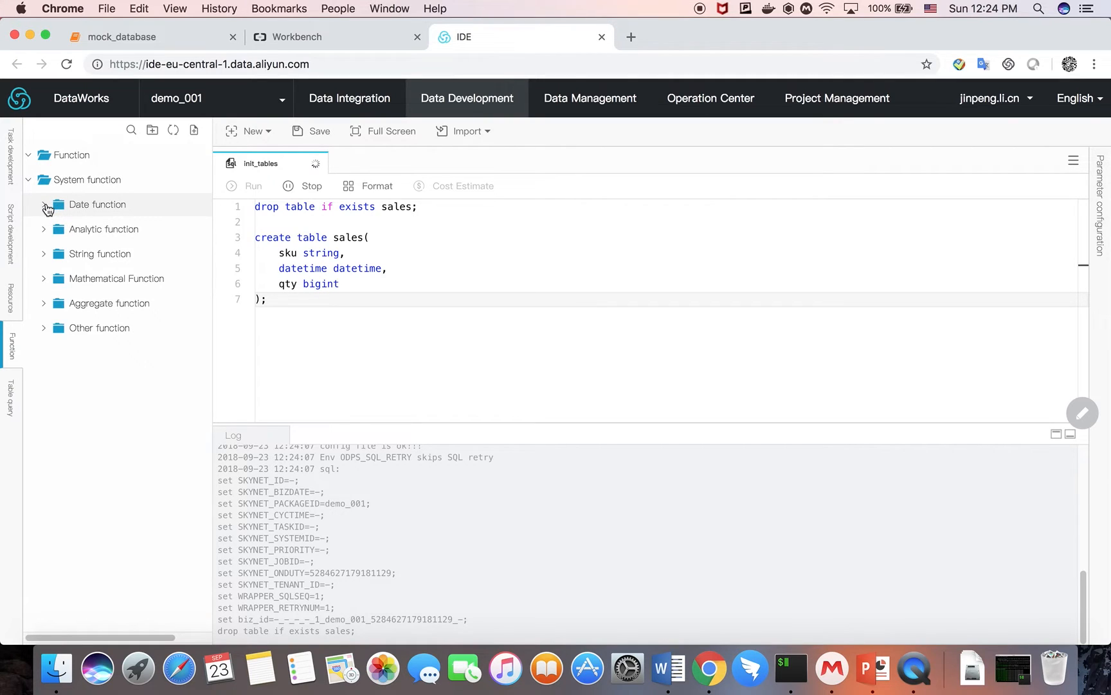
mouse_move(103, 229)
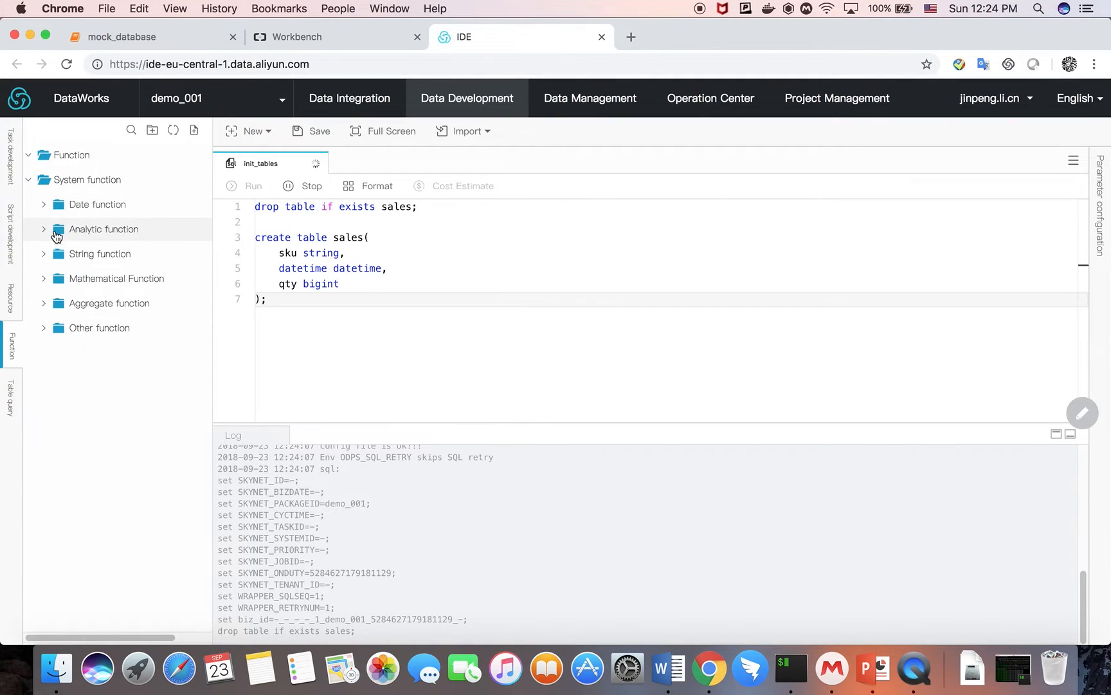
left_click(104, 229)
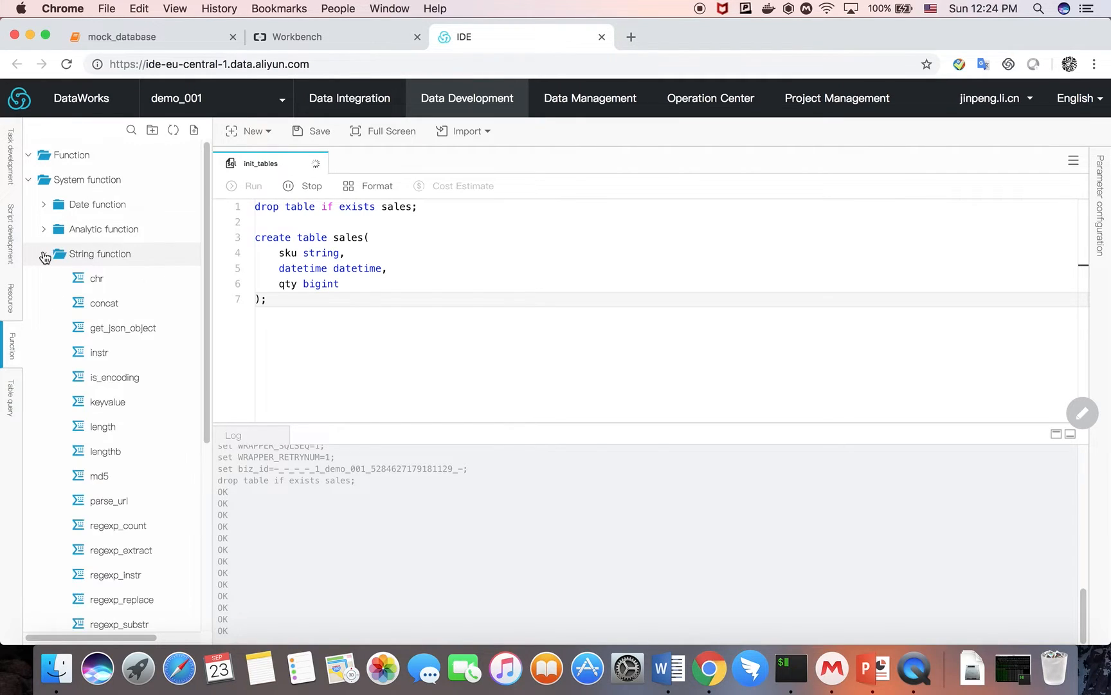
left_click(43, 254)
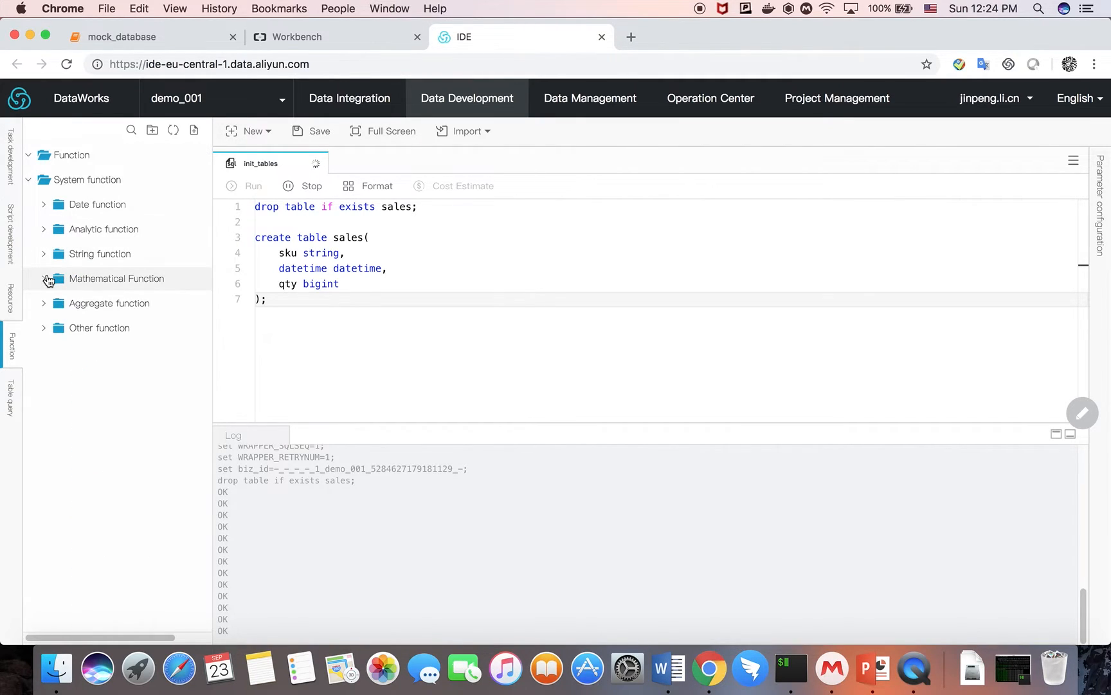
left_click(109, 304)
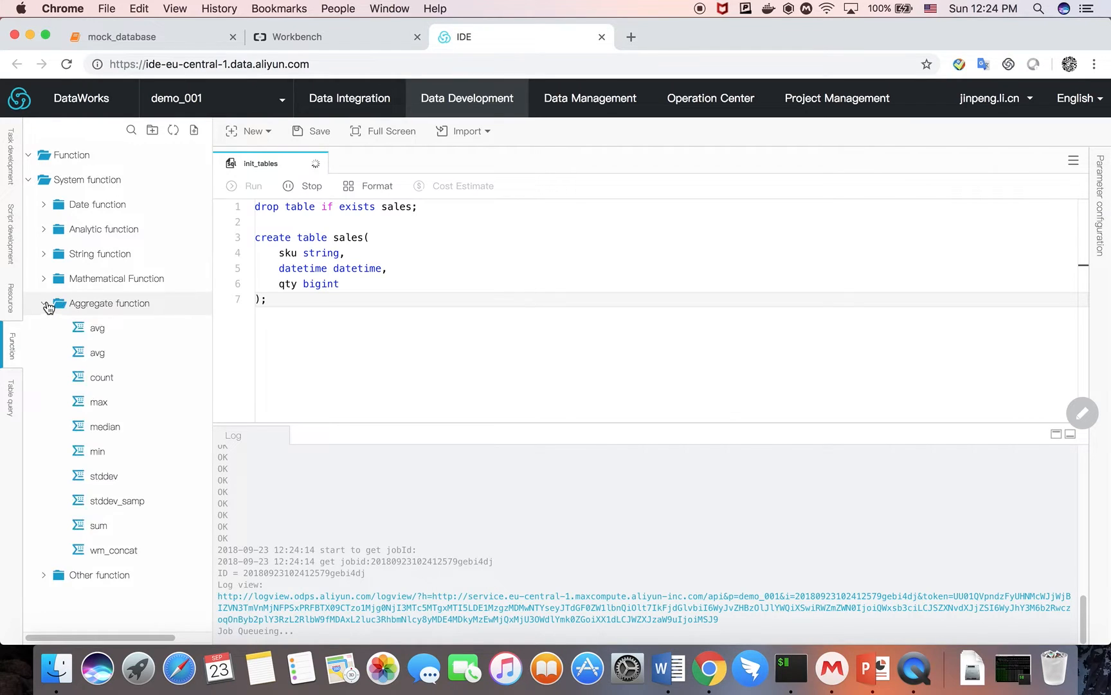
left_click(44, 303)
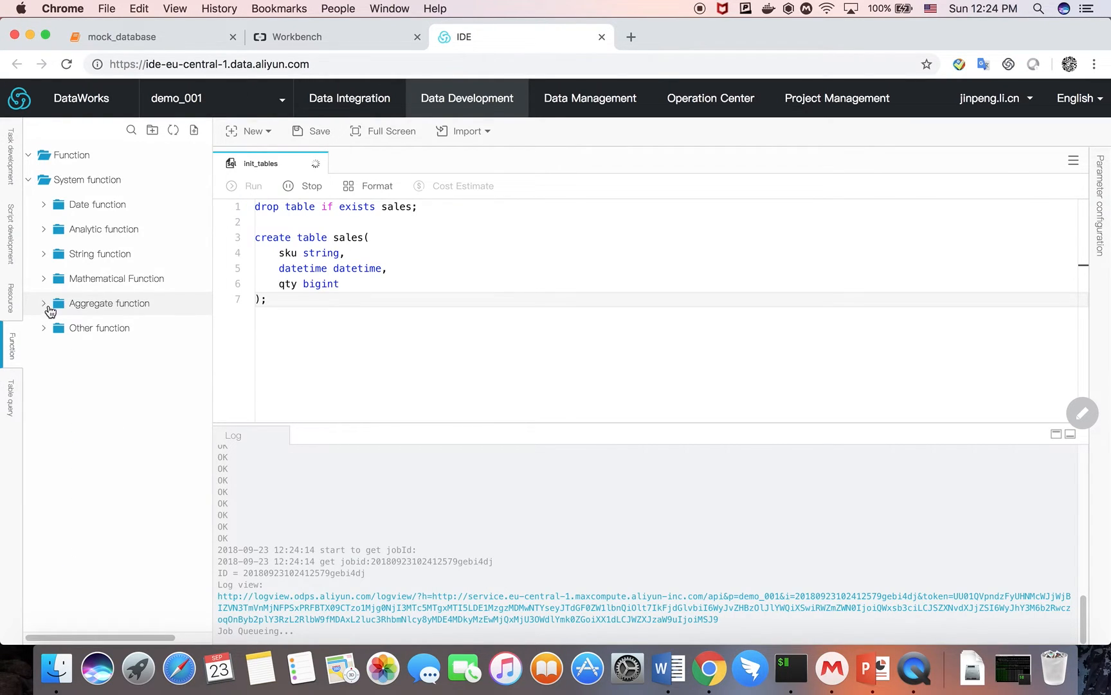
left_click(99, 327)
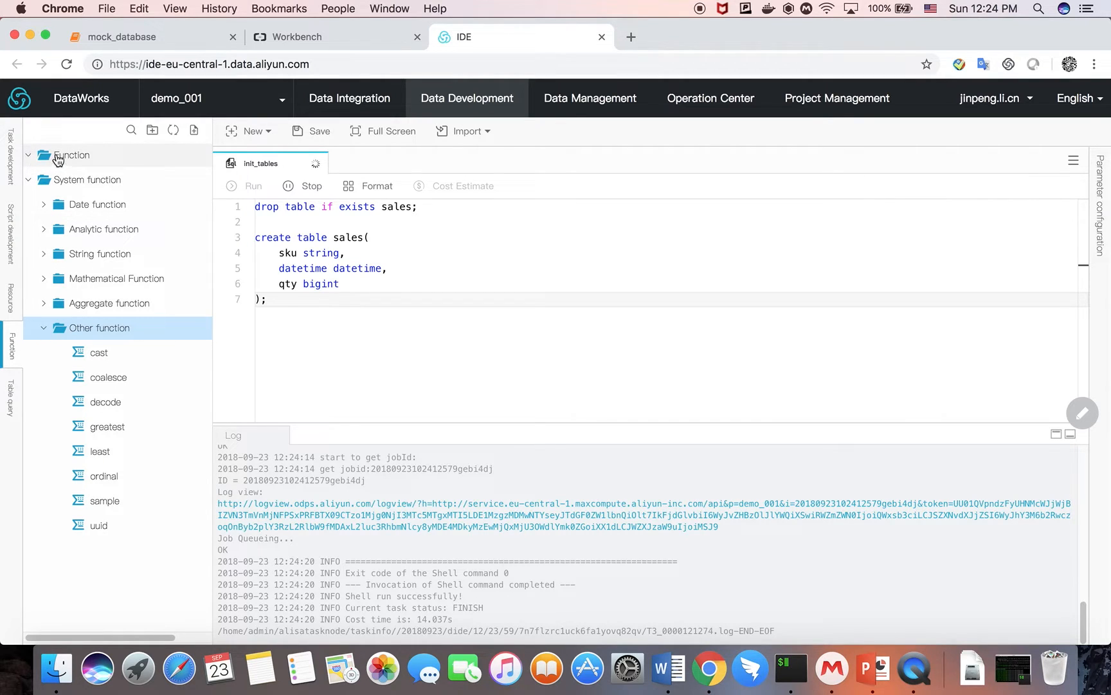
left_click(71, 154)
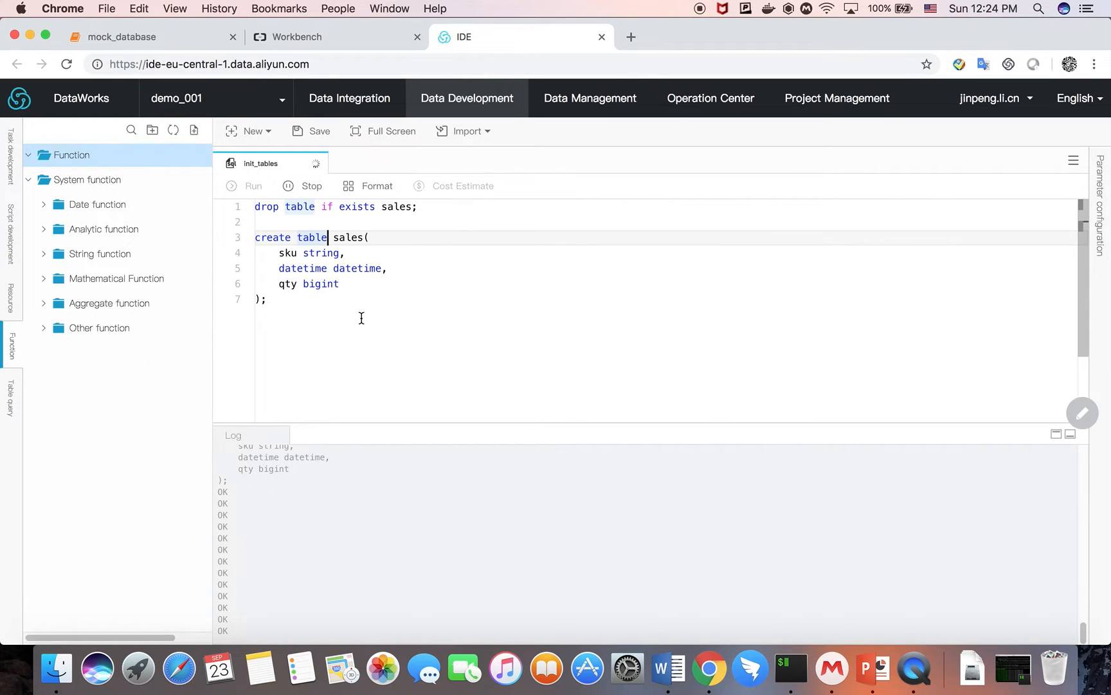
left_click(252, 186)
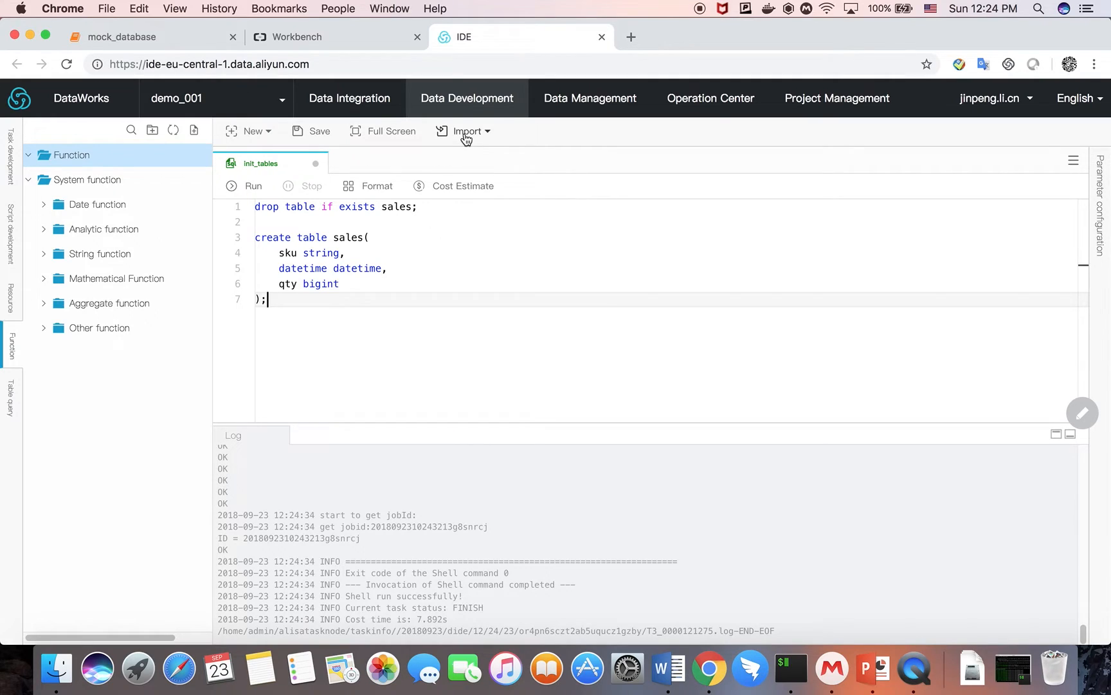
Load df_sales.csv via Import local data with 'First line is title' unchecked
left_click(466, 130)
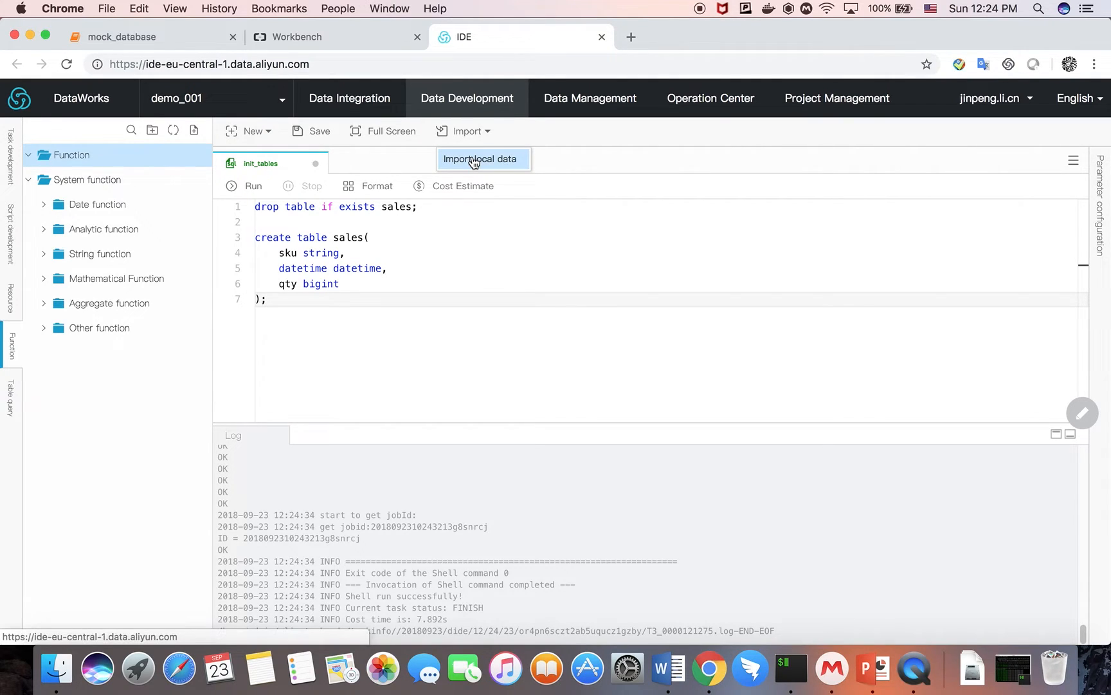
left_click(482, 159)
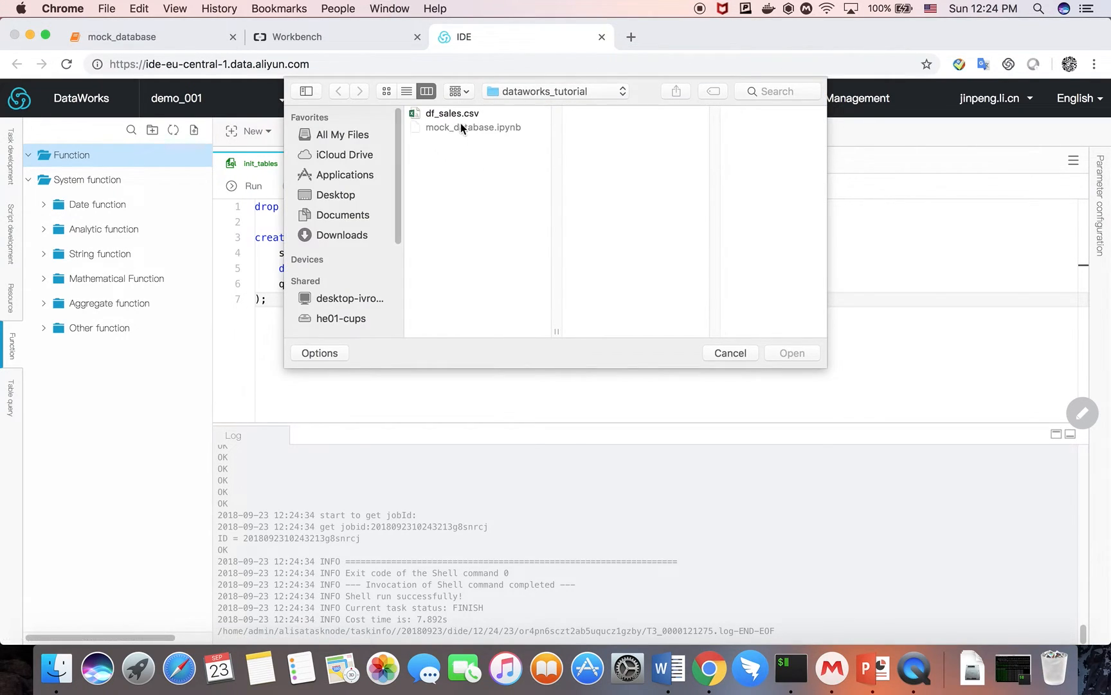
left_click(452, 113)
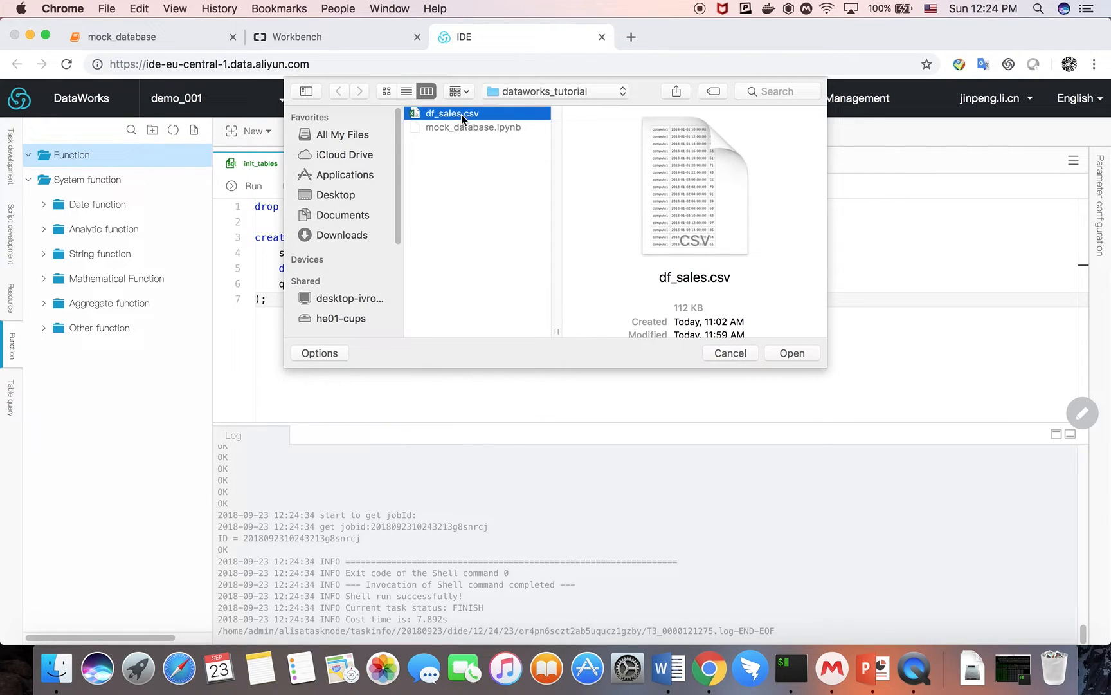
left_click(792, 353)
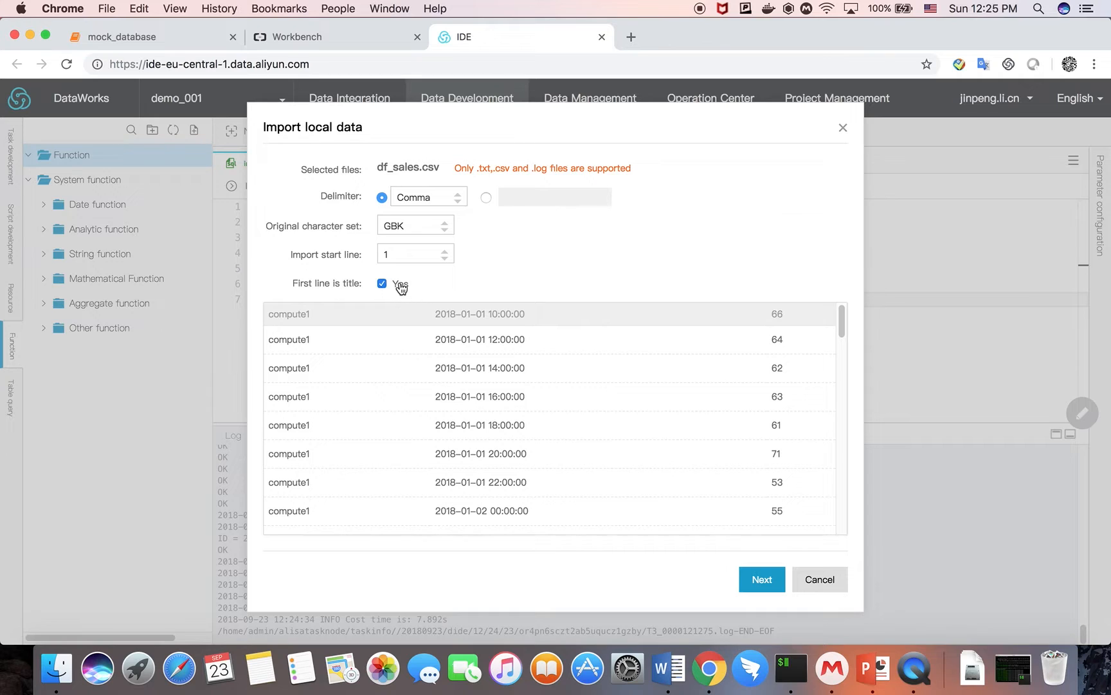
left_click(382, 283)
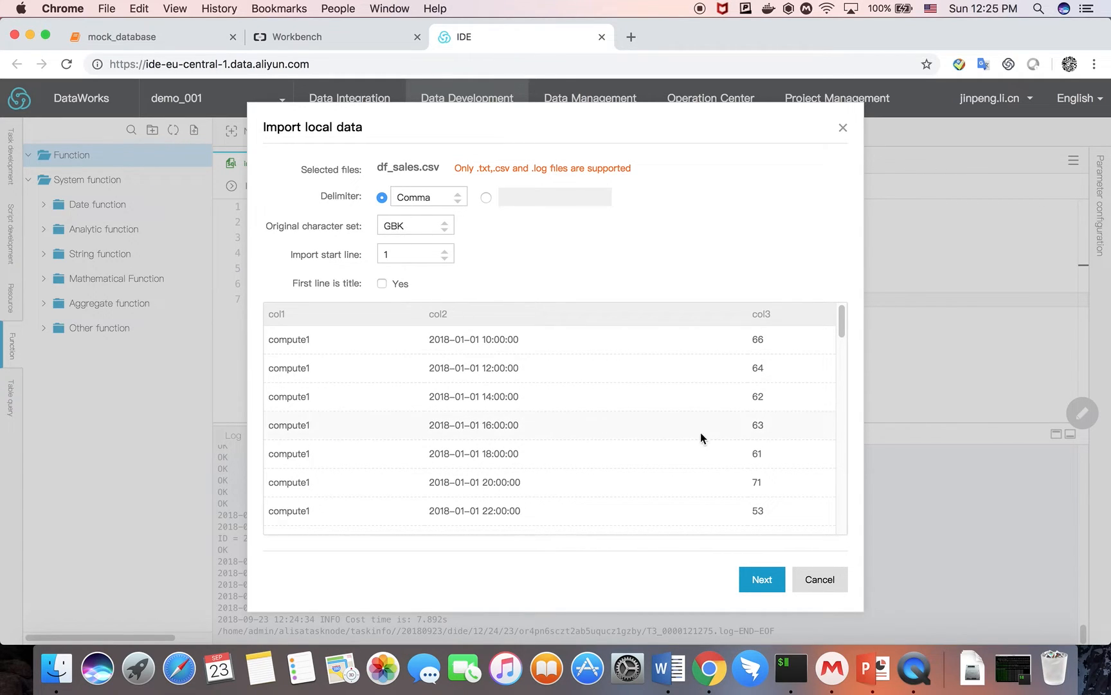
Target the sales table, keep Match by position, and import the CSV rows
left_click(761, 579)
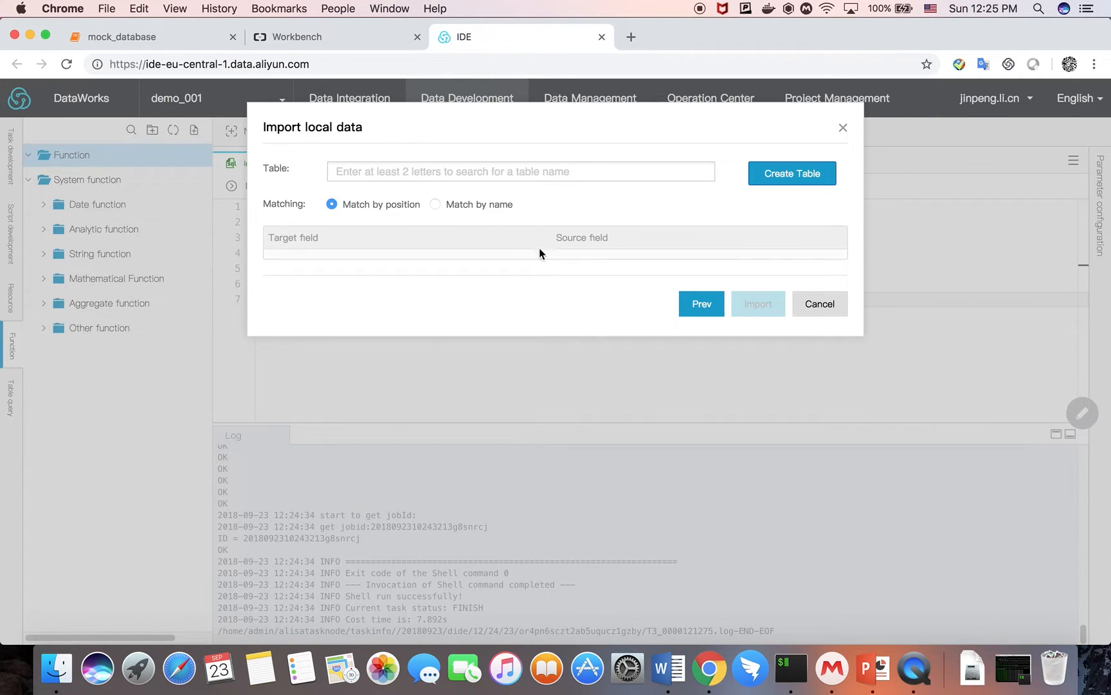
type("a")
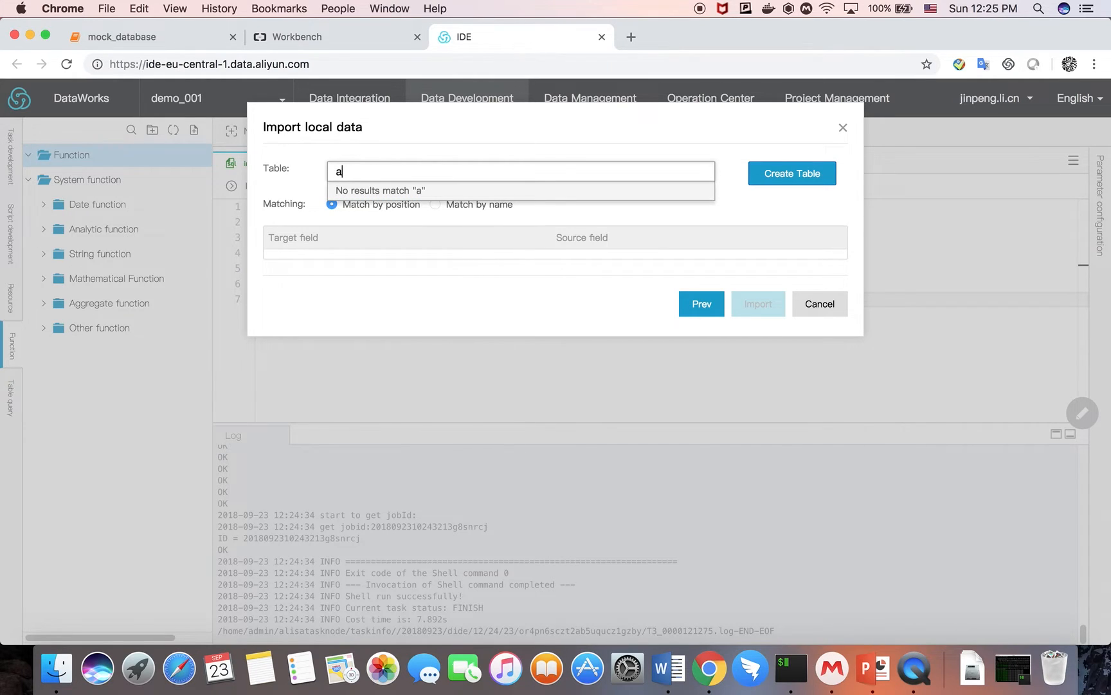
type("sales")
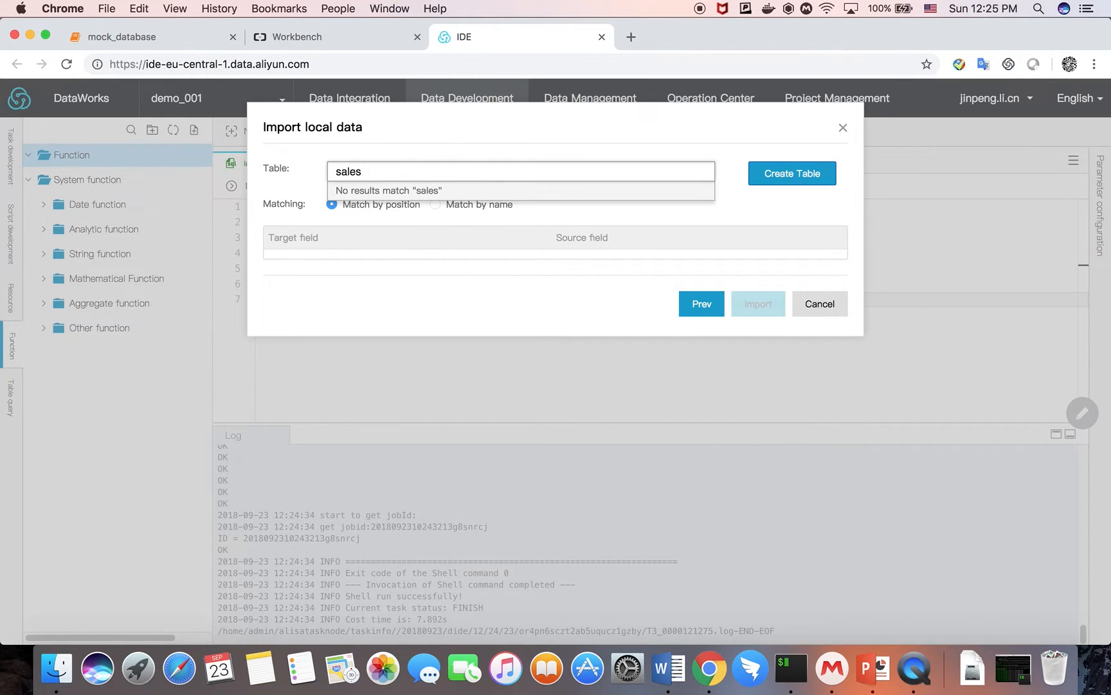
left_click(588, 205)
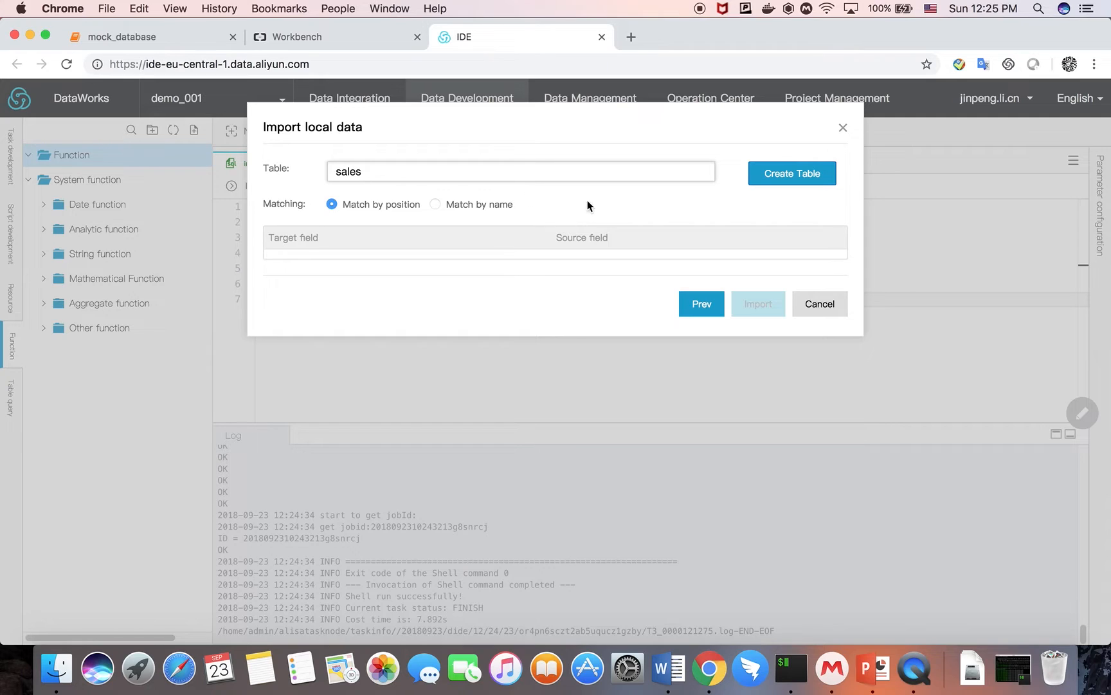
left_click(791, 173)
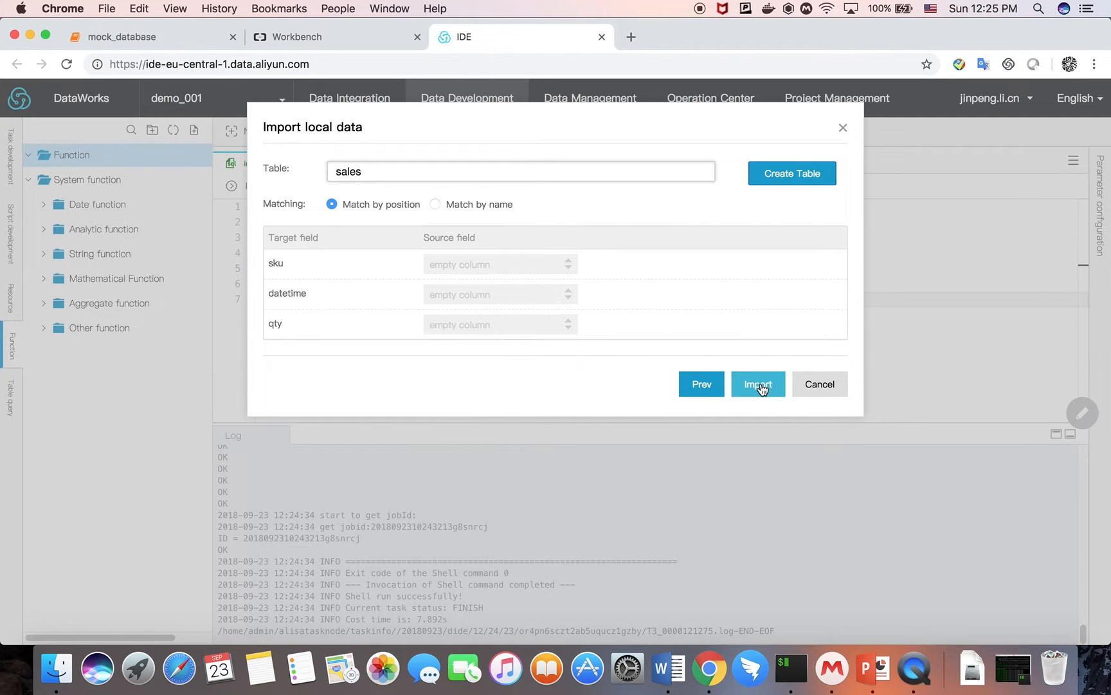
left_click(757, 383)
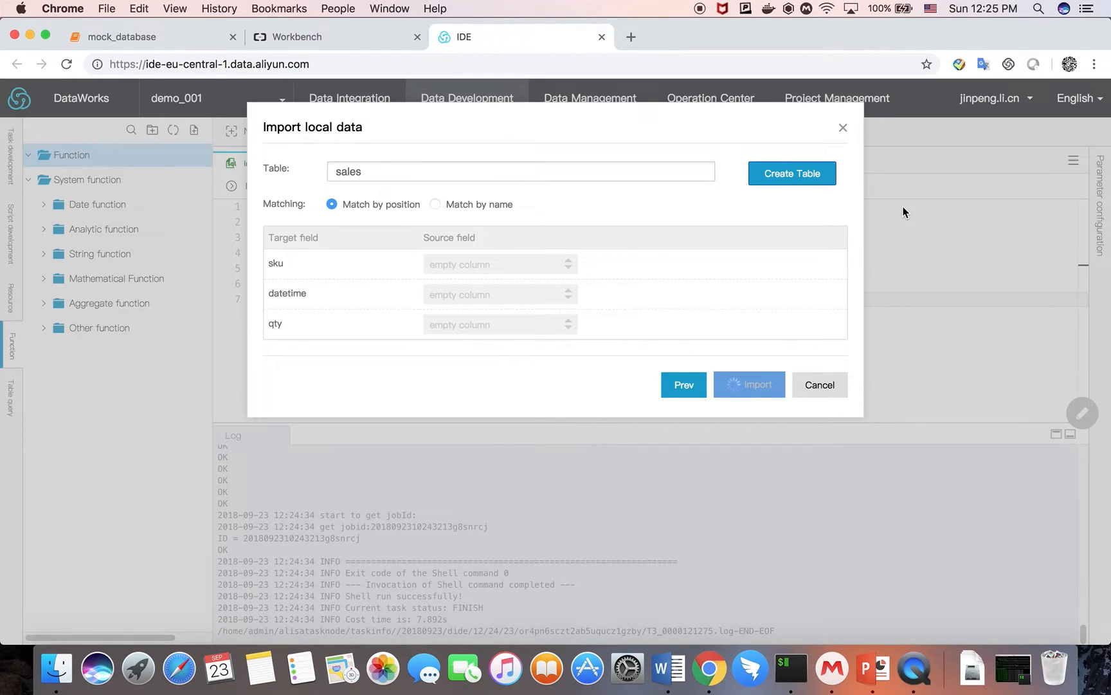
left_click(748, 384)
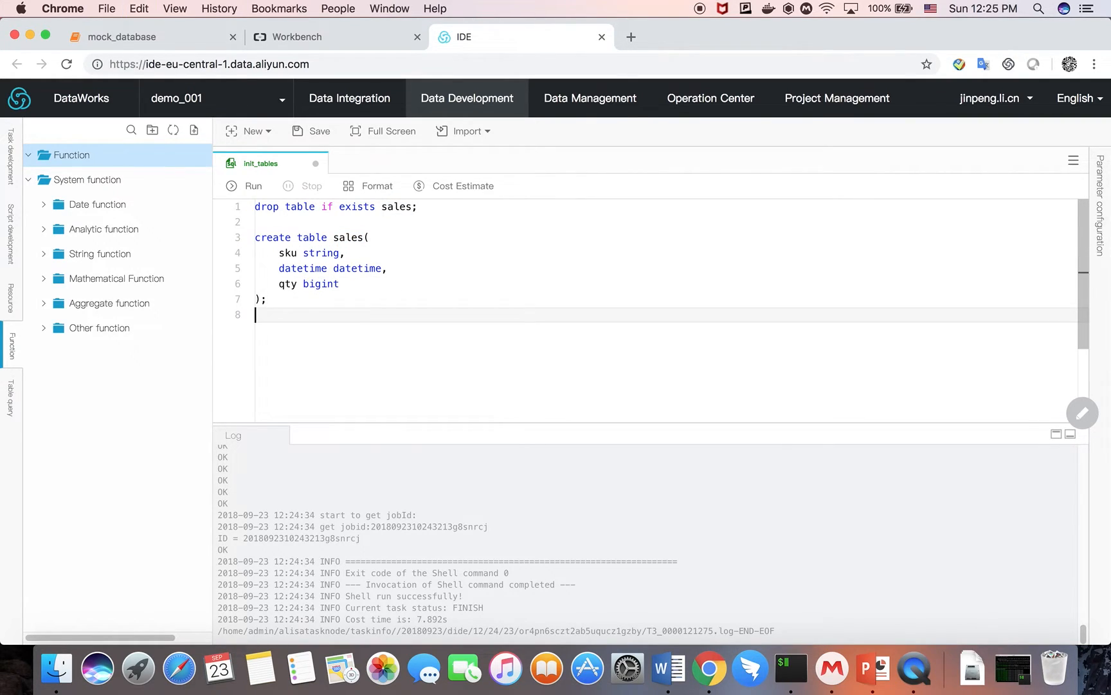
Add 'select * from sales;' and run the script, confirming the cost reminder
type("select")
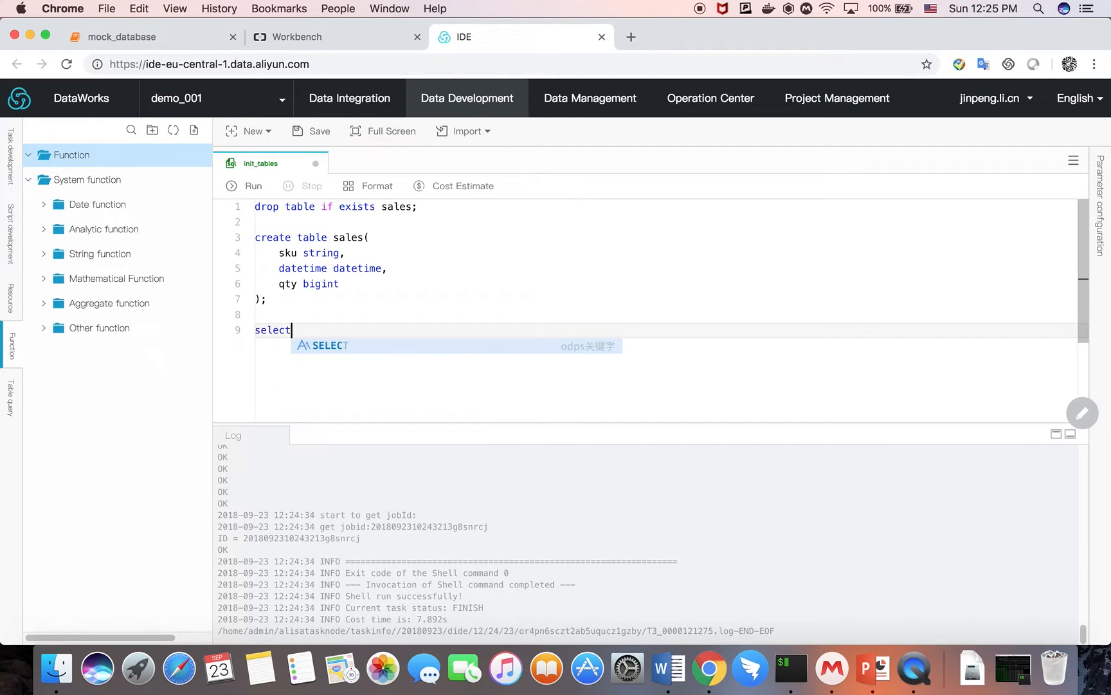
type("* from sales")
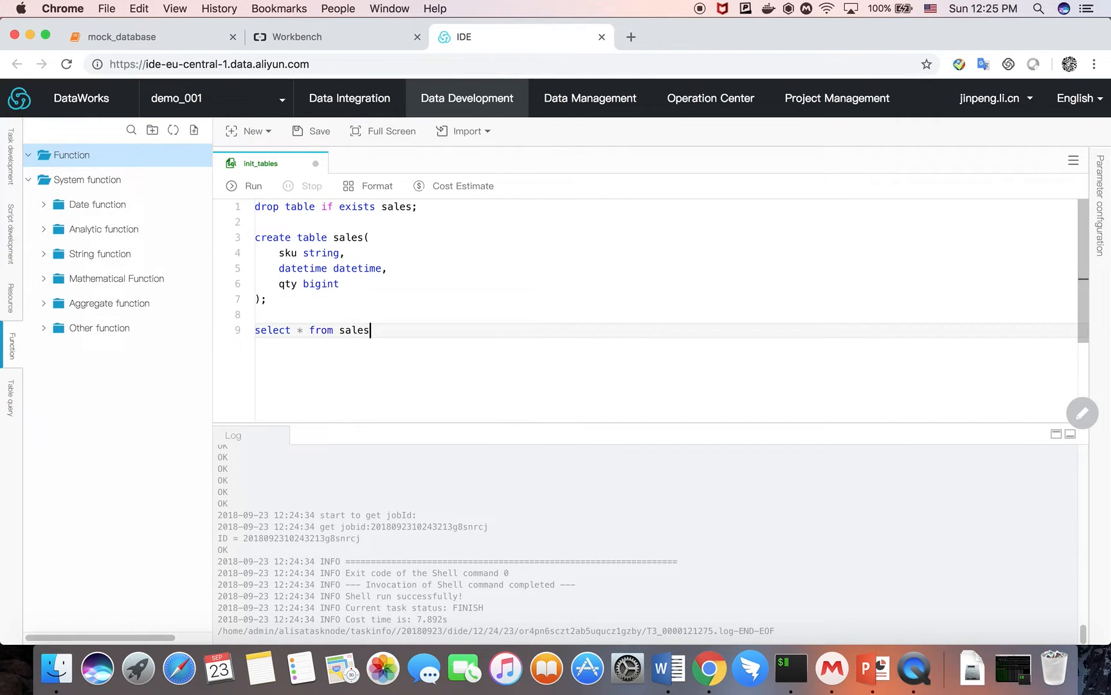
type(";")
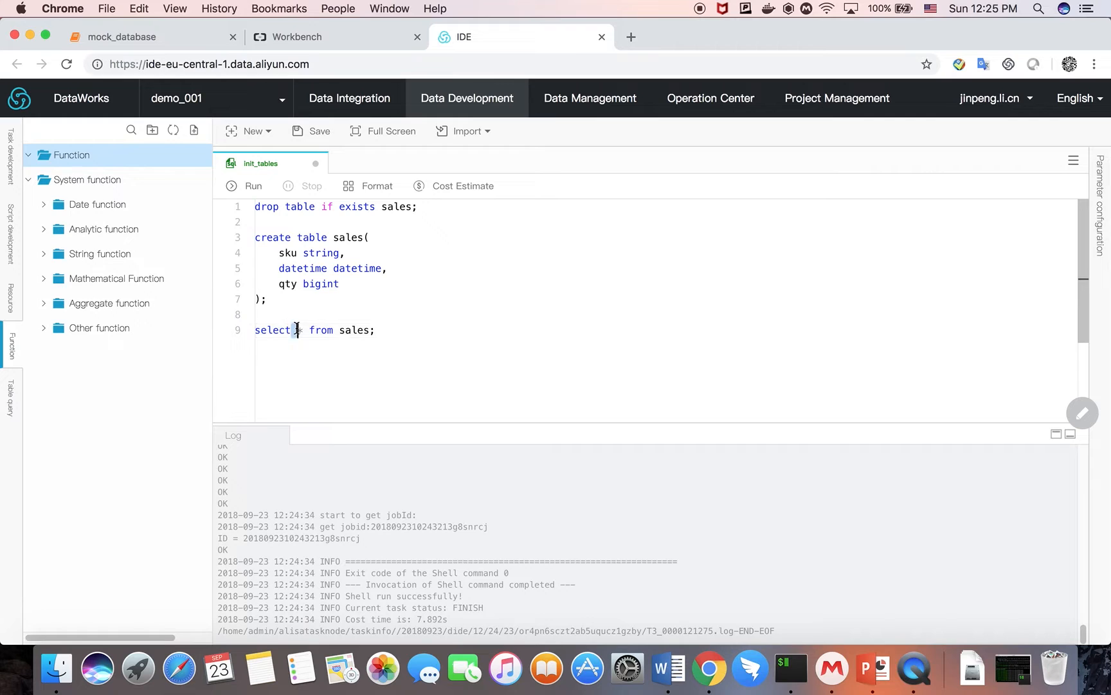
left_click(244, 186)
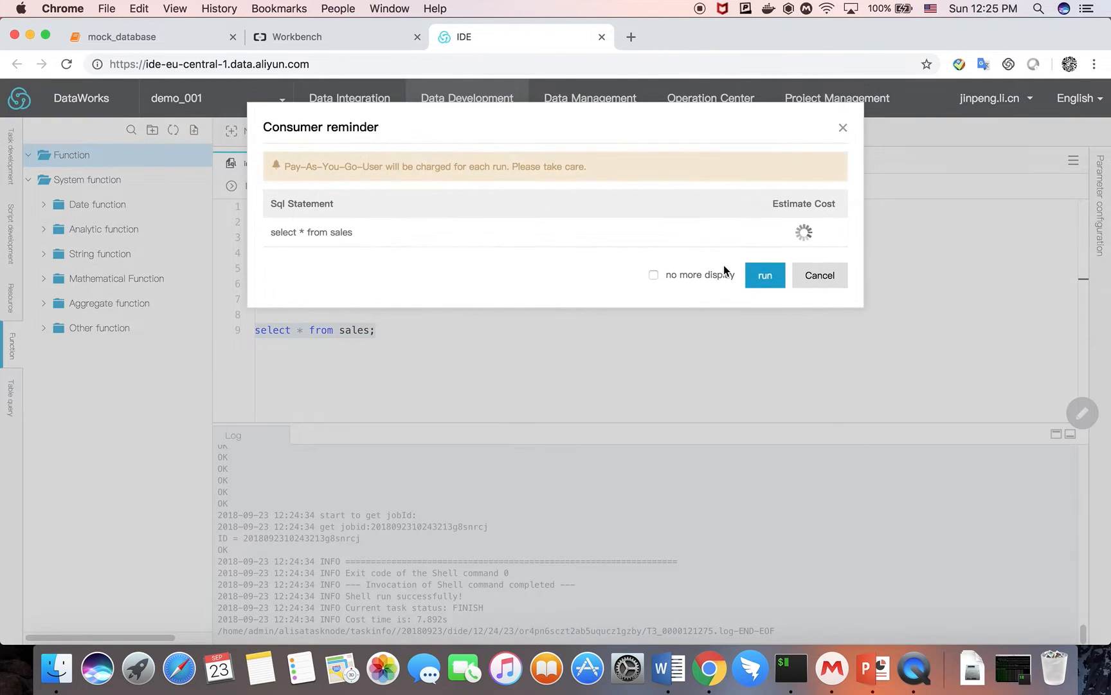
left_click(818, 276)
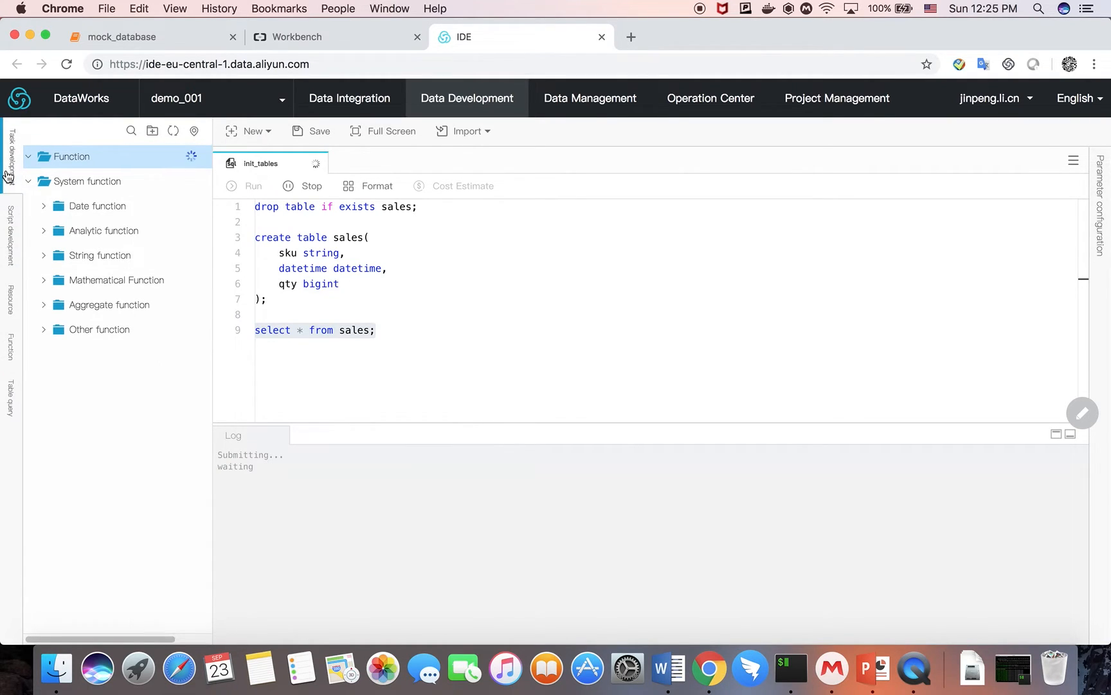
Run only the selected select * from sales query and scroll through the results
left_click(33, 157)
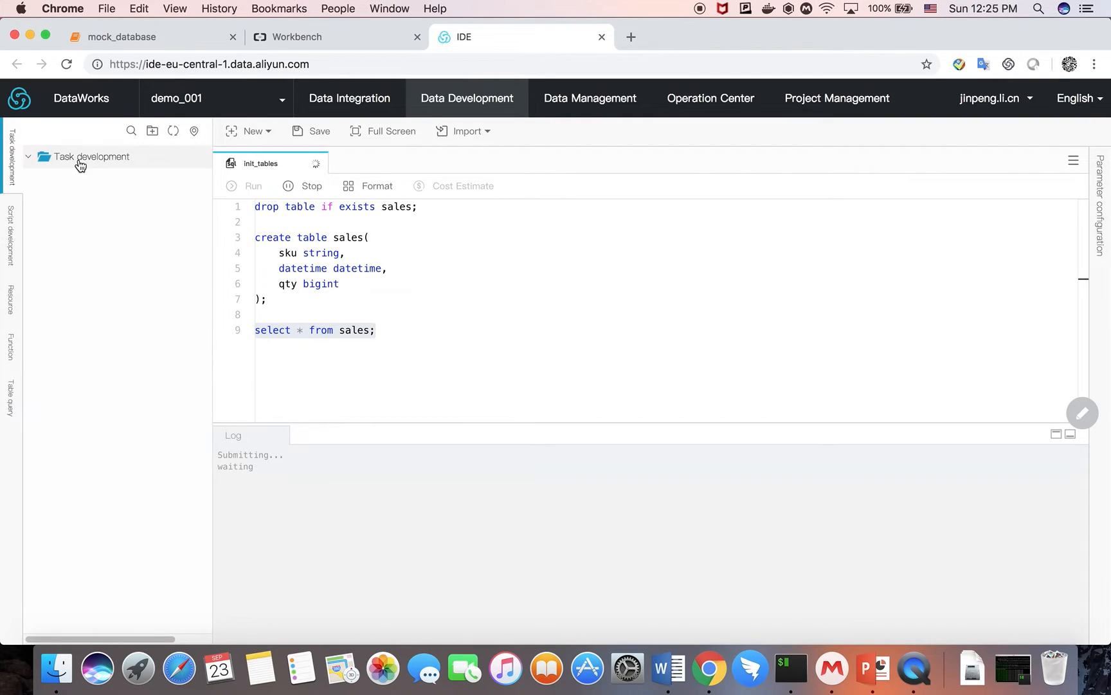
mouse_move(88, 170)
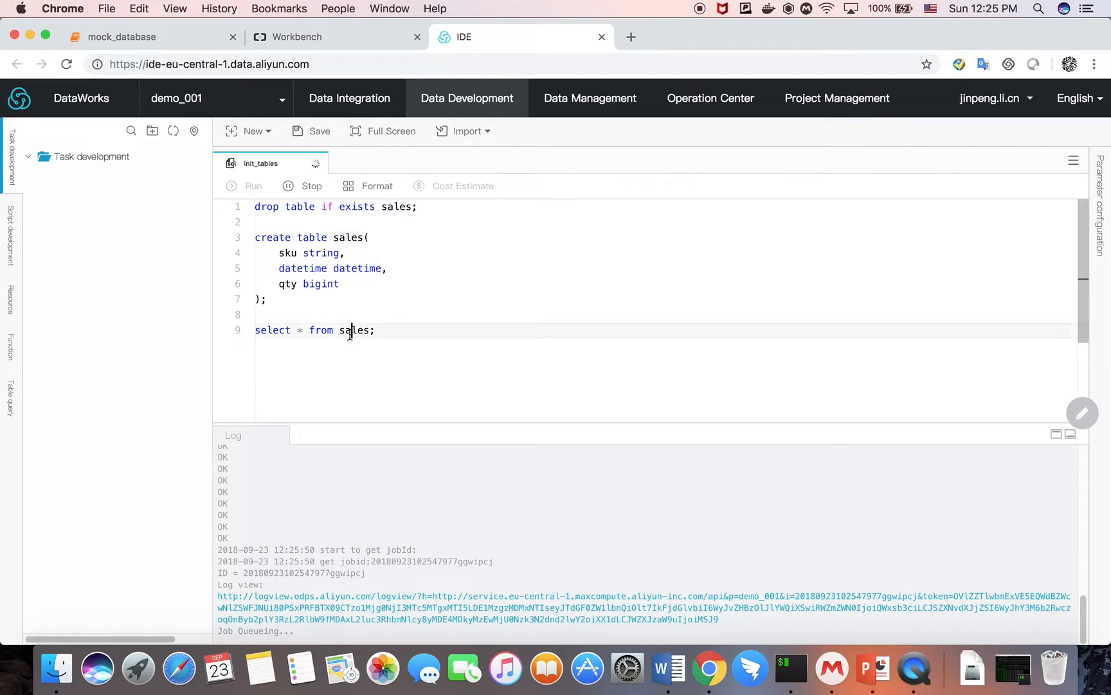
triple_click(314, 330)
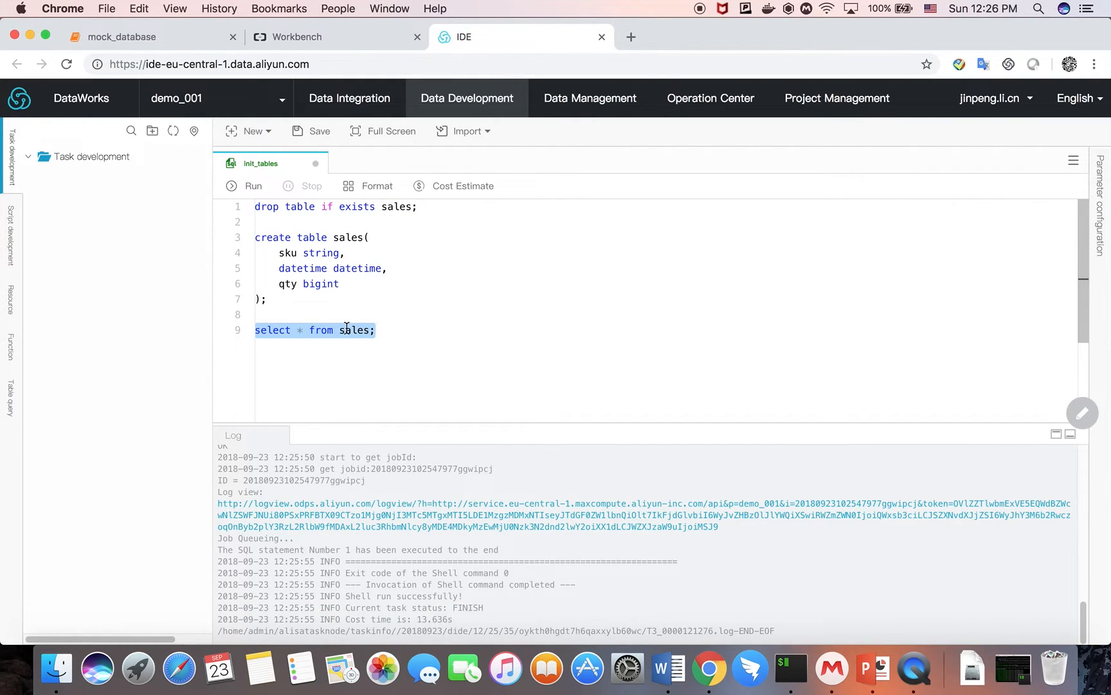
left_click(319, 435)
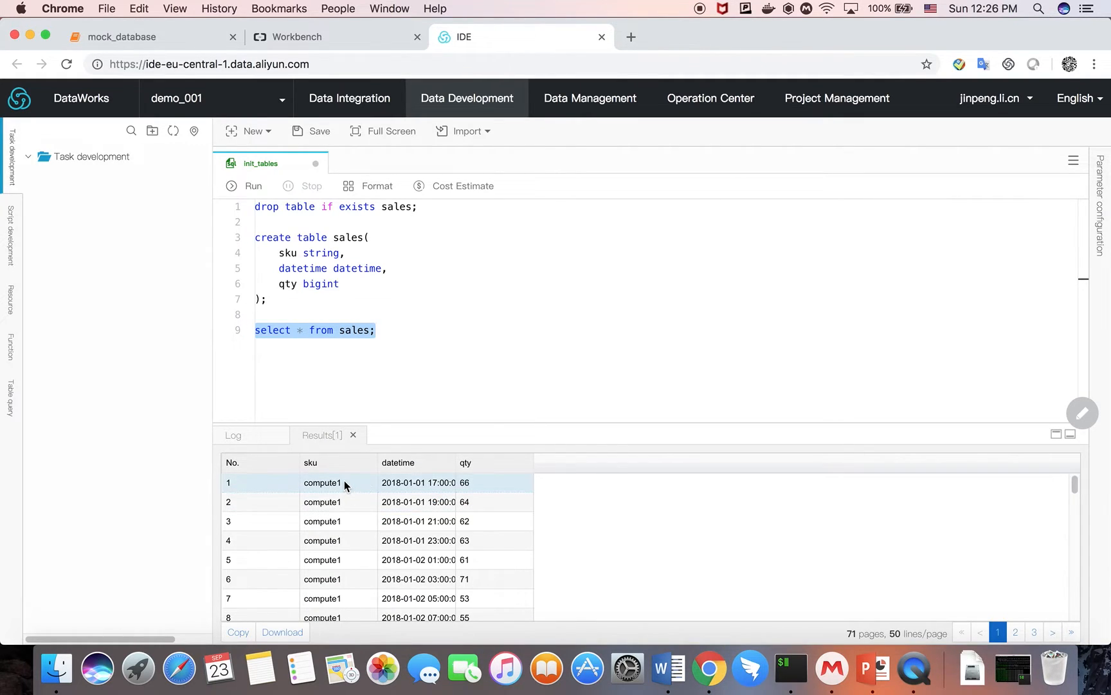
scroll("down", 3)
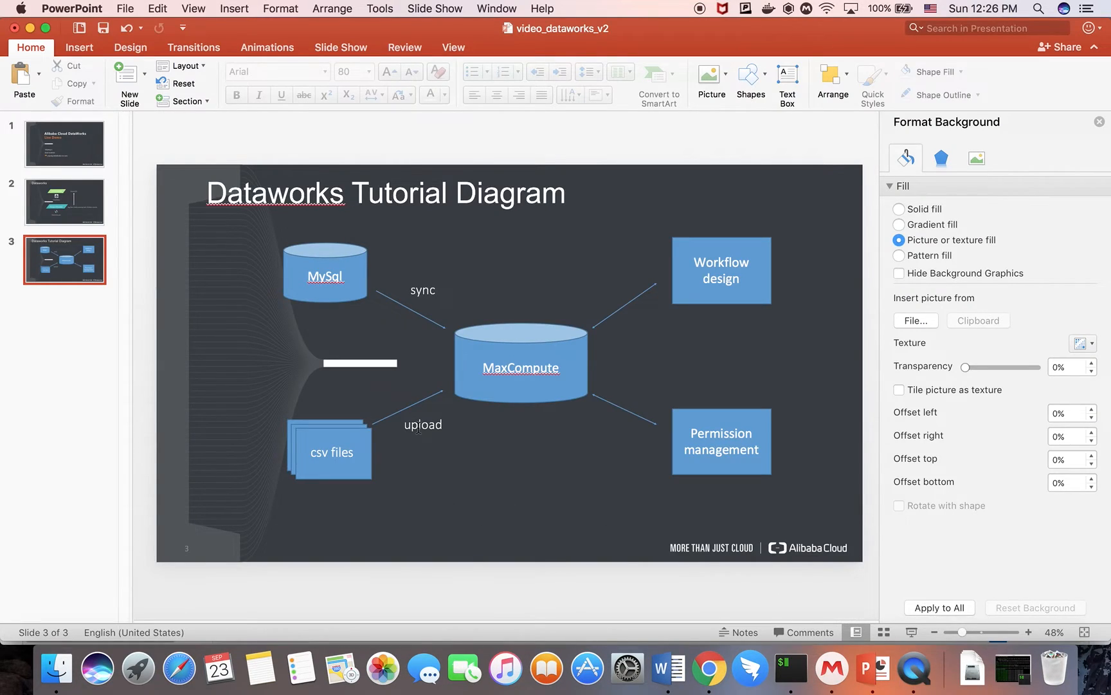
View the 'Dataworks Tutorial Diagram' slide, then return to Google Chrome
left_click(423, 424)
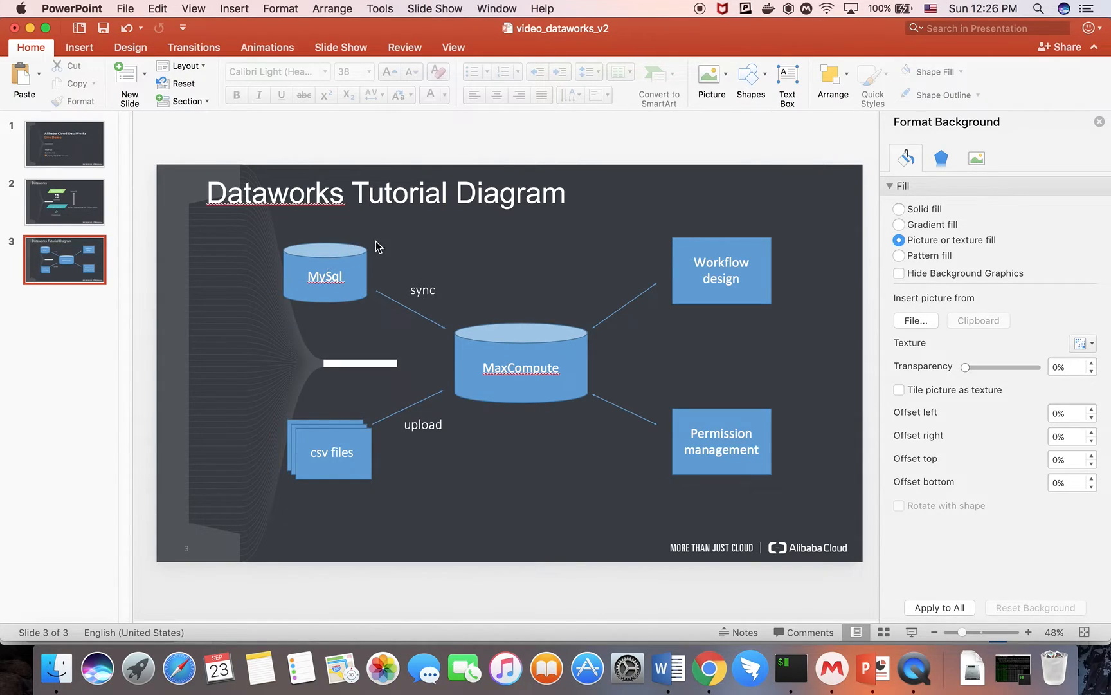
mouse_move(709, 668)
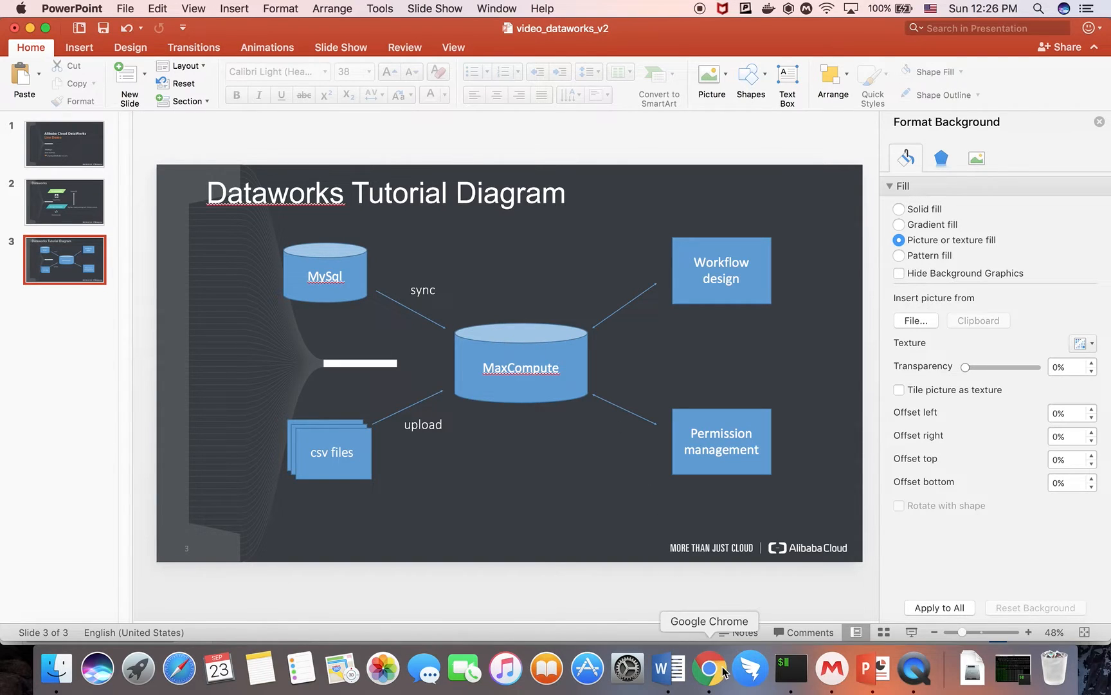
left_click(710, 666)
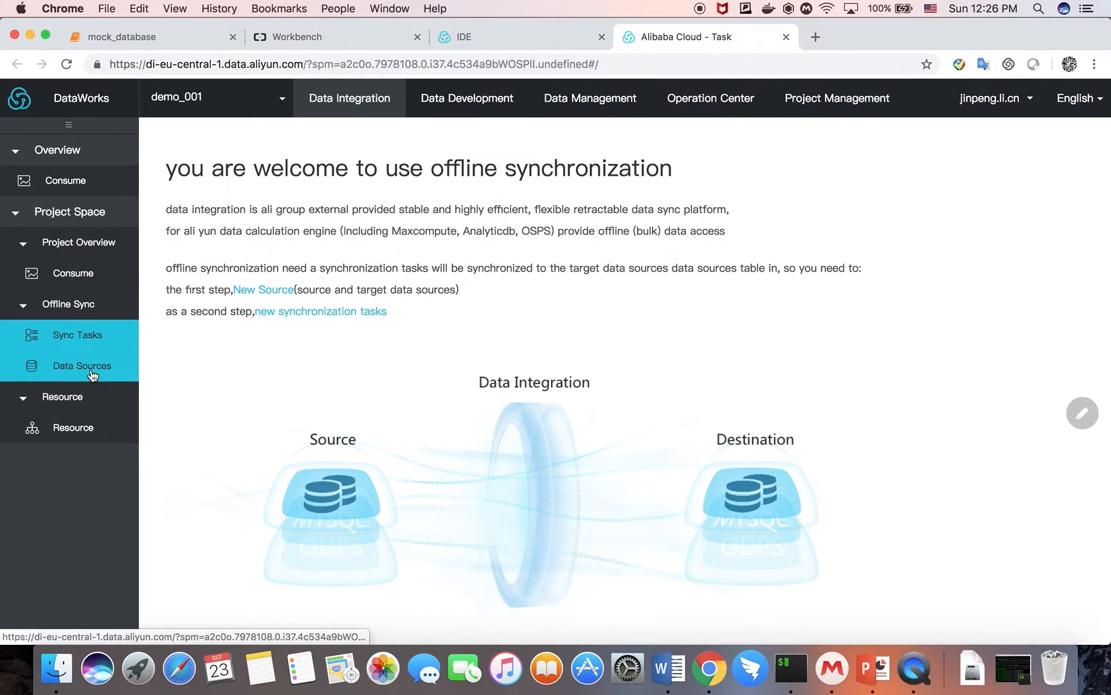
Copy the mysql data source's JDBC URL from the Data Sources list
left_click(74, 366)
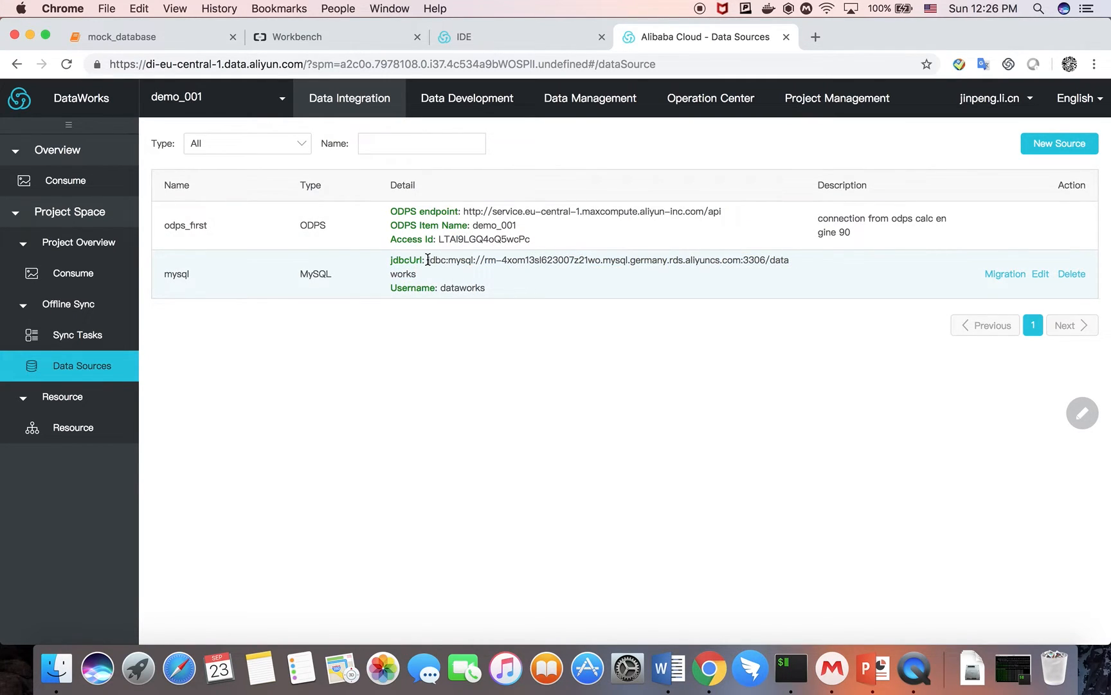
right_click(432, 259)
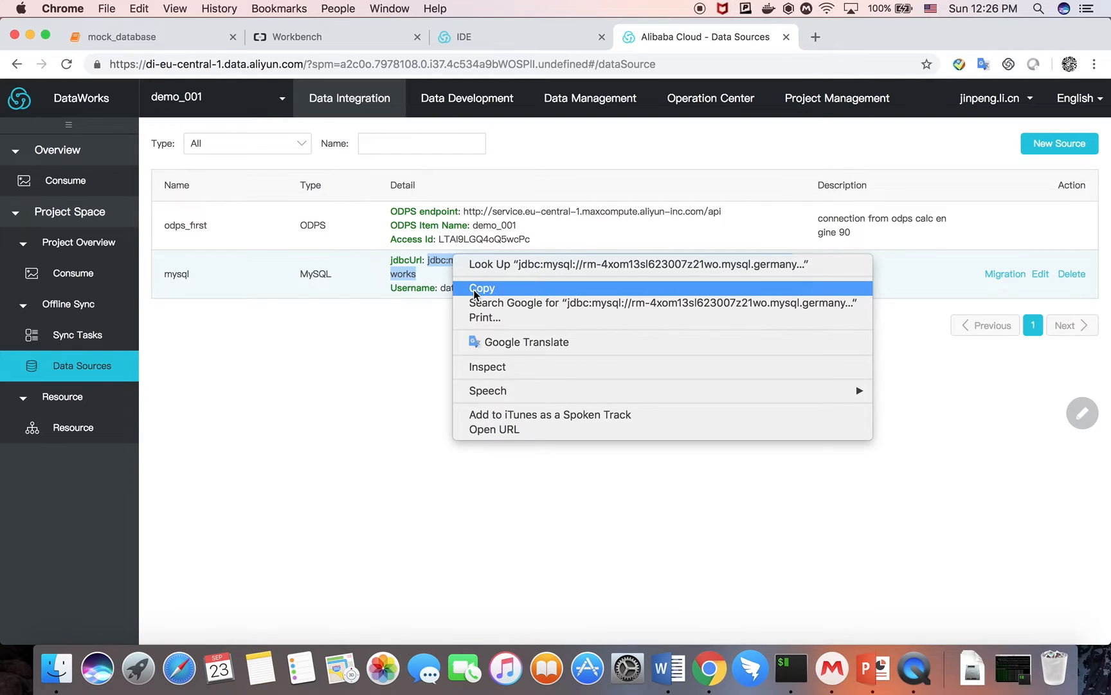
left_click(482, 287)
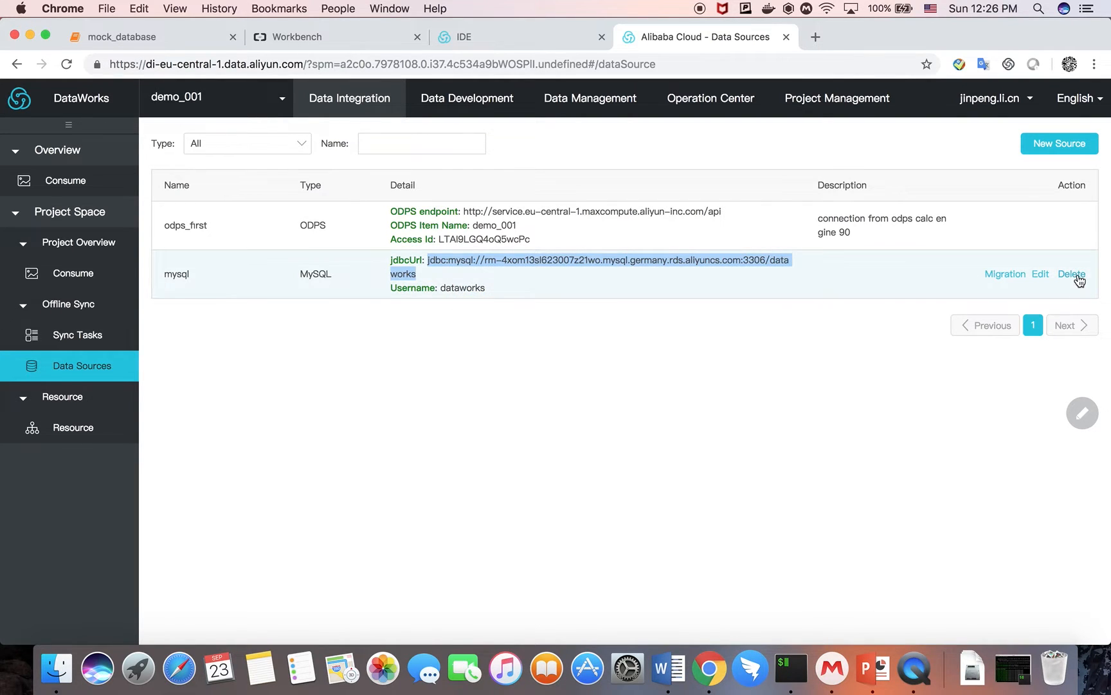
Delete the mysql data source and begin adding a new source
left_click(1071, 273)
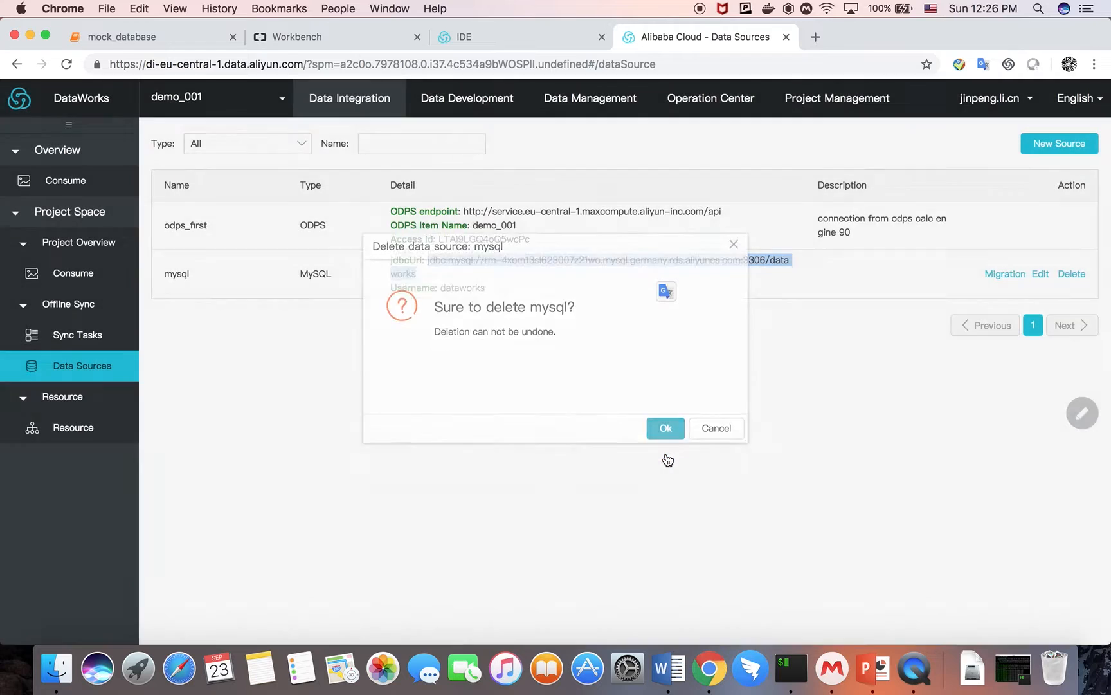
left_click(664, 427)
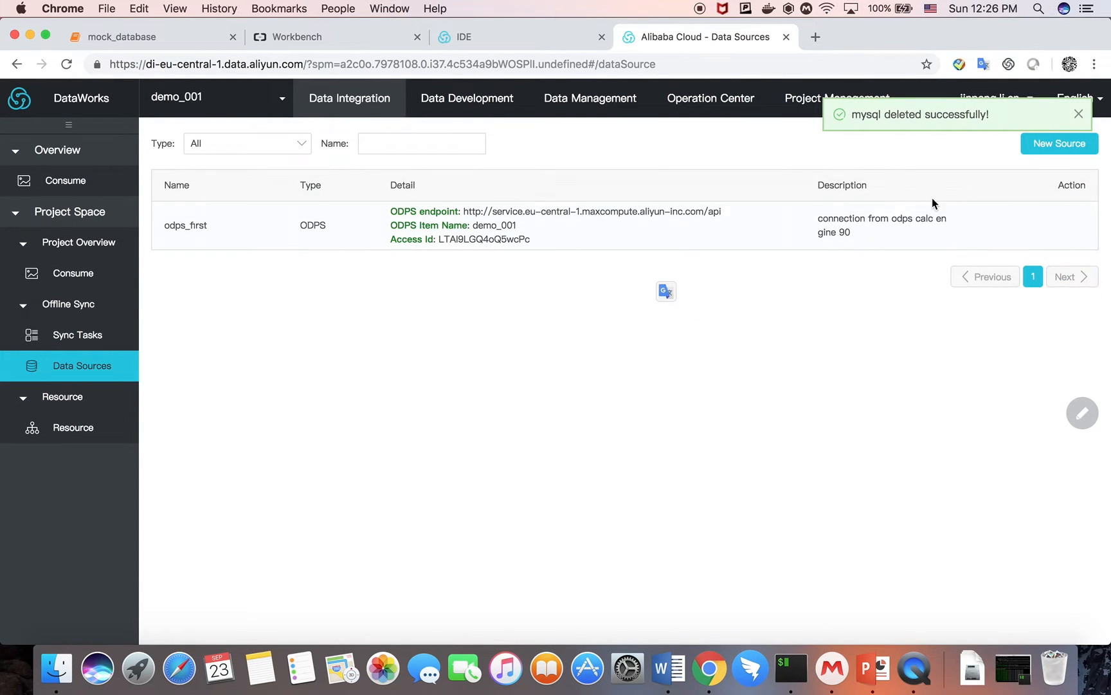
left_click(1058, 143)
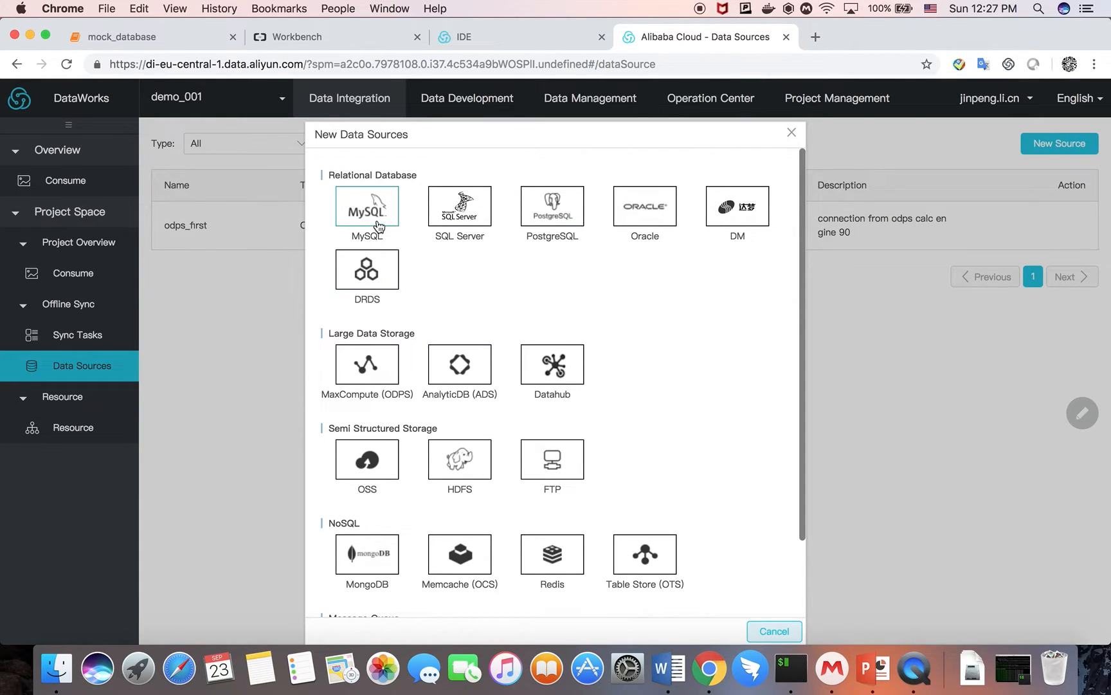
mouse_move(391, 334)
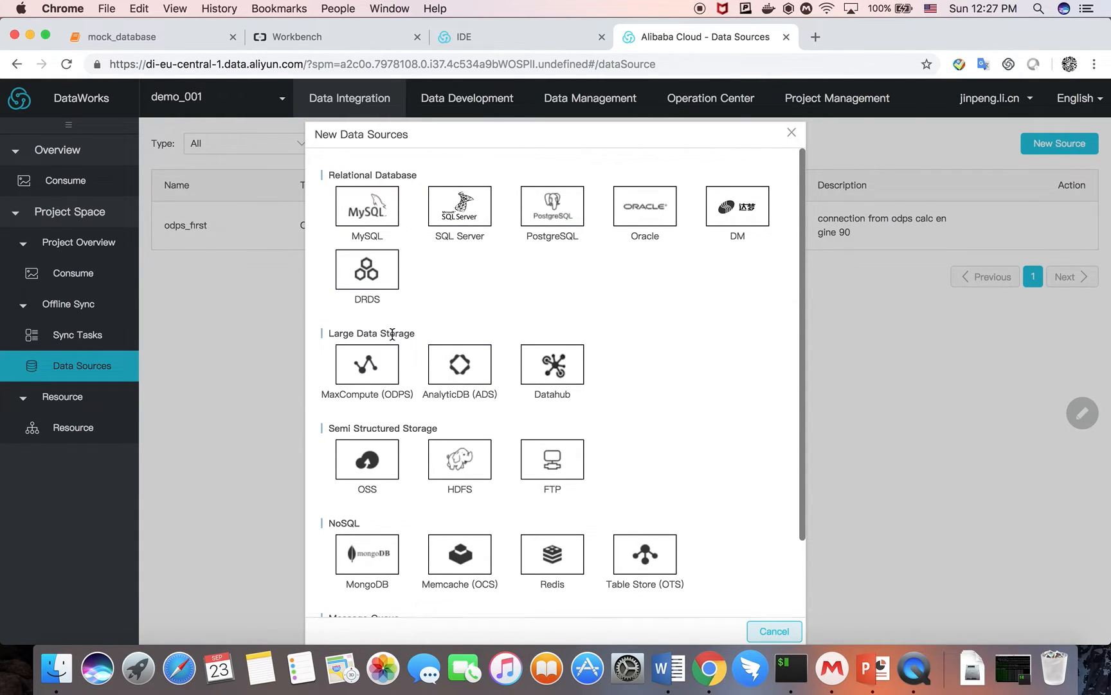
scroll("down", 3)
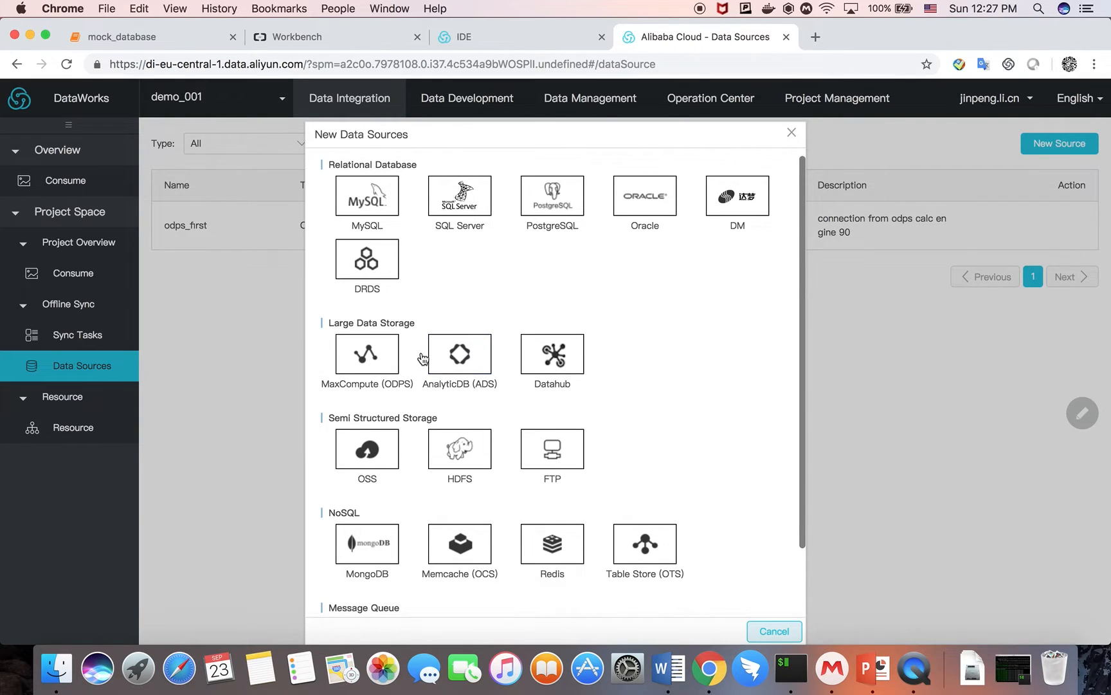
scroll("down", 3)
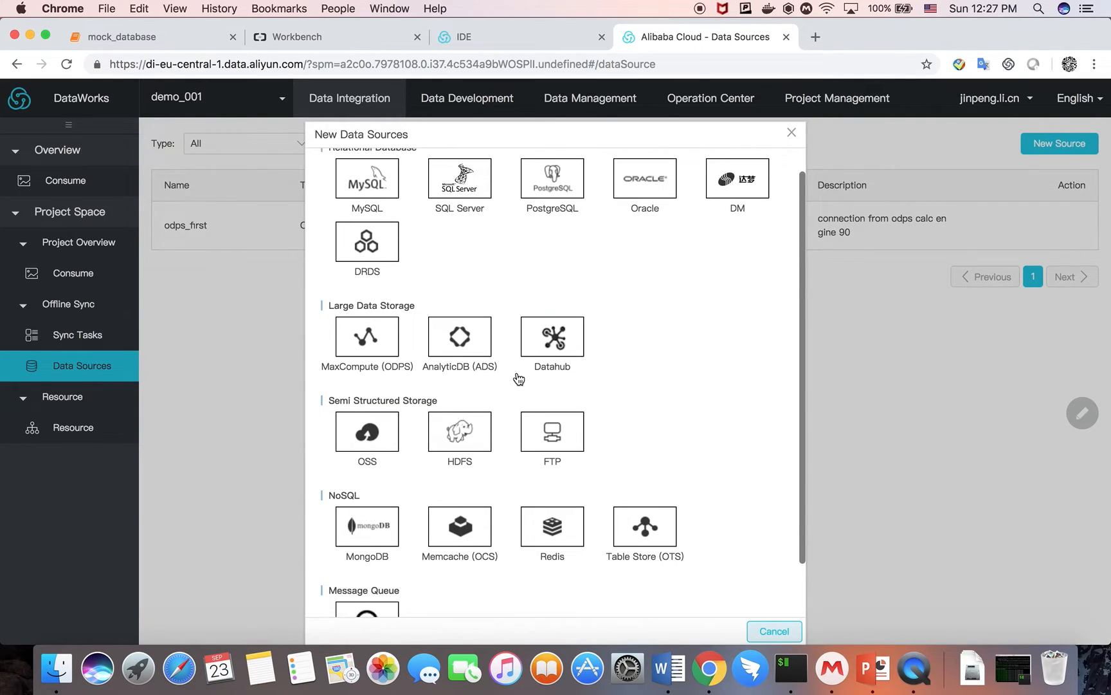
mouse_move(418, 397)
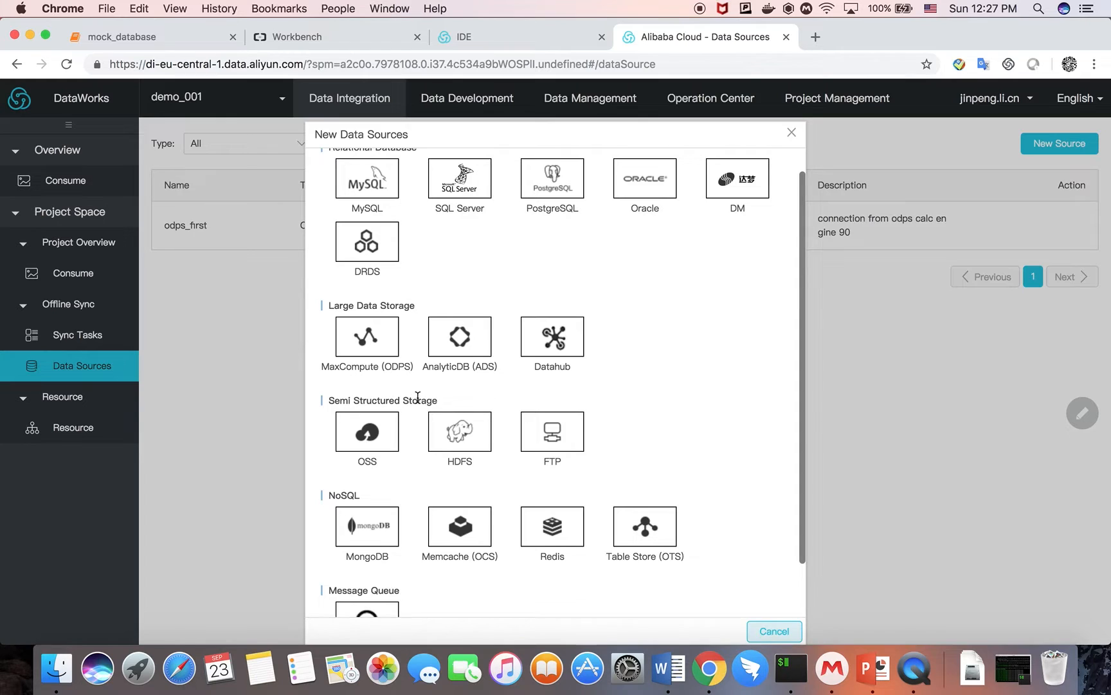
scroll("down", 3)
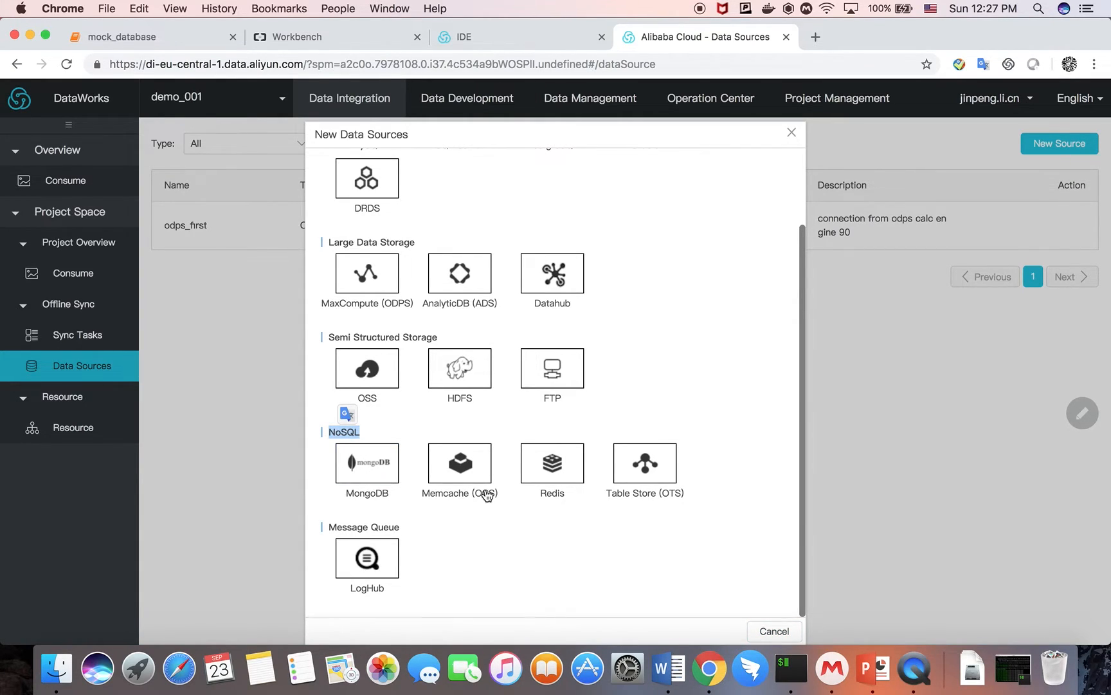
mouse_move(382, 527)
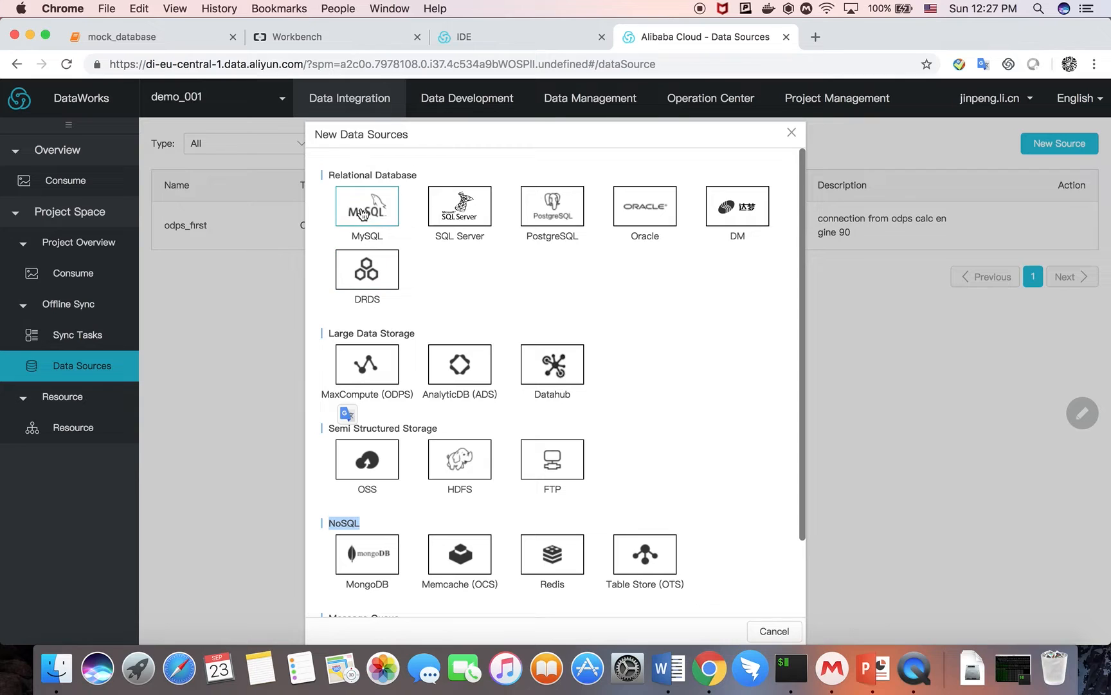
Add MySQL source 'mysql' with public IP and user dataworks, passing the connectivity test
left_click(367, 207)
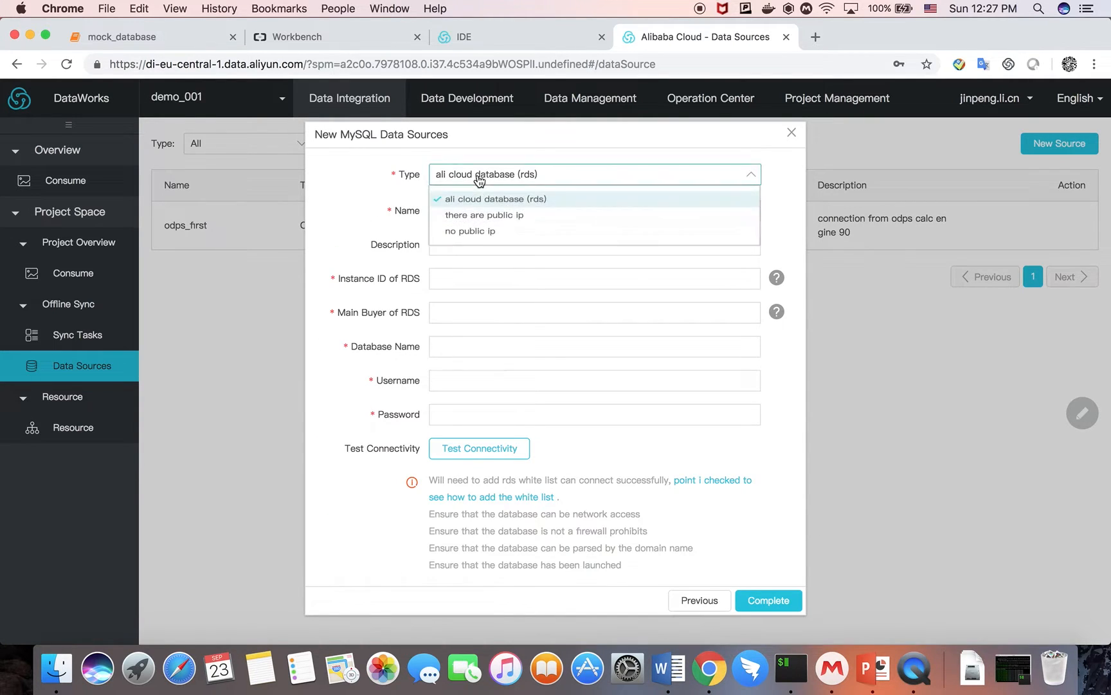
left_click(484, 214)
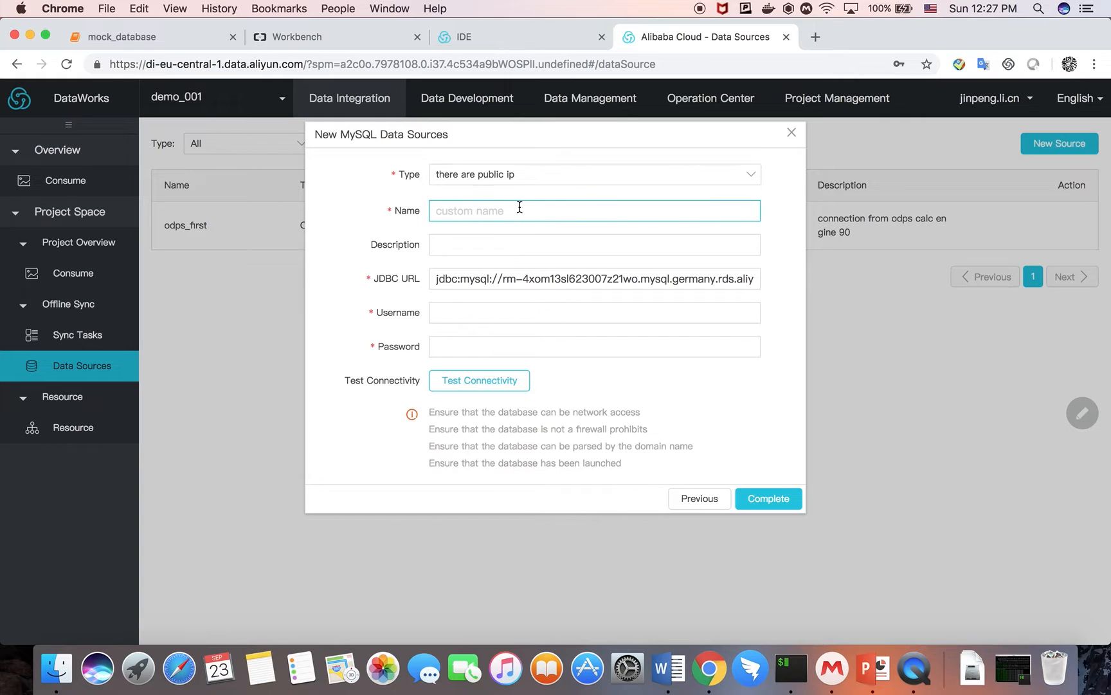
type("mysal")
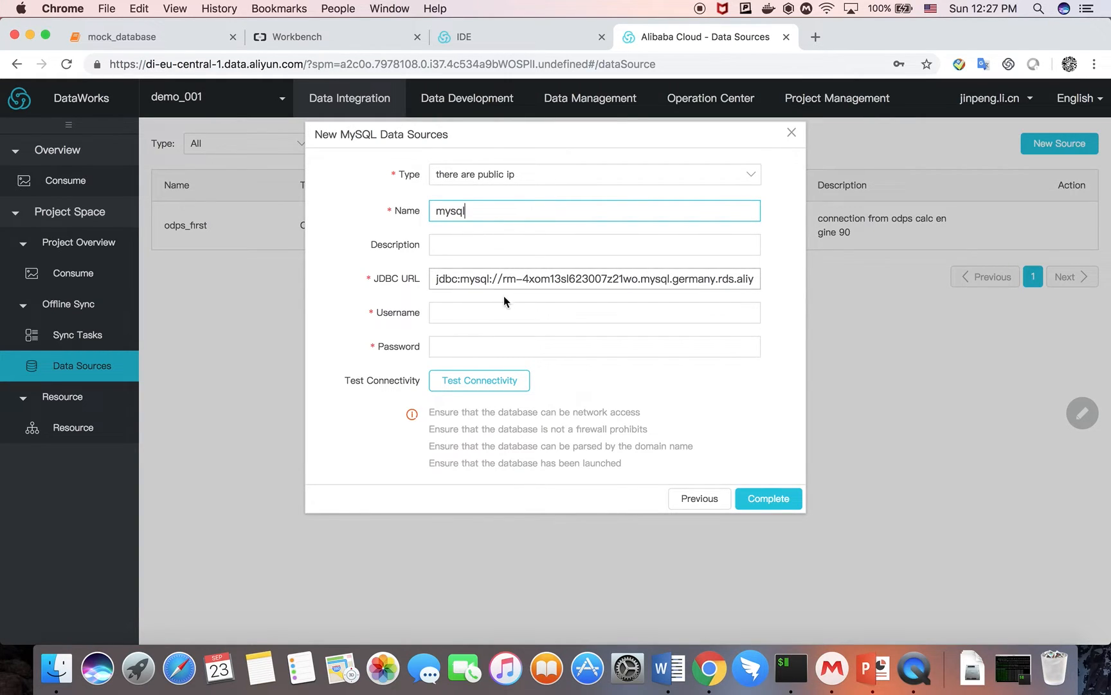
type("dataworks")
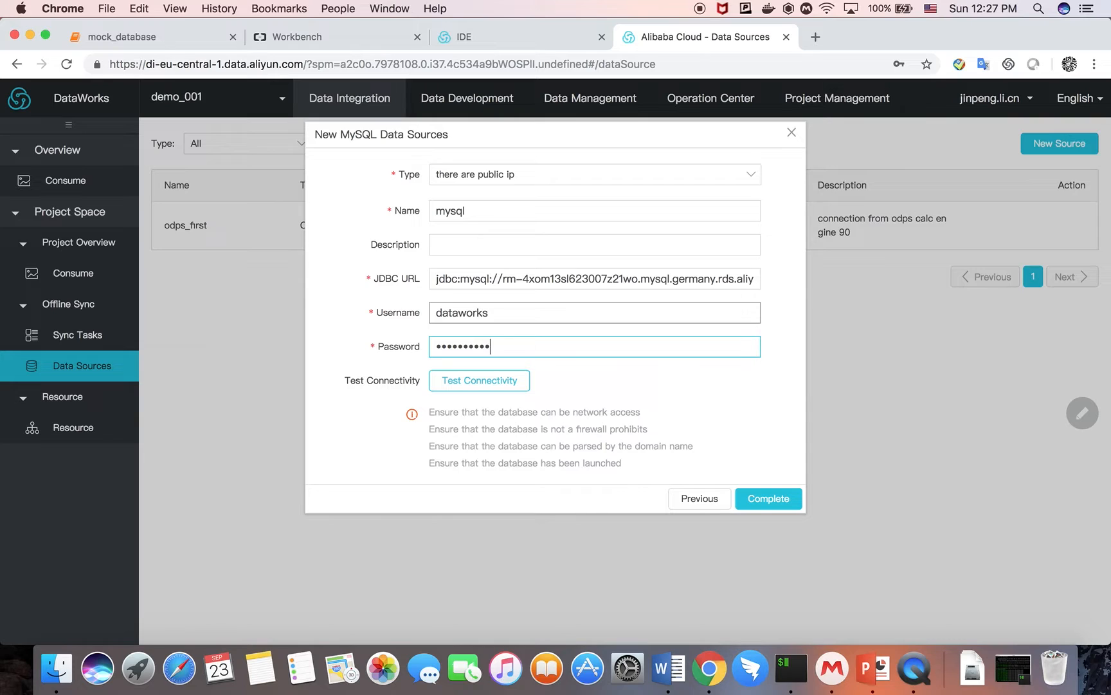
left_click(479, 380)
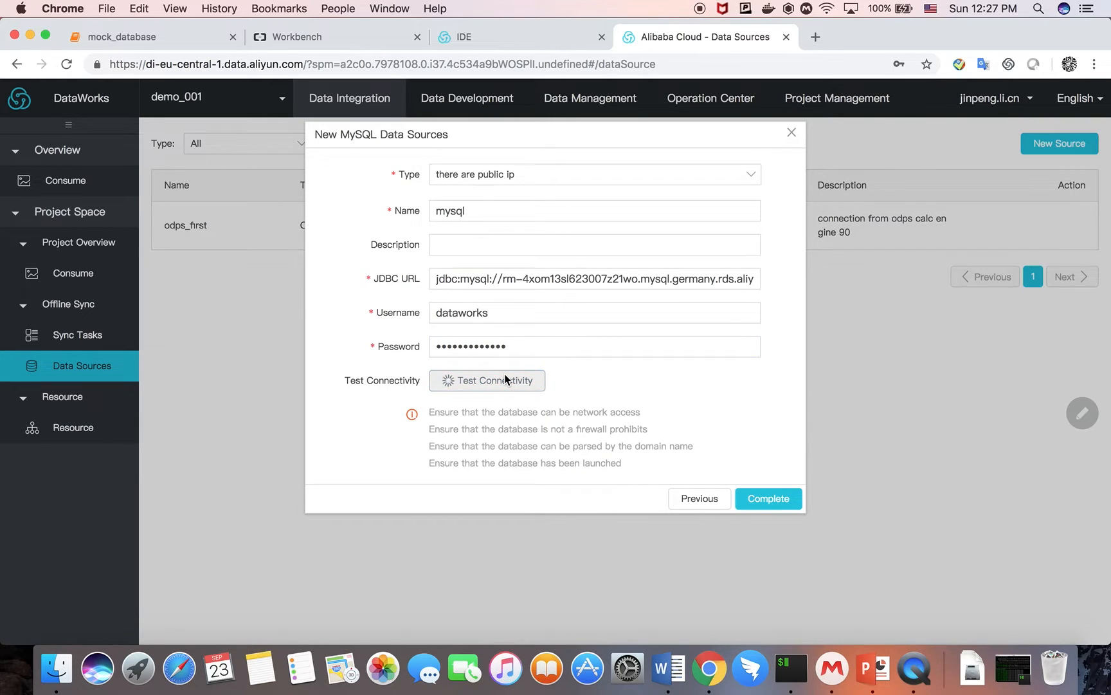
left_click(487, 380)
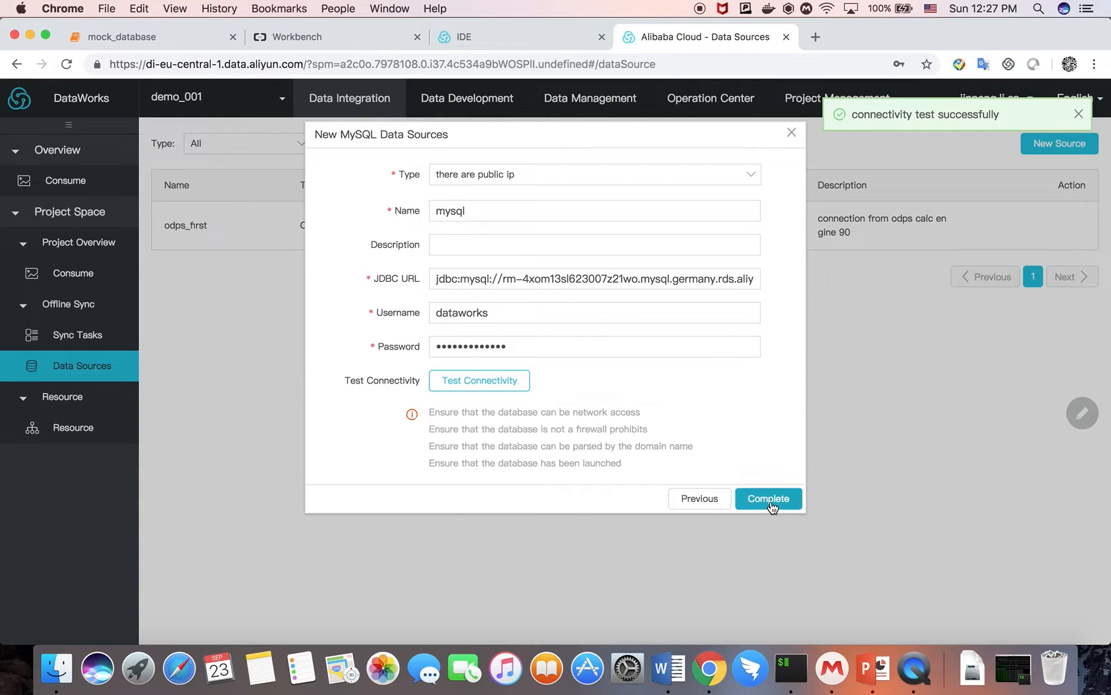
left_click(769, 498)
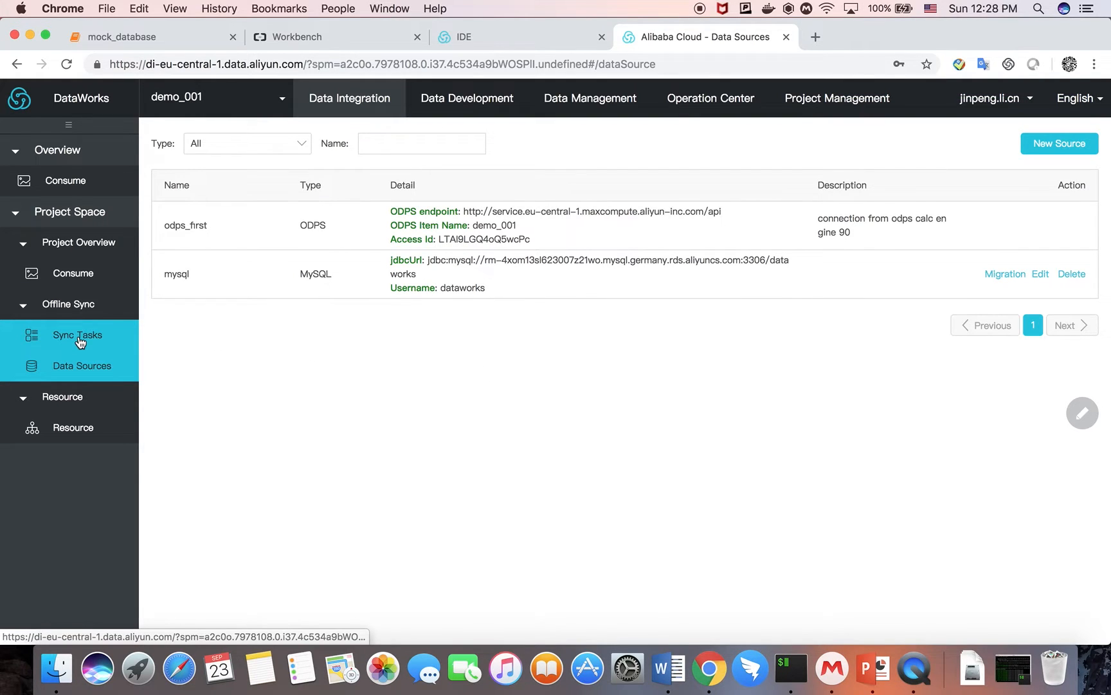
Begin a wizard-mode sync task reading from the mysql source's sales table
left_click(78, 335)
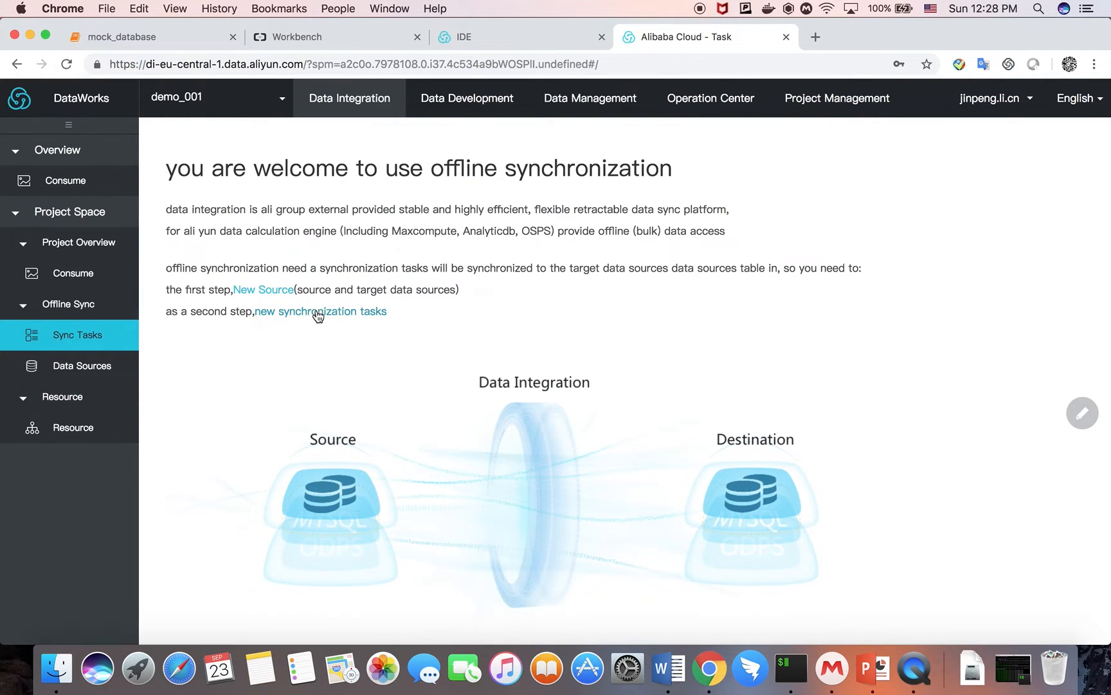
left_click(320, 311)
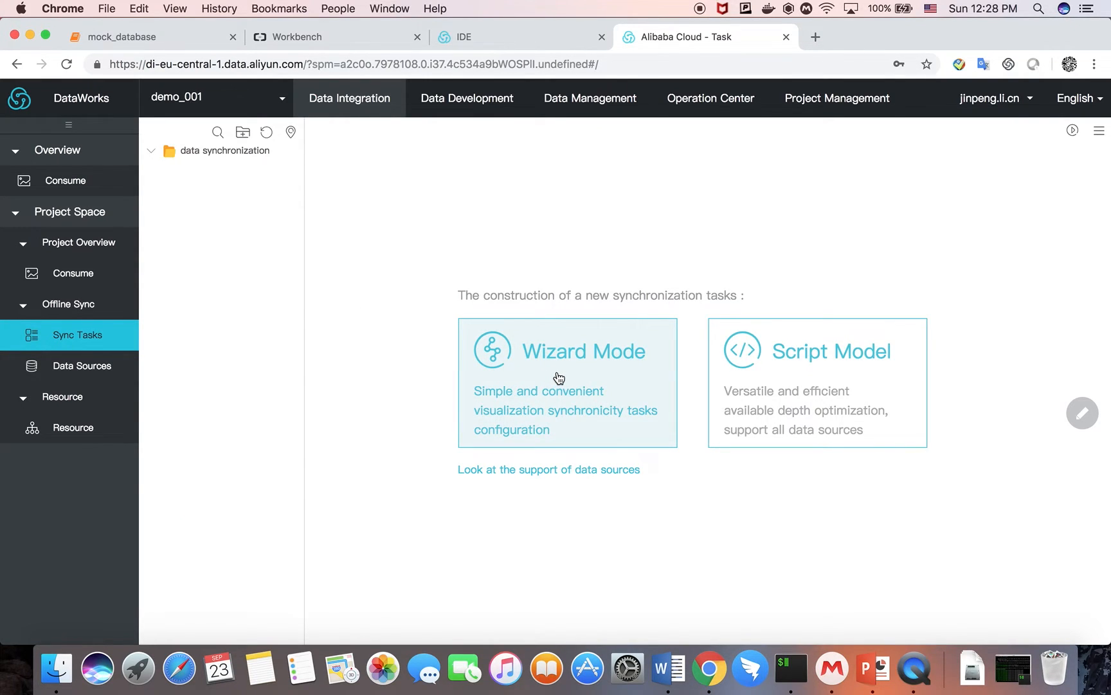
left_click(568, 351)
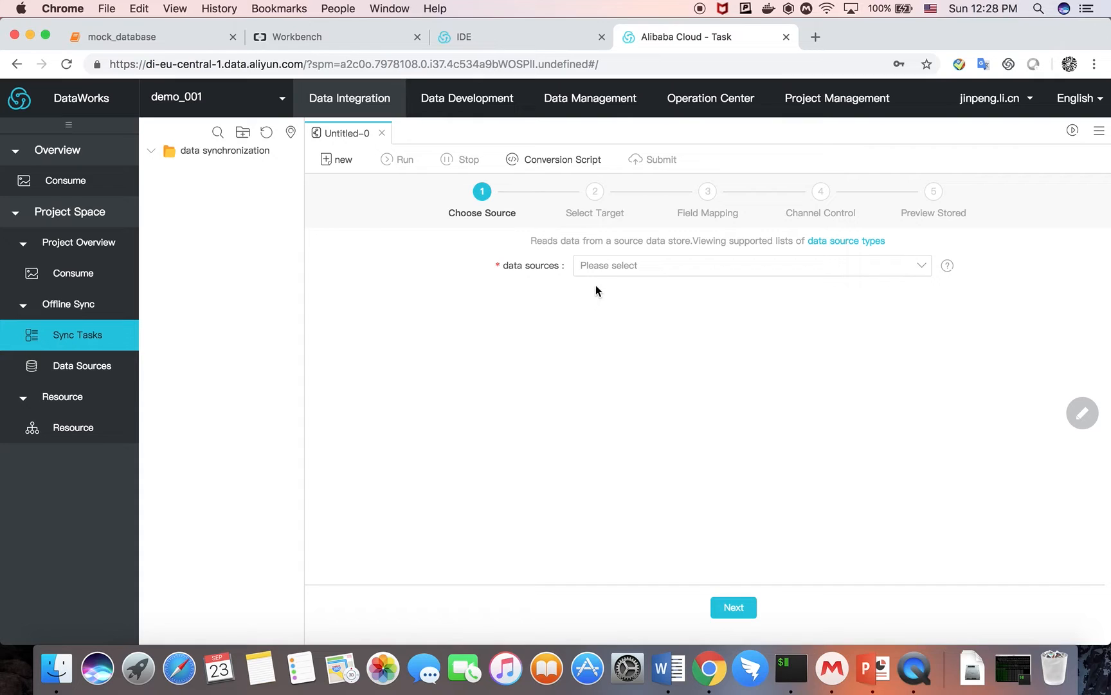
left_click(750, 265)
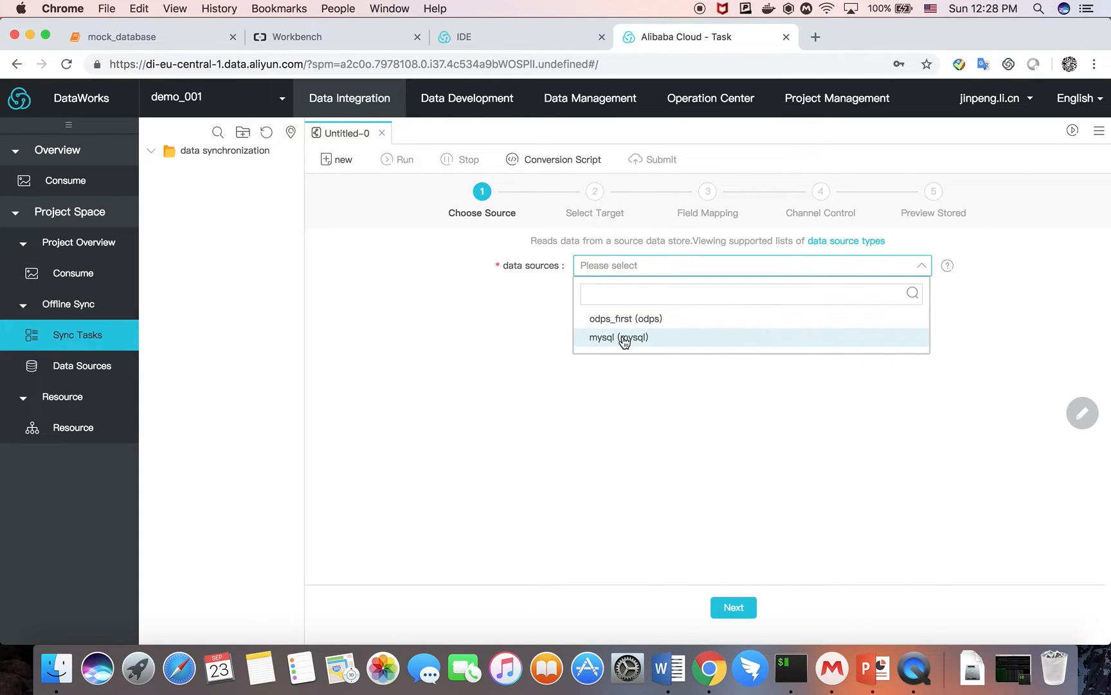
left_click(618, 336)
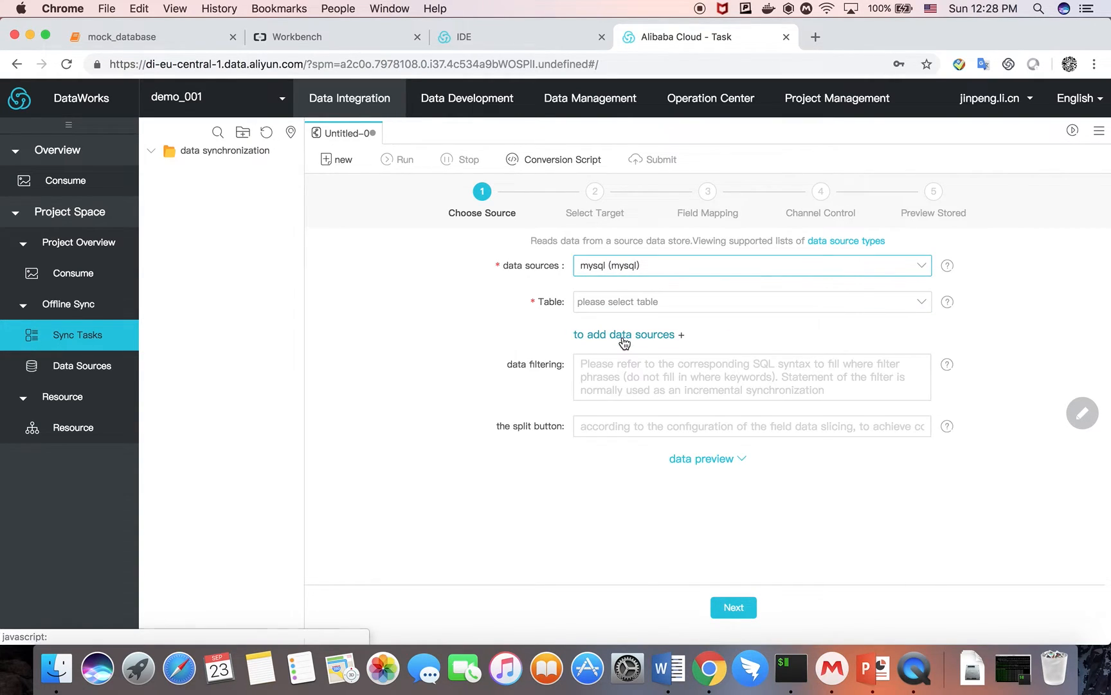
left_click(748, 301)
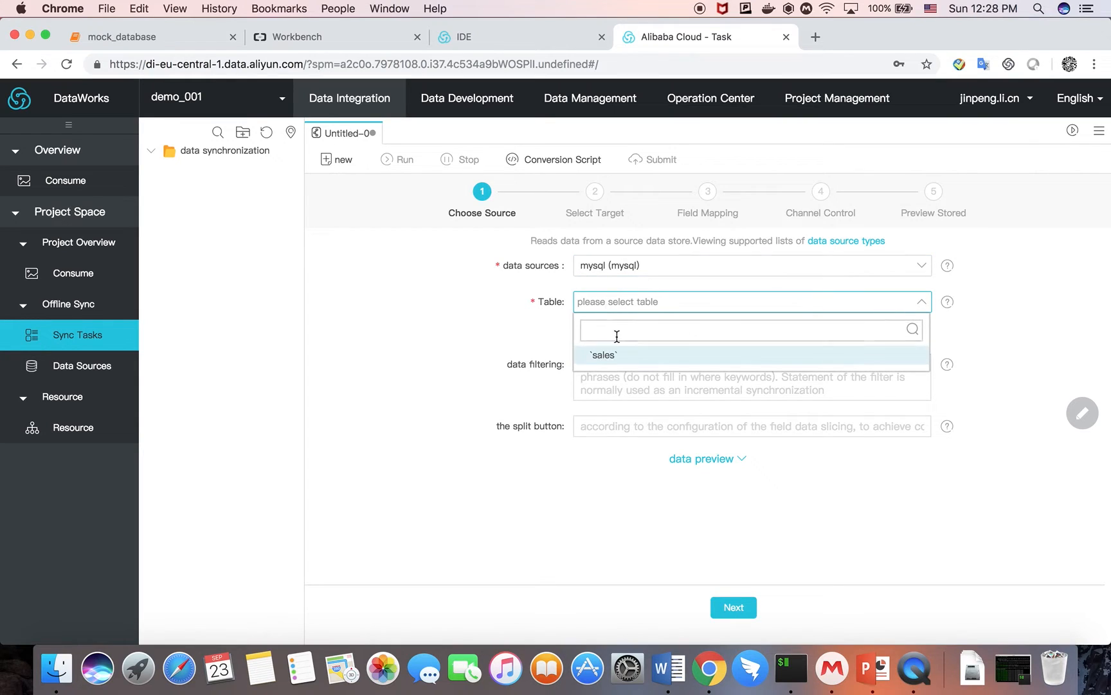
left_click(602, 354)
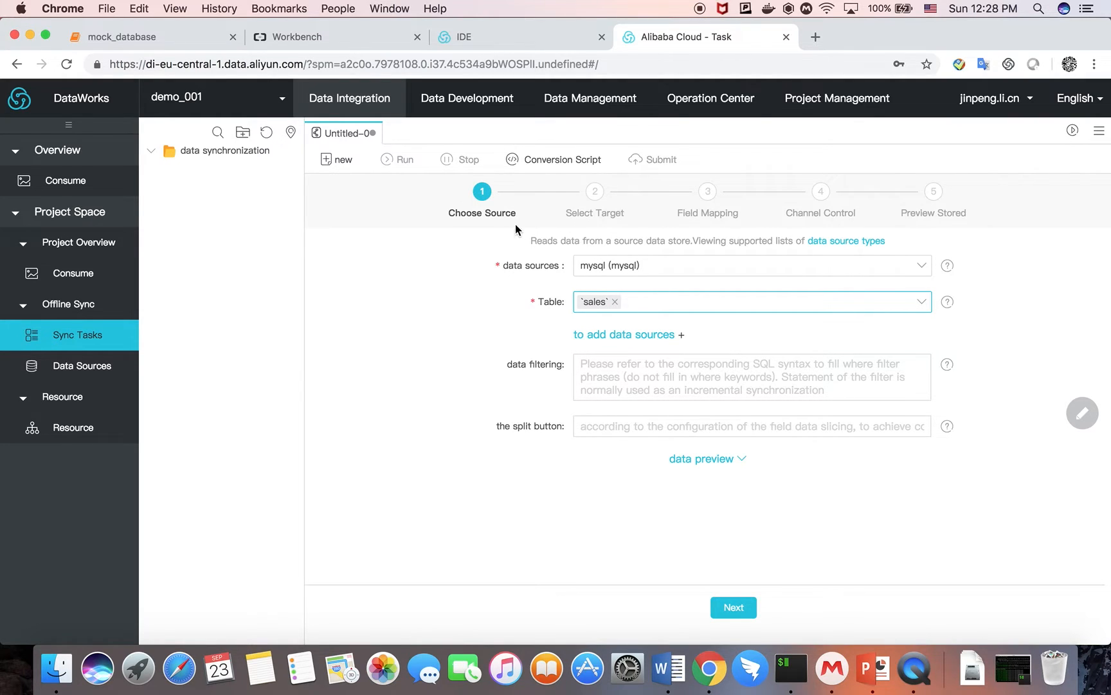
Set the sync target to the odps_first sales table and proceed to field mapping
left_click(733, 607)
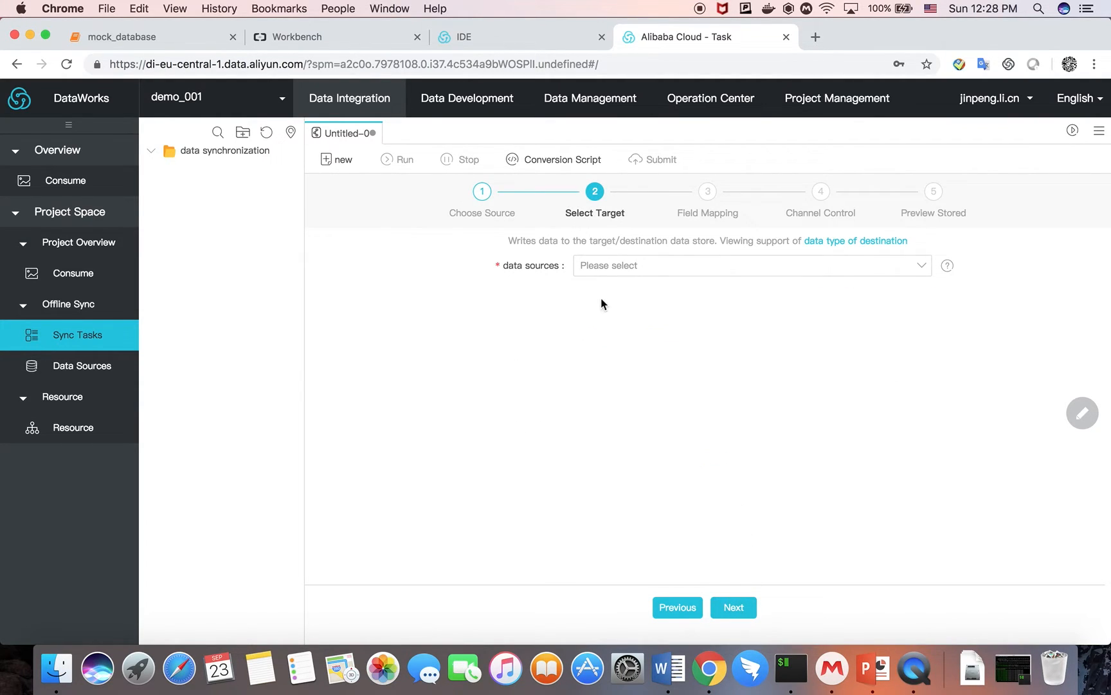
left_click(751, 265)
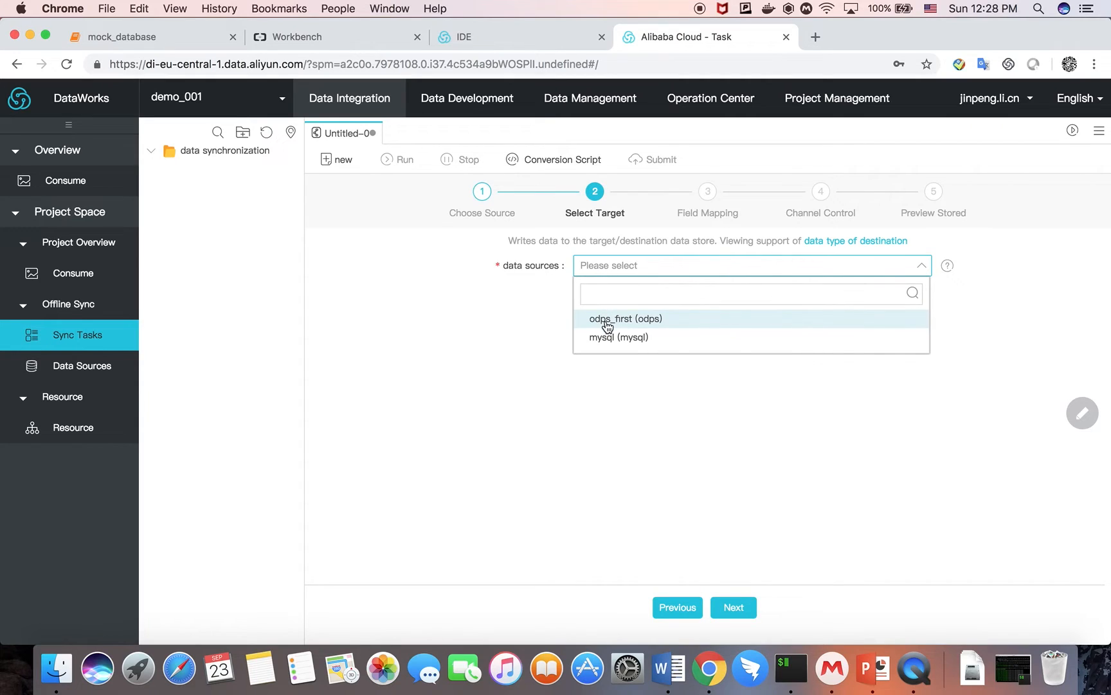
left_click(625, 318)
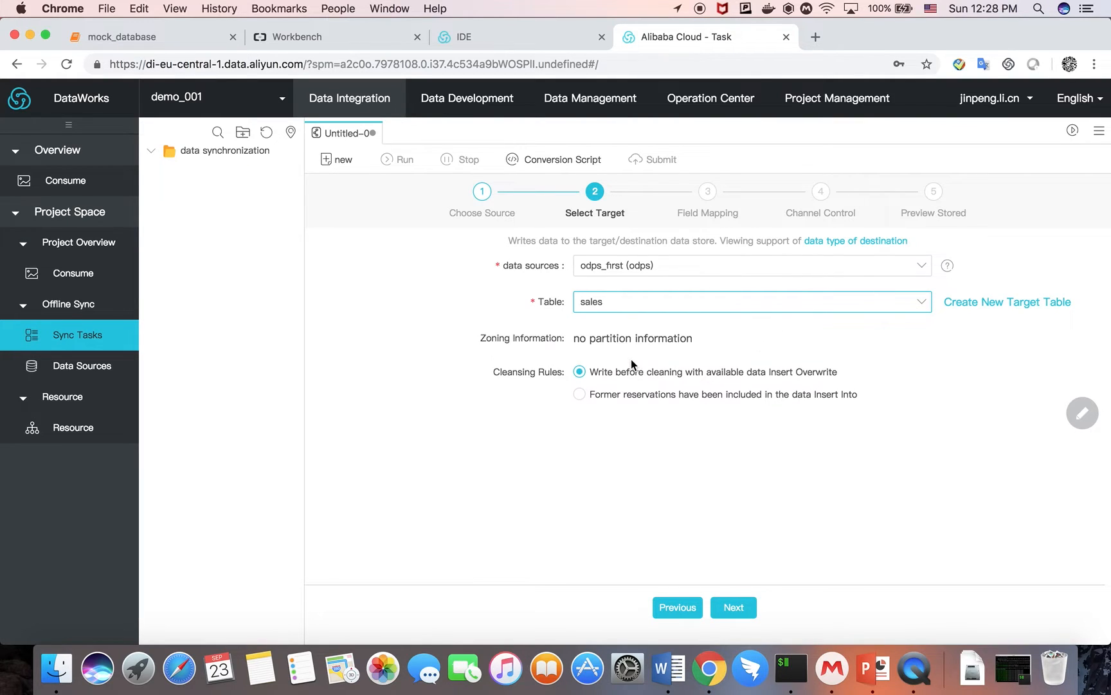
mouse_move(665, 376)
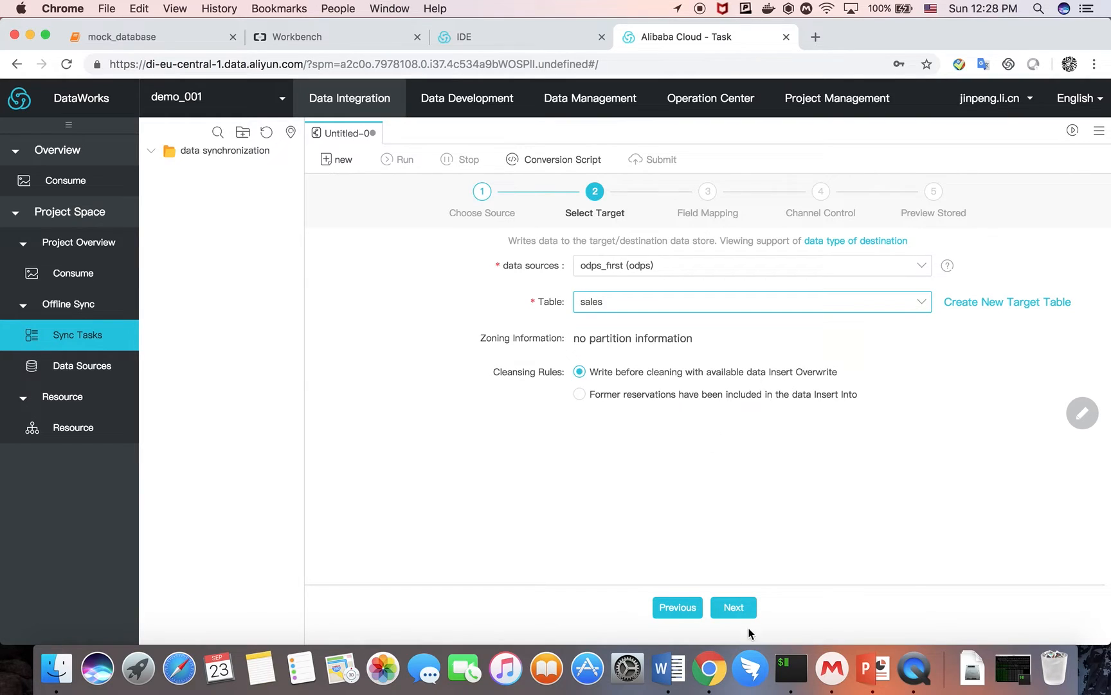
left_click(734, 607)
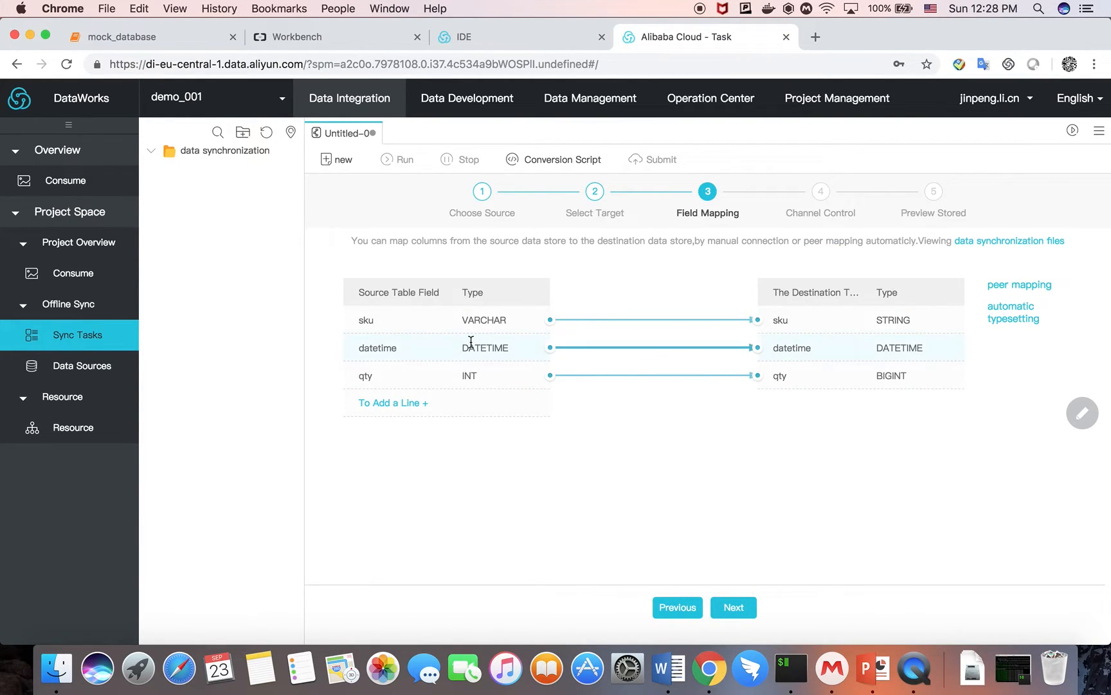
mouse_move(433, 381)
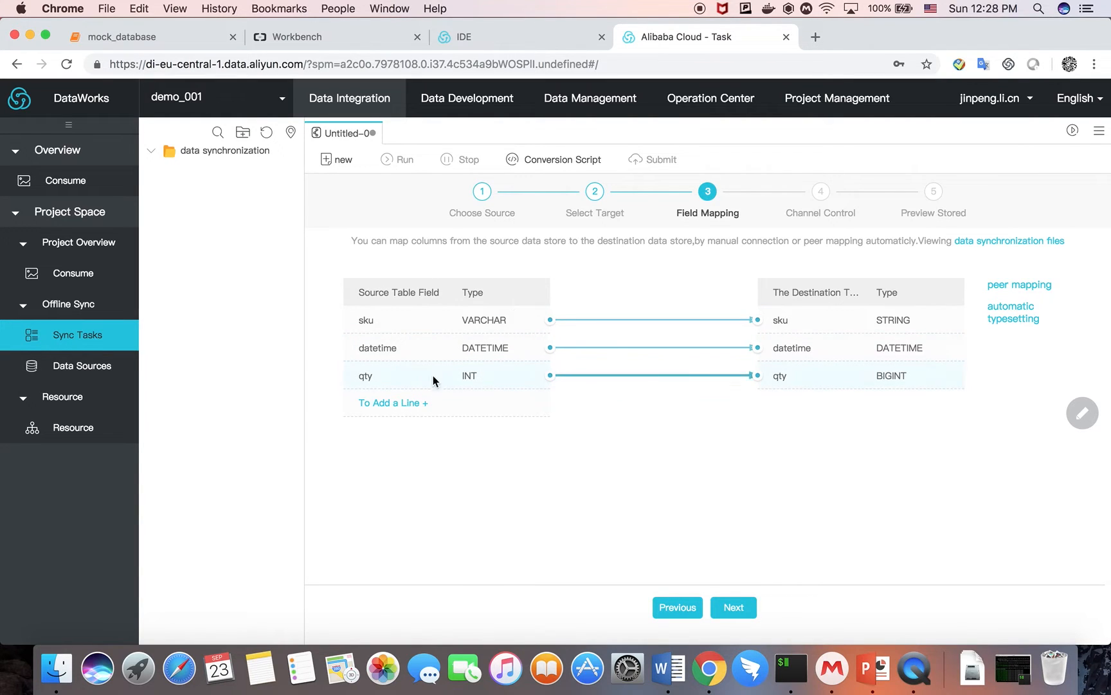
mouse_move(840, 347)
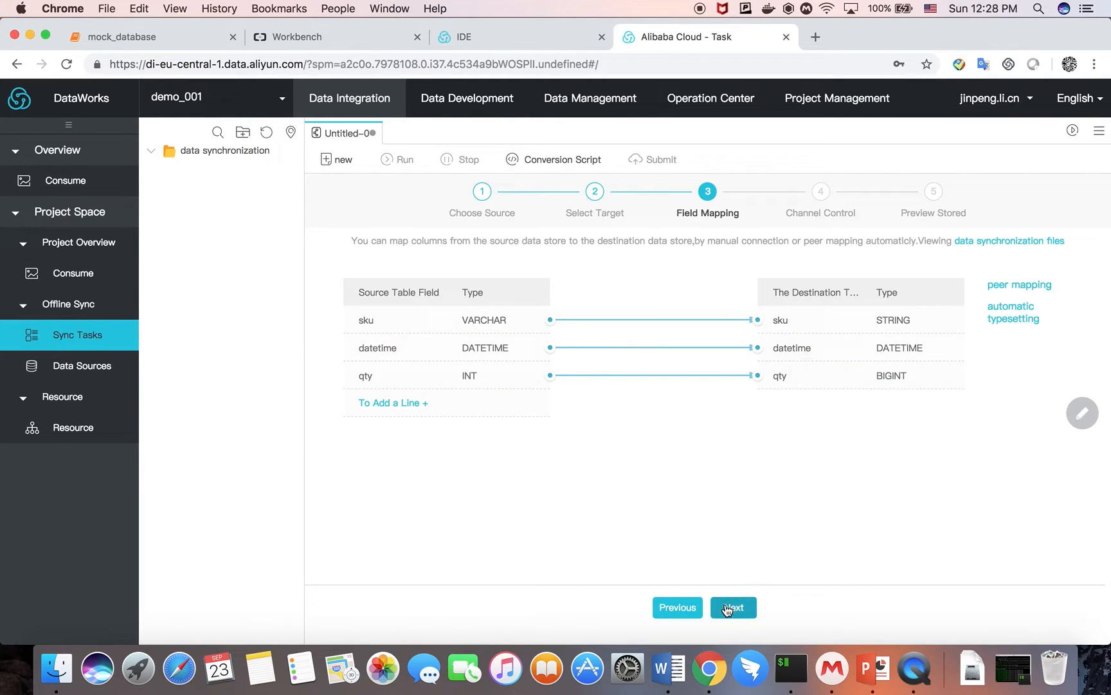
Accept the sku, datetime and qty field mapping and continue to channel control
left_click(733, 607)
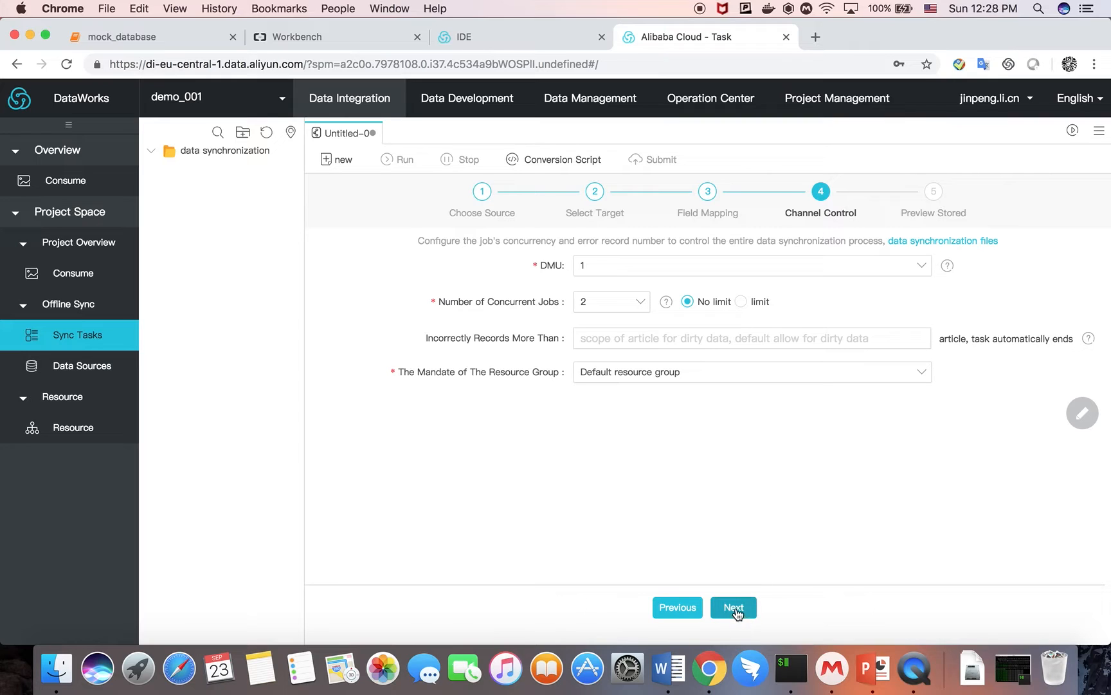
Preview the configuration and save it as sync_from_mysql in the data synchronization folder
left_click(733, 607)
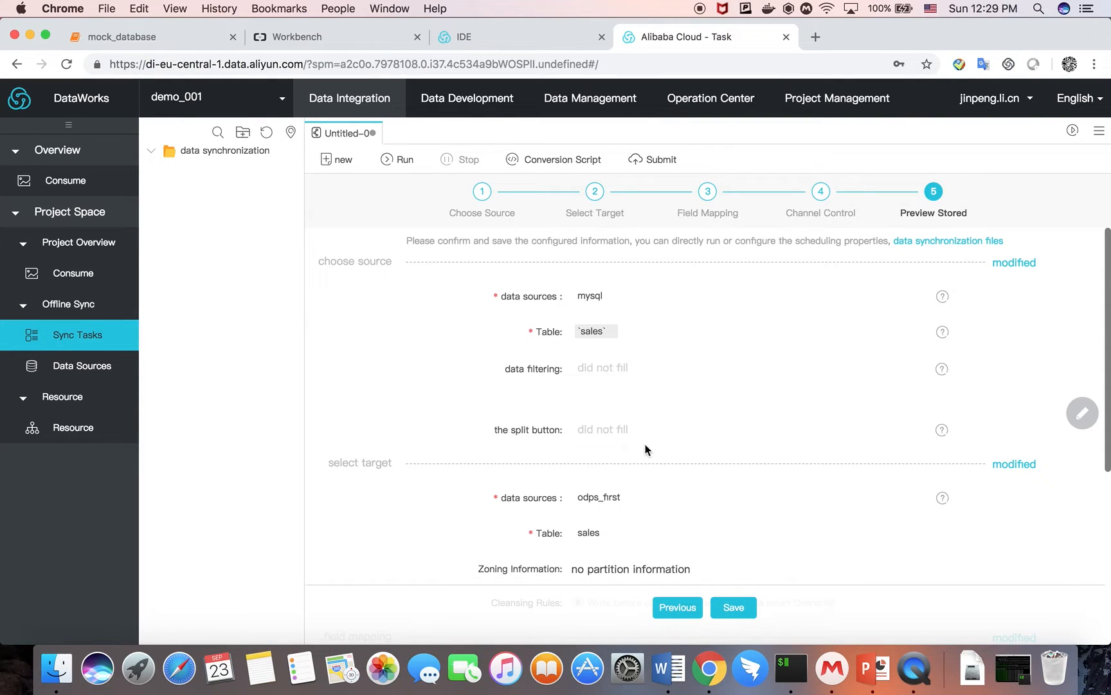
scroll("down", 3)
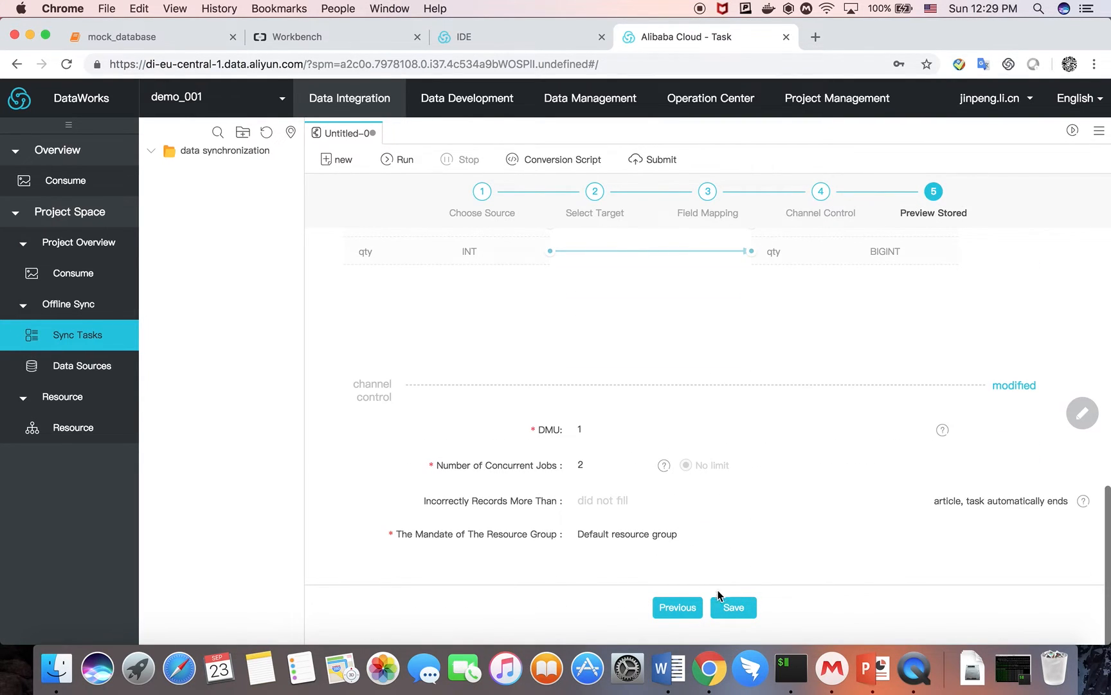
left_click(733, 607)
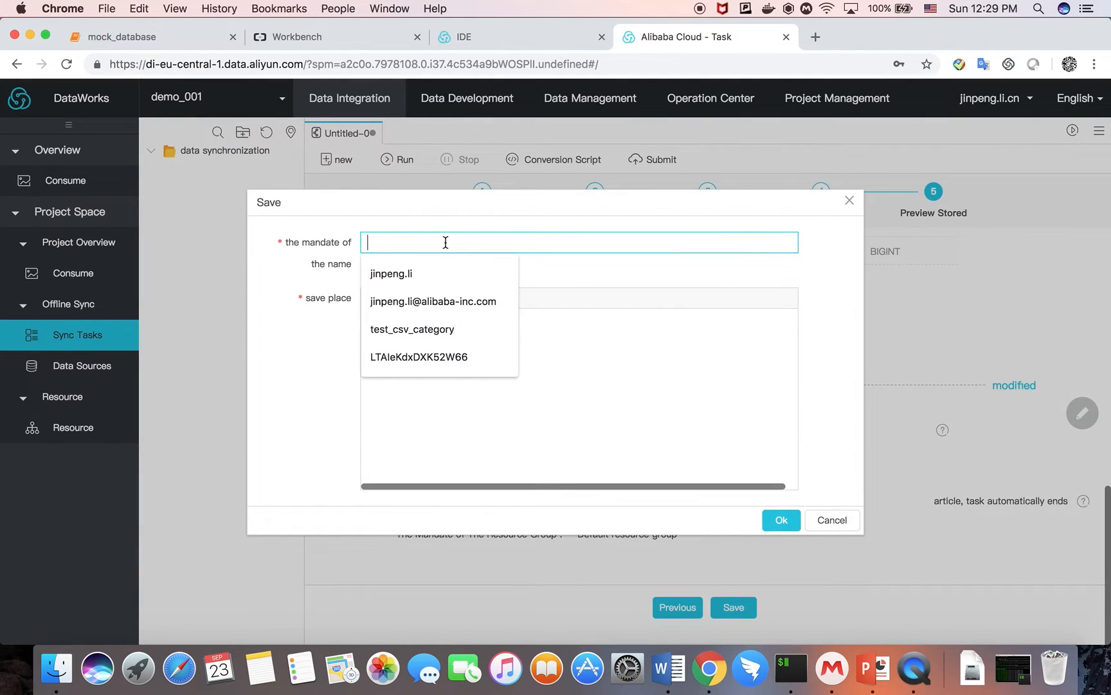
type("sync_from_mysql")
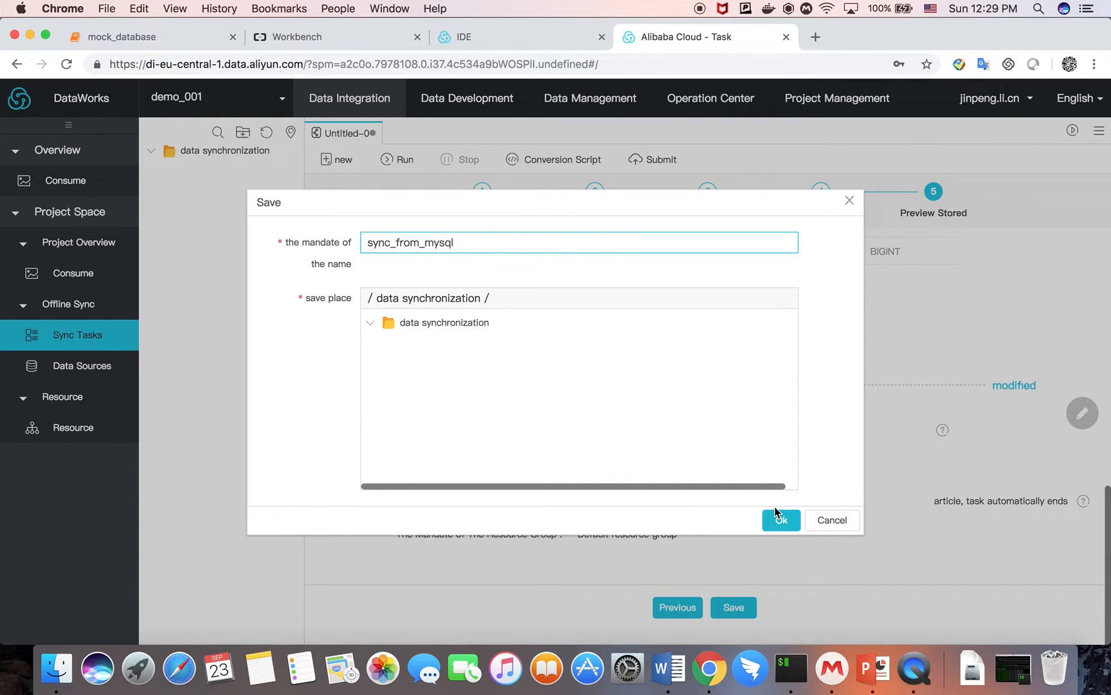
left_click(780, 520)
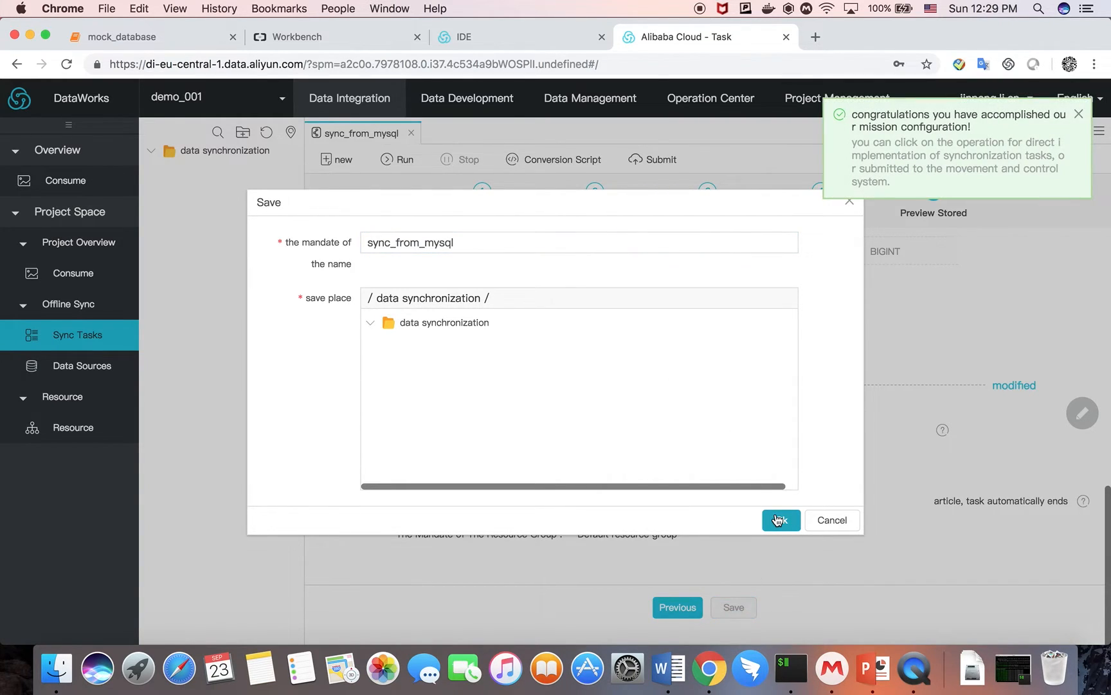
left_click(780, 520)
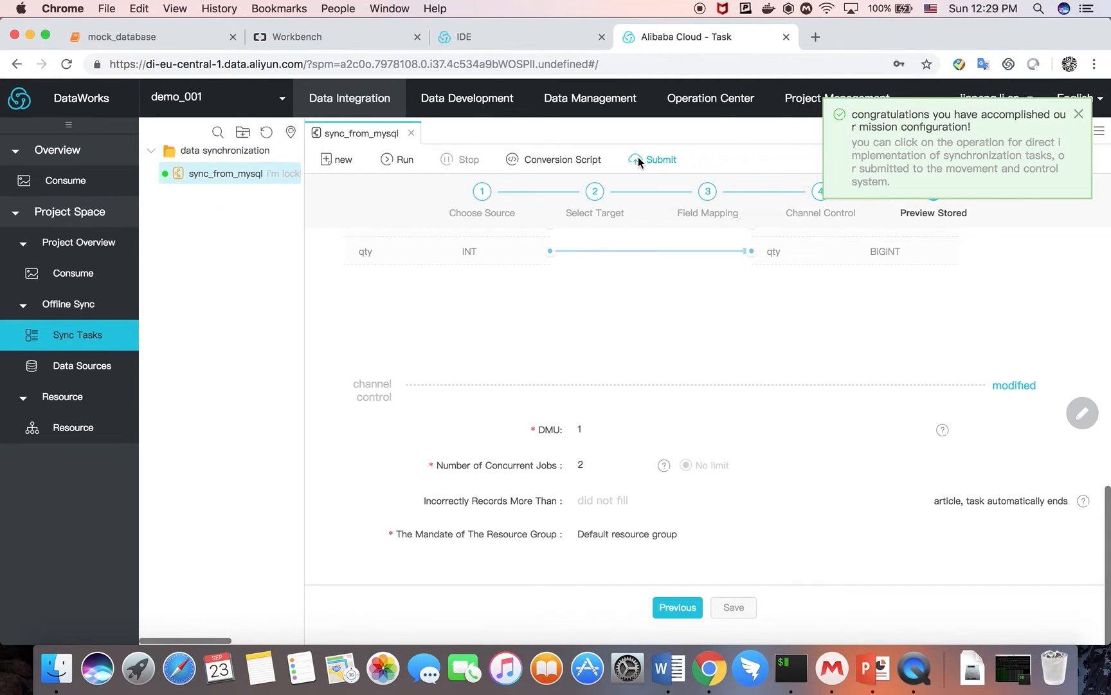
Review the Commit dialog's daily scheduling cycle and cancel without submitting
left_click(658, 158)
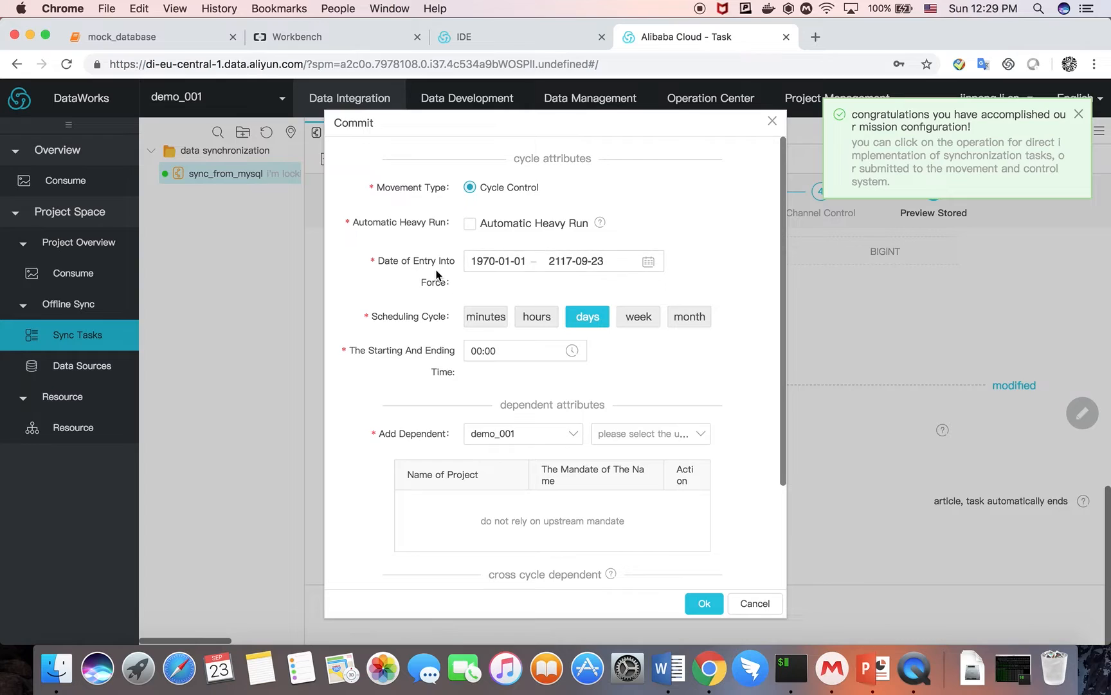
mouse_move(395, 325)
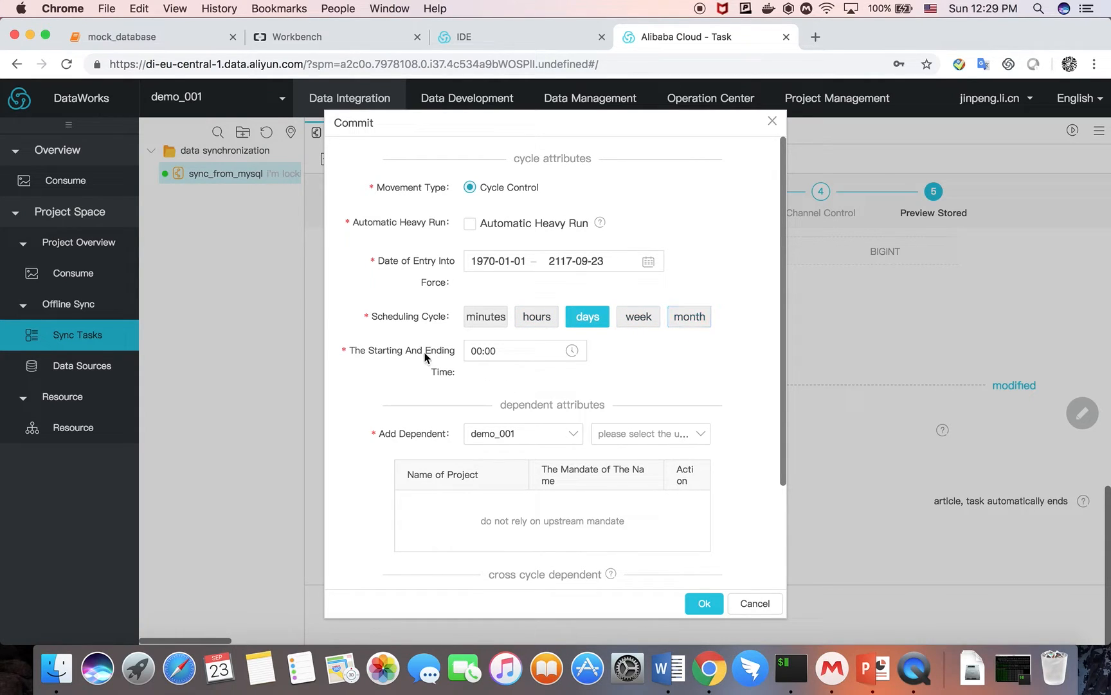
mouse_move(754, 603)
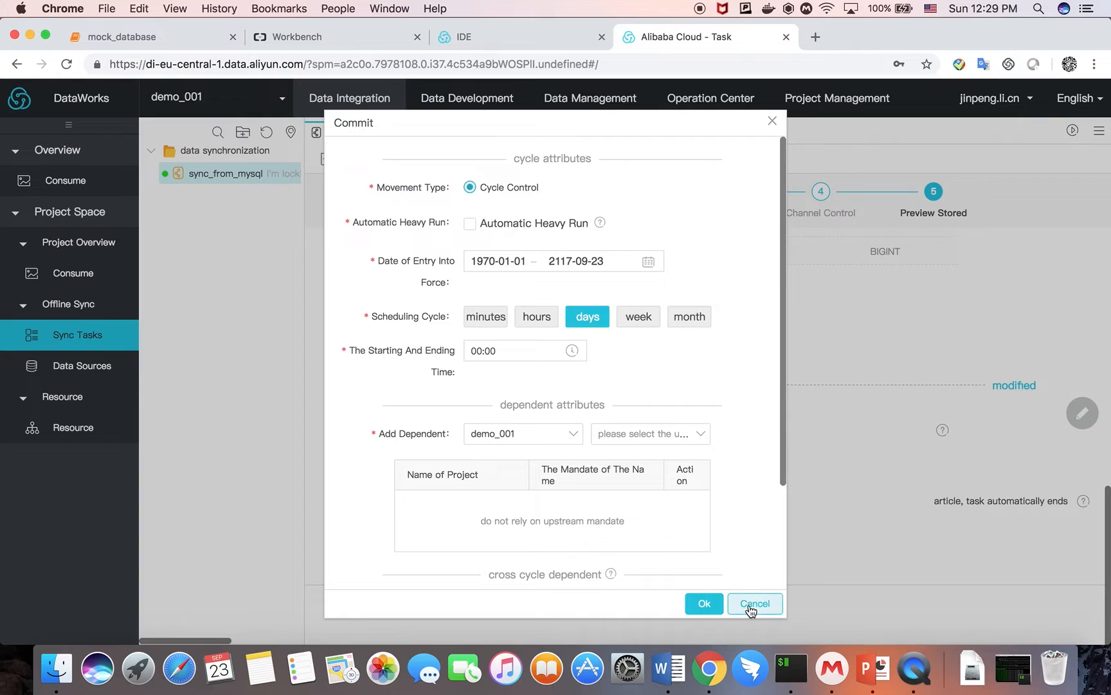
left_click(753, 603)
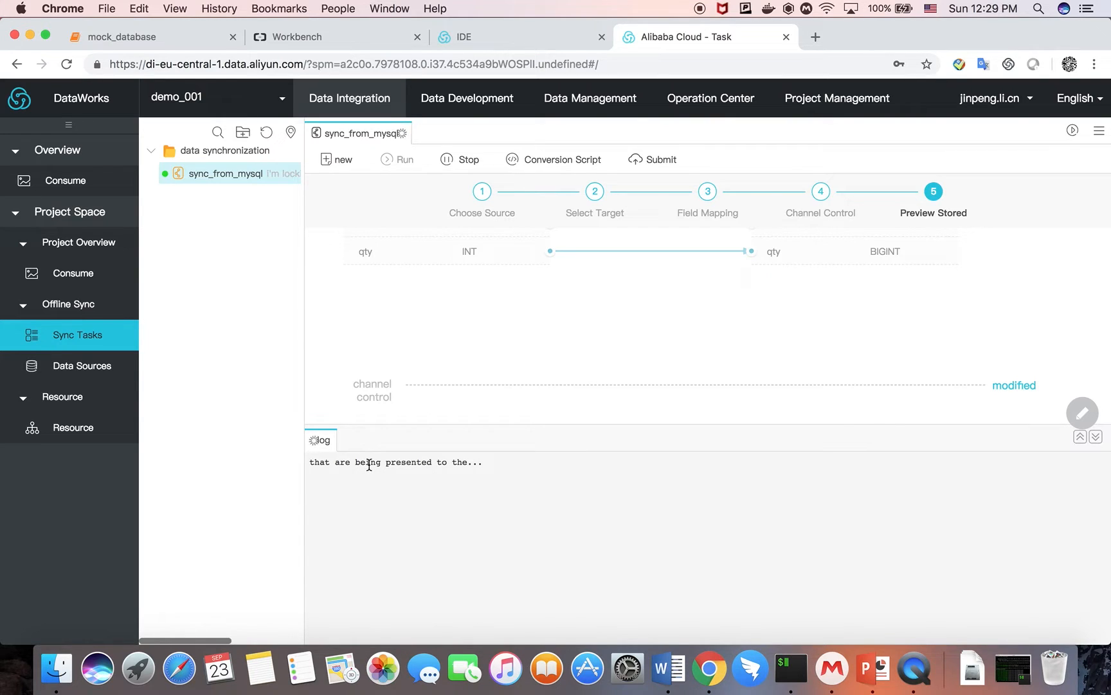
Run sync_from_mysql and watch its log for the job outcome
left_click(397, 159)
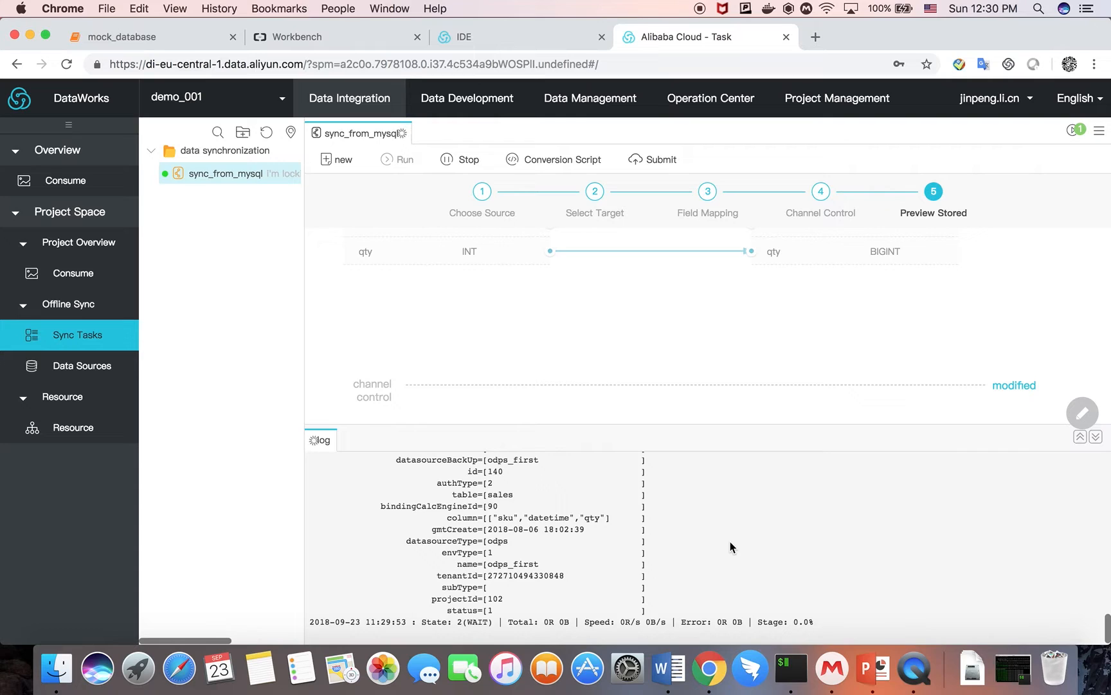
mouse_move(754, 603)
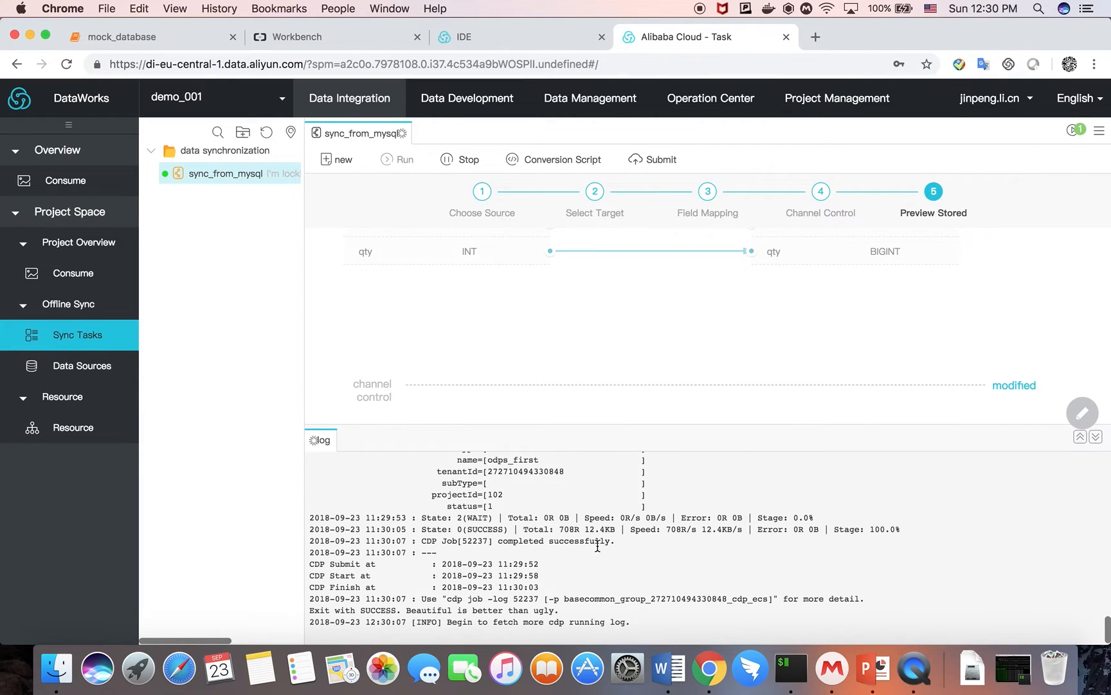
mouse_move(734, 586)
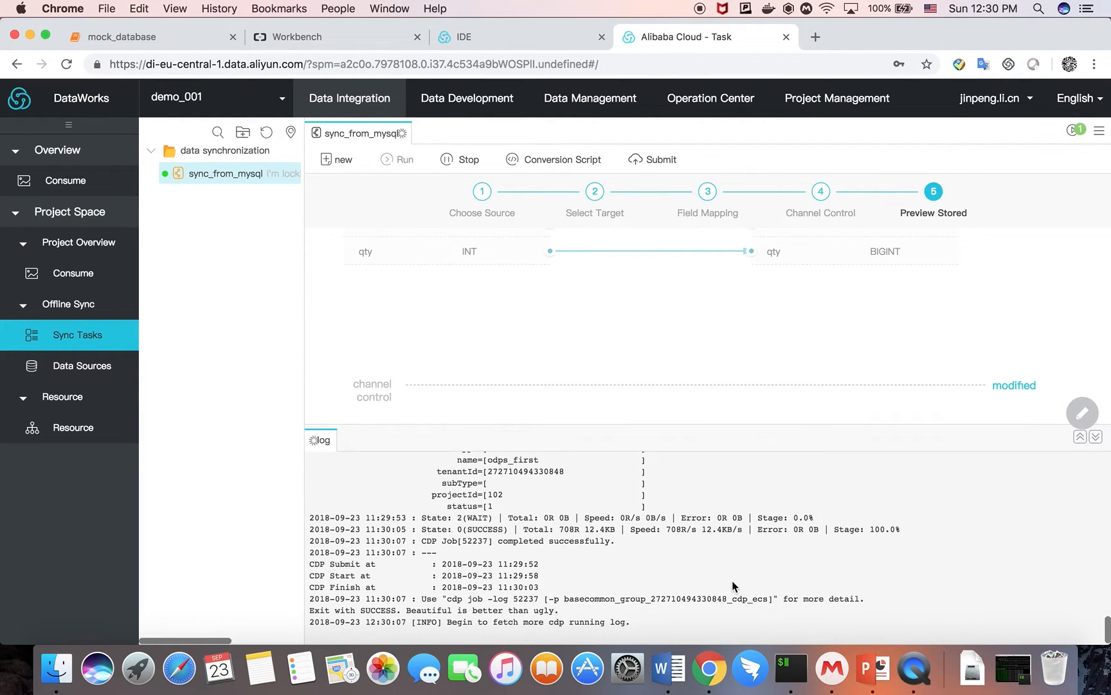
mouse_move(723, 582)
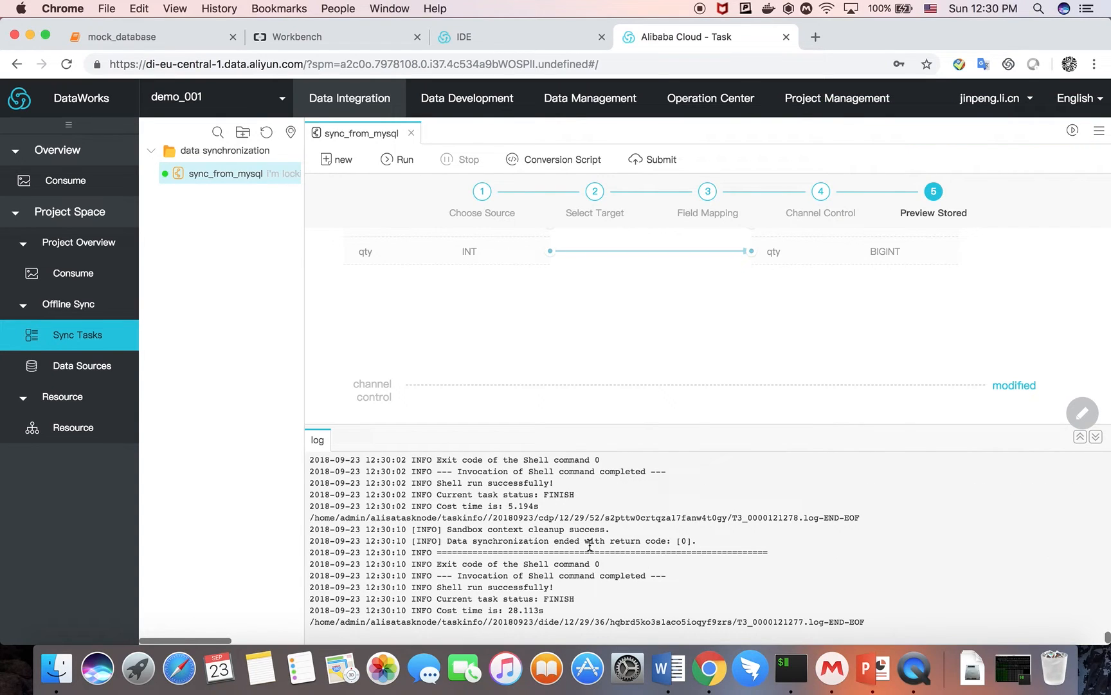
mouse_move(863, 668)
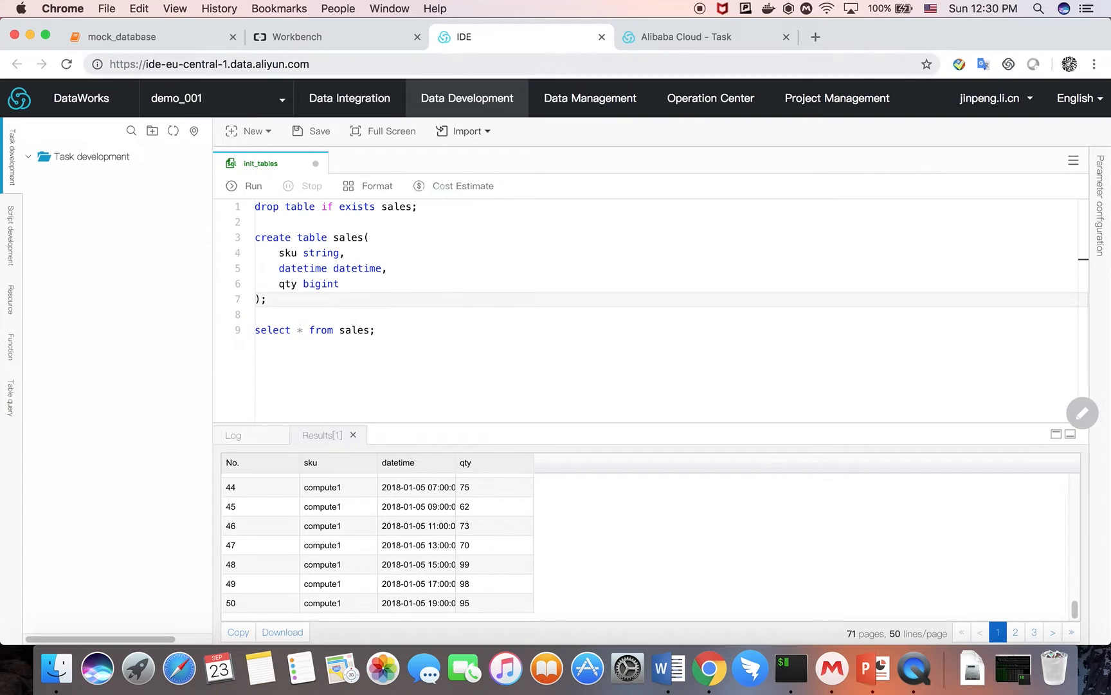
mouse_move(873, 668)
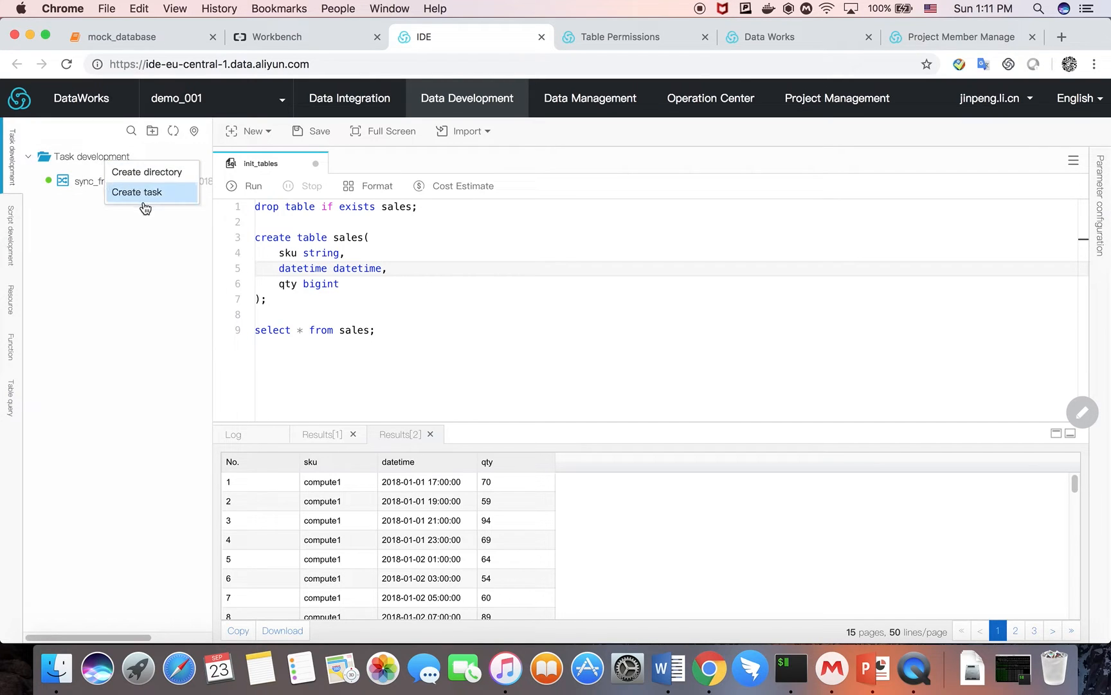
Create a Workflow task named all_in_one under Task development
left_click(137, 191)
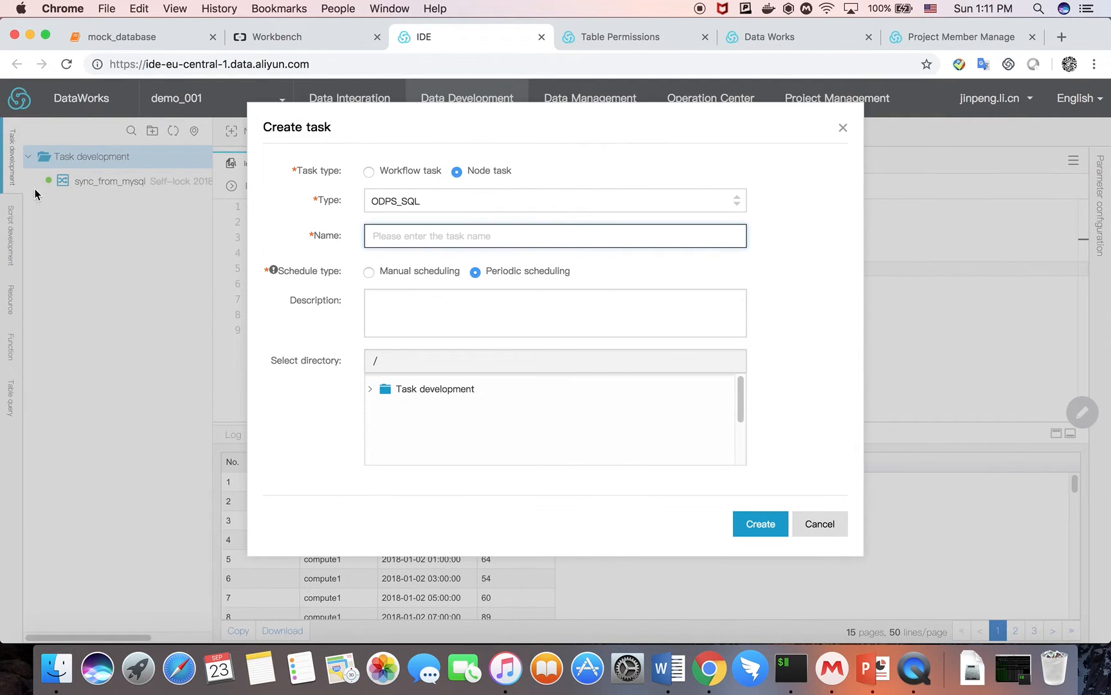
mouse_move(124, 161)
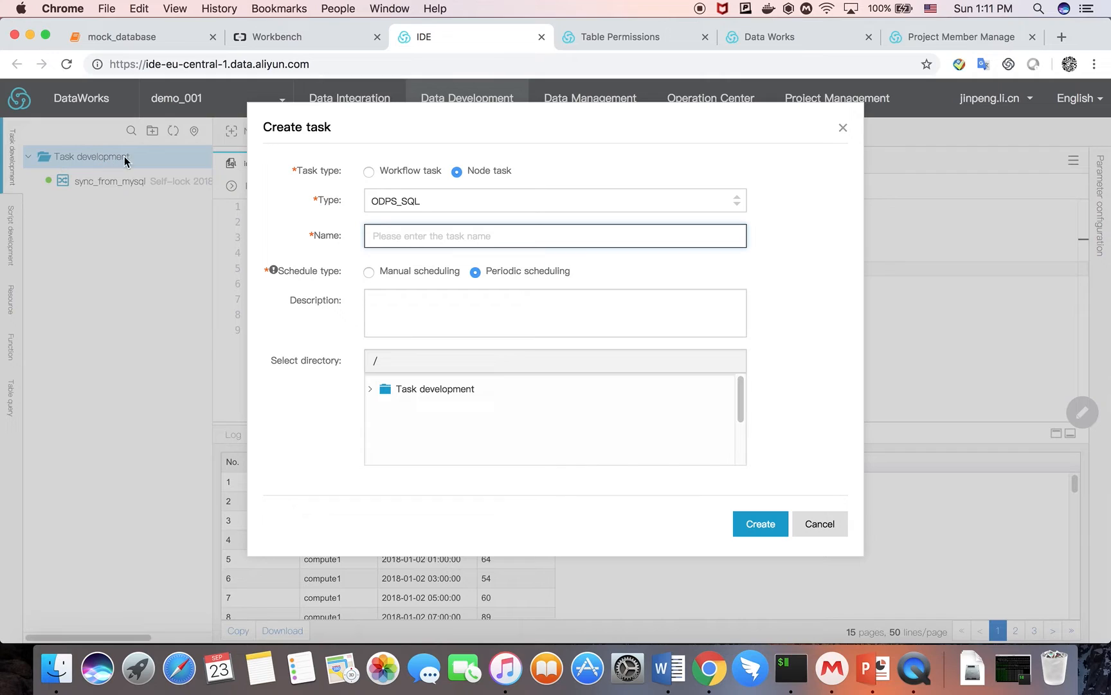
left_click(369, 171)
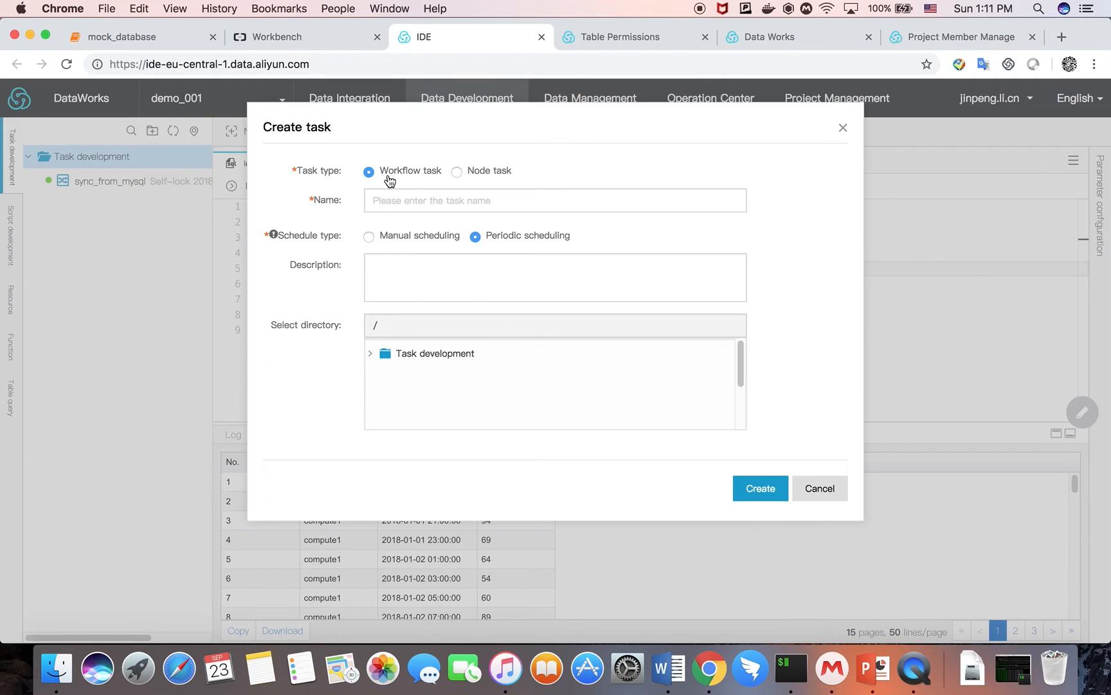
type("all_in_one")
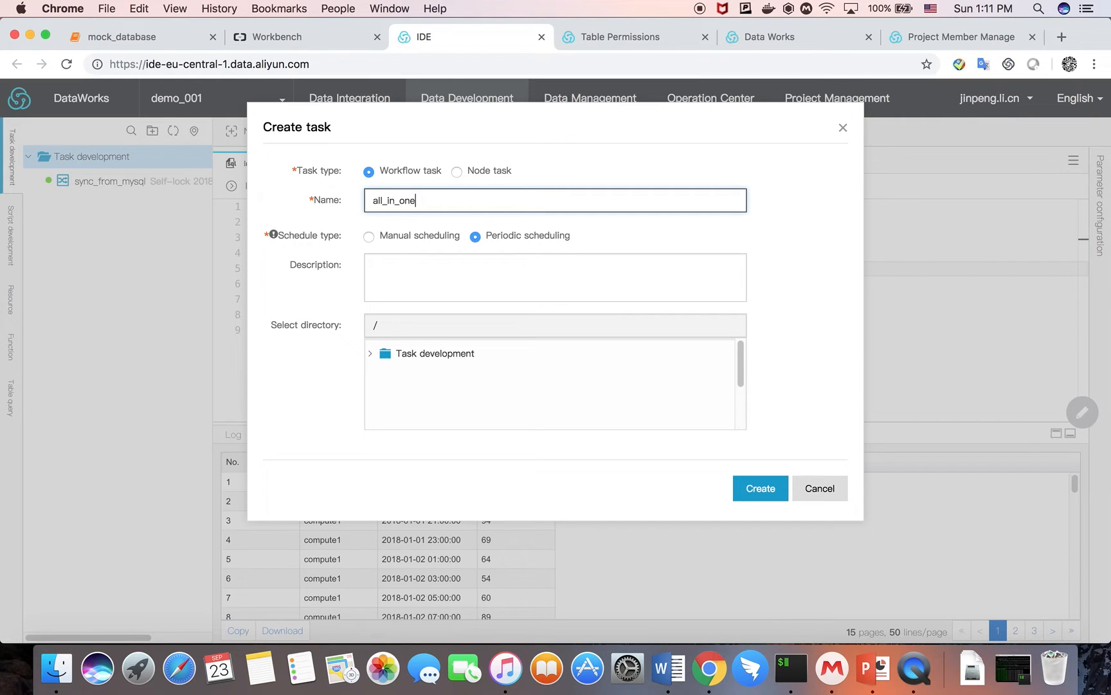
left_click(759, 487)
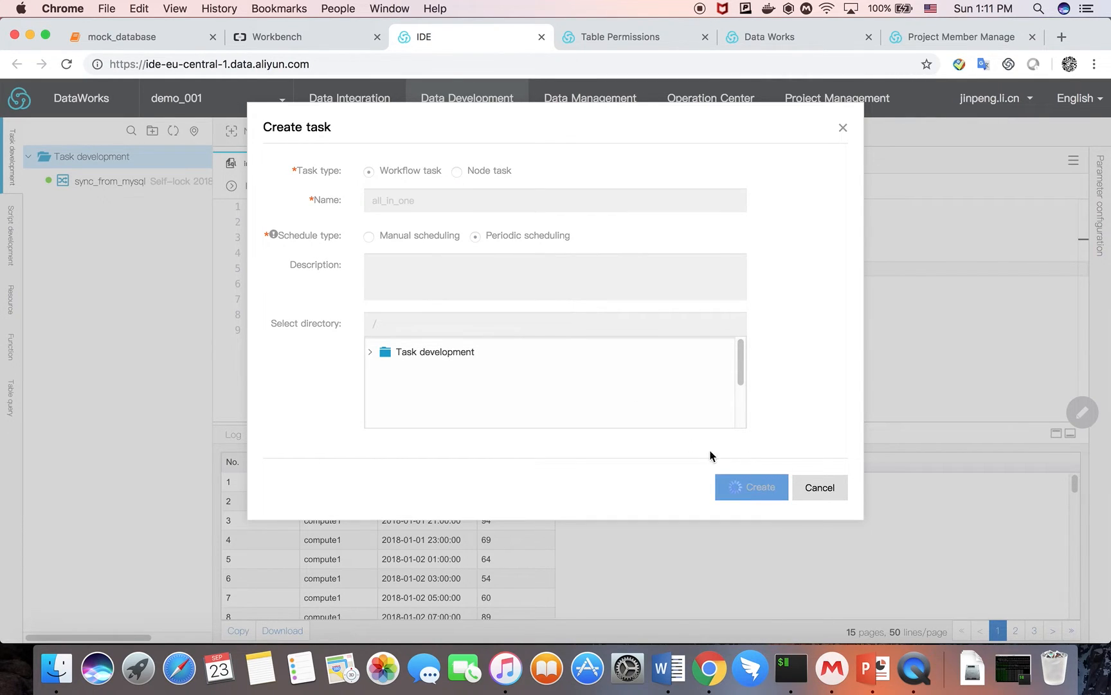
left_click(750, 487)
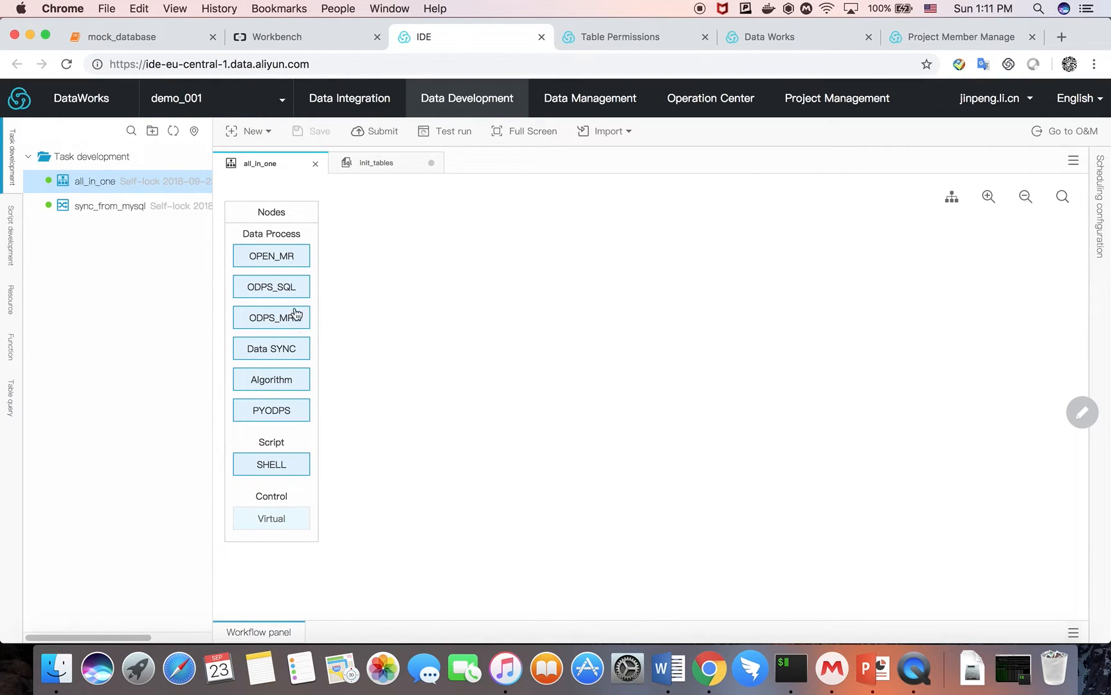
mouse_move(271, 256)
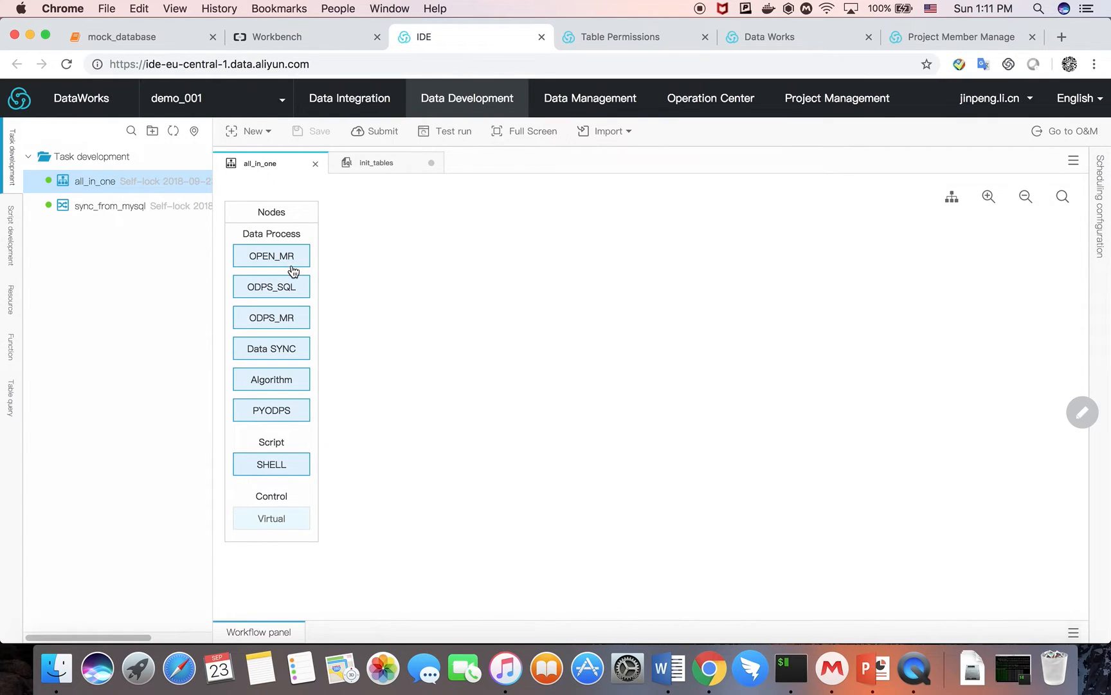
mouse_move(271, 286)
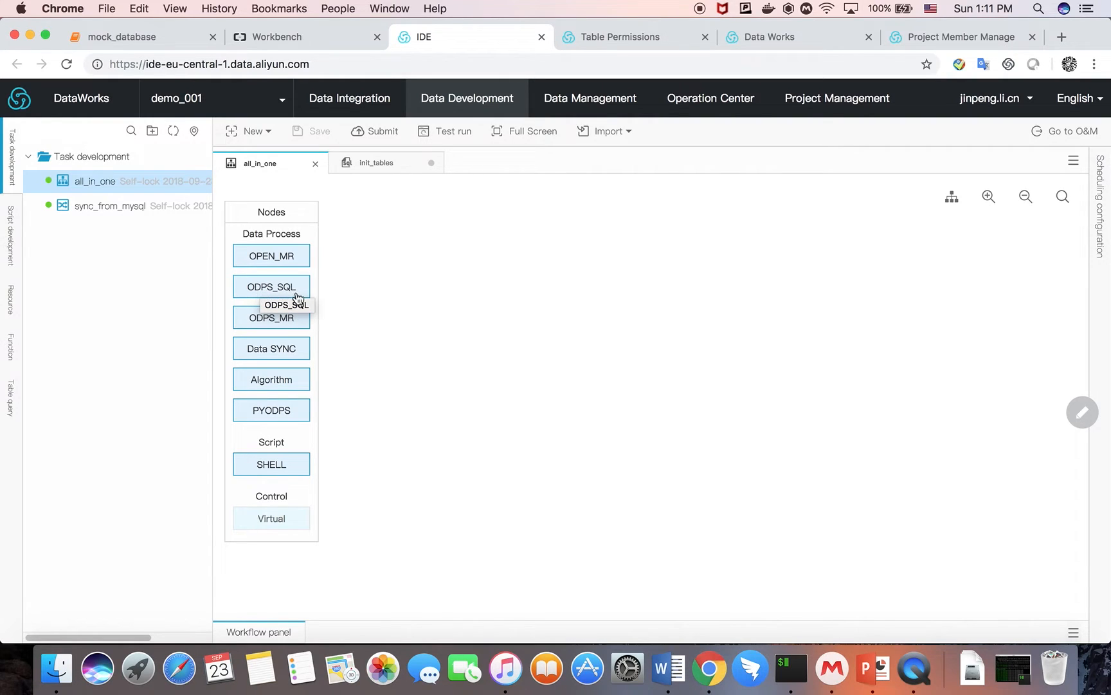
mouse_move(271, 317)
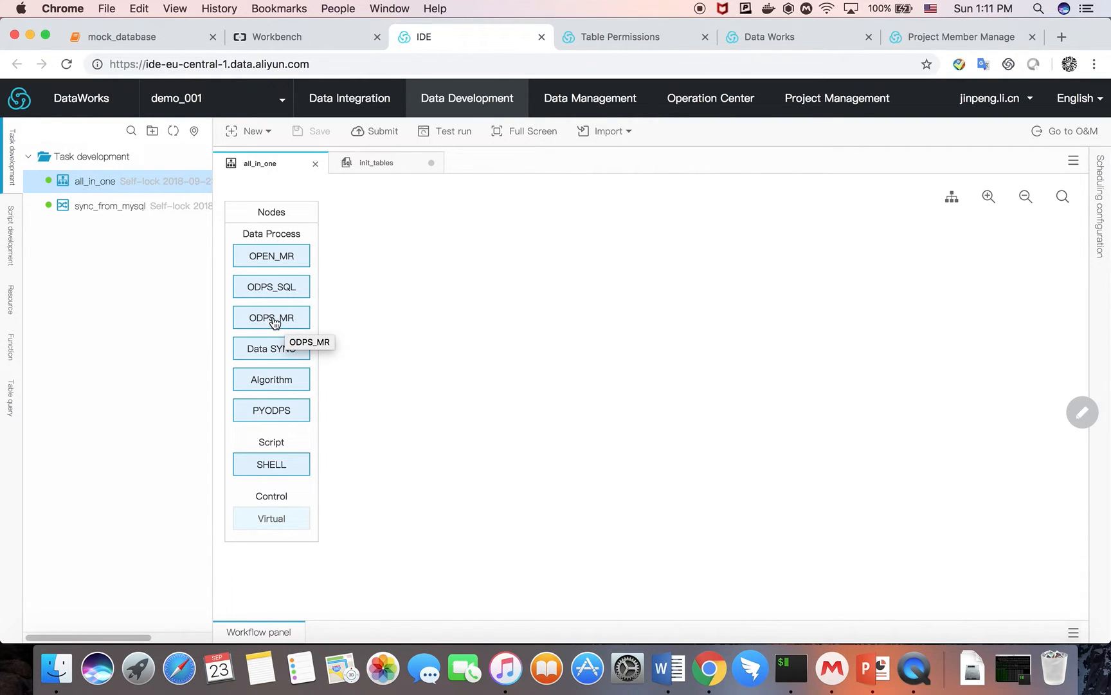
mouse_move(337, 313)
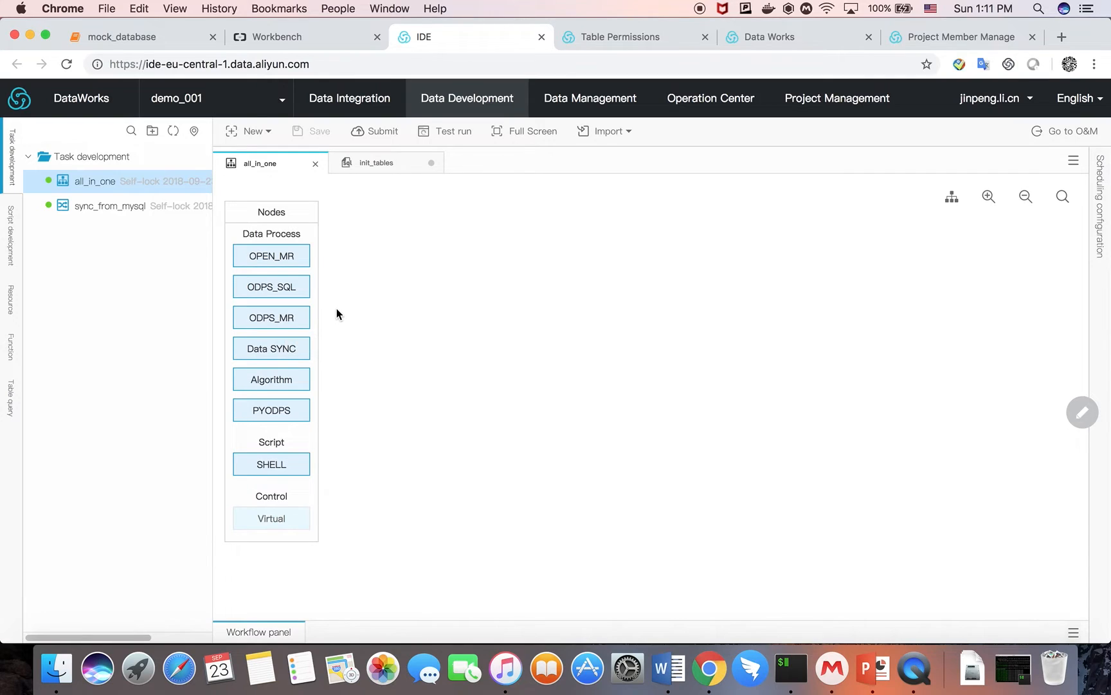
mouse_move(289, 320)
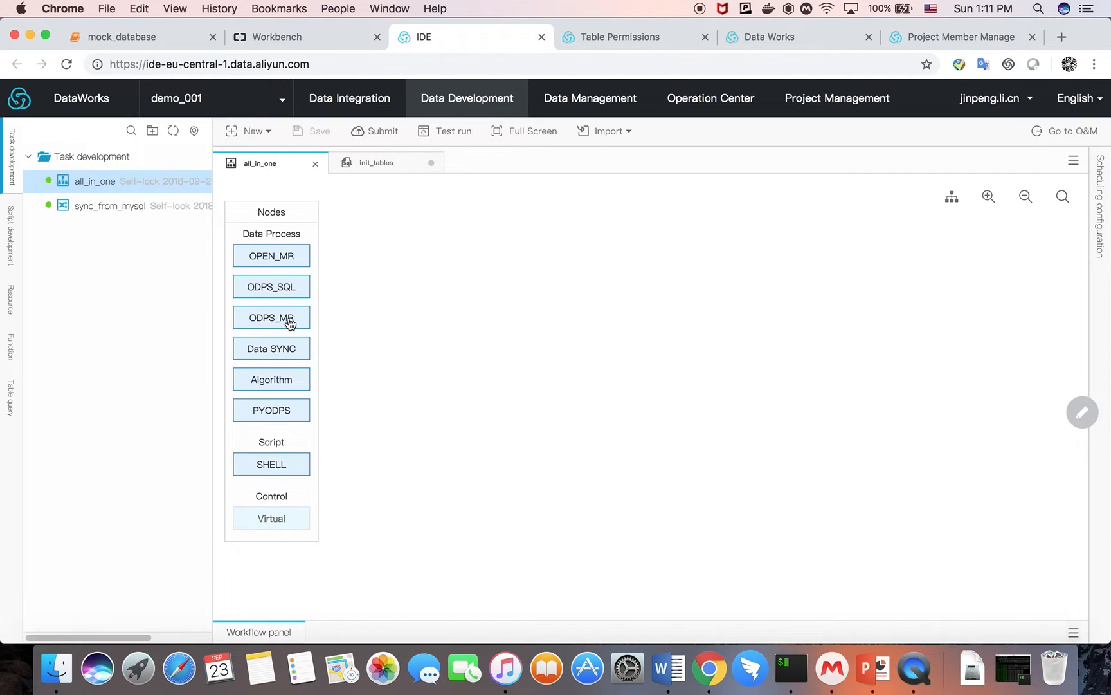
mouse_move(259, 352)
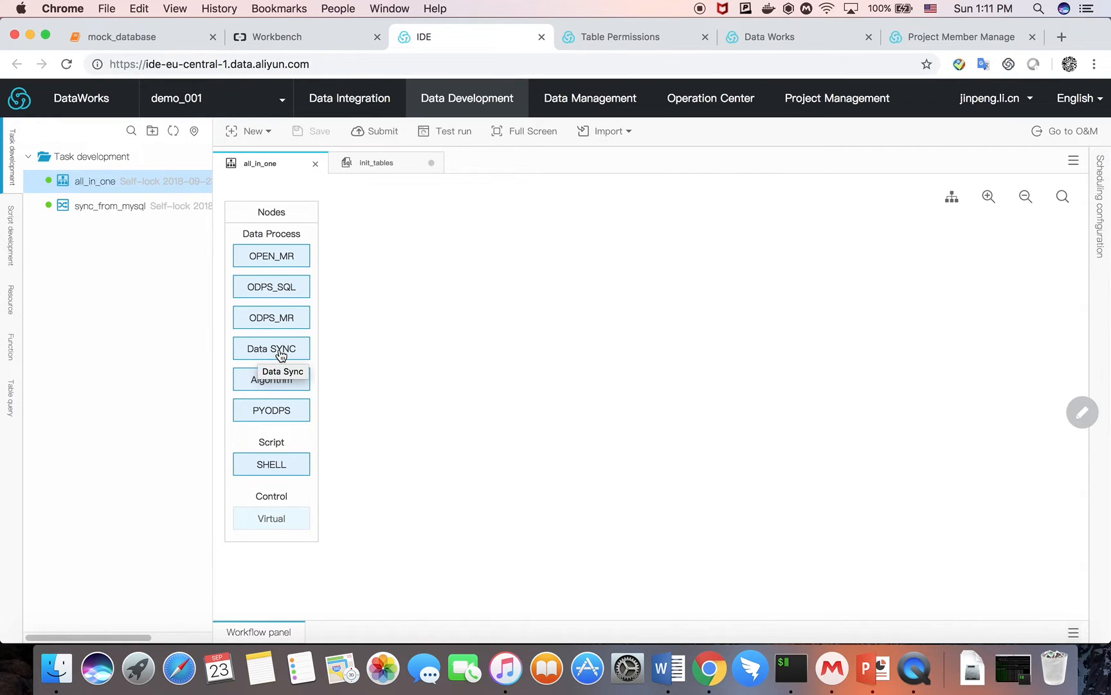
mouse_move(397, 328)
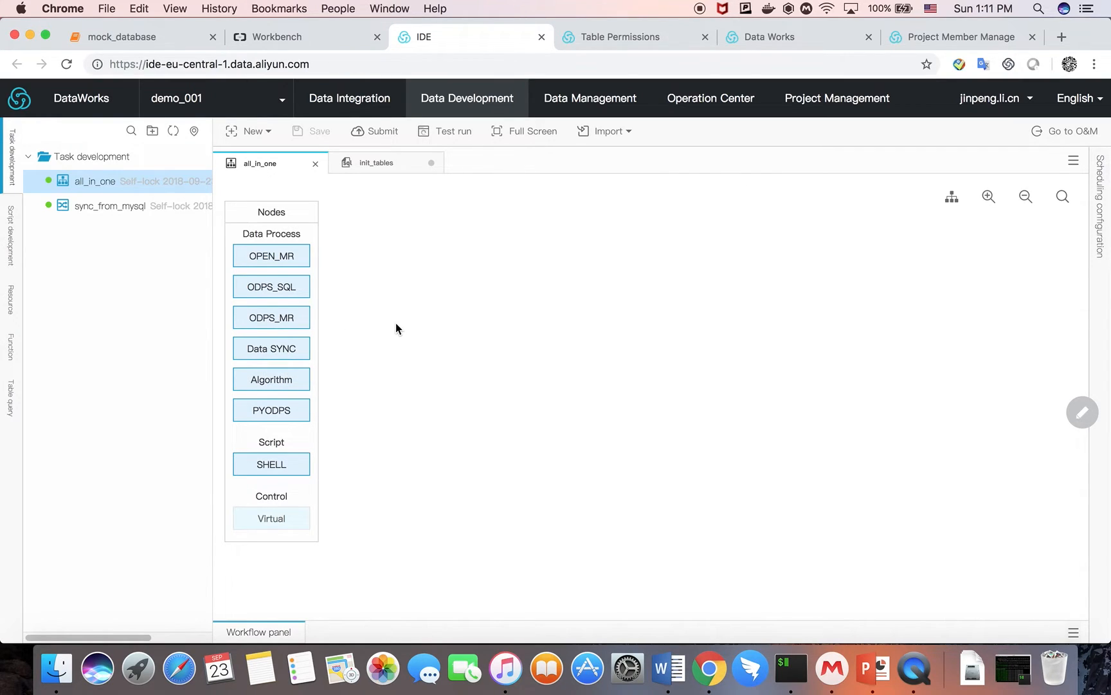
mouse_move(411, 257)
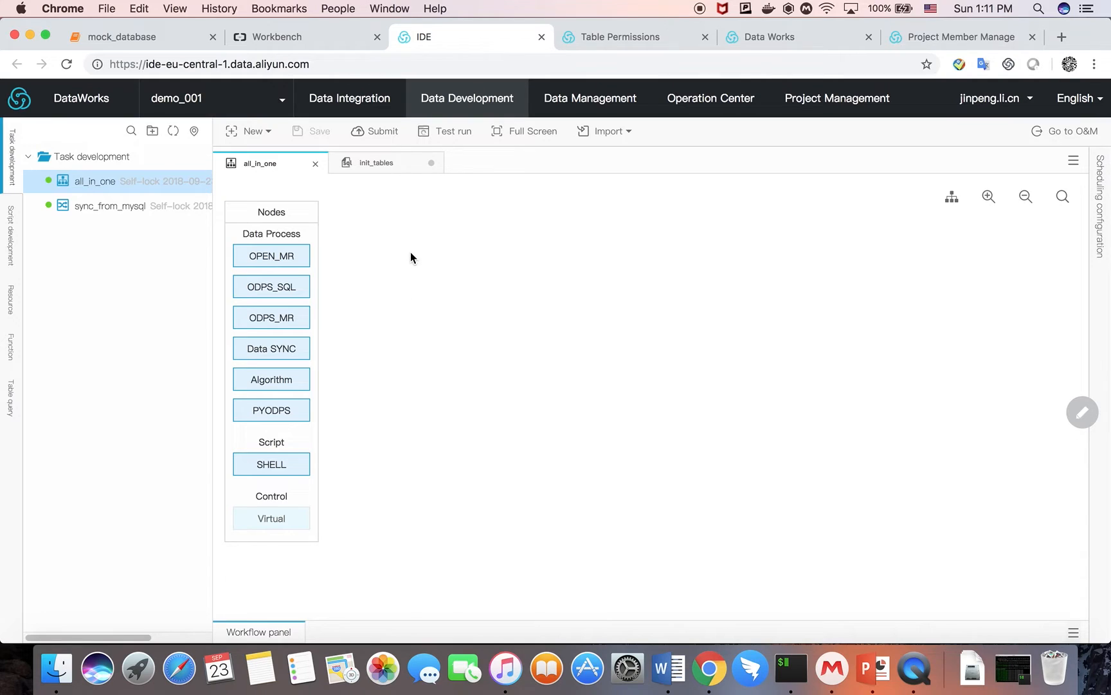
mouse_move(585, 276)
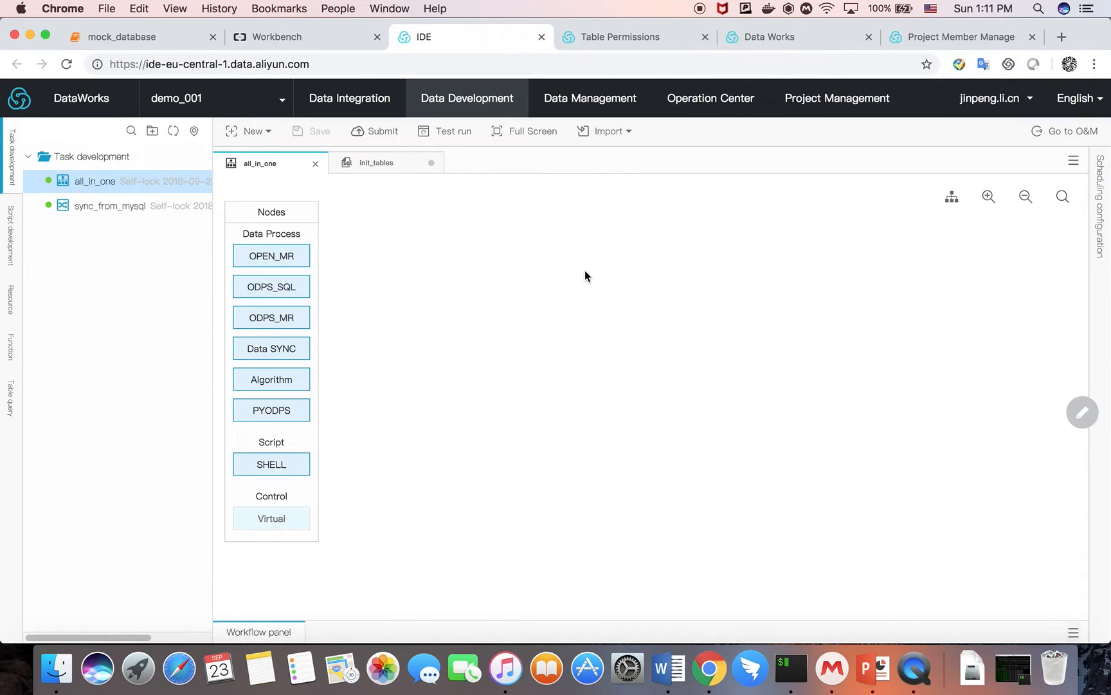
mouse_move(263, 388)
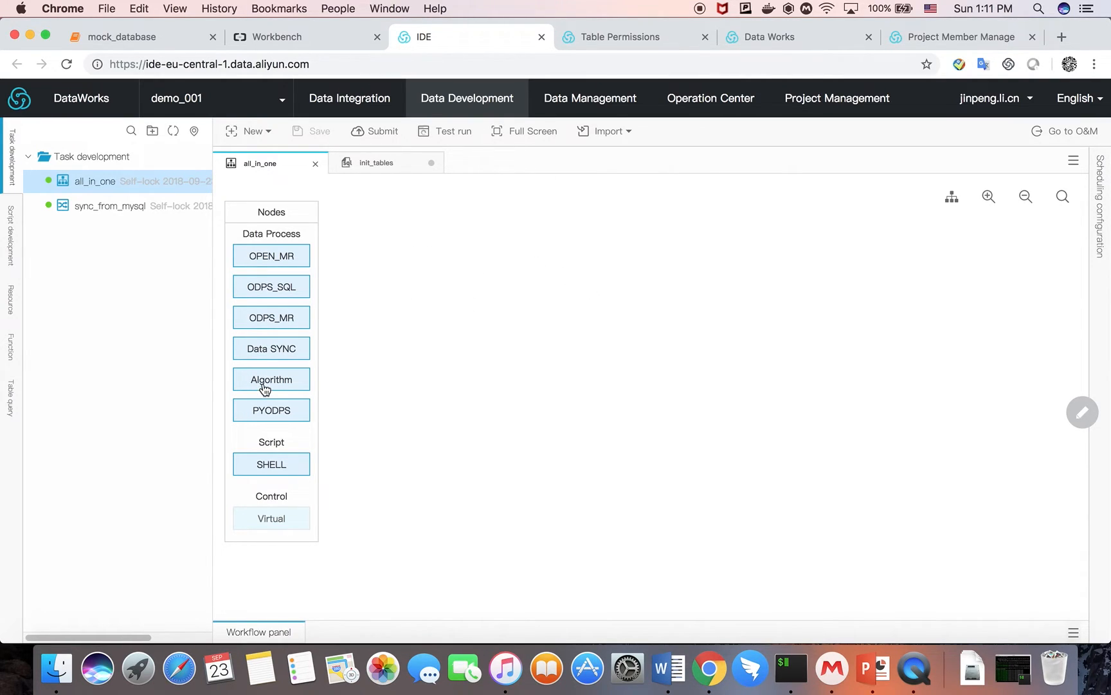
mouse_move(271, 379)
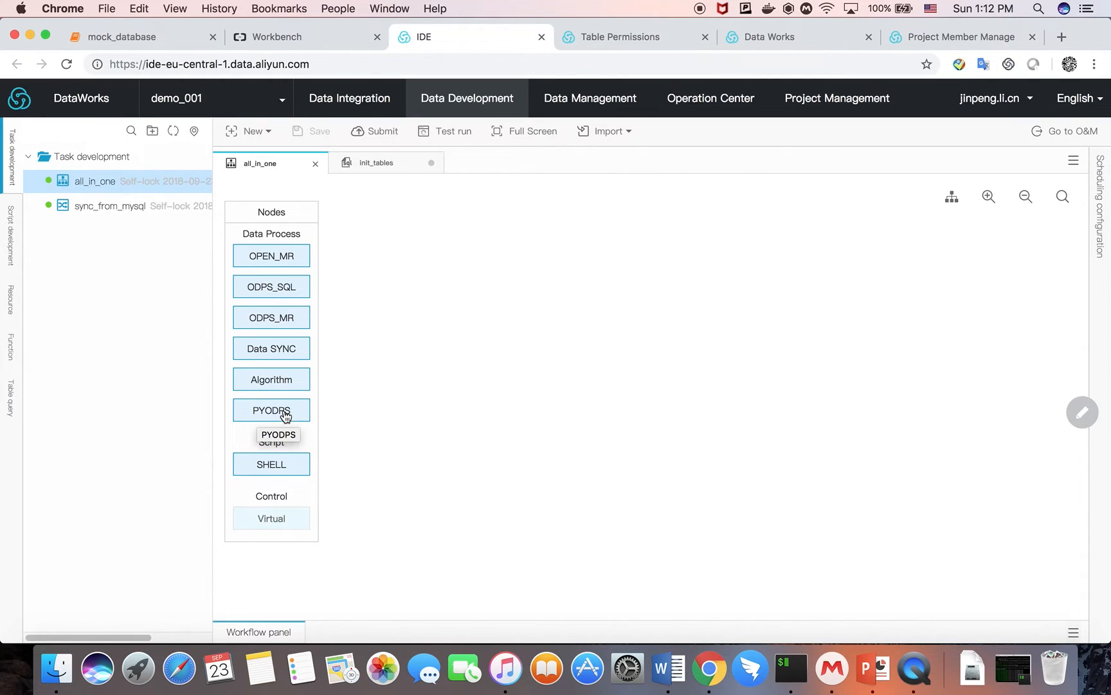
mouse_move(292, 260)
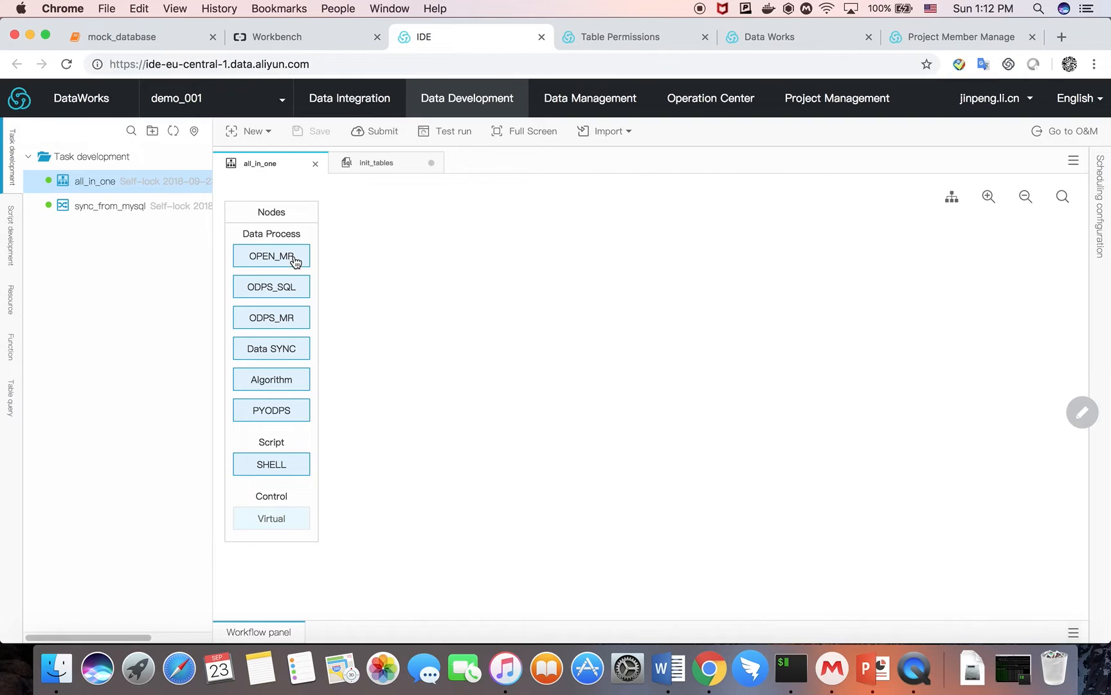
mouse_move(282, 336)
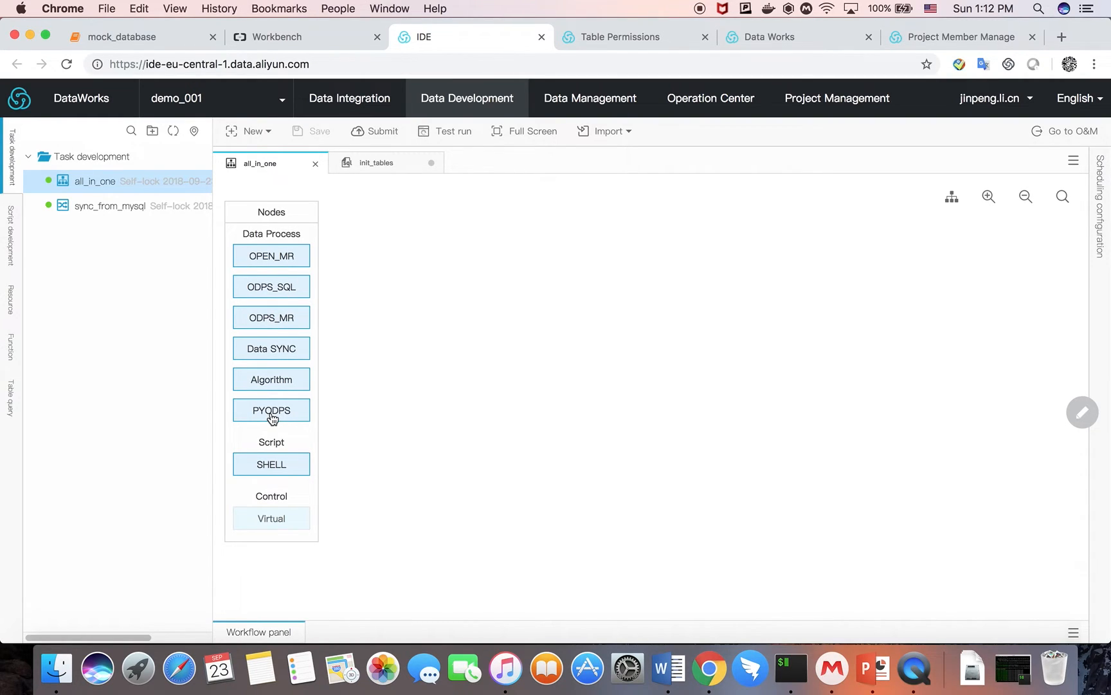
mouse_move(271, 415)
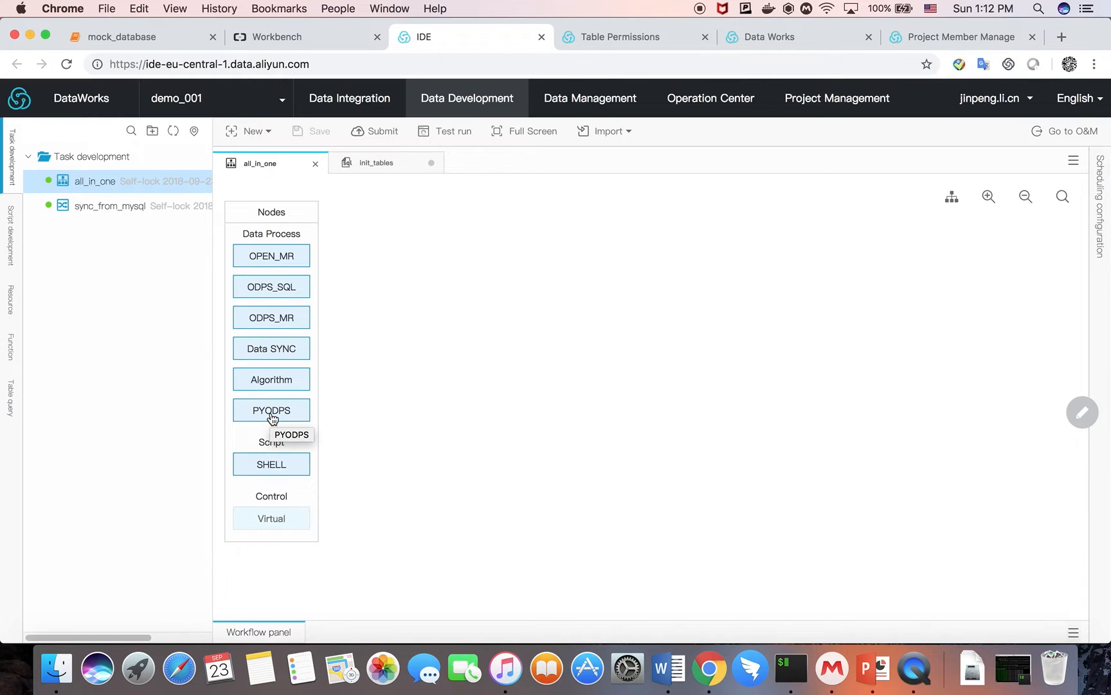
mouse_move(283, 466)
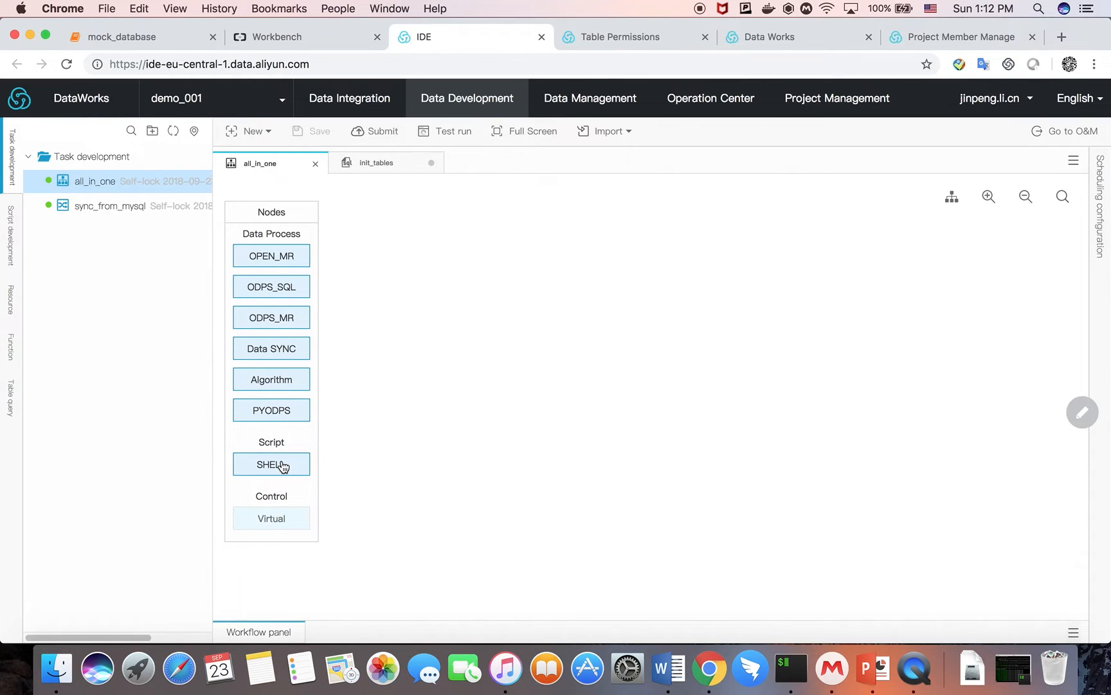
mouse_move(271, 464)
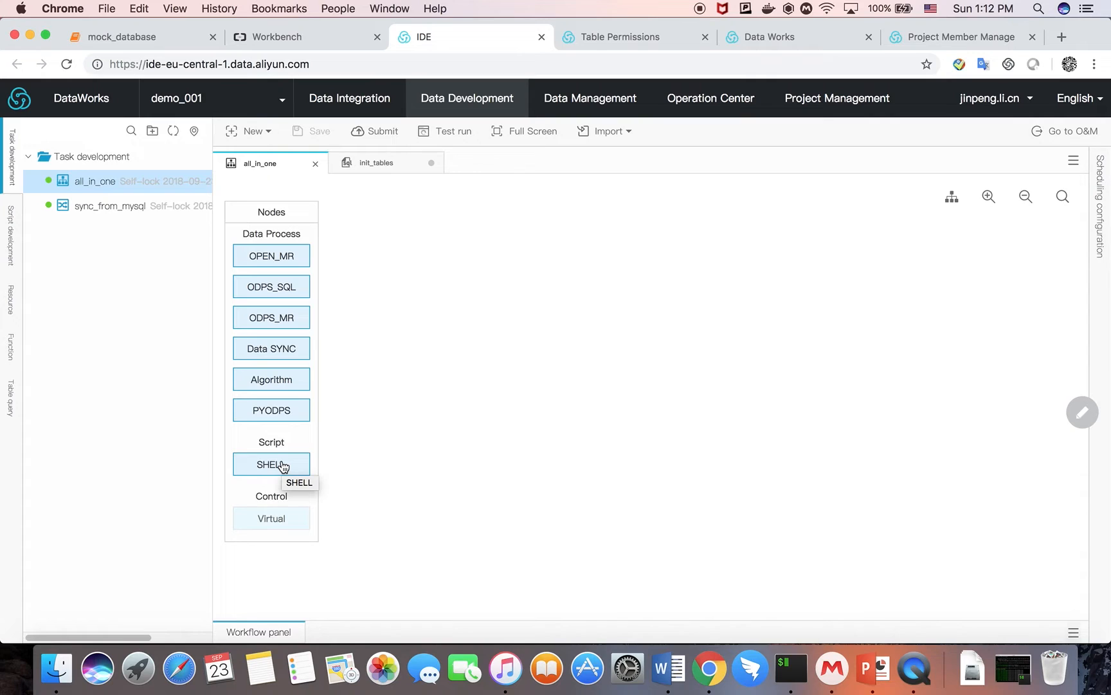
mouse_move(277, 518)
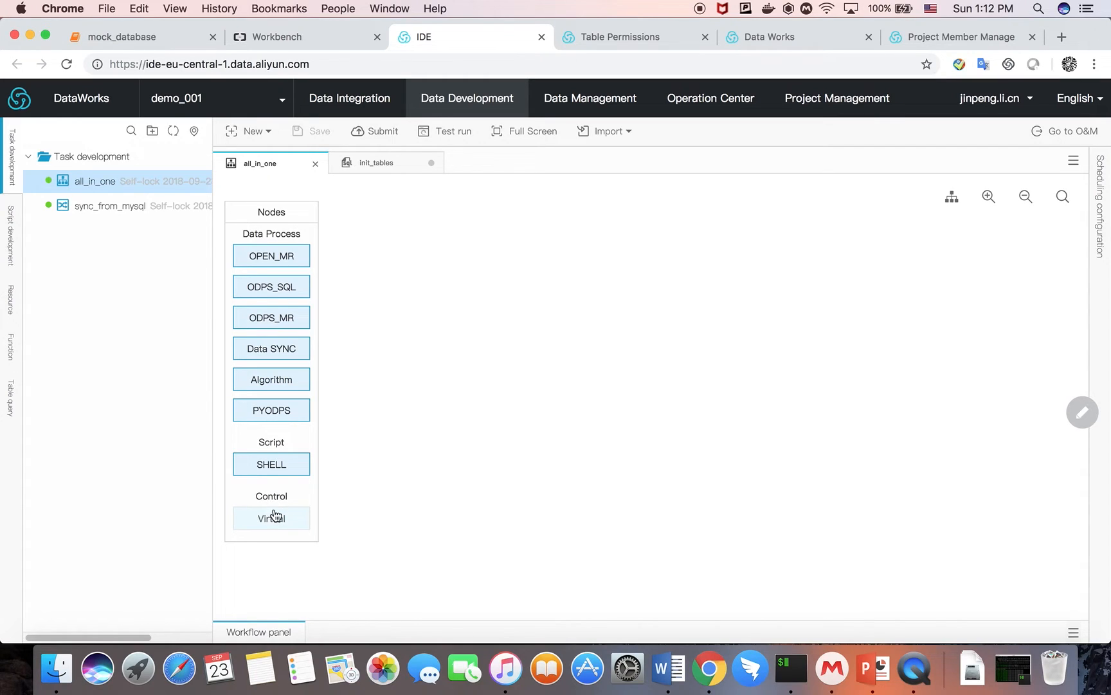
mouse_move(243, 382)
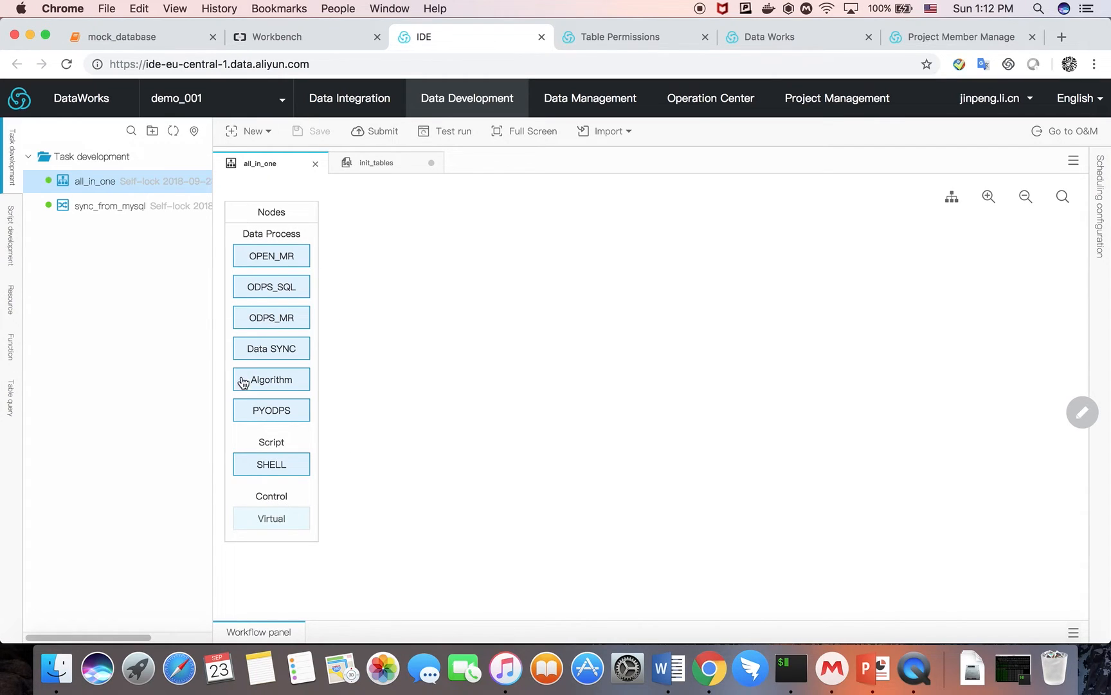
mouse_move(287, 286)
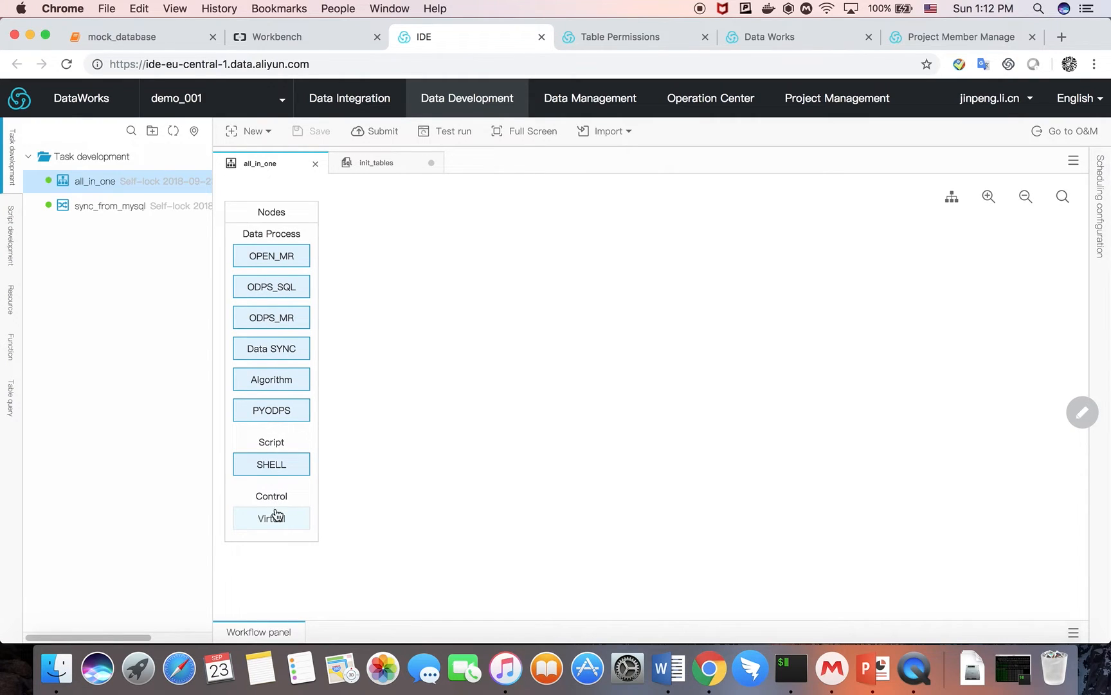
Add the start virtual node and the from_mysql data sync node to the canvas
left_click_drag(271, 517, 547, 257)
type("st")
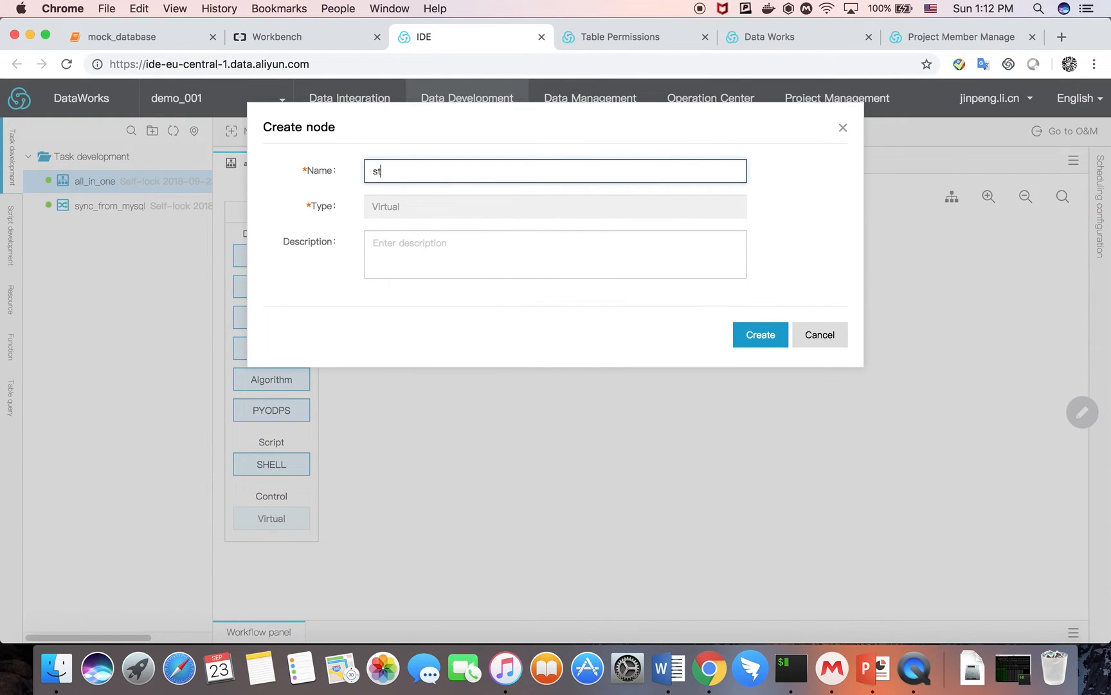
left_click(760, 333)
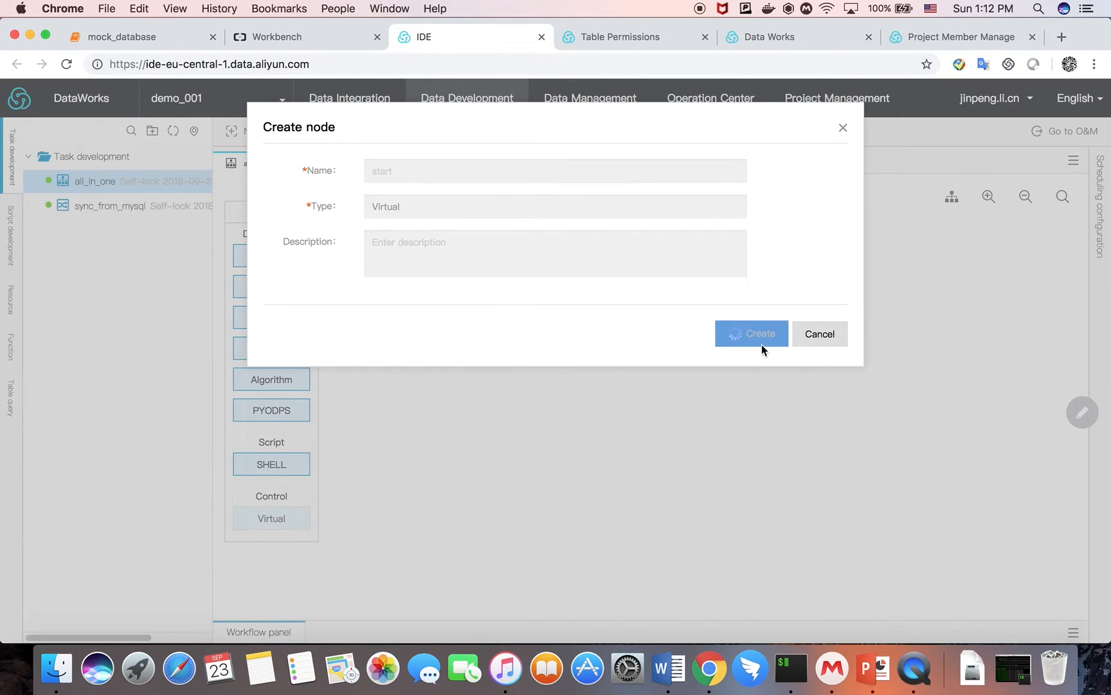
left_click(751, 333)
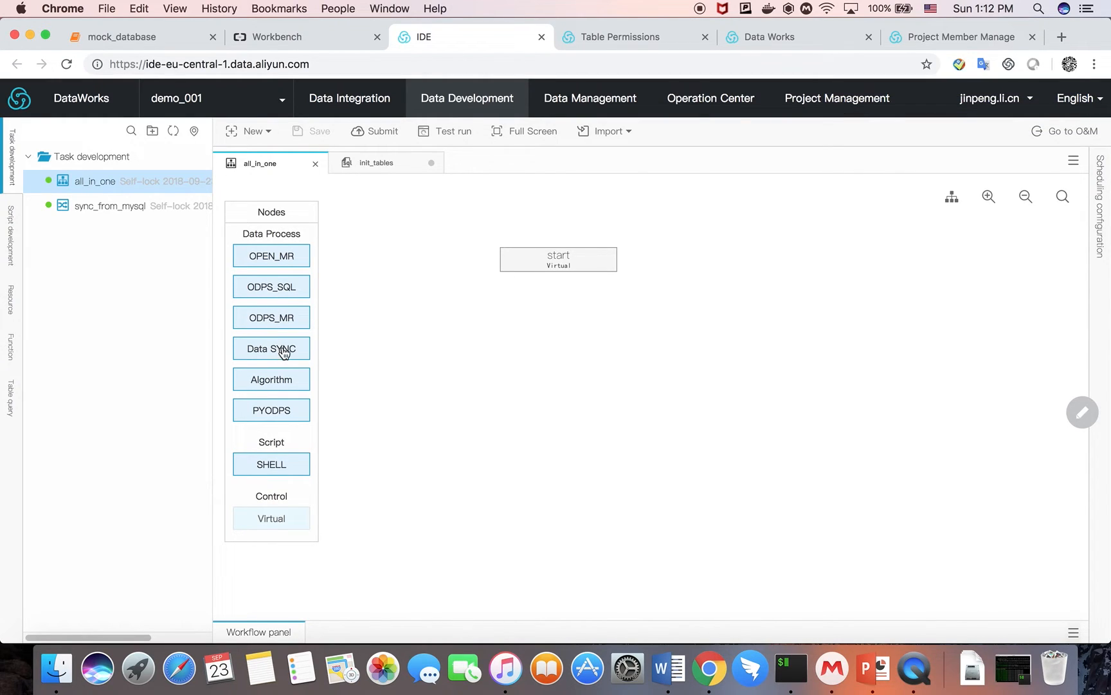
left_click(271, 348)
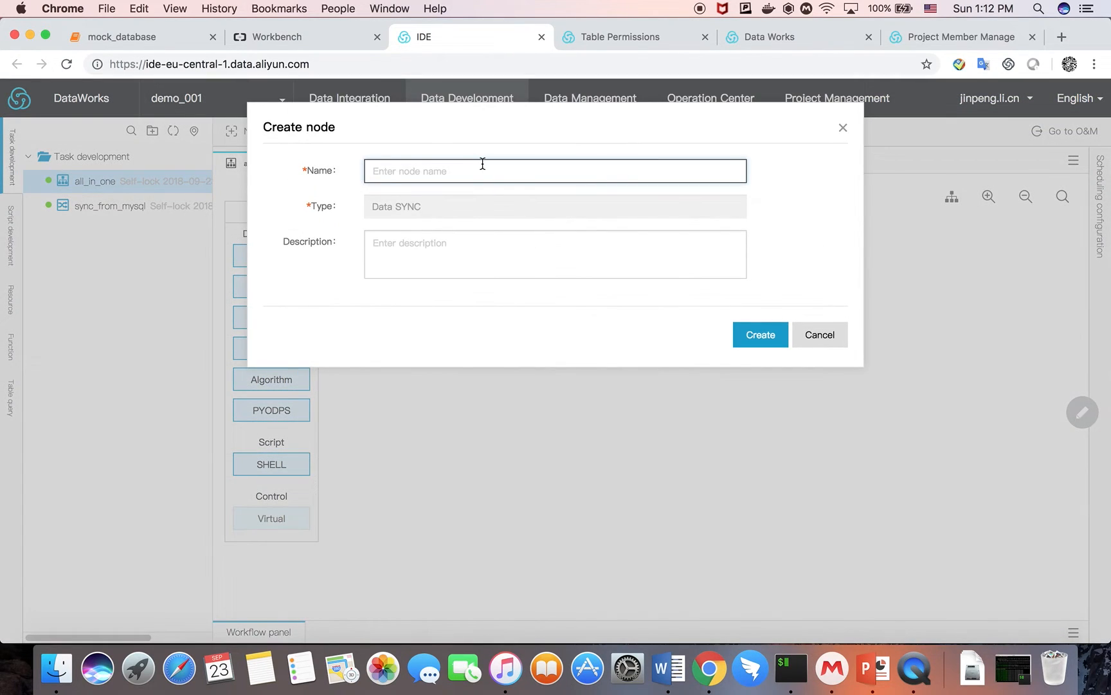
type("from_mysql")
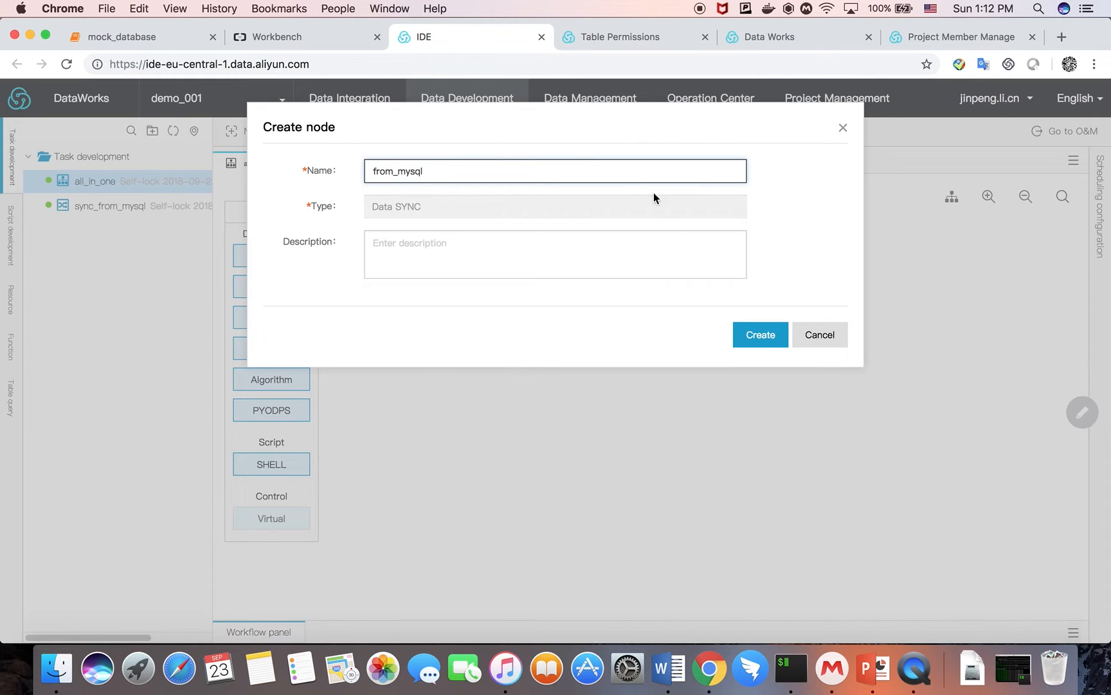
left_click(759, 335)
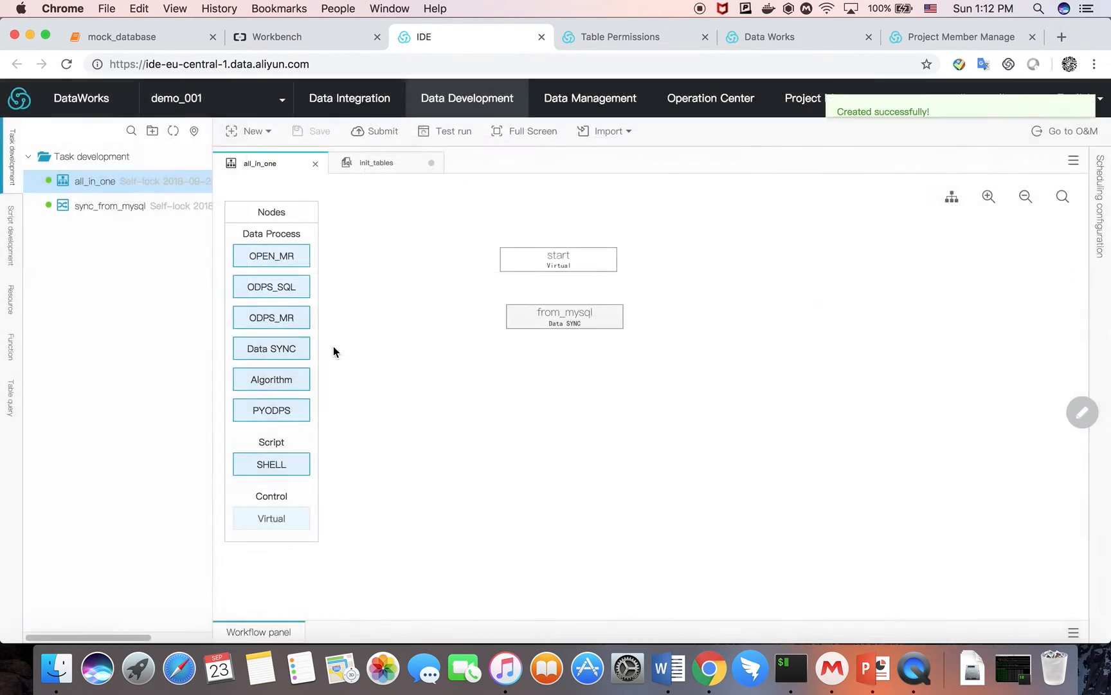
Add ODPS SQL nodes etl1, etl2 and feature_ensemble to the workflow
left_click_drag(271, 286, 459, 384)
type("etl2")
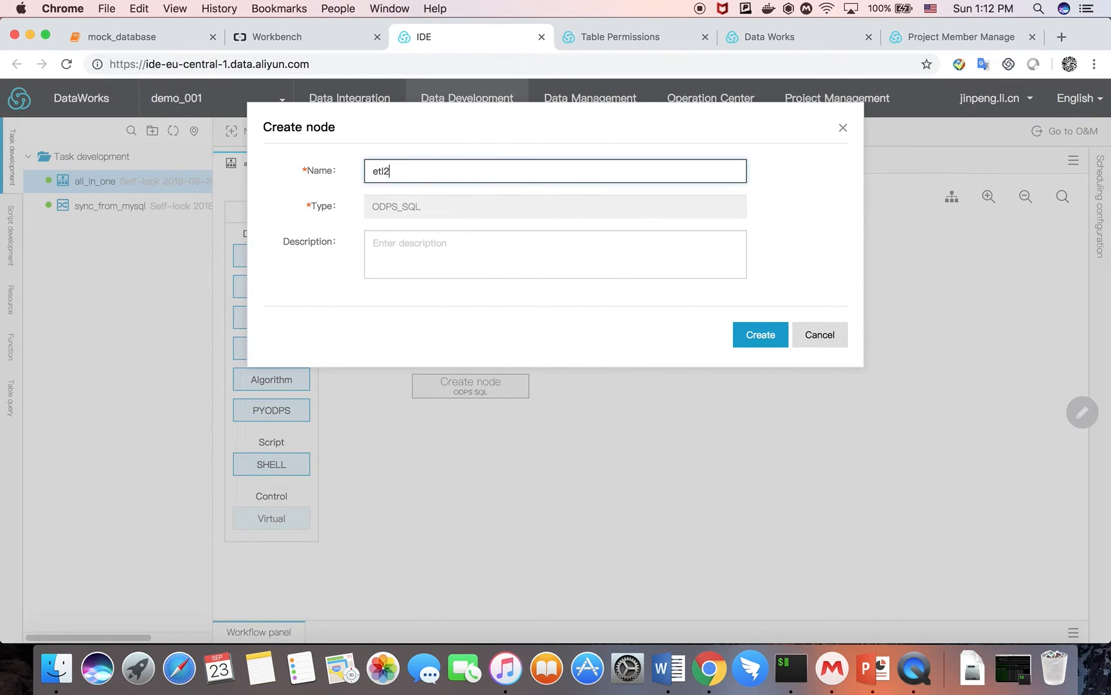
left_click(751, 334)
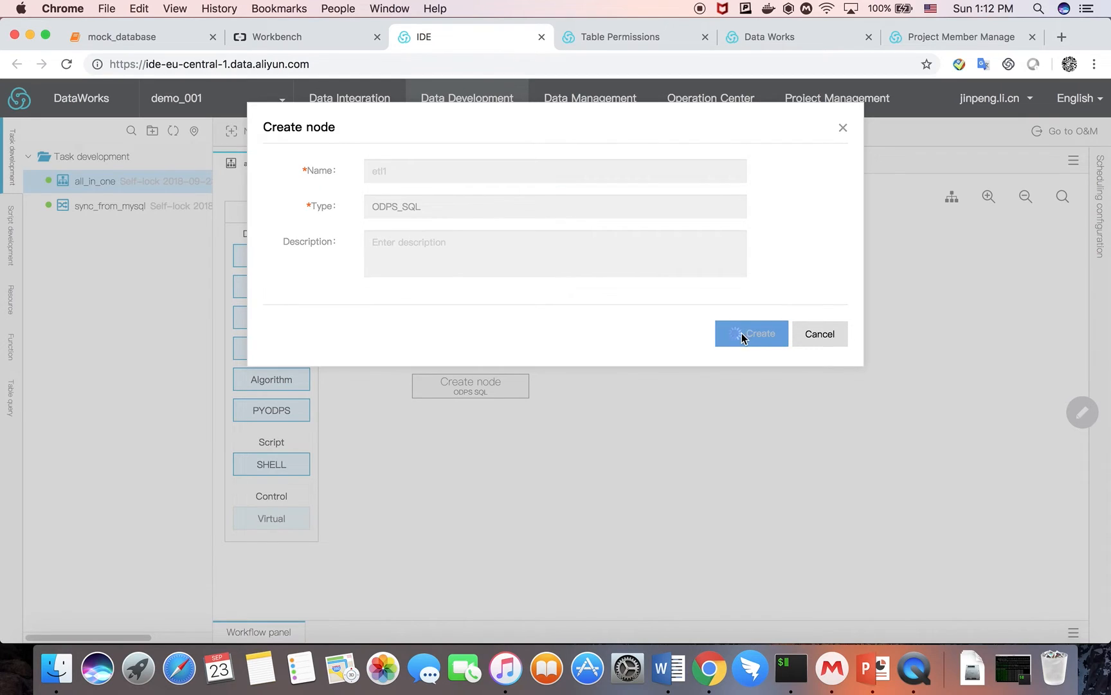
left_click(751, 333)
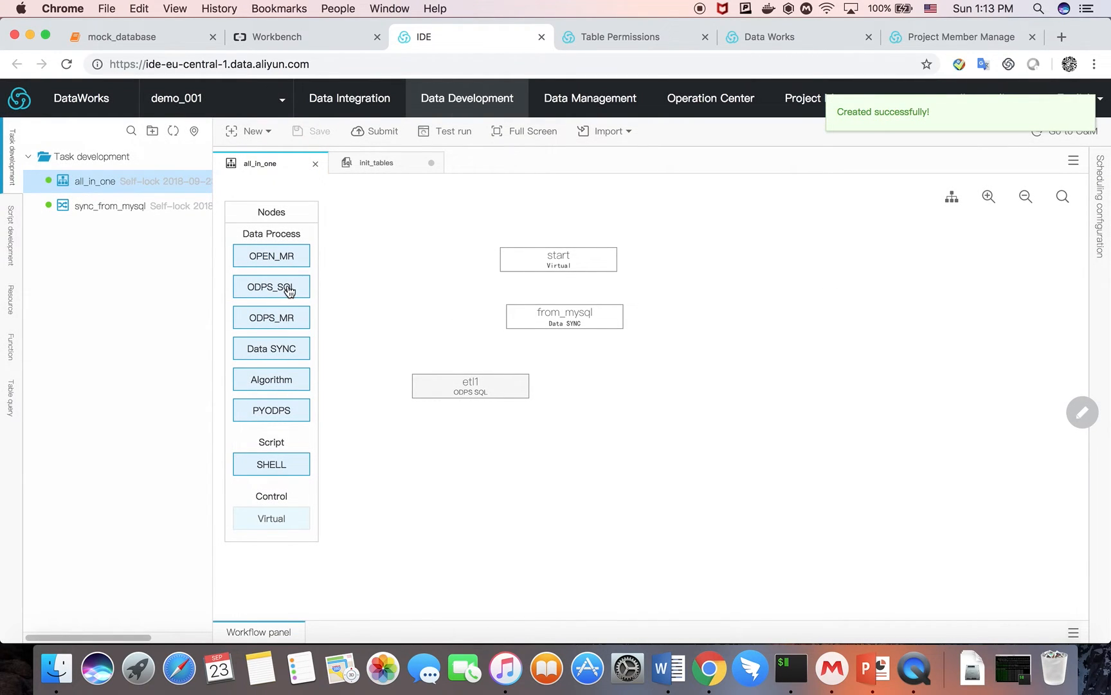
left_click_drag(271, 286, 631, 386)
type("etl2")
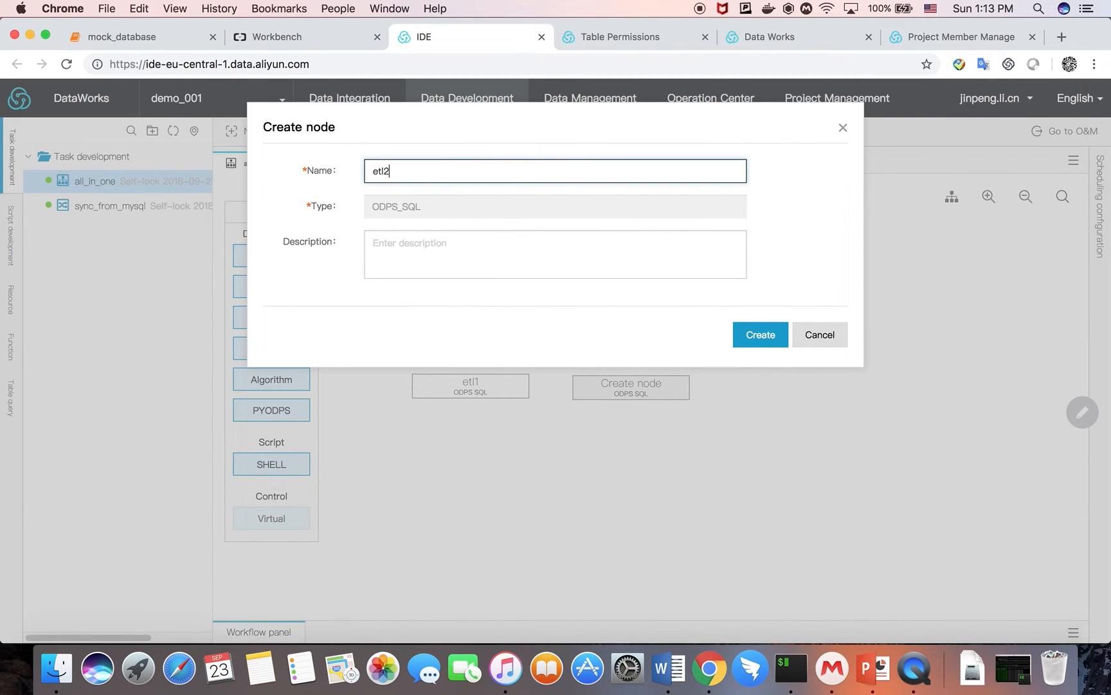
left_click(750, 334)
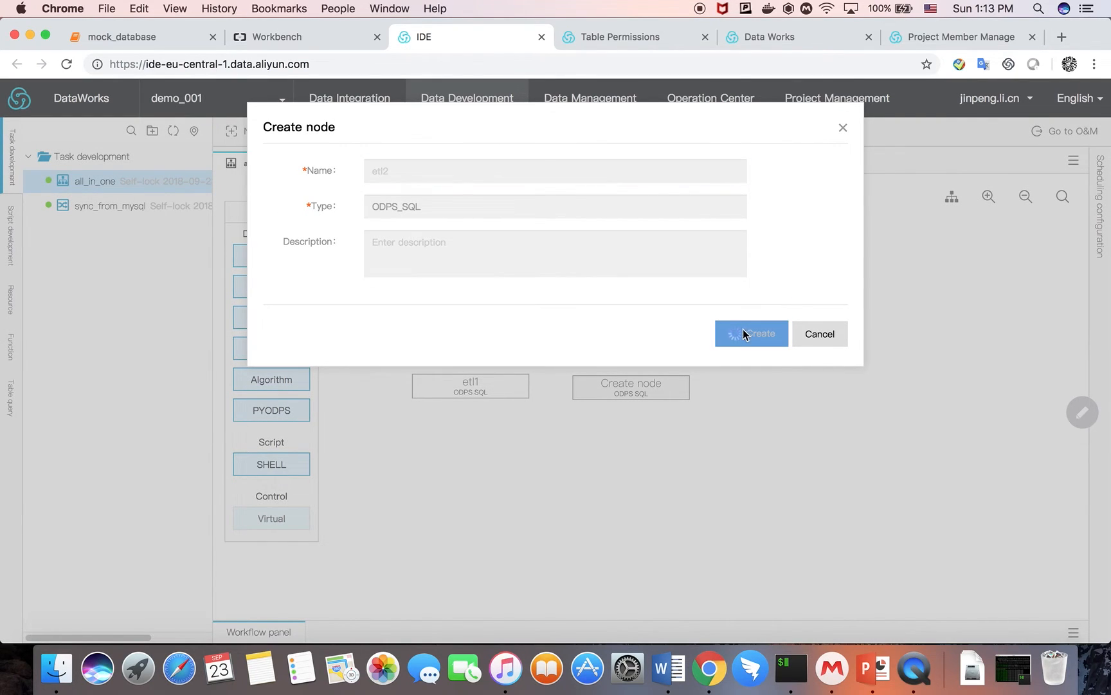
left_click(751, 334)
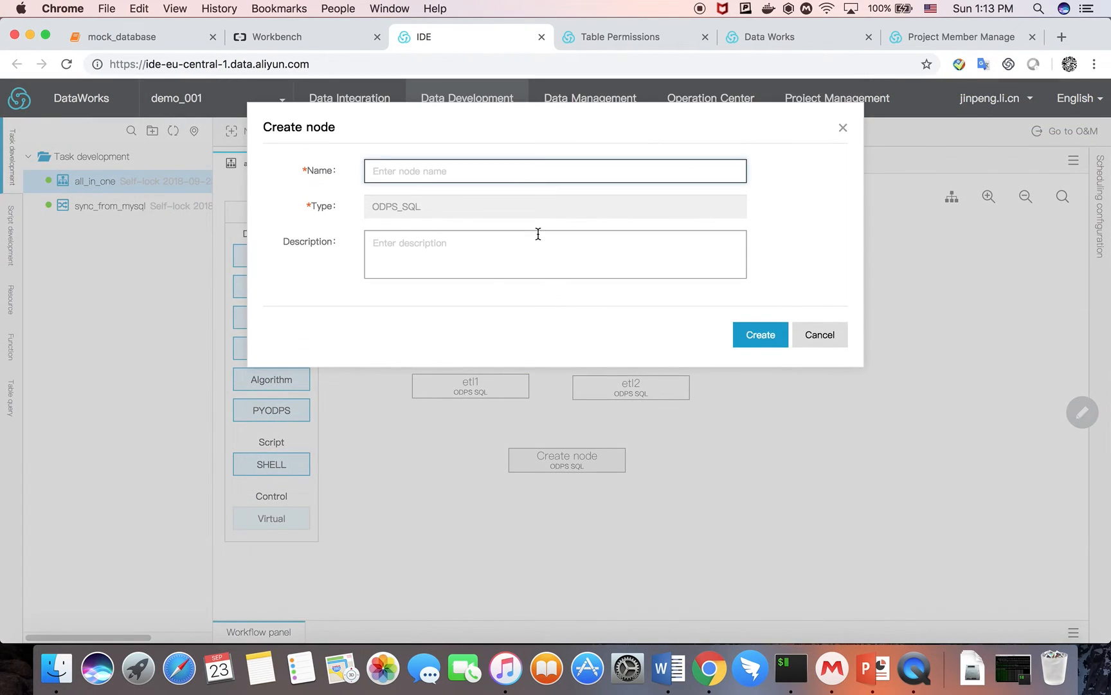
type("feature_ensemble")
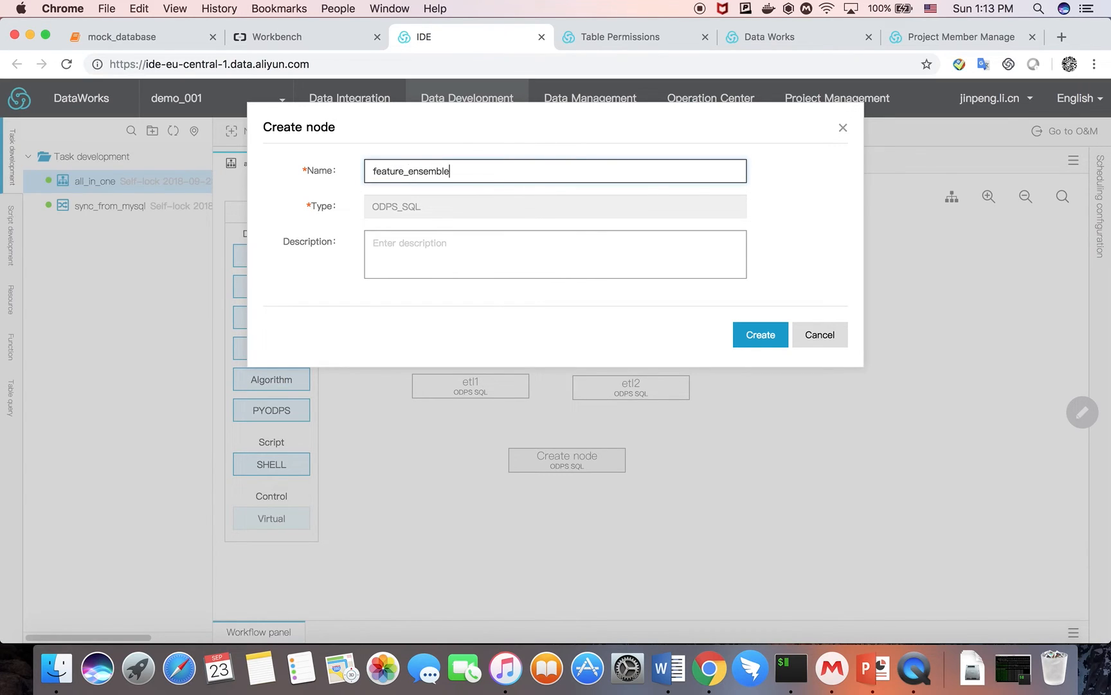
left_click(759, 334)
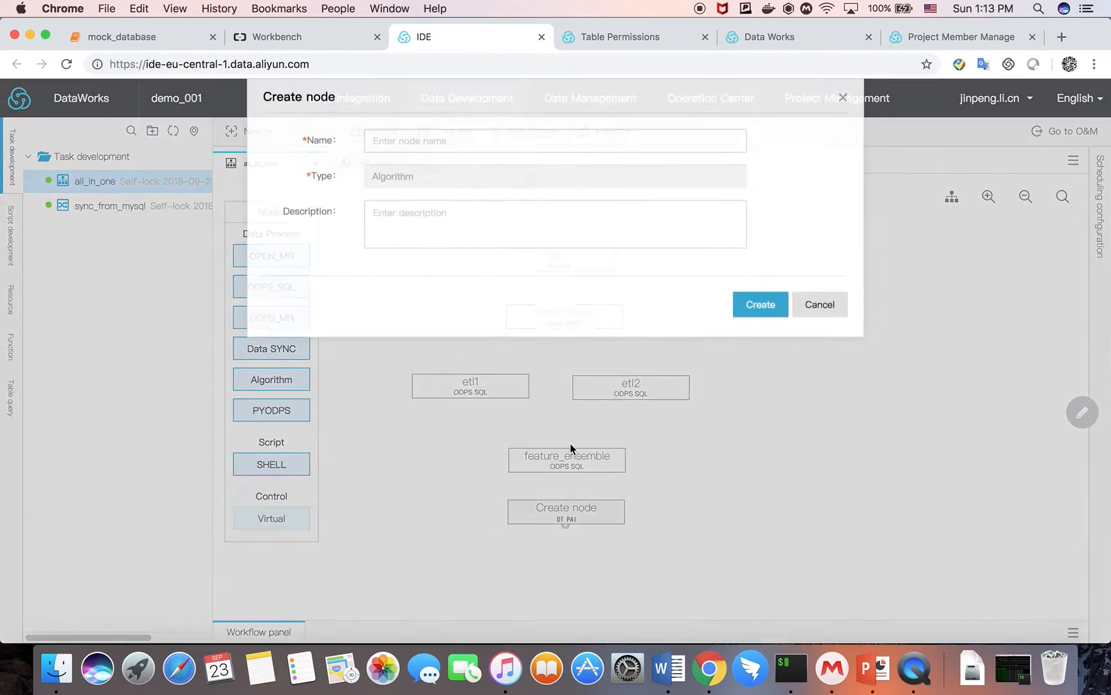
Add the train_model algorithm node and the output data sync node
type("train_m")
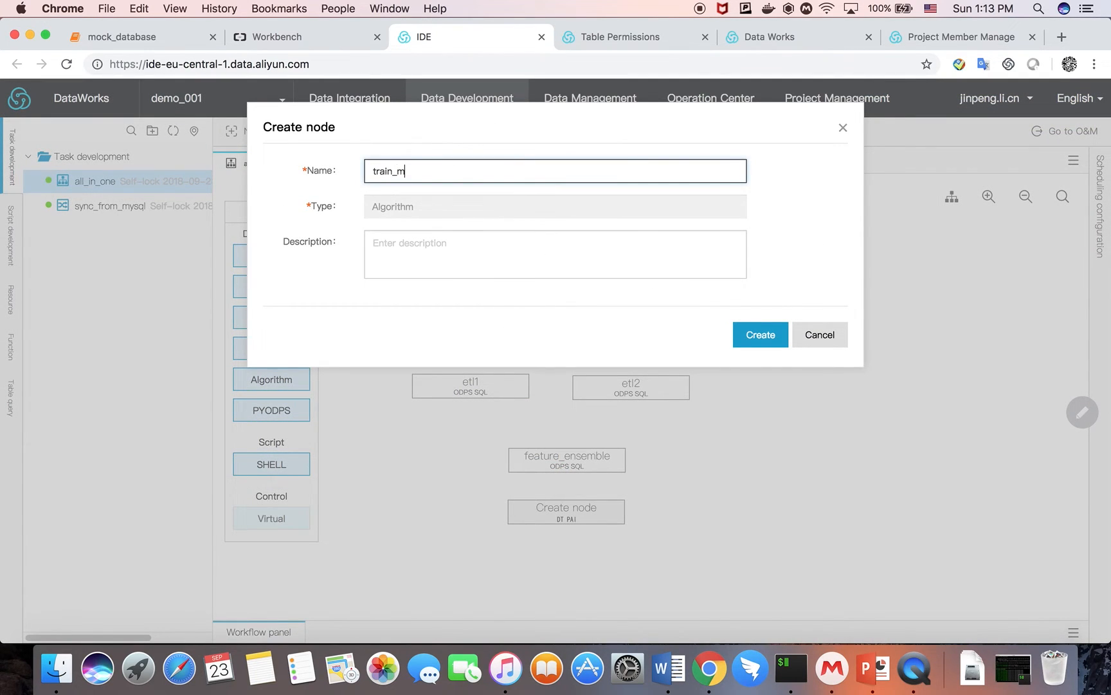
left_click(760, 334)
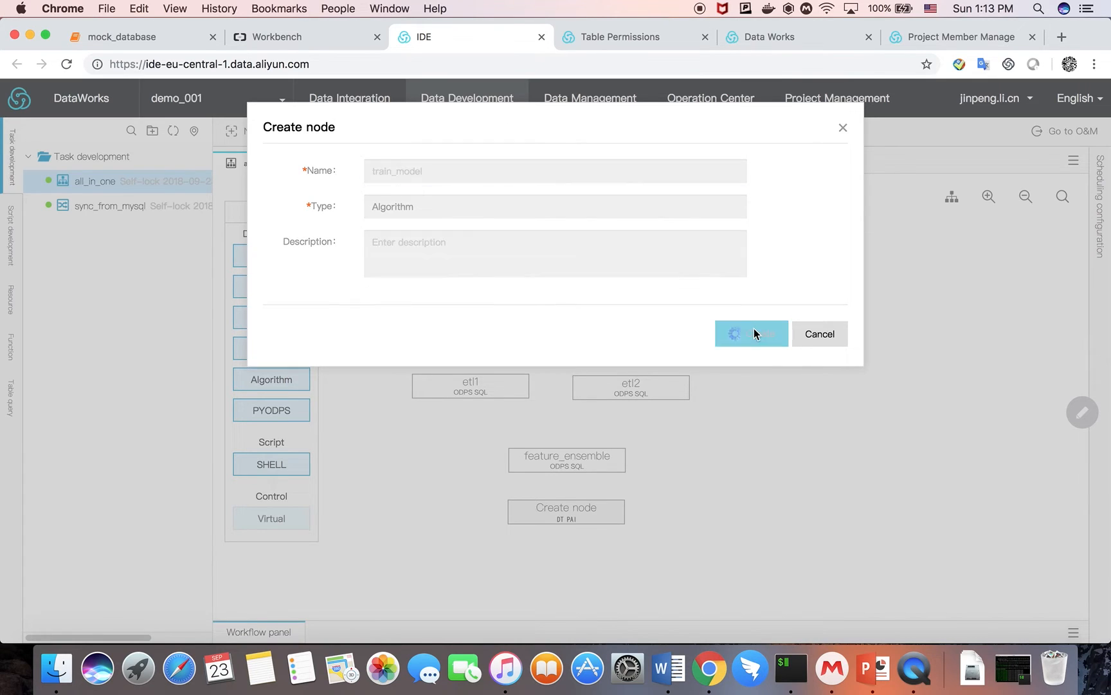
left_click(751, 334)
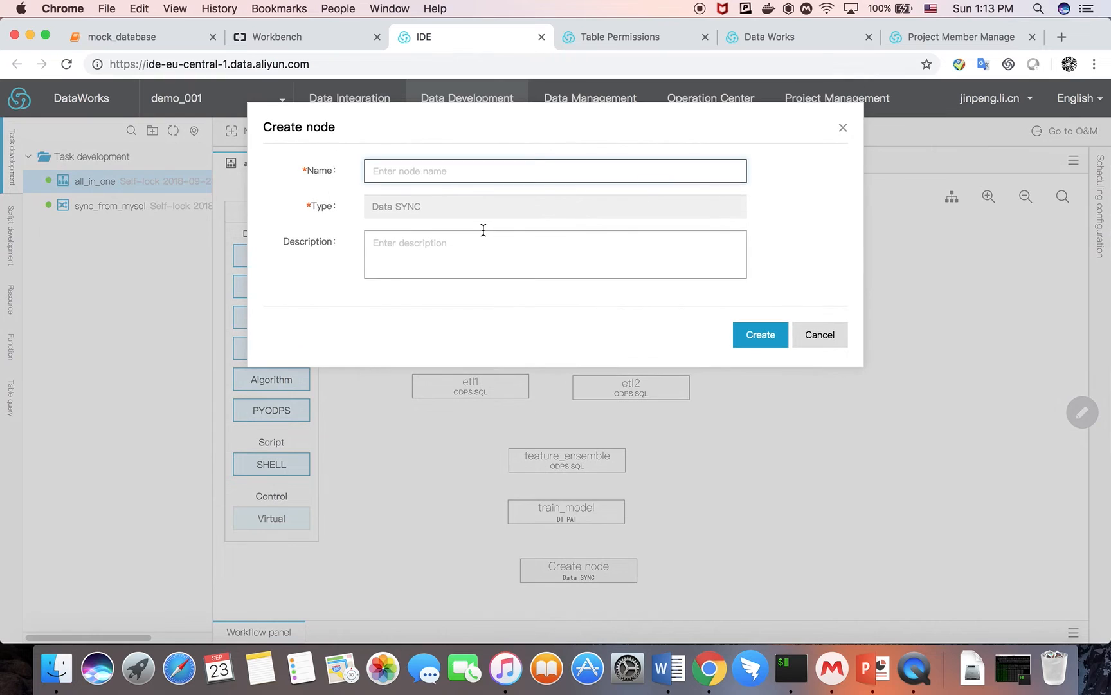
type("output")
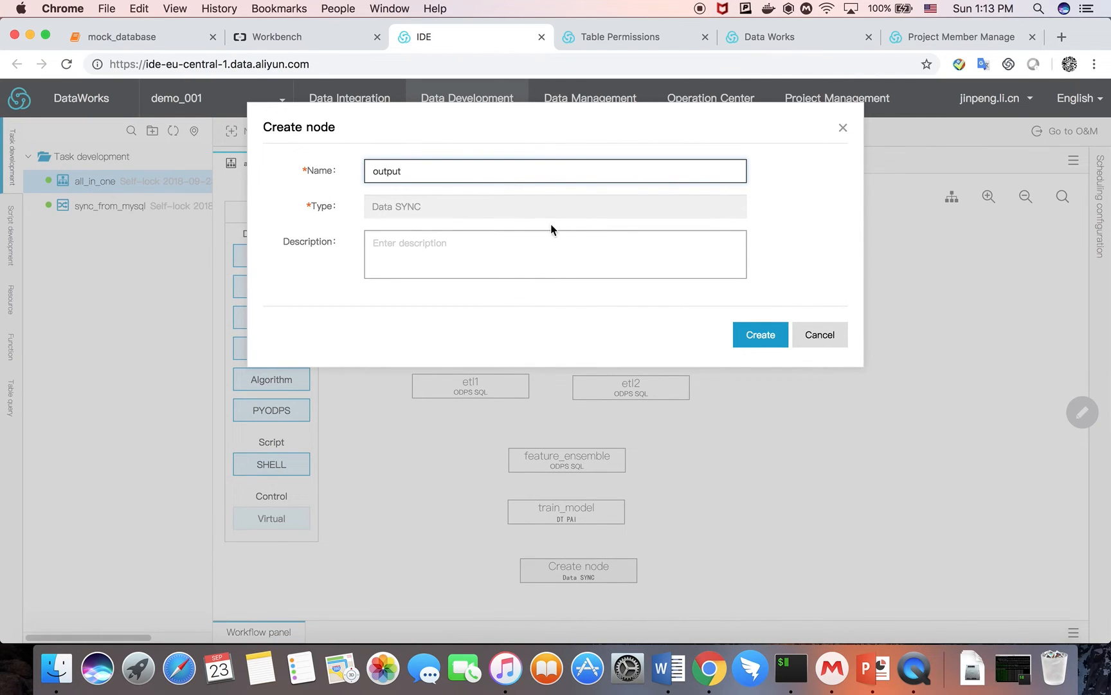
left_click(759, 335)
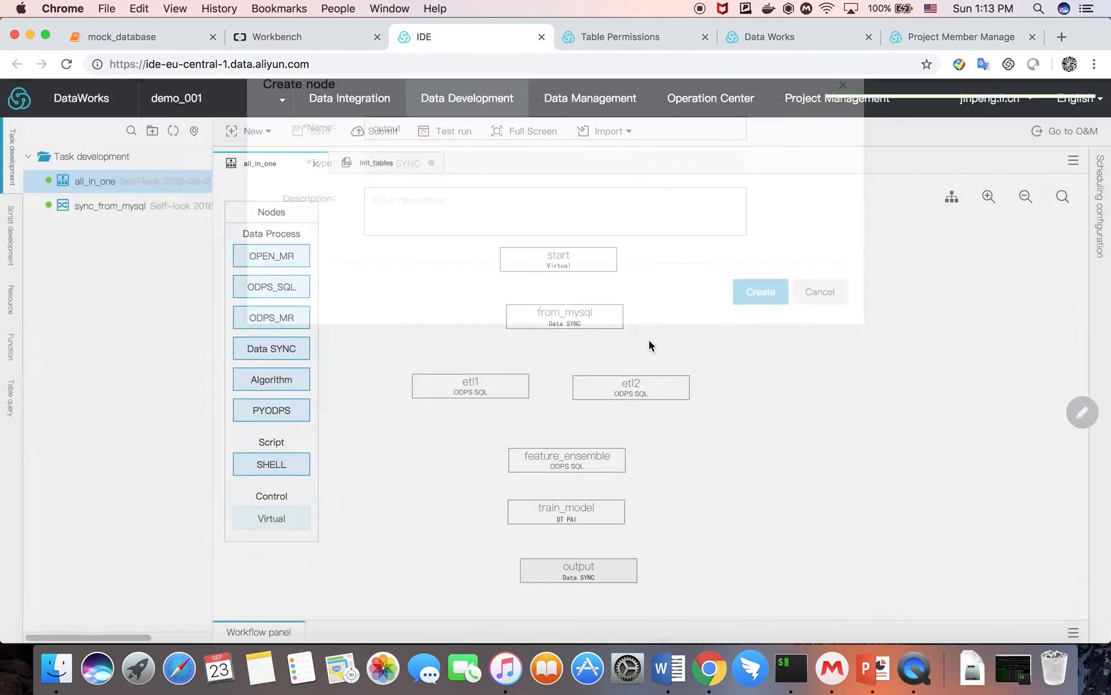
Link start→from_mysql→etl1 and etl2→feature_ensemble→train_model→output in the all_in_one DAG
left_click(819, 291)
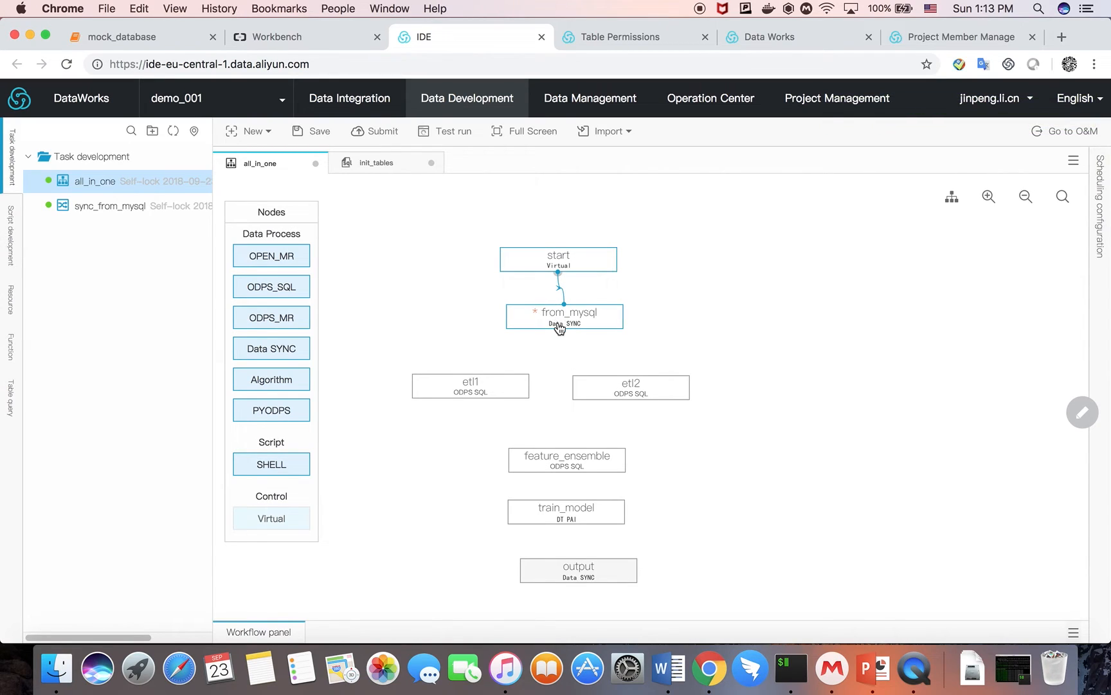
left_click_drag(563, 326, 503, 357)
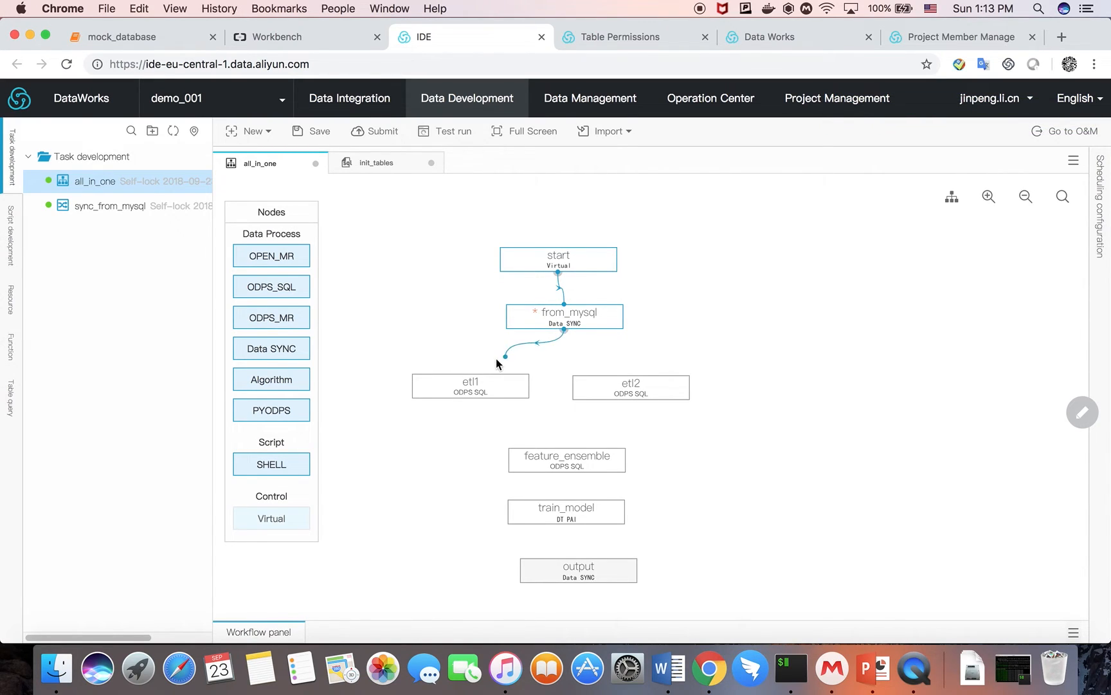
left_click_drag(502, 356, 620, 375)
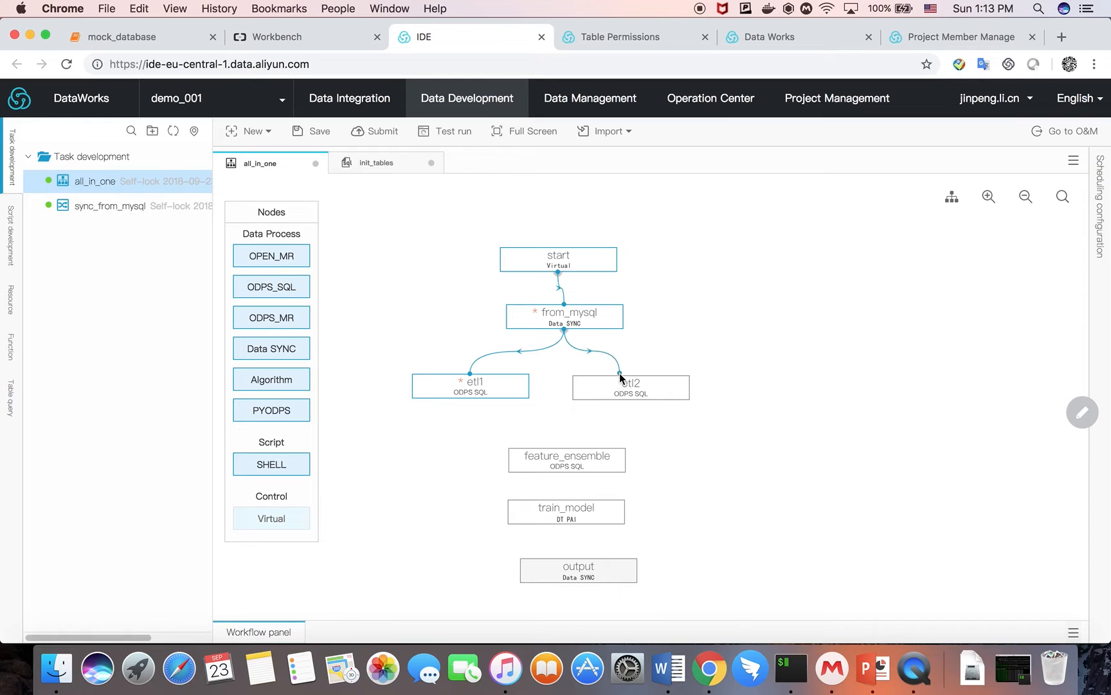
left_click_drag(471, 397, 566, 459)
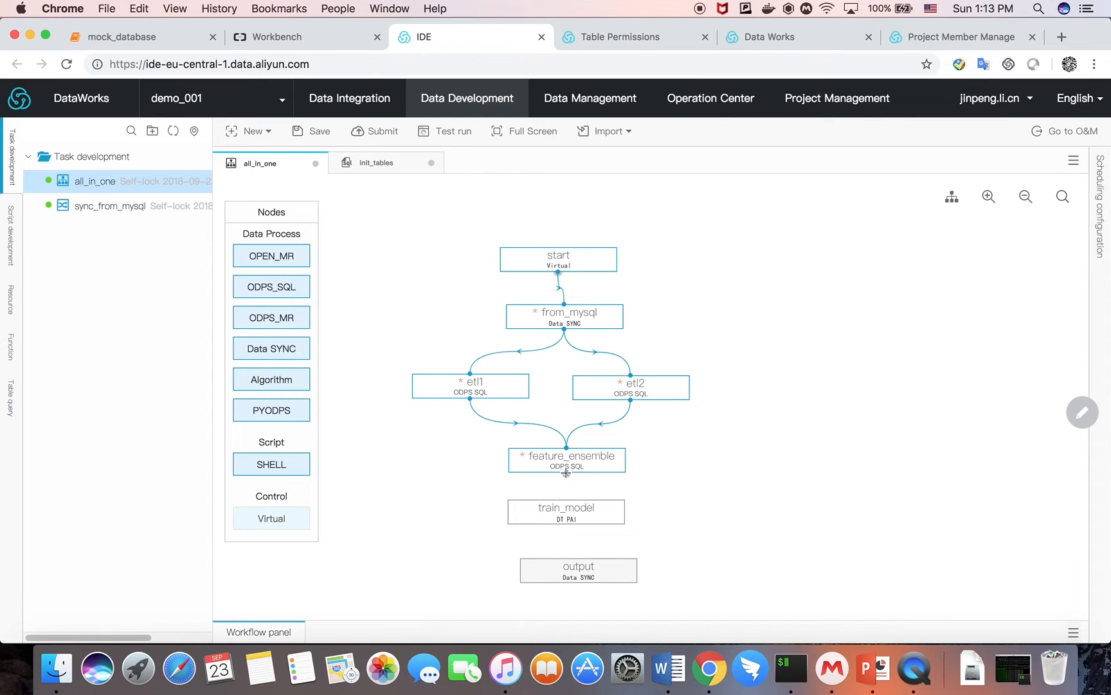
left_click_drag(566, 471, 566, 500)
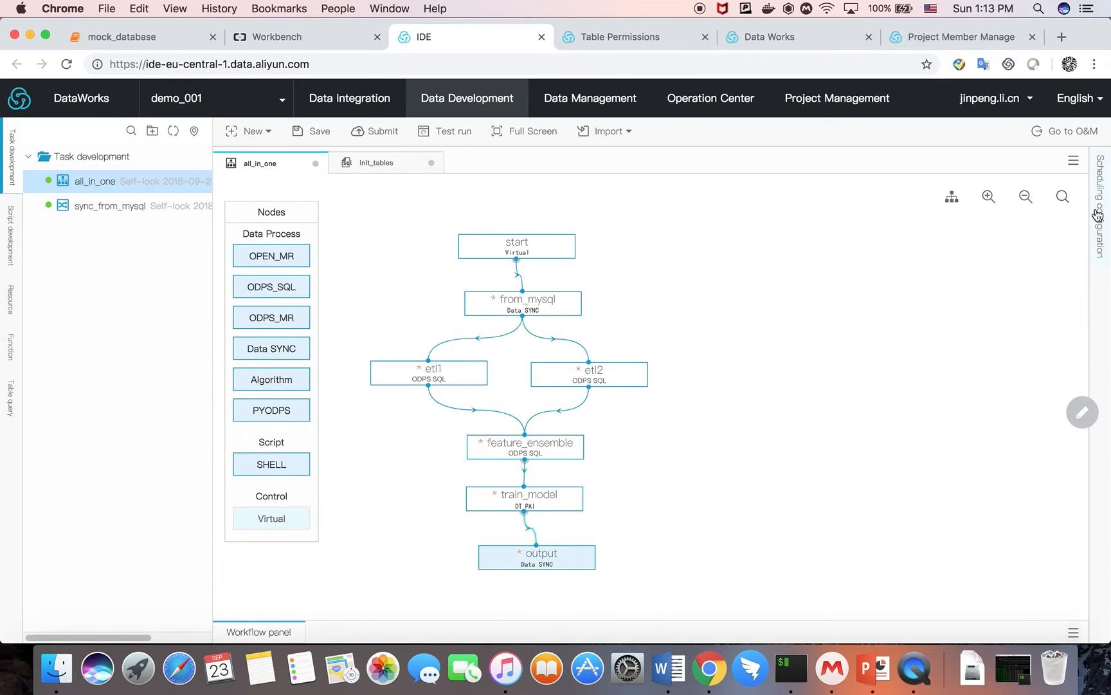
Set the all_in_one scheduling period to Day at 00:00 in the scheduling panel
left_click(1099, 213)
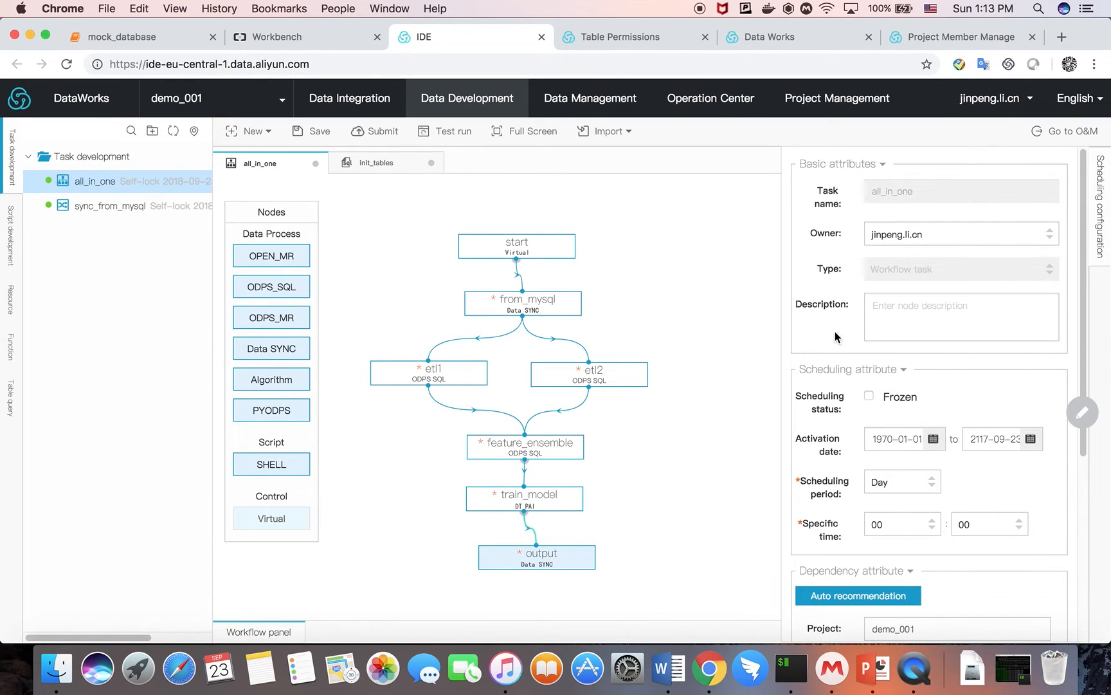
scroll("down", 3)
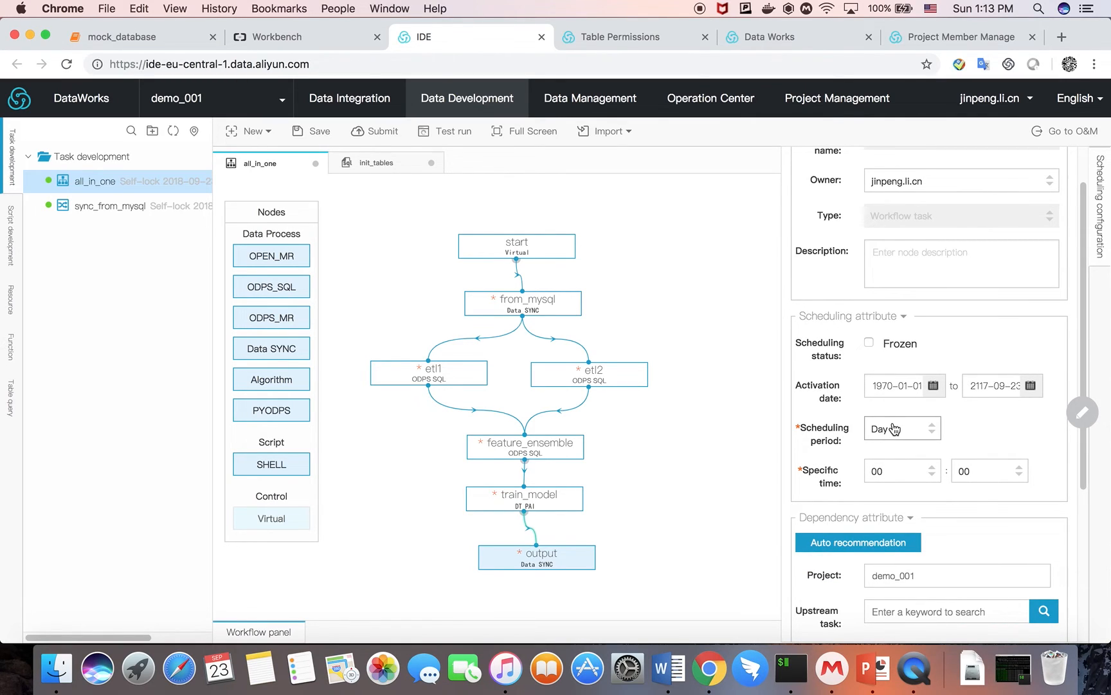
left_click(902, 428)
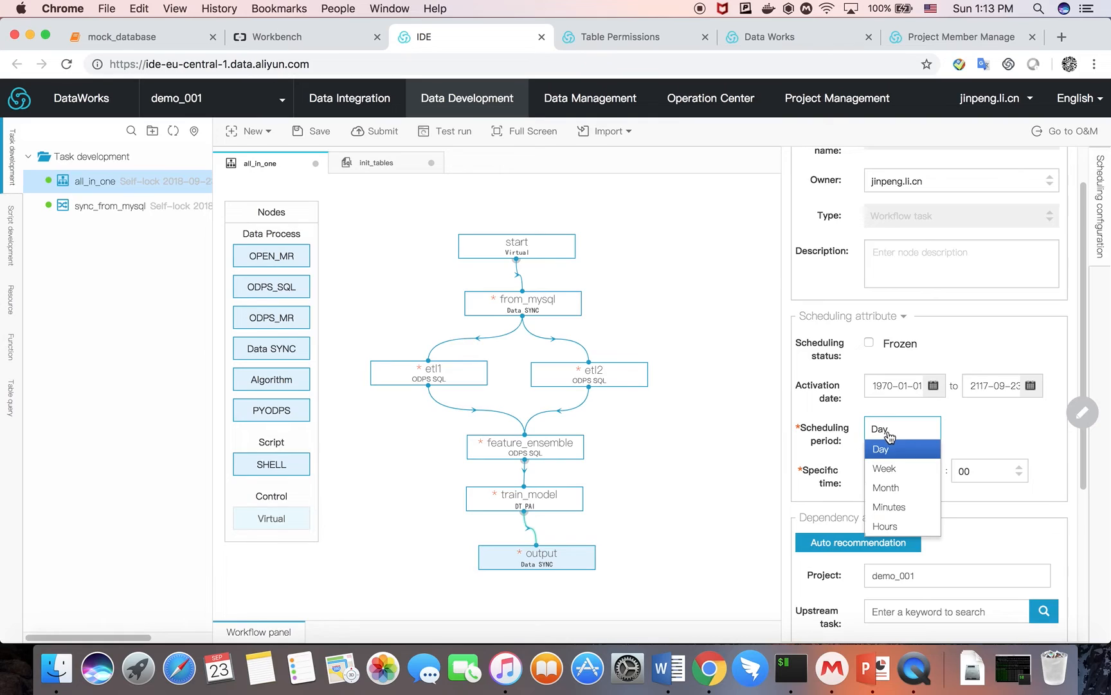
mouse_move(888, 506)
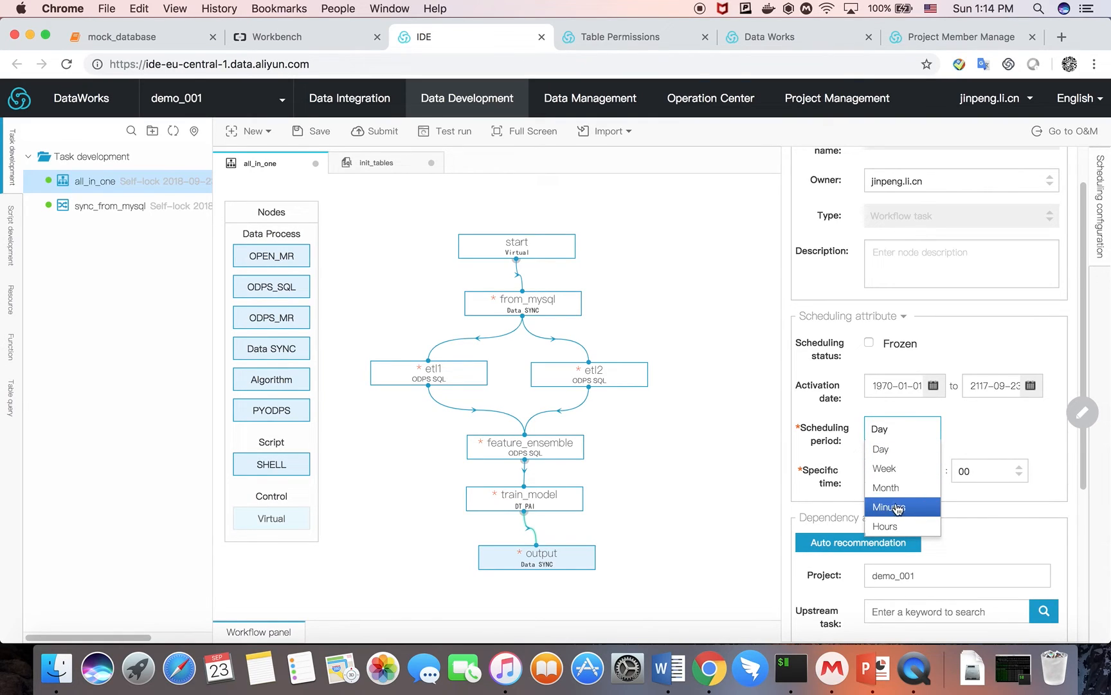
left_click(879, 428)
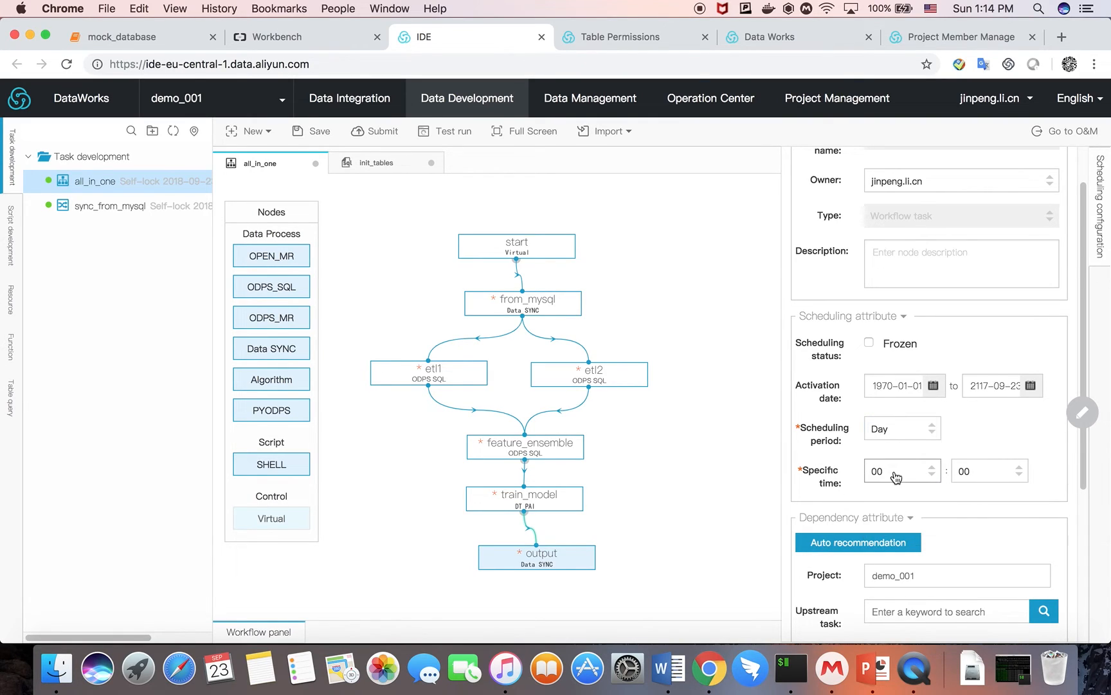
scroll("down", 3)
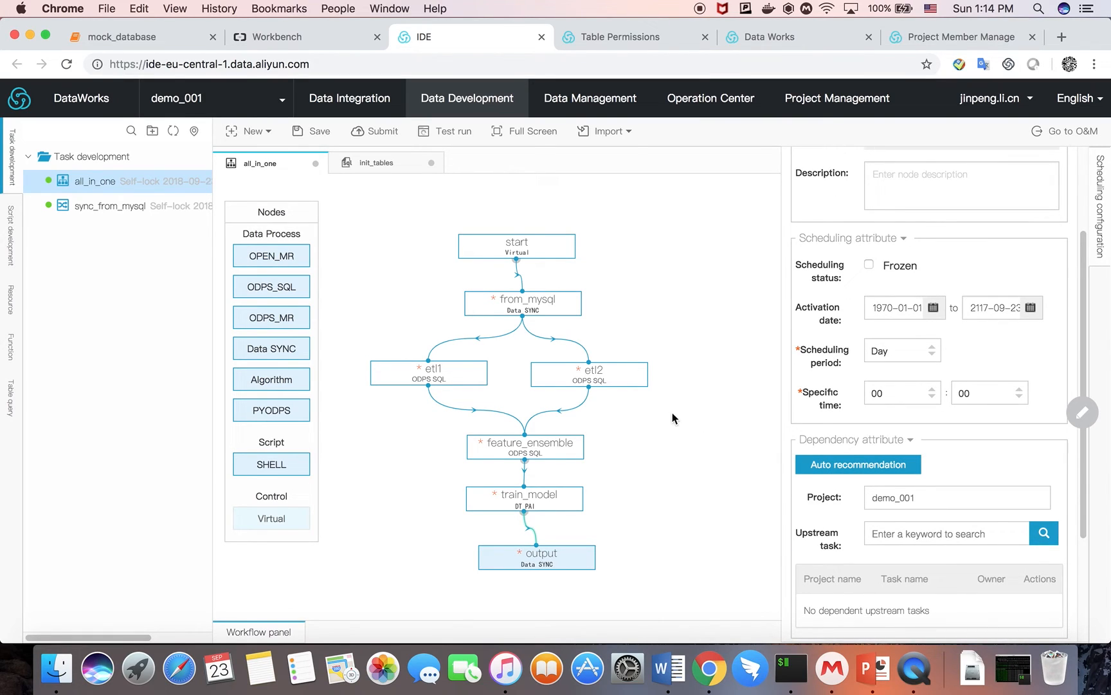
mouse_move(644, 315)
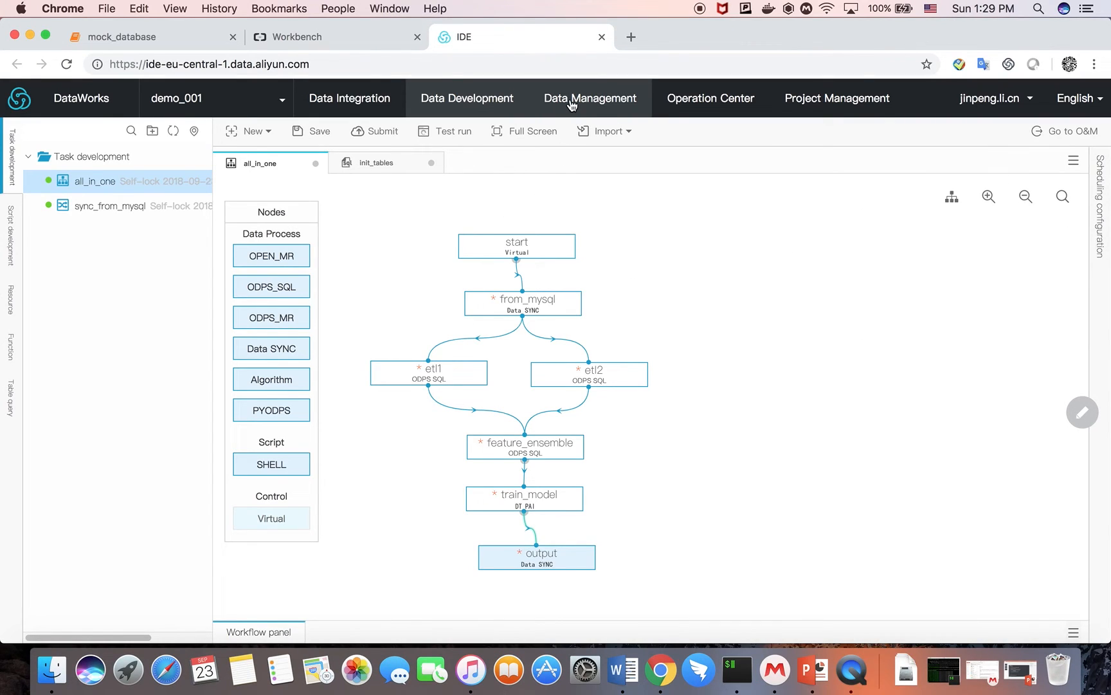
Open Data Management to view its overview of projects, storage and CPU usage
left_click(589, 98)
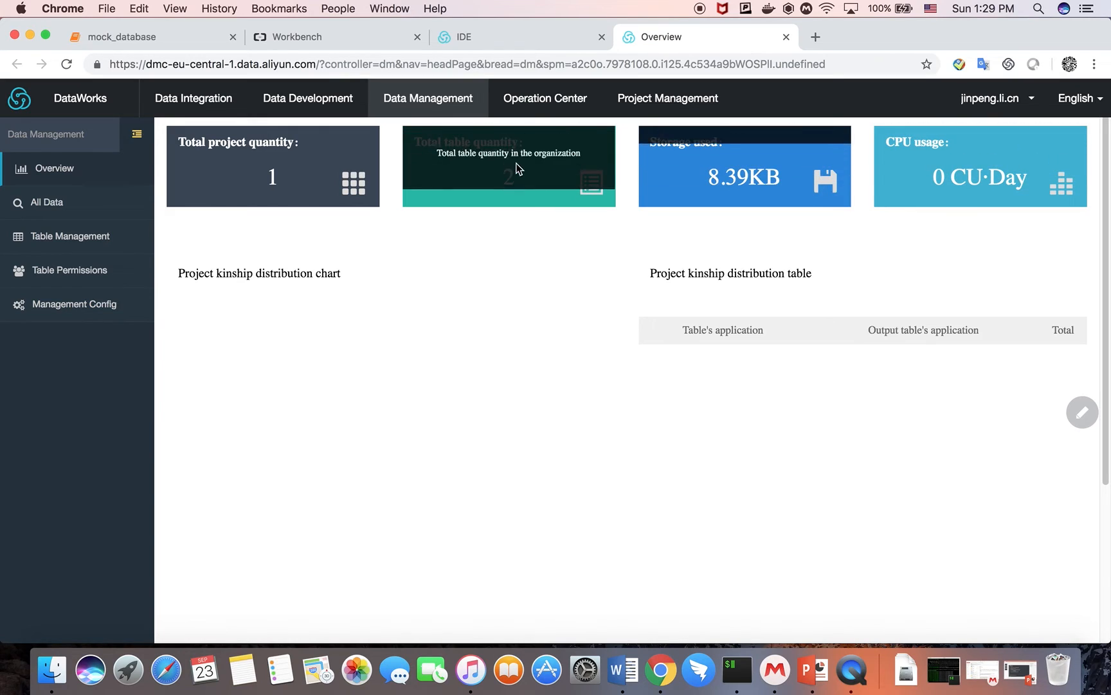
mouse_move(479, 193)
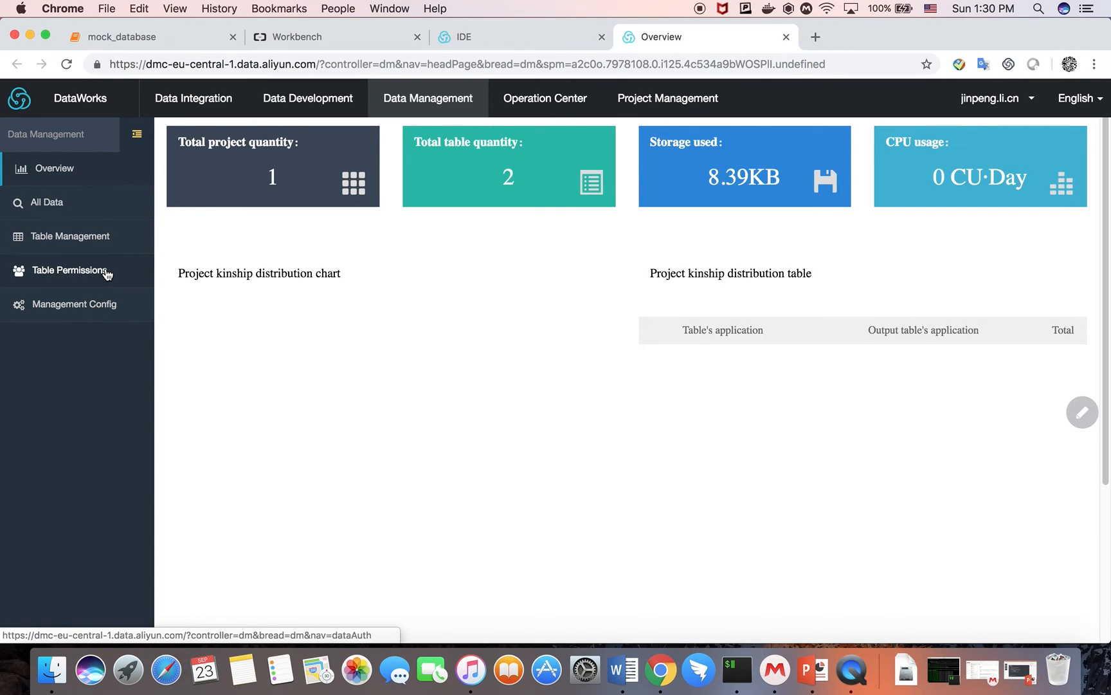
mouse_move(108, 274)
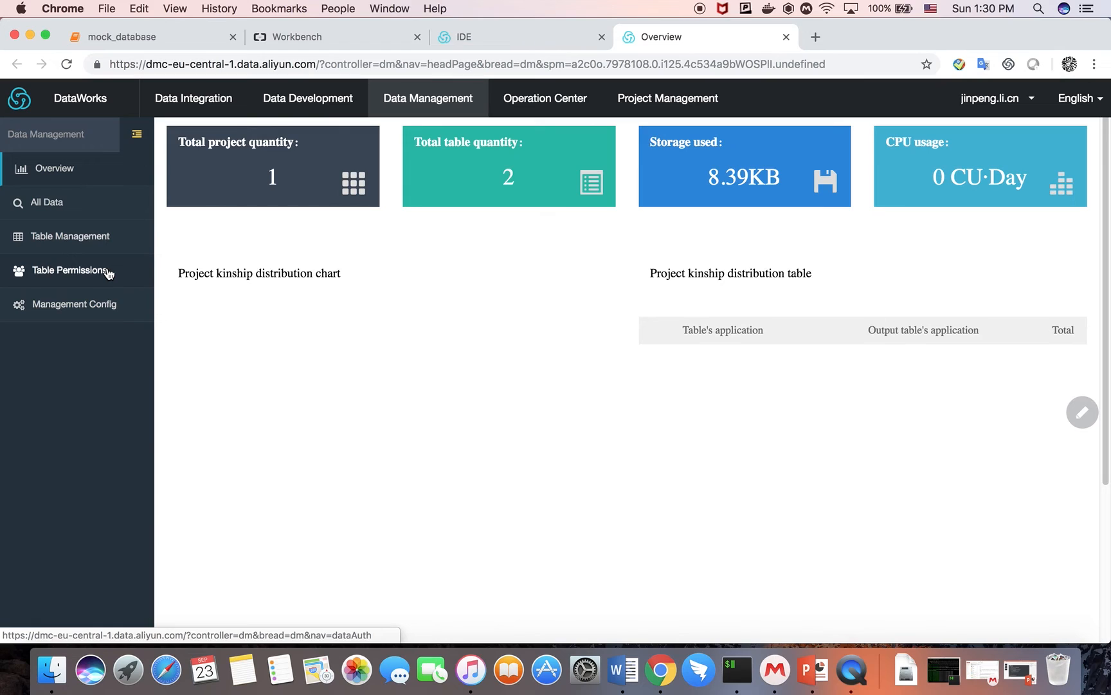
mouse_move(96, 277)
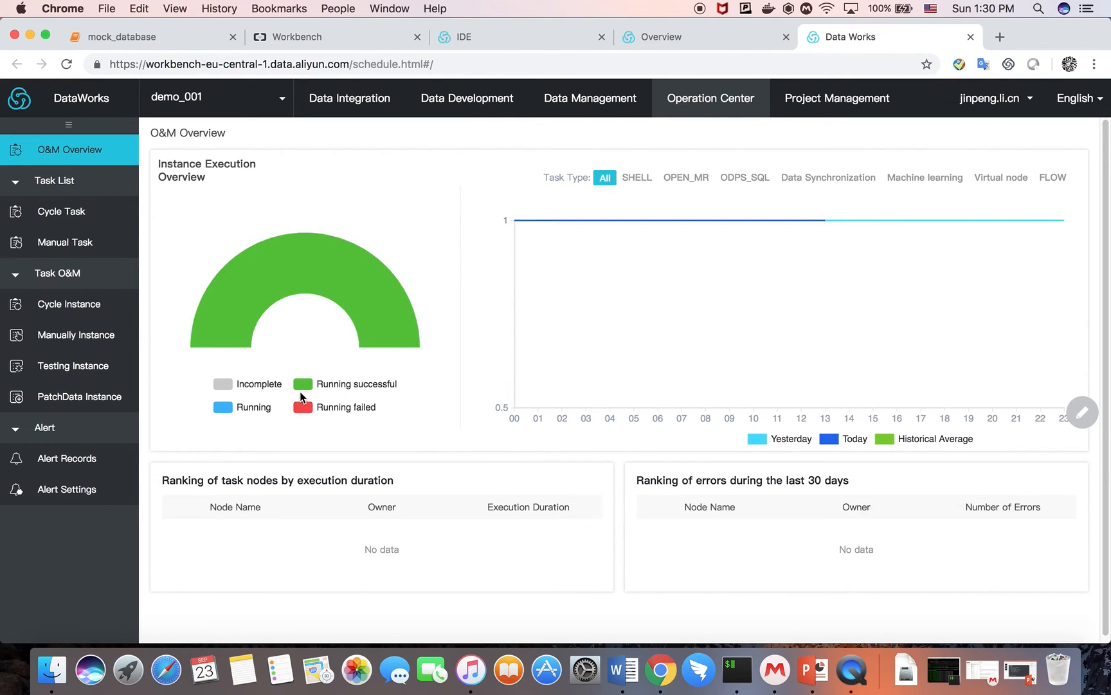
mouse_move(367, 391)
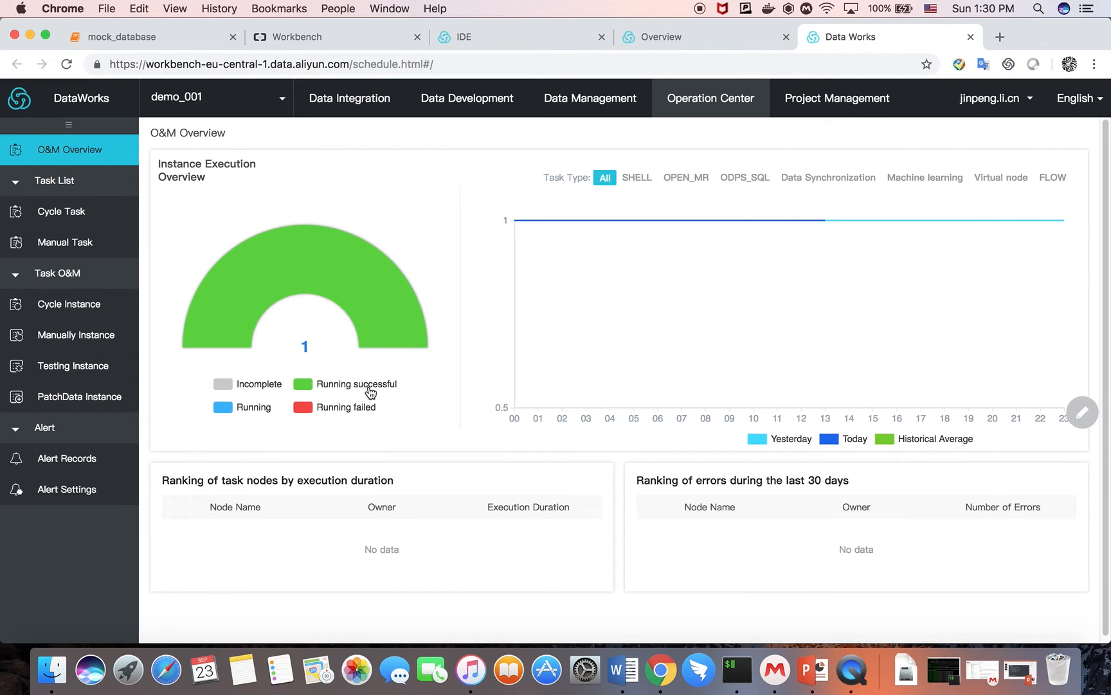
mouse_move(585, 297)
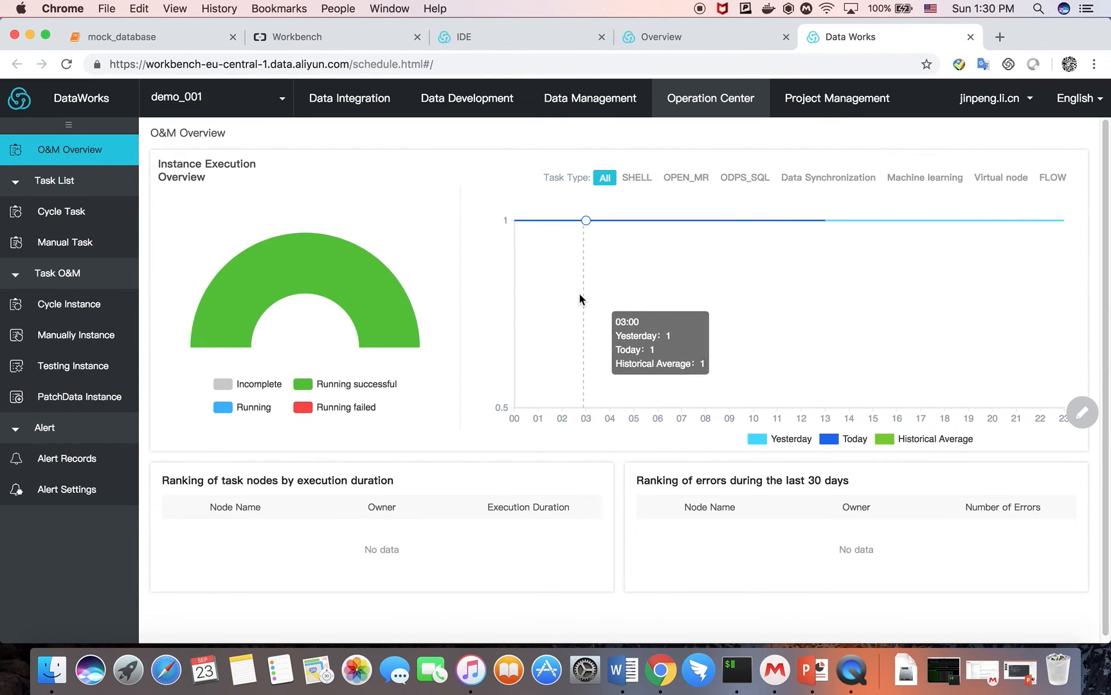
Open Project Management to show demo_001's project configuration
left_click(836, 98)
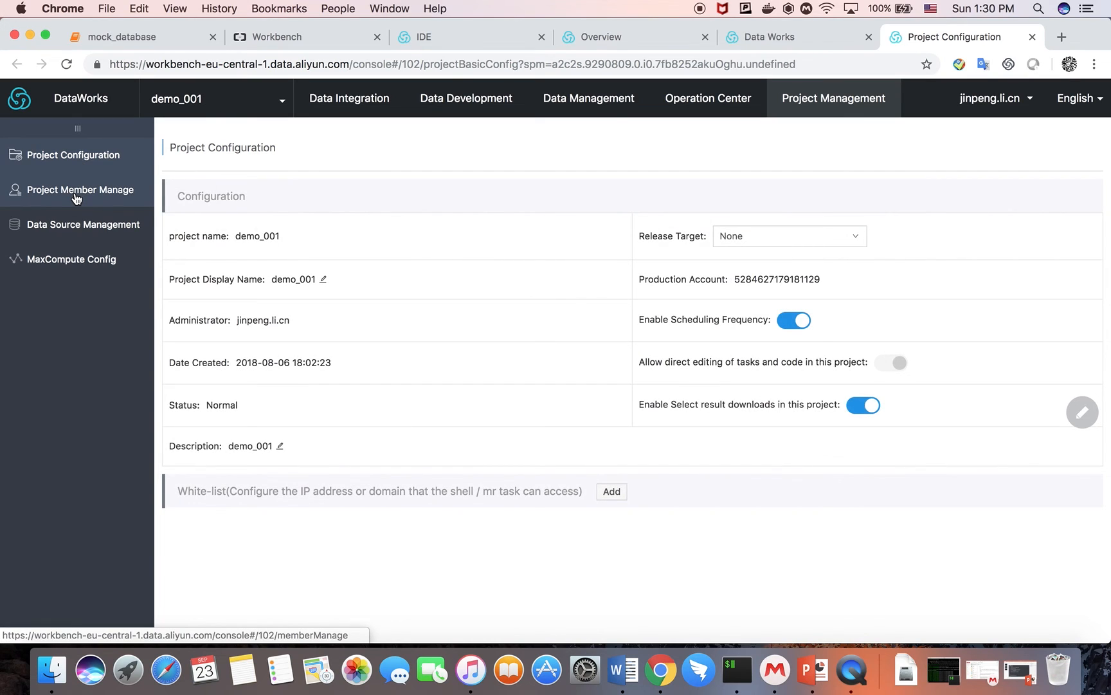
Open Project Member Manage to list demo_001's members and their roles
left_click(79, 189)
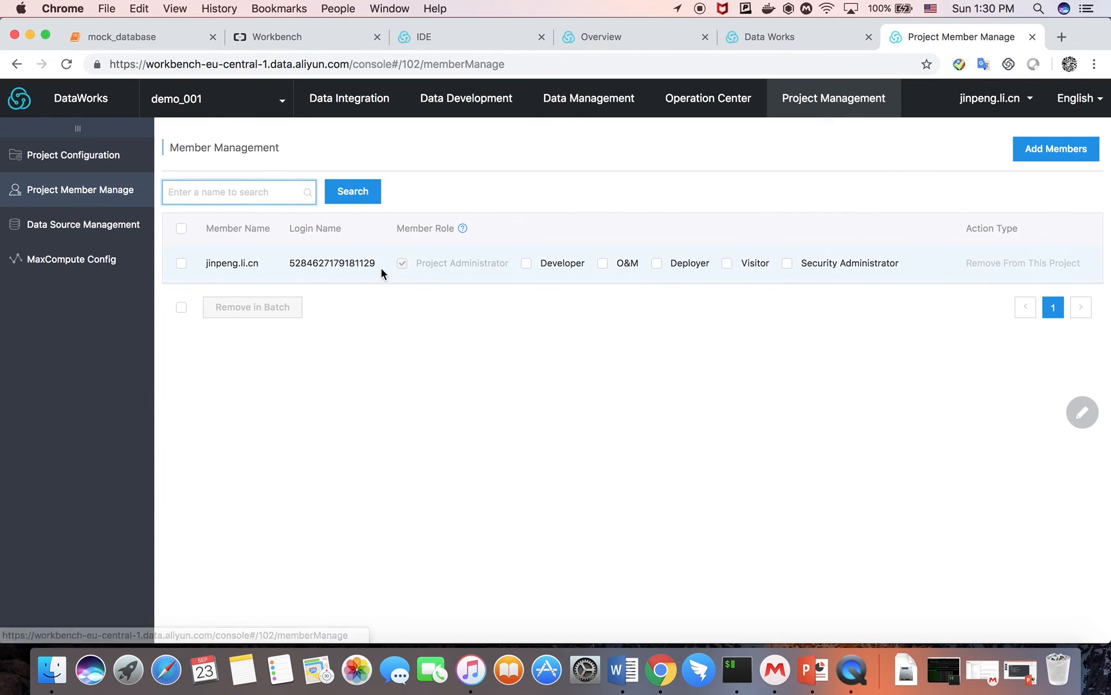
mouse_move(539, 278)
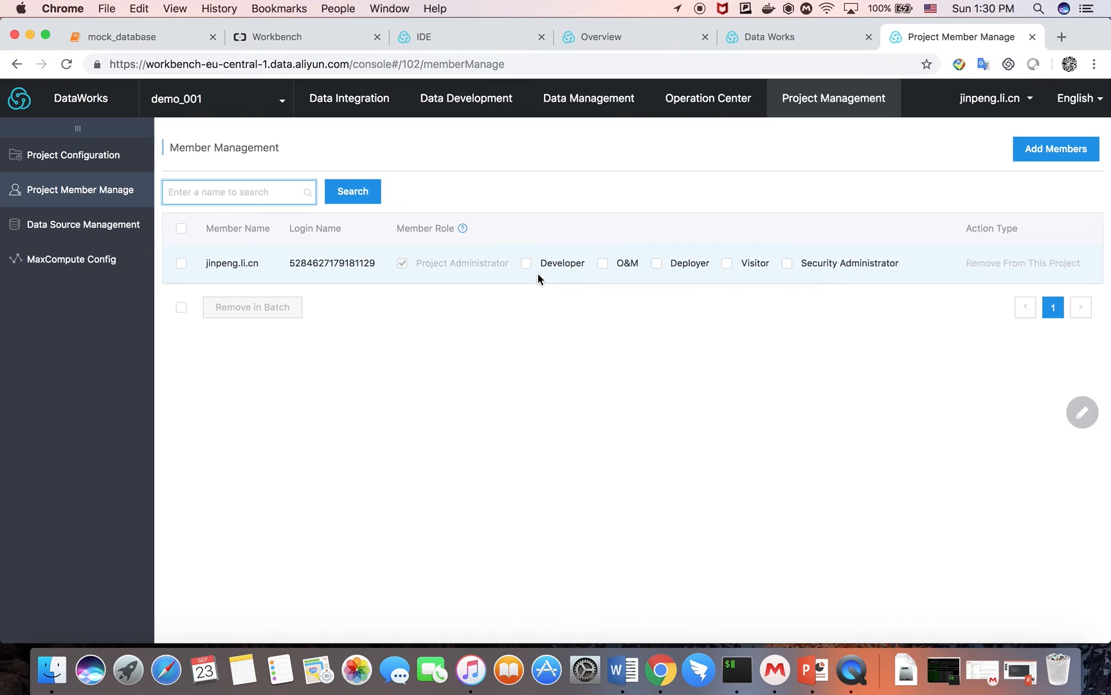
mouse_move(603, 263)
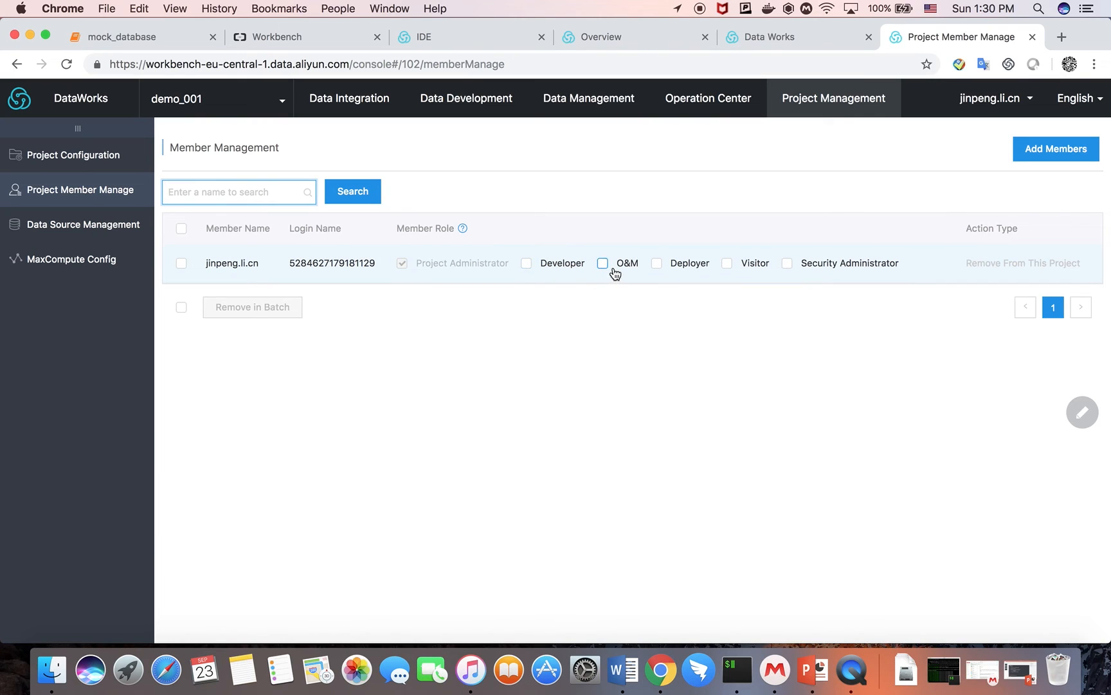
mouse_move(727, 263)
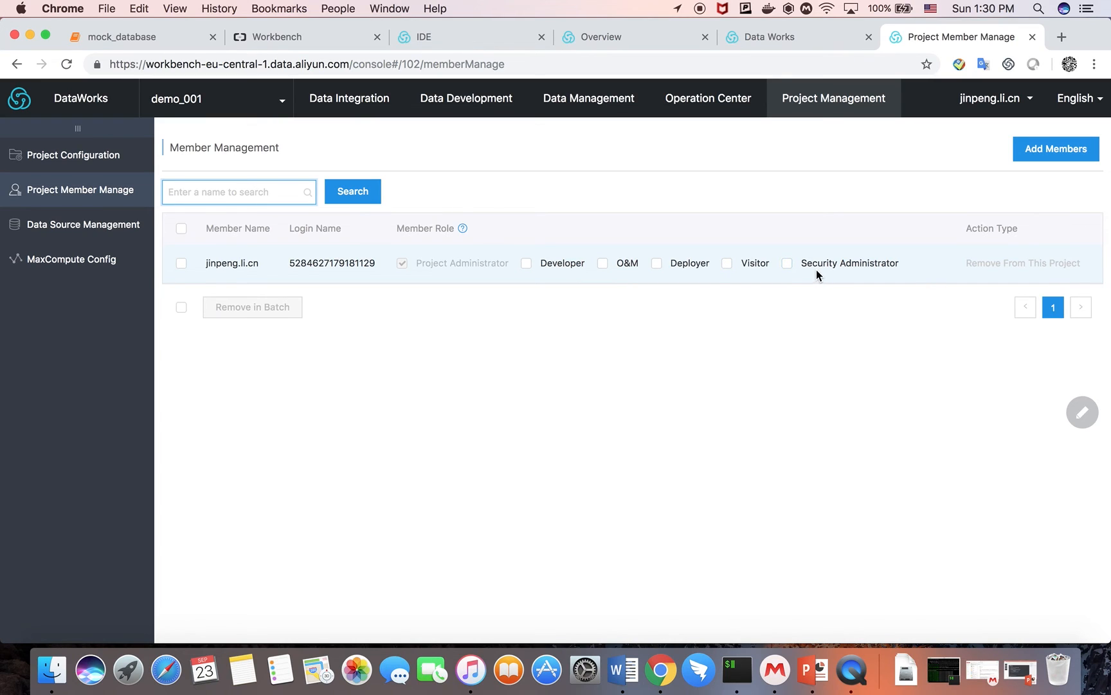
mouse_move(743, 175)
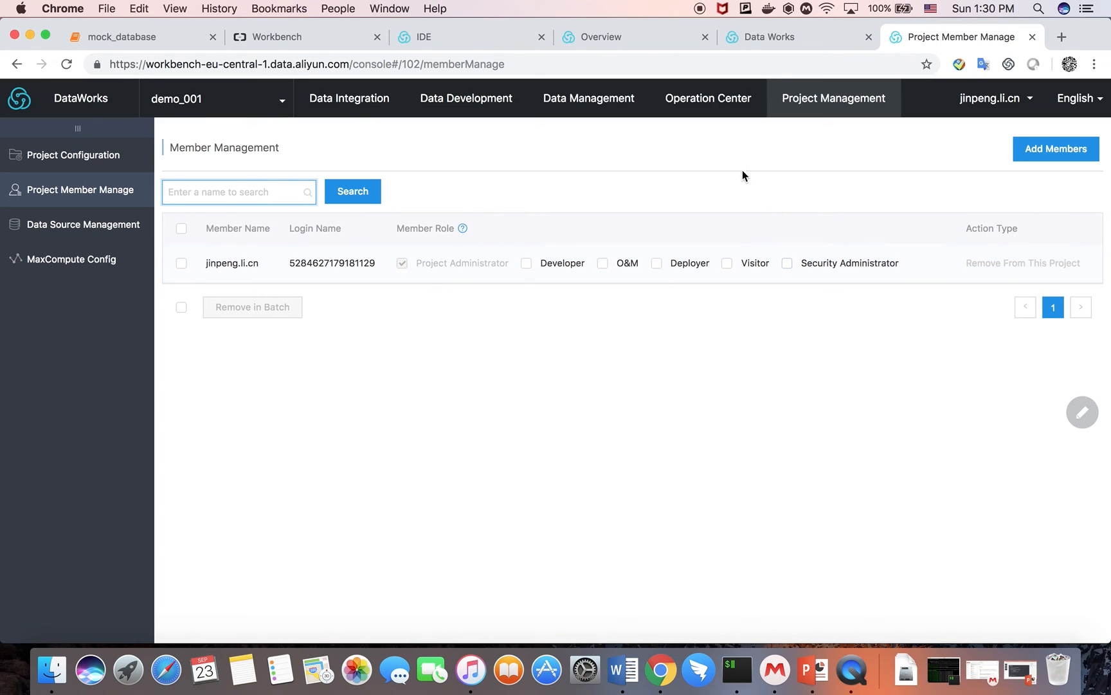